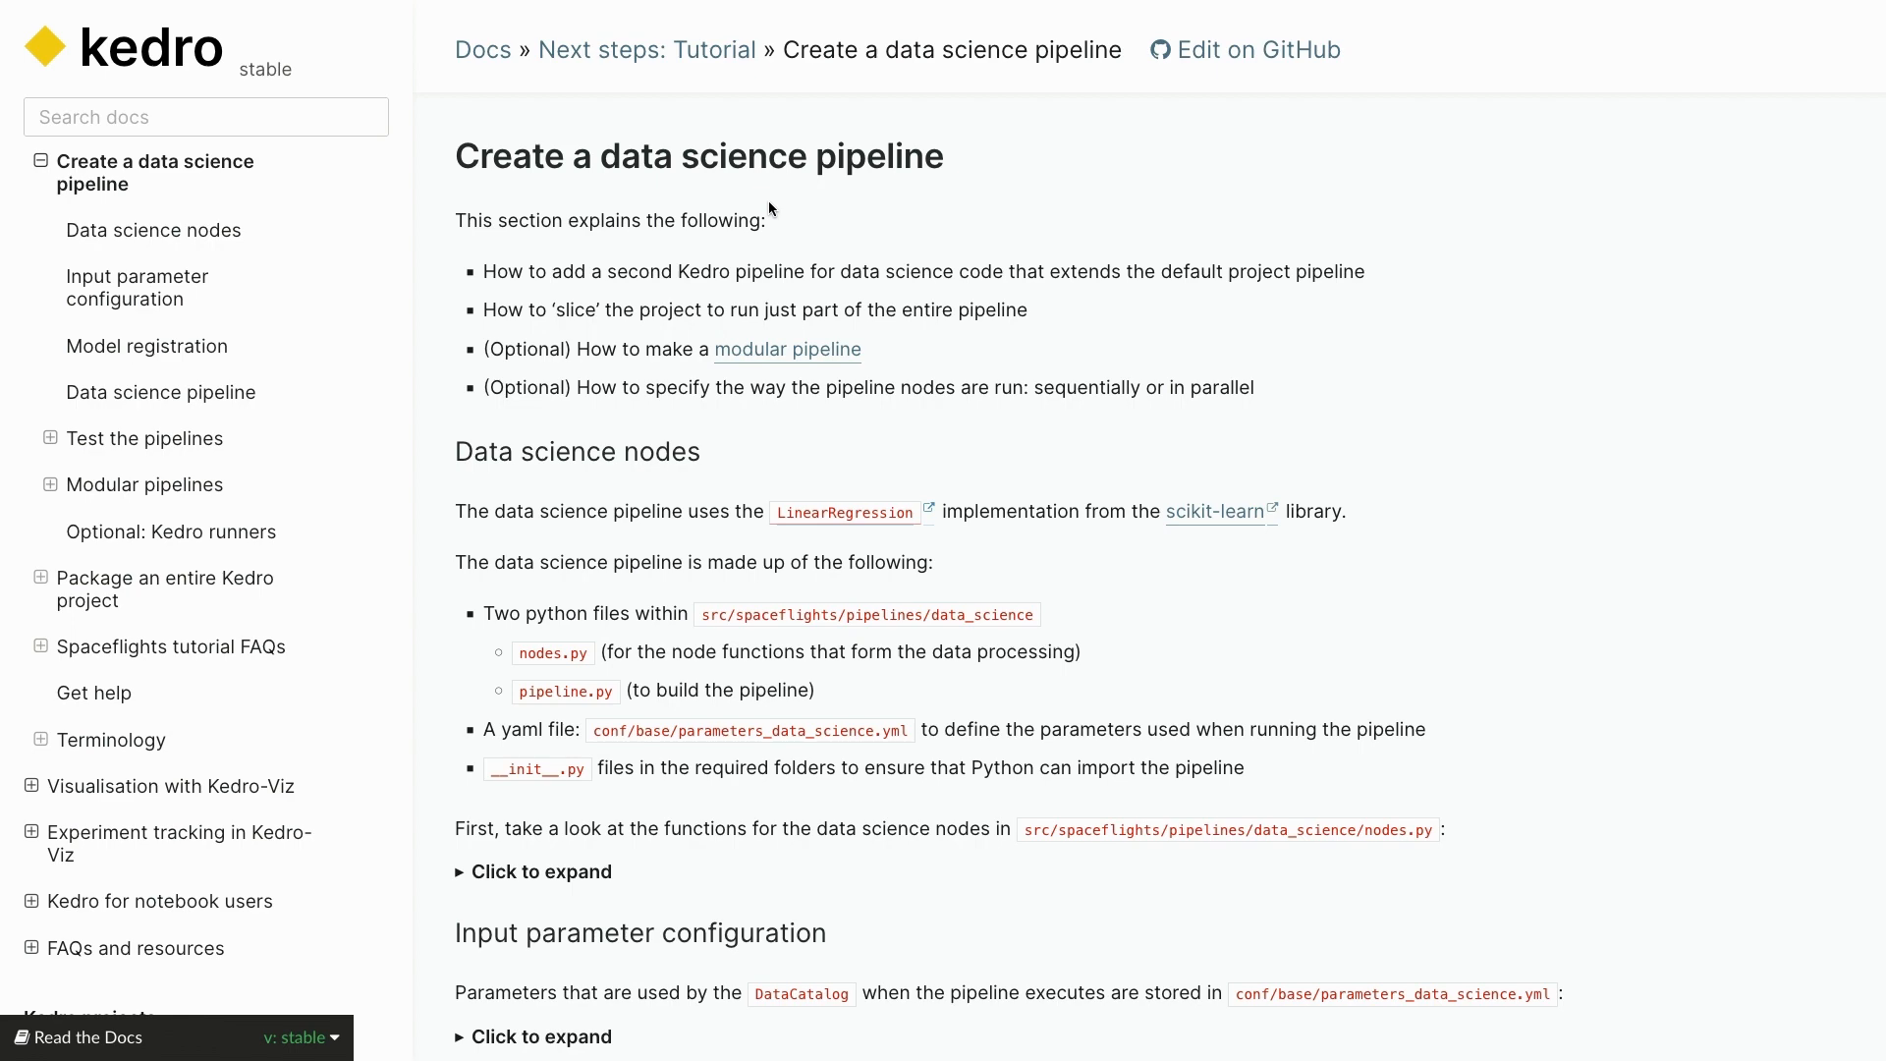
Switch from the Kedro docs to Jupyter's notebooks folder with its two exploration notebooks.
left_click(172, 786)
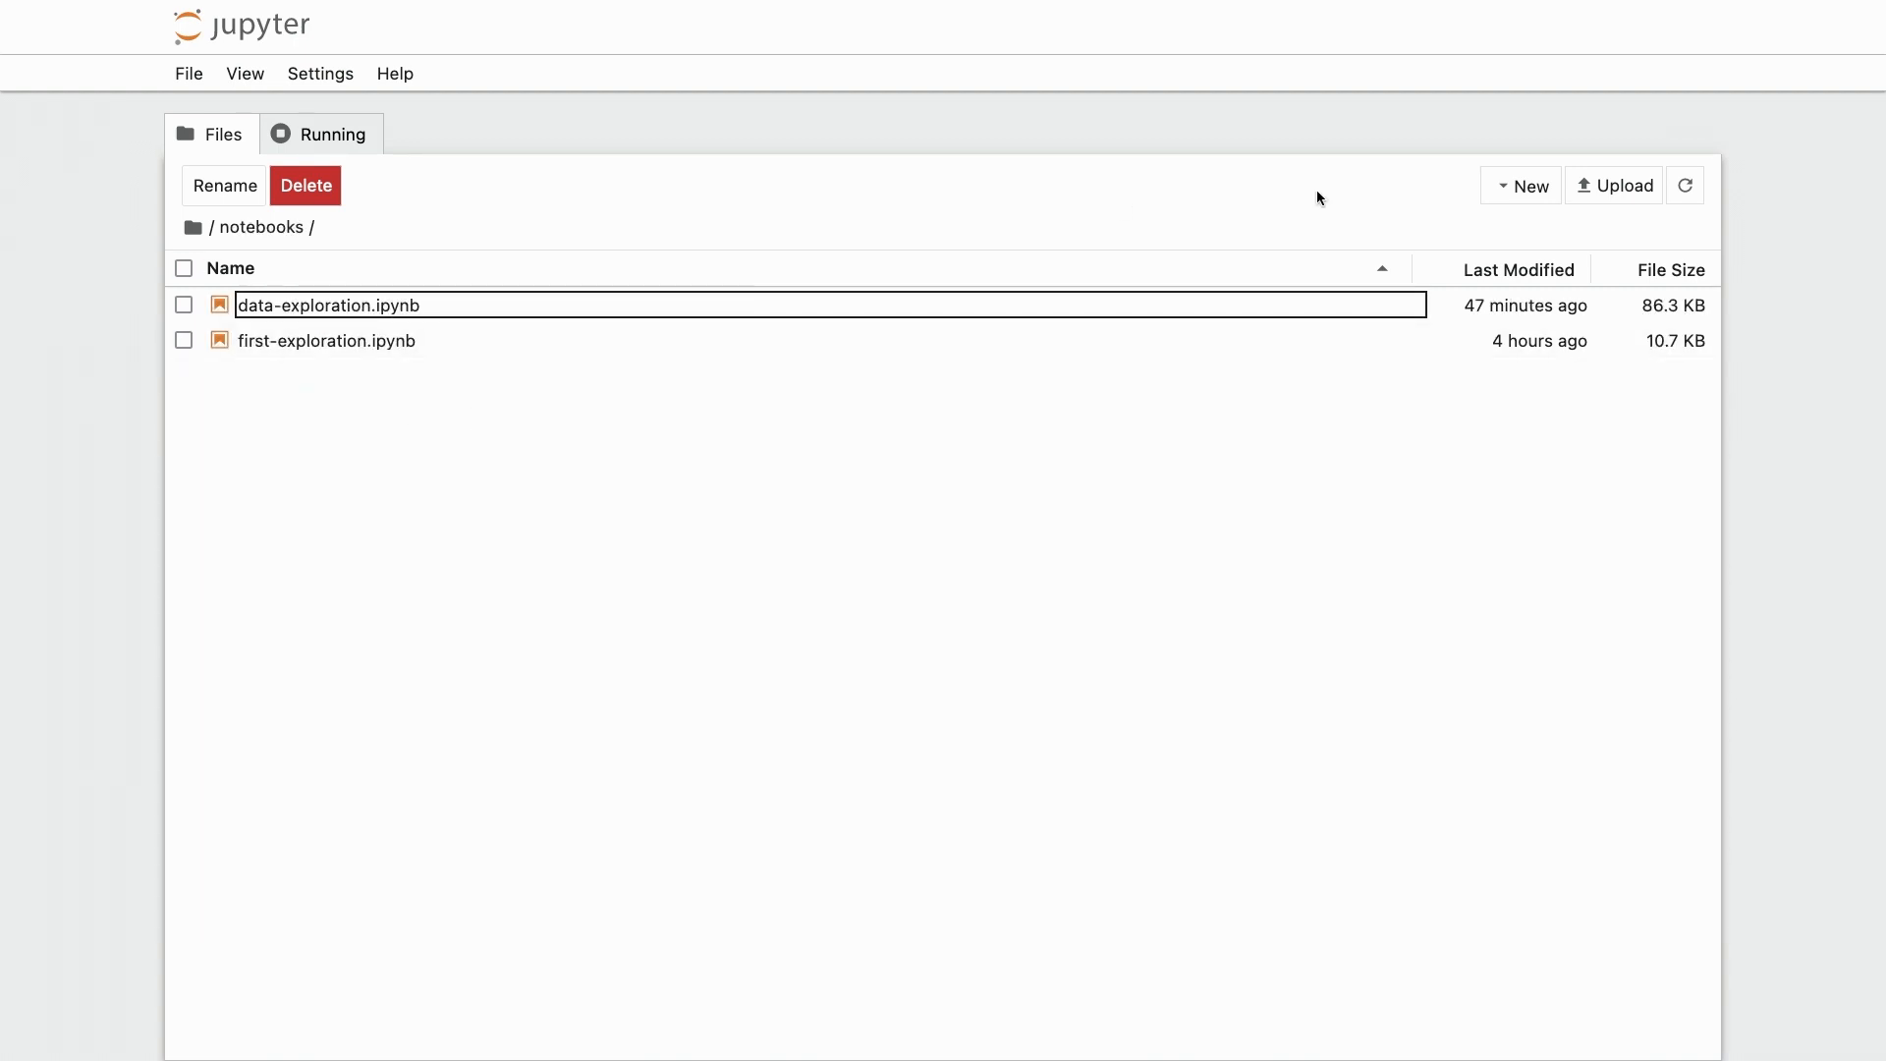
Create a Python 3 (ipykernel) notebook and rename it model-training.ipynb.
left_click(1526, 186)
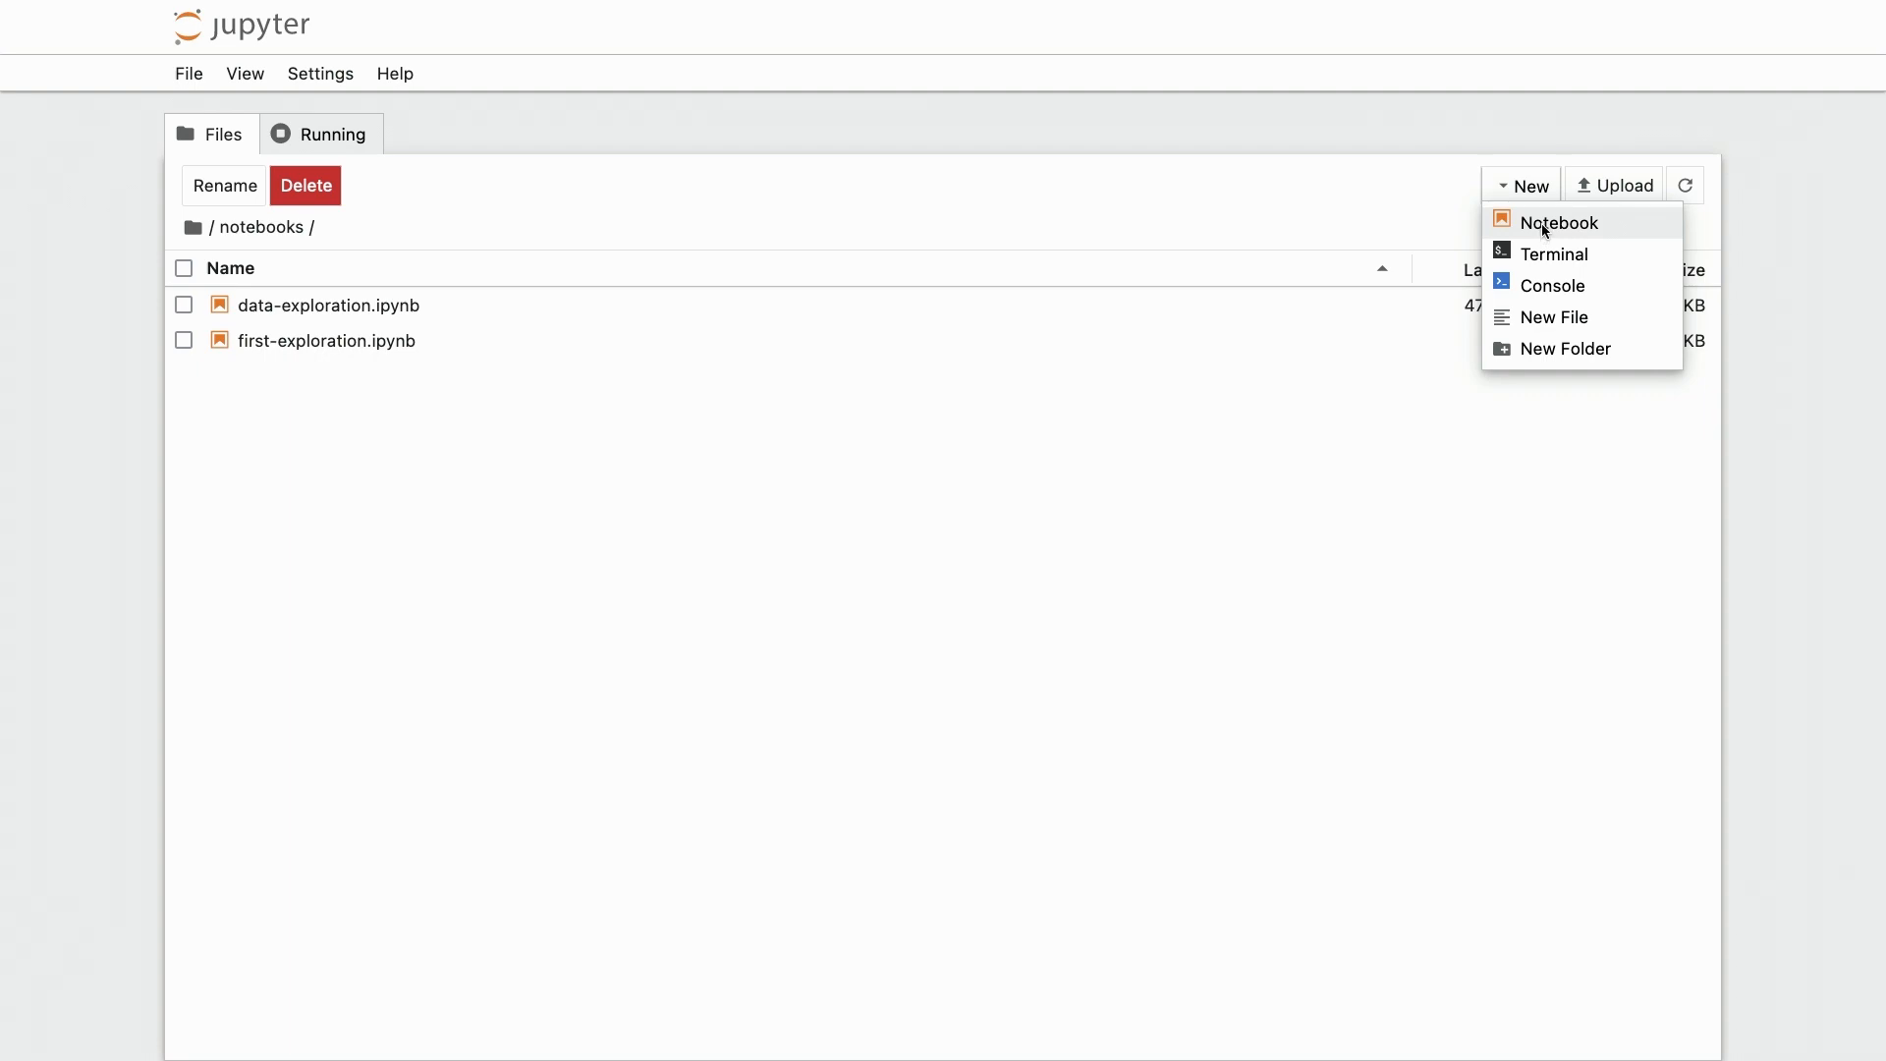
left_click(1559, 221)
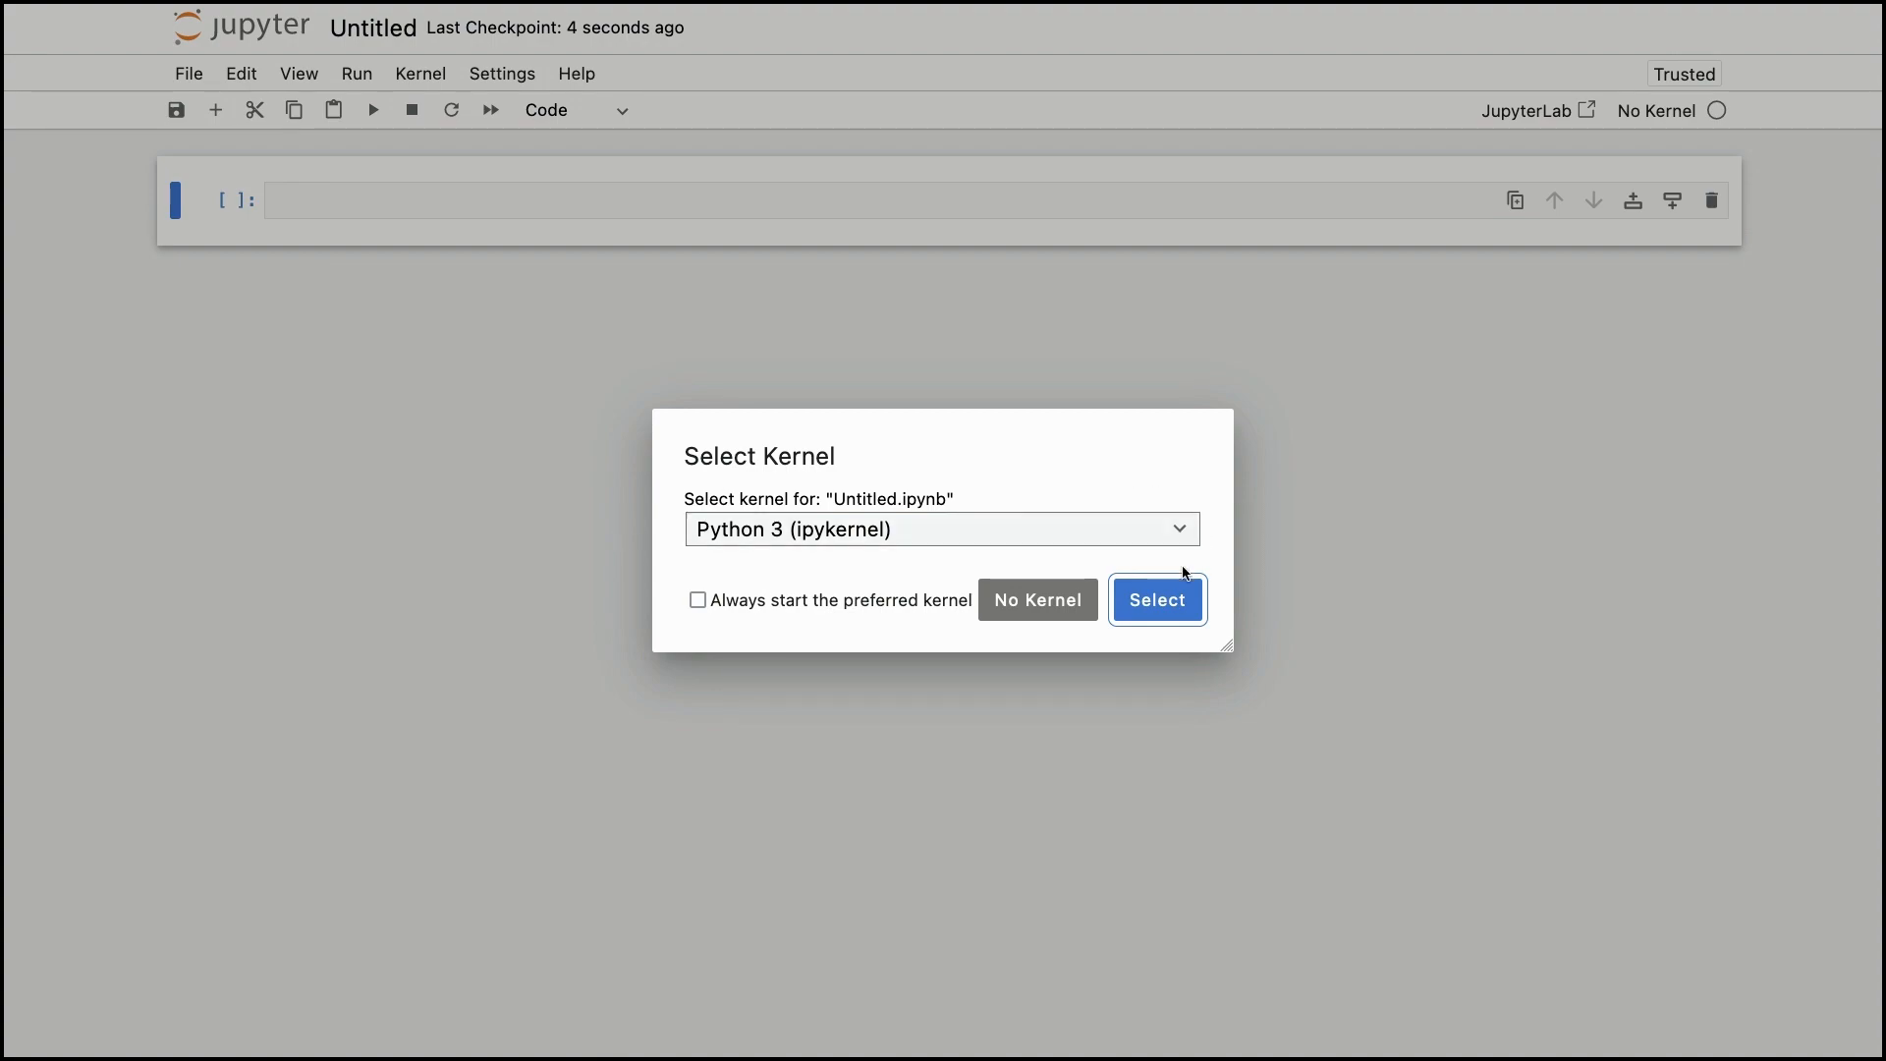
left_click(1156, 599)
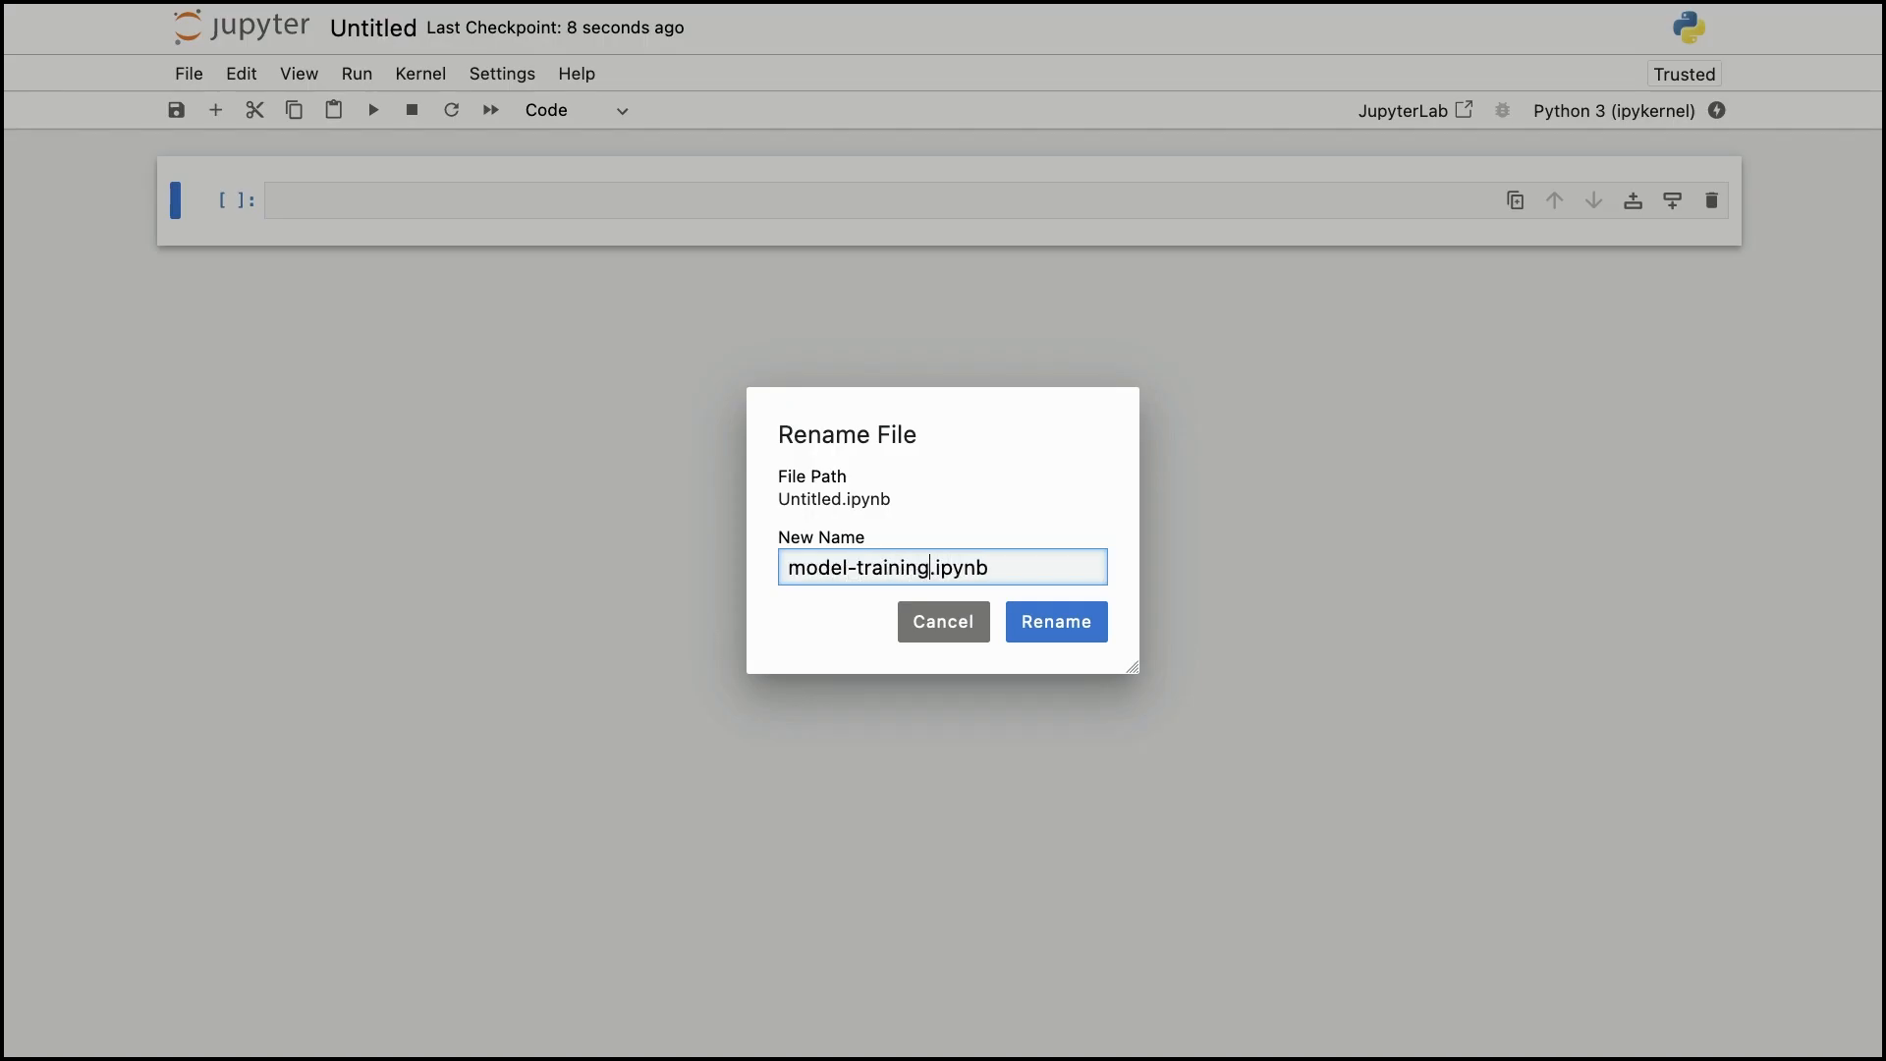
left_click(1055, 622)
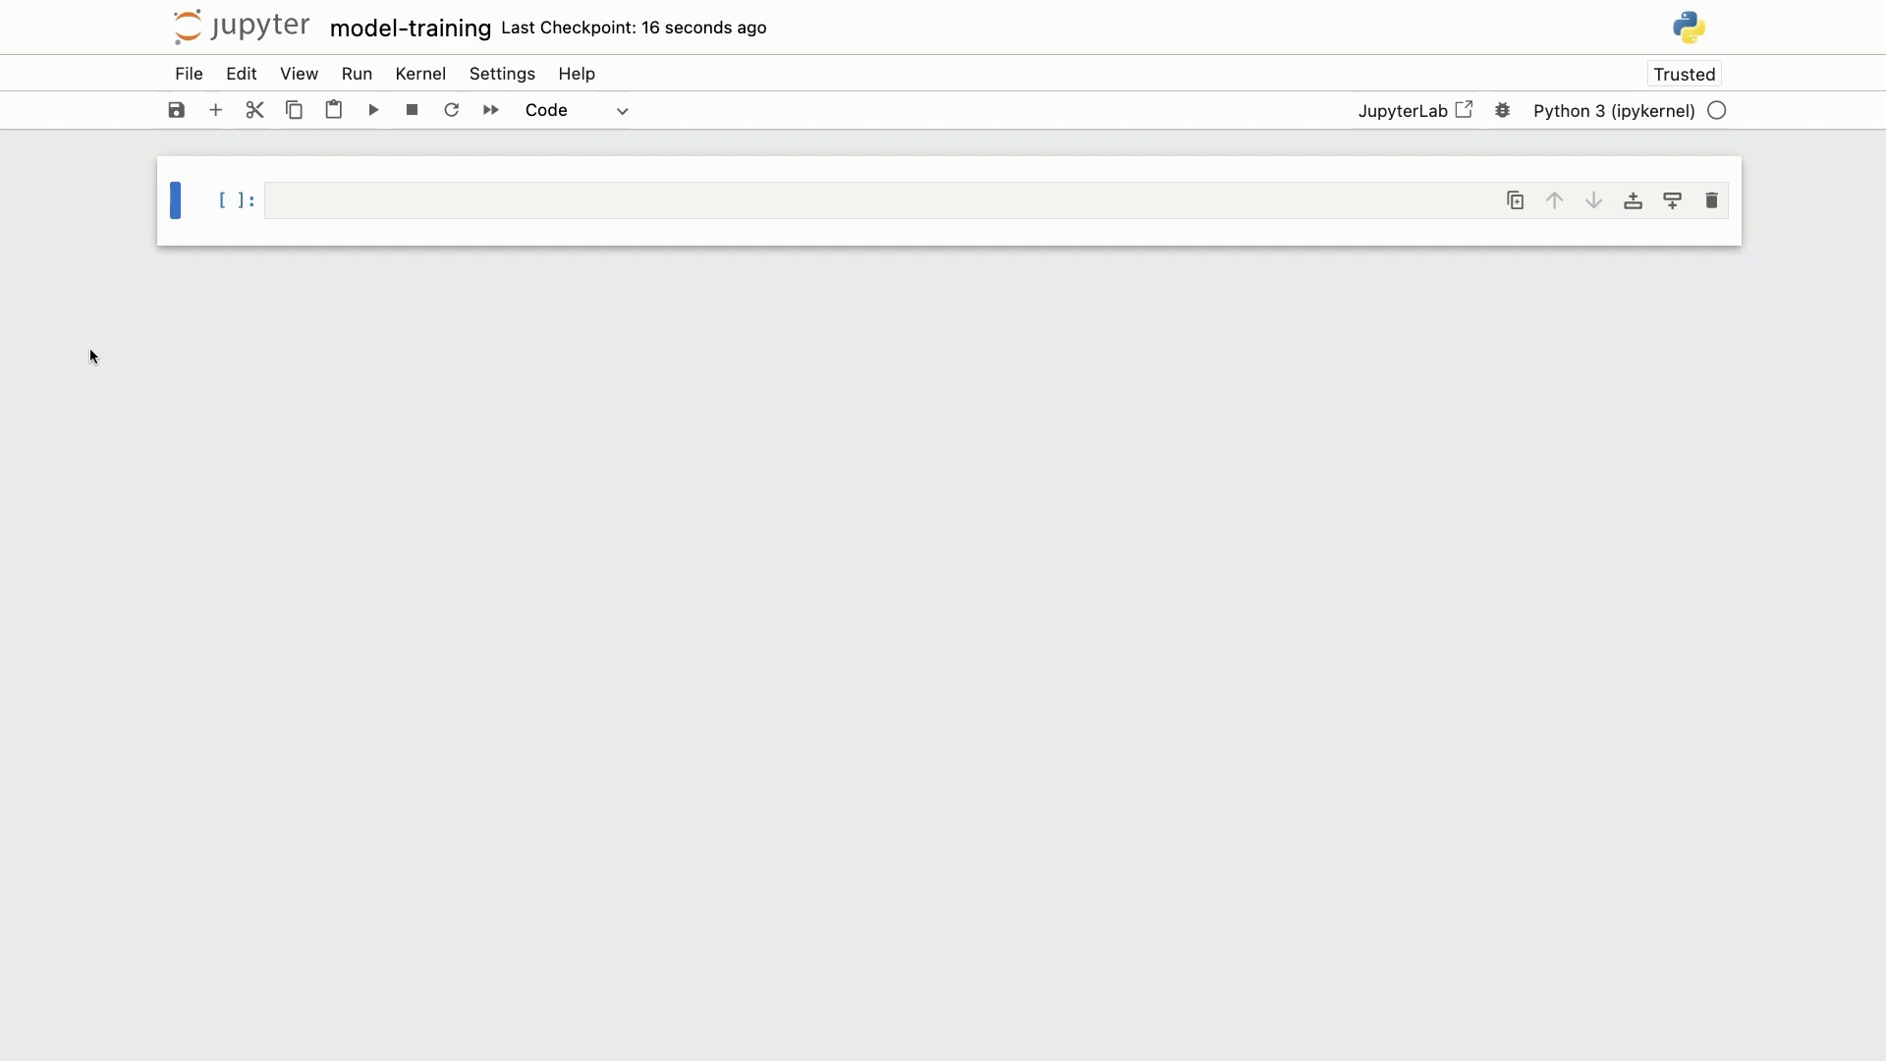
Run %pip install scikit-learn, which reports the package as already satisfied.
type("%pip ins")
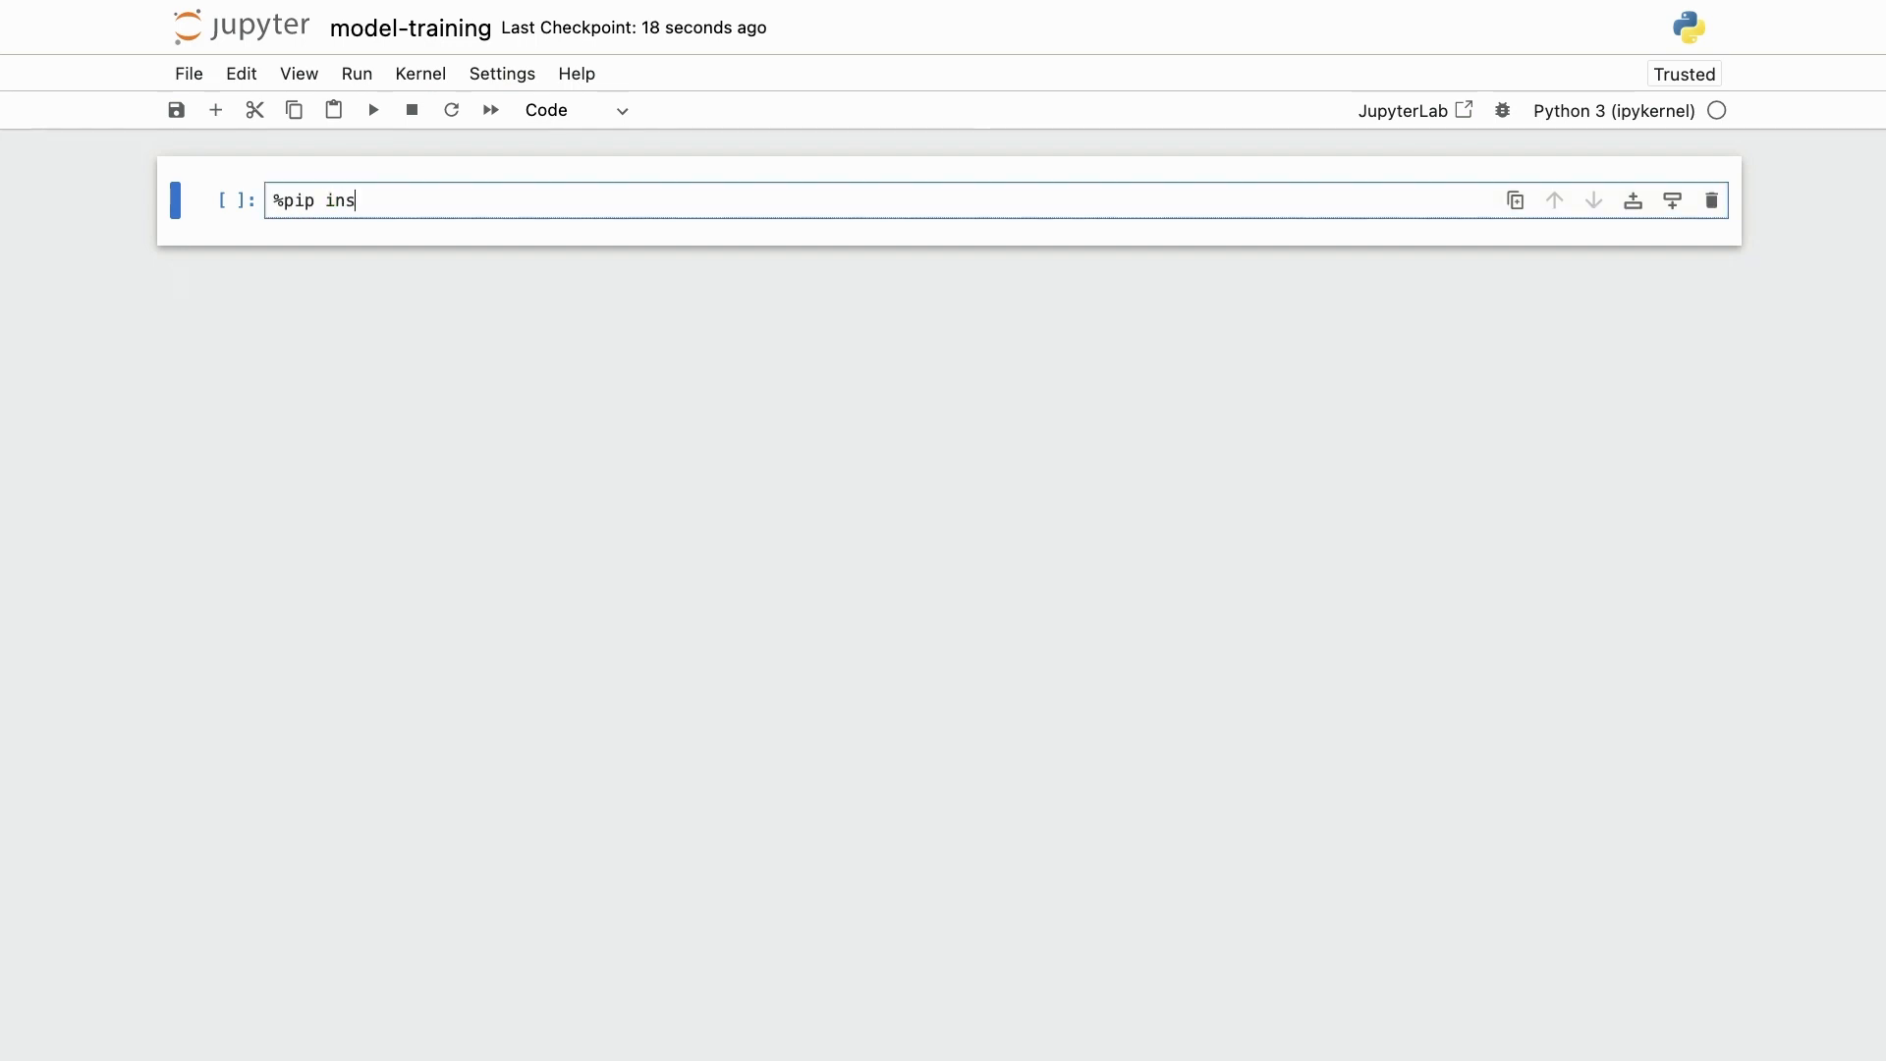
type("tall scikit-")
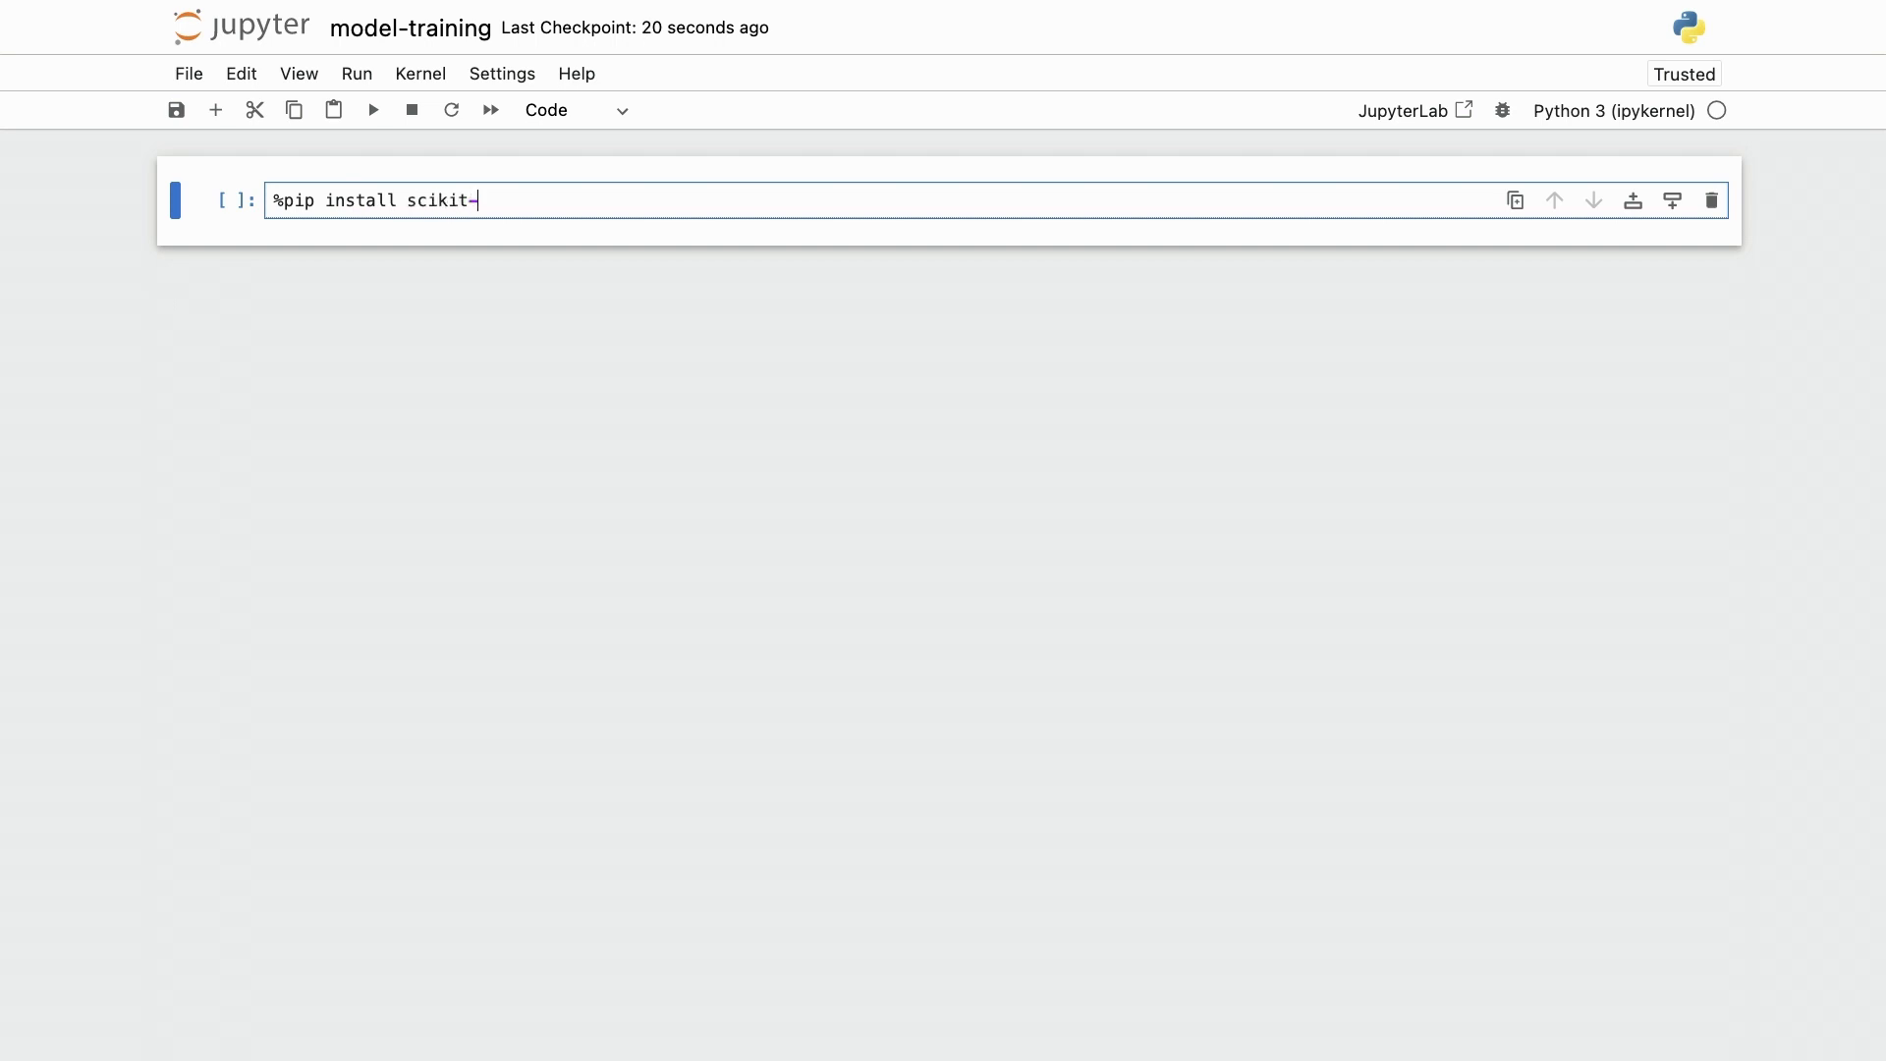
key("shift+enter")
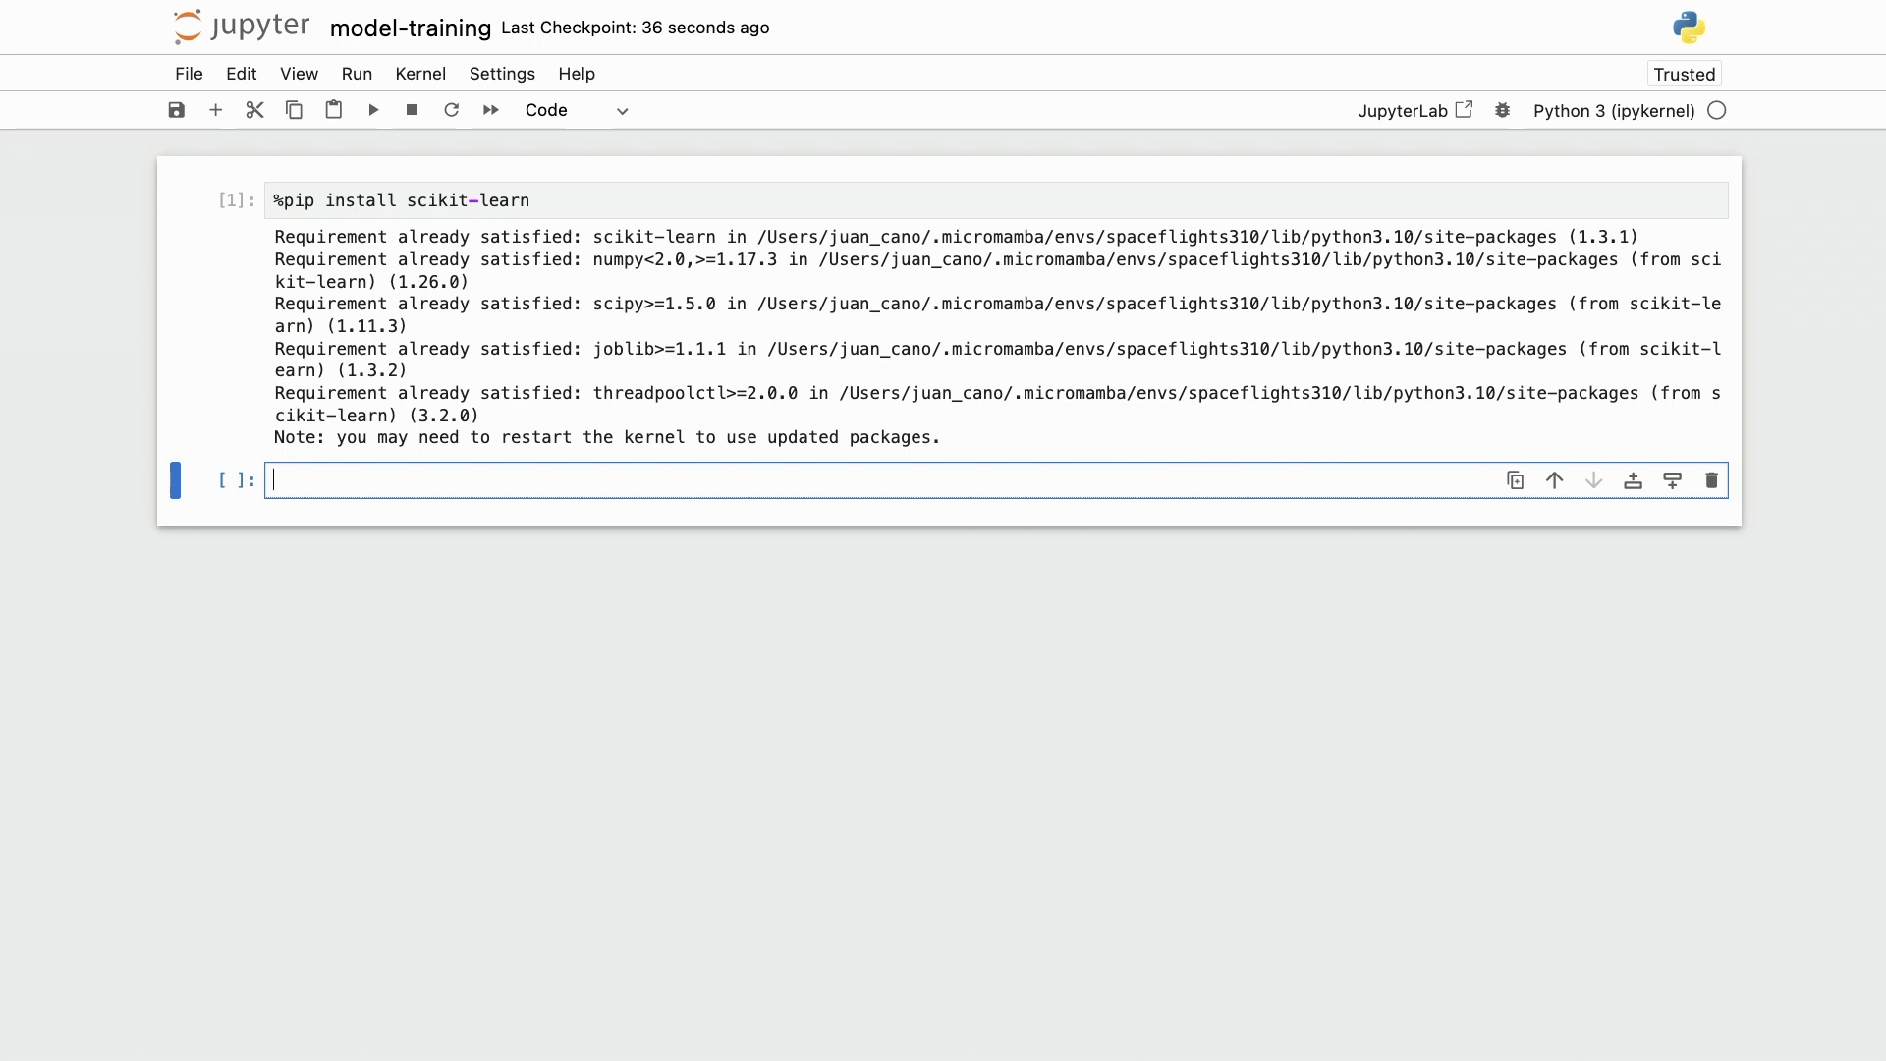
Run %load_ext kedro.ipython to resolve the spaceflights project.
type("%load_ext kedr")
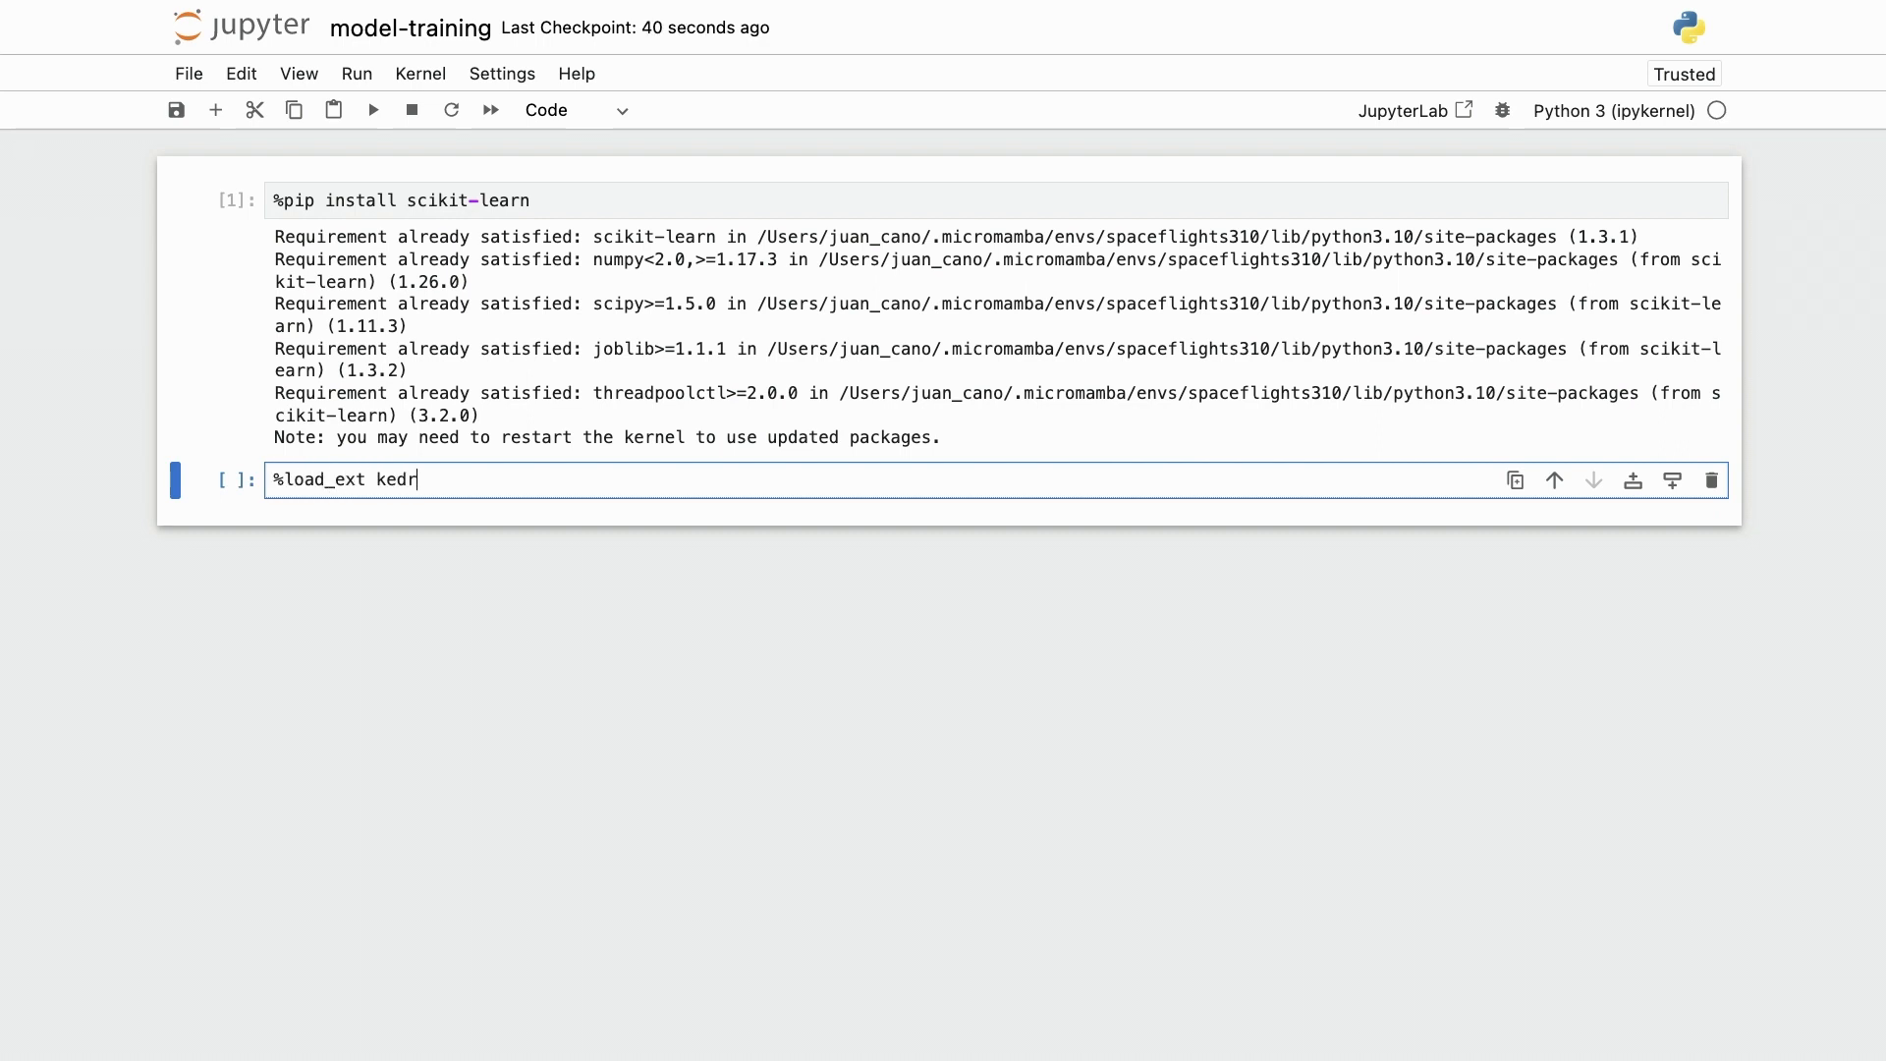
type("o.ipyto")
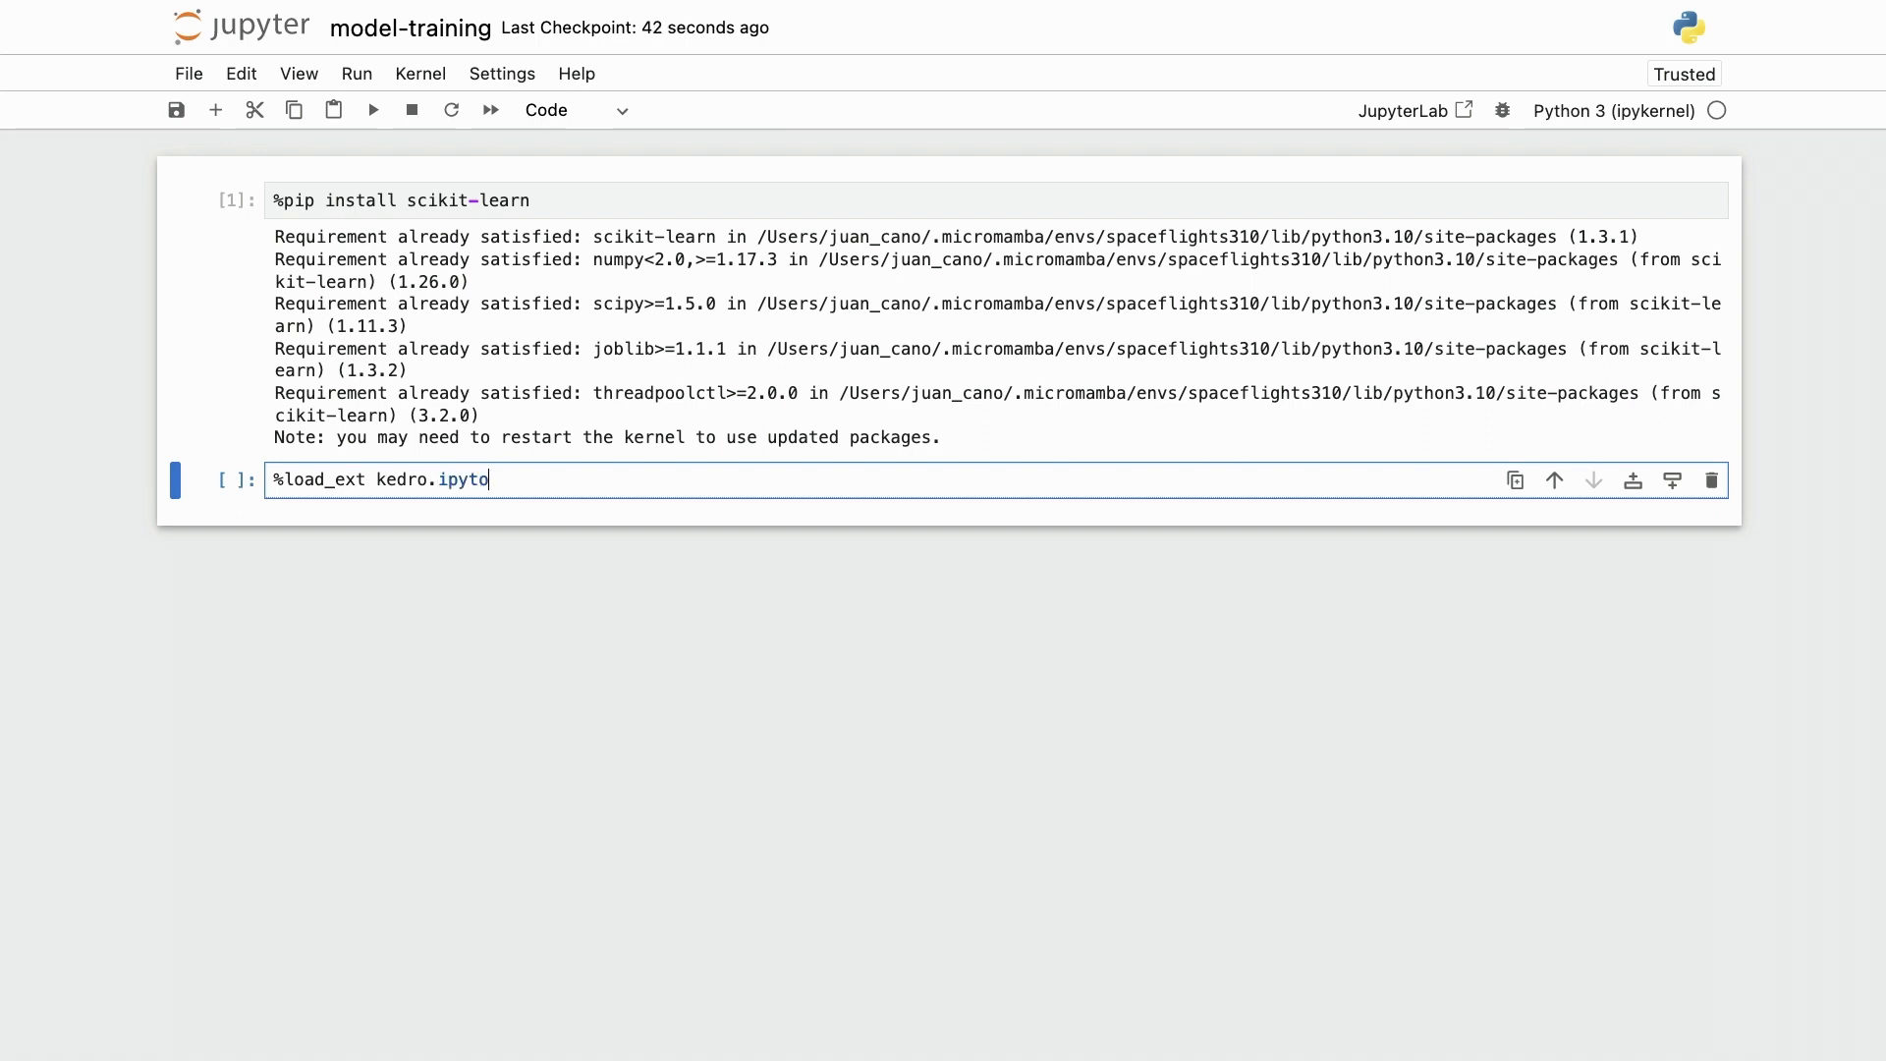
key("shift+Enter")
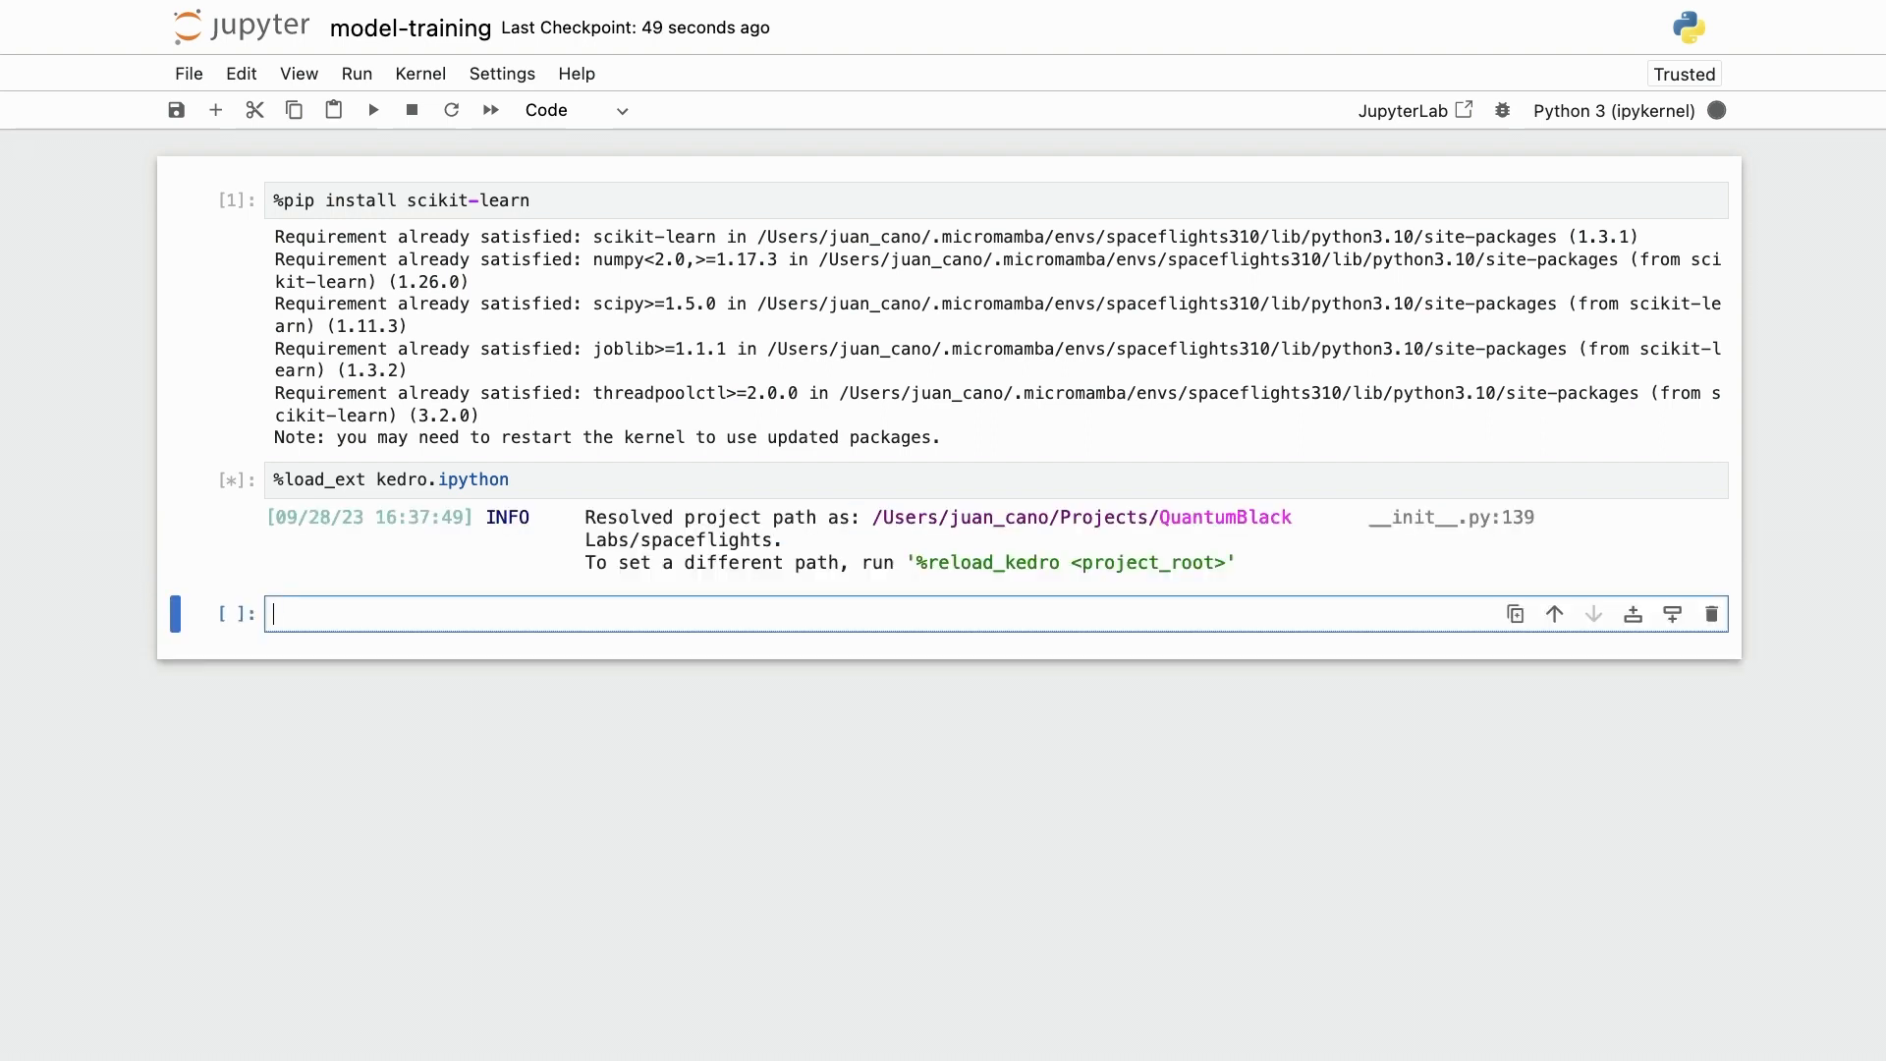
Load model_input_table into df with catalog.load and show df.head() with 28 columns.
type("catalog")
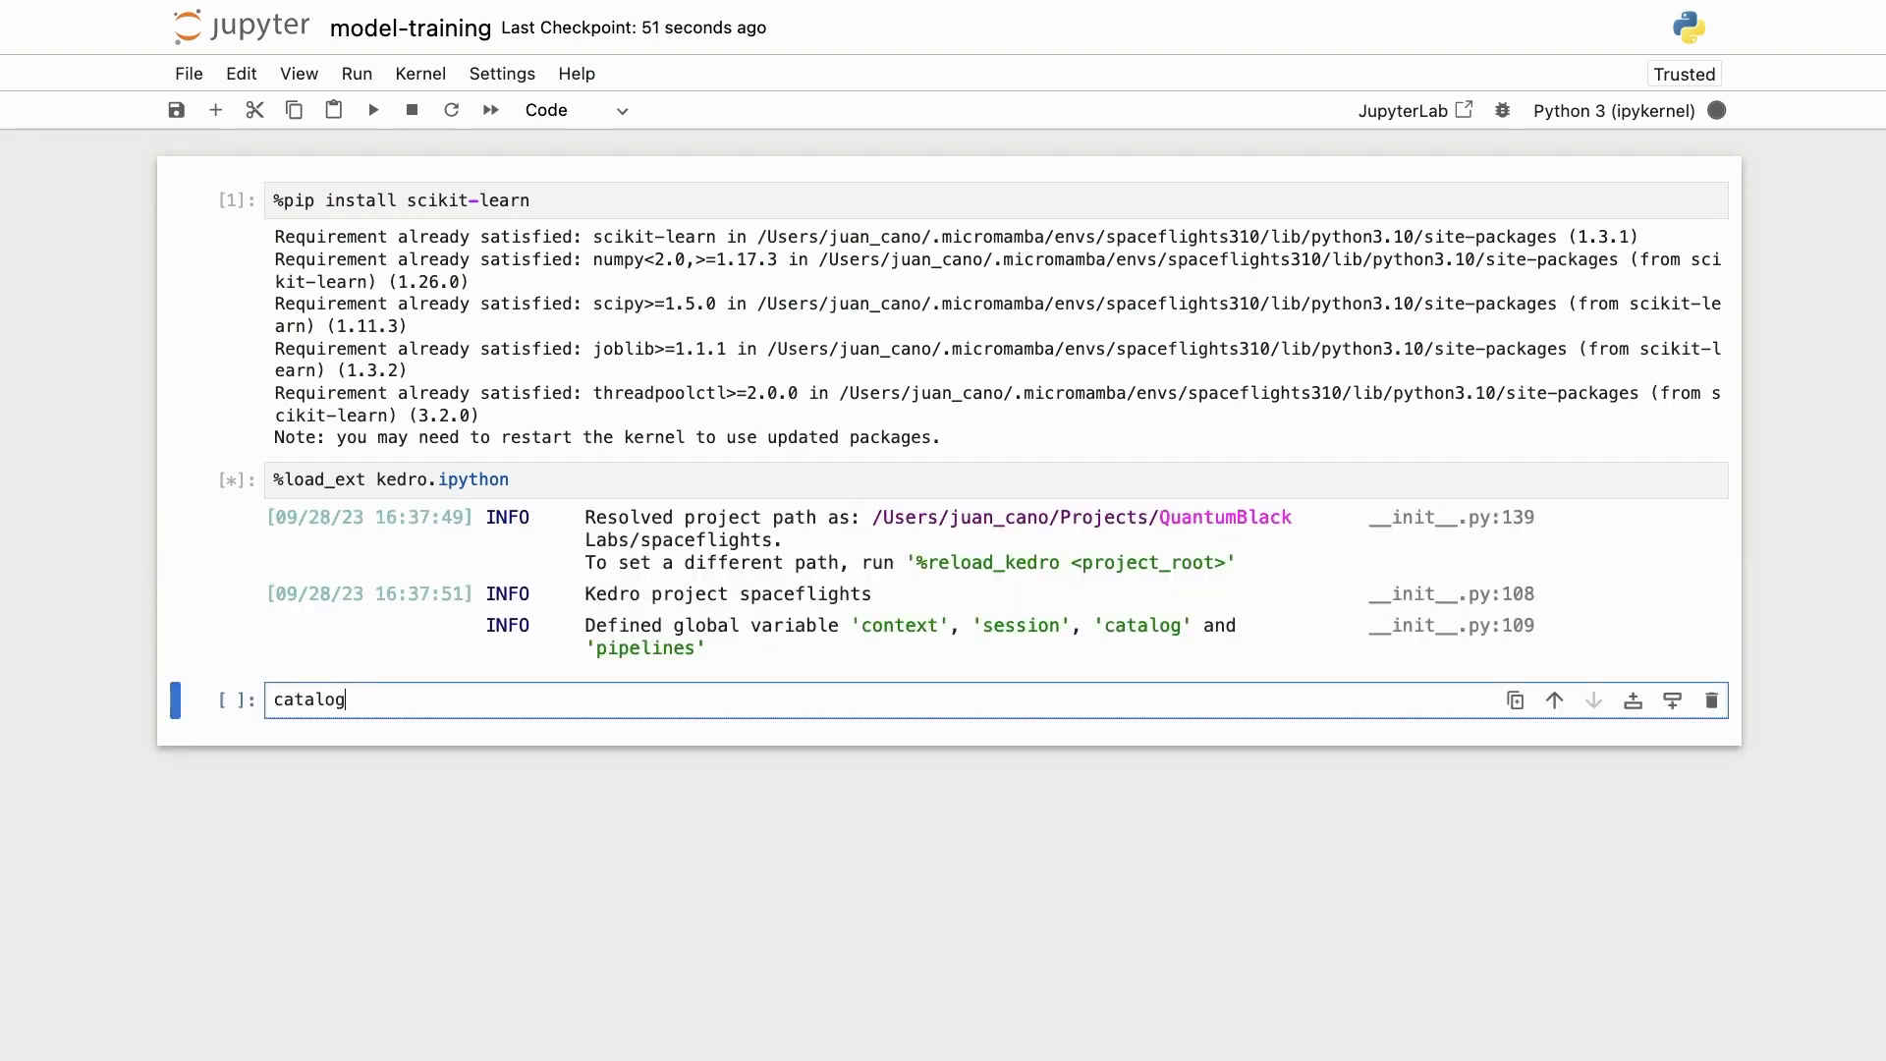
type(".load(\"")
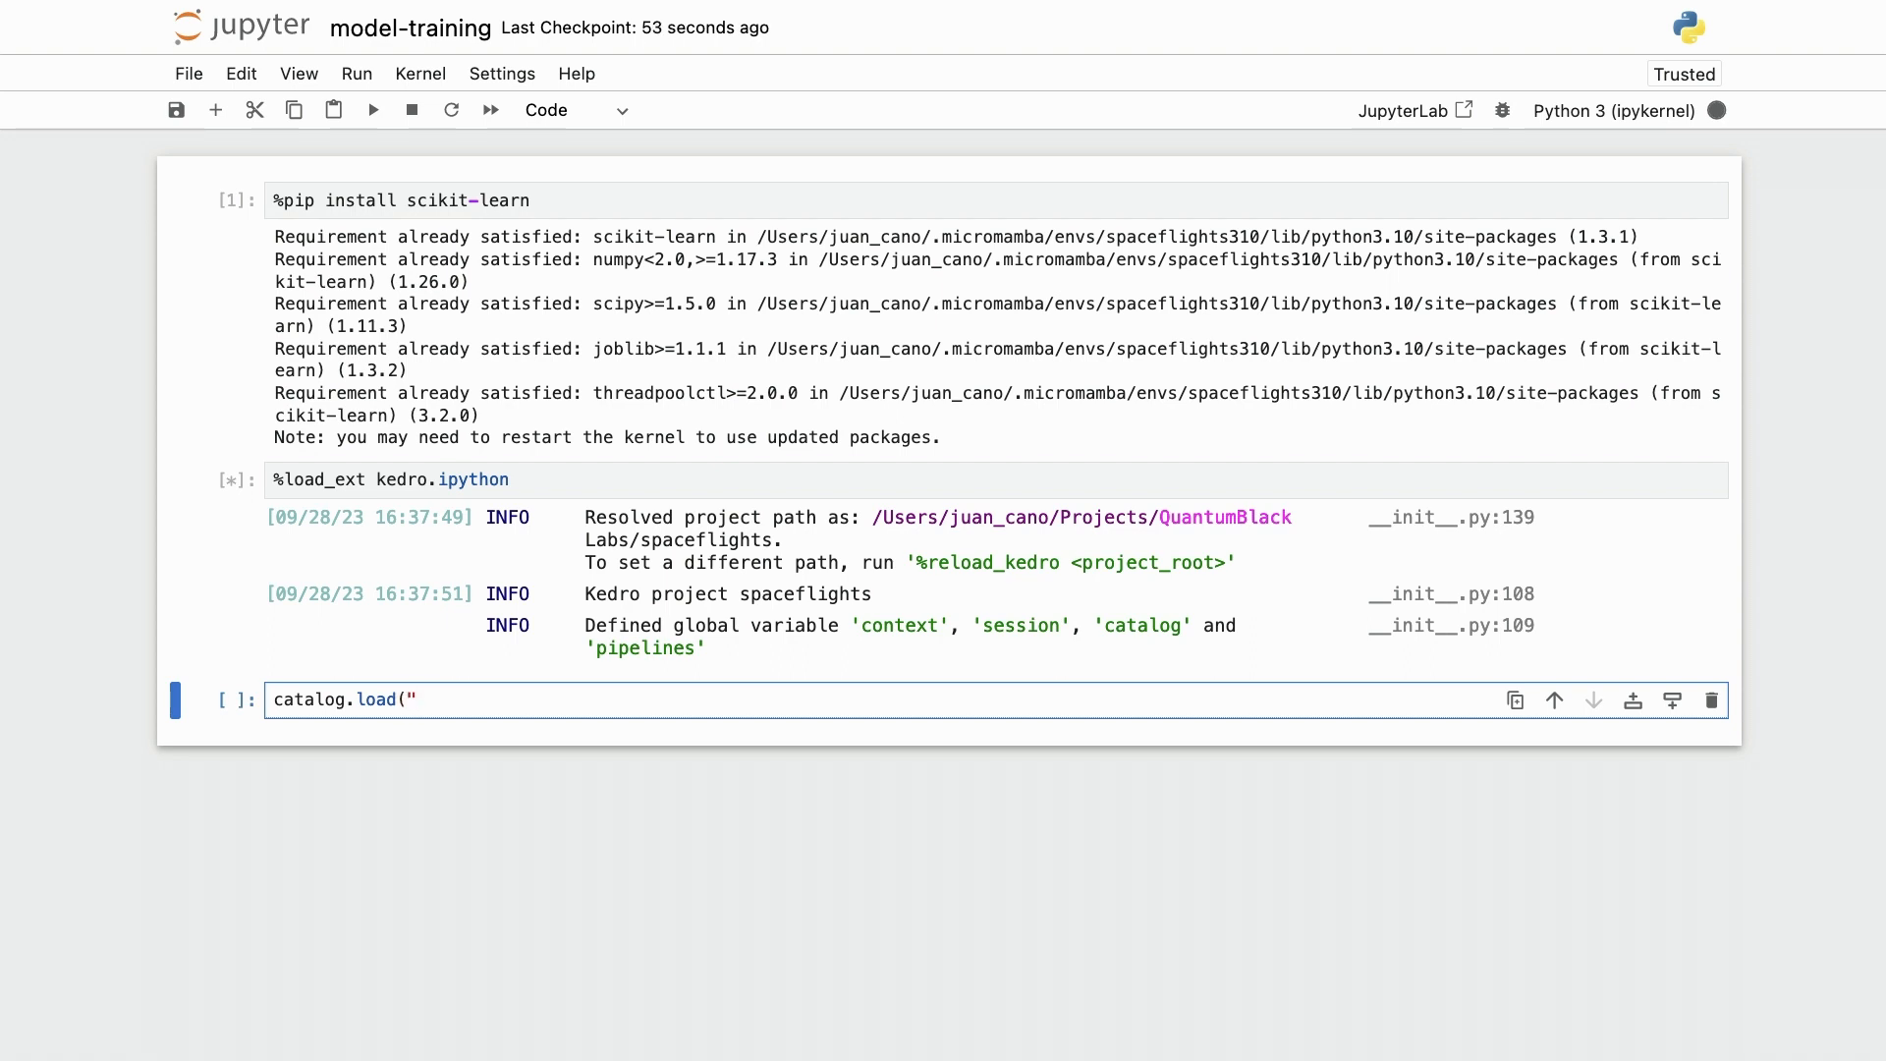
type("model_input_table")
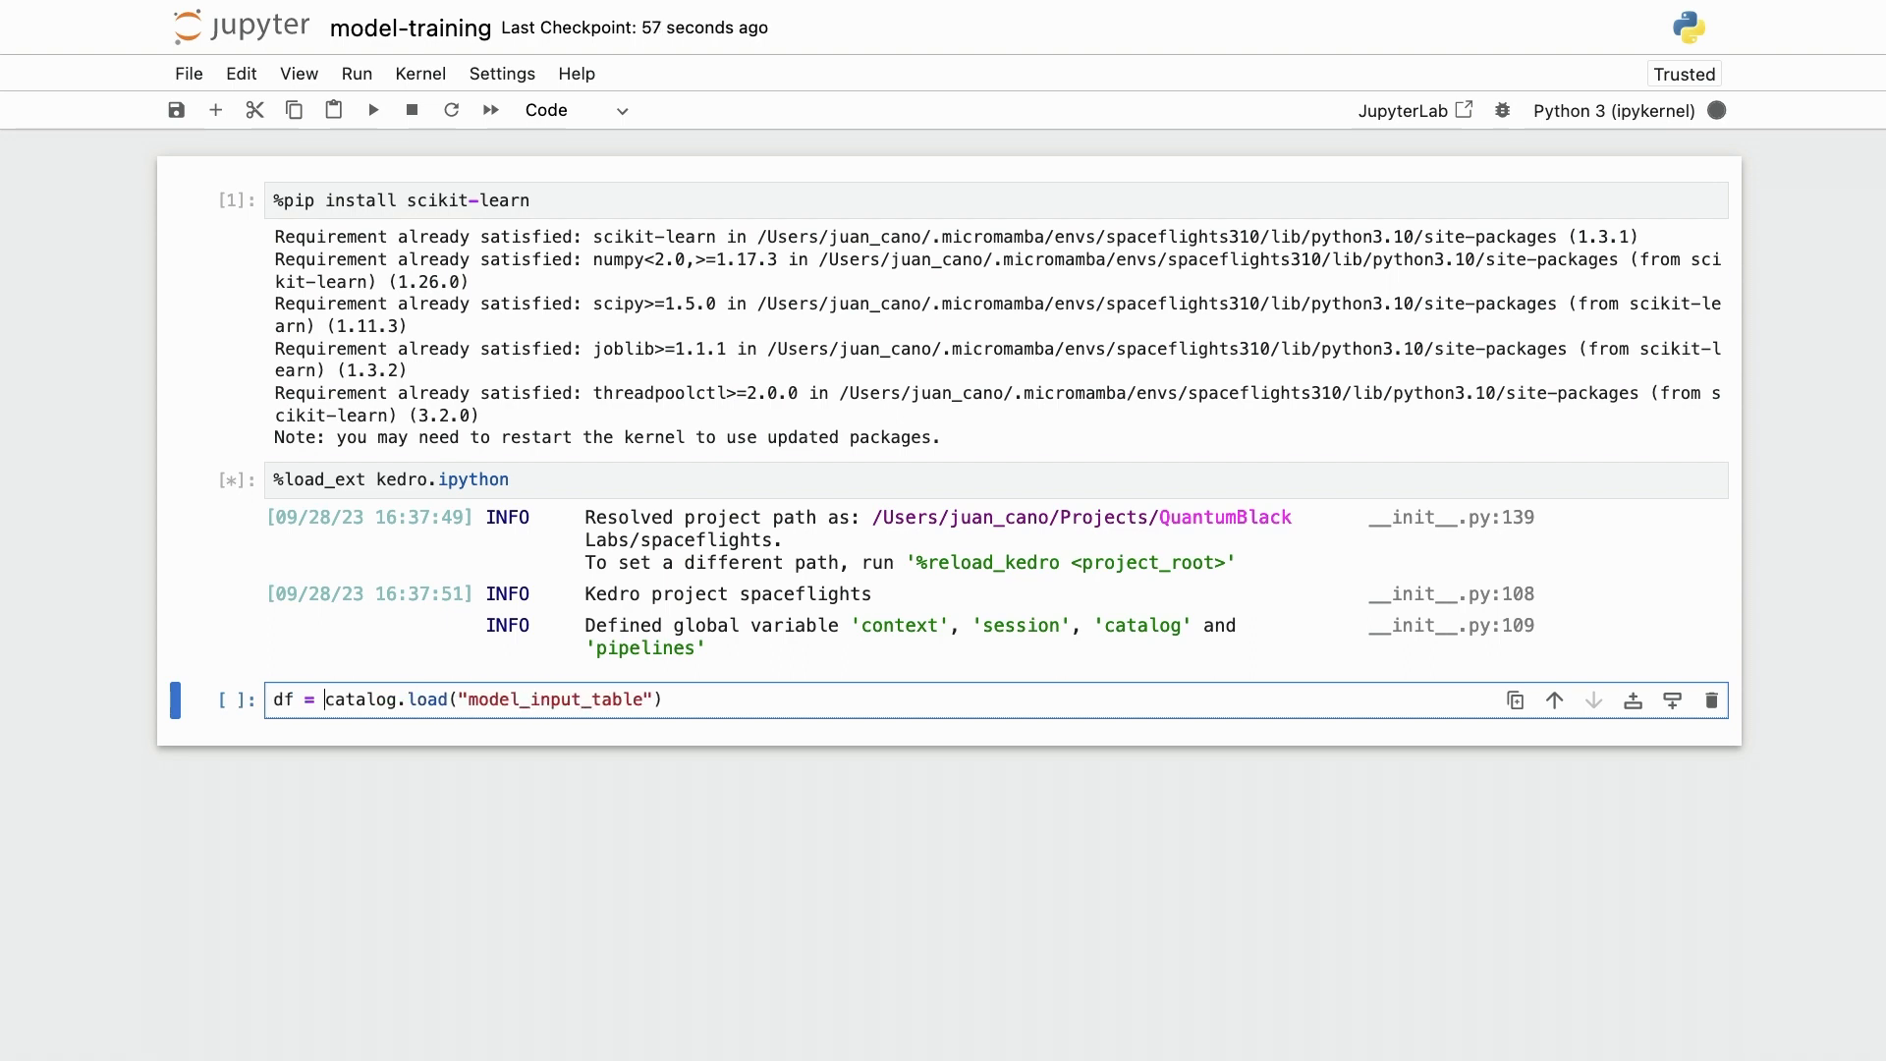
type("df.")
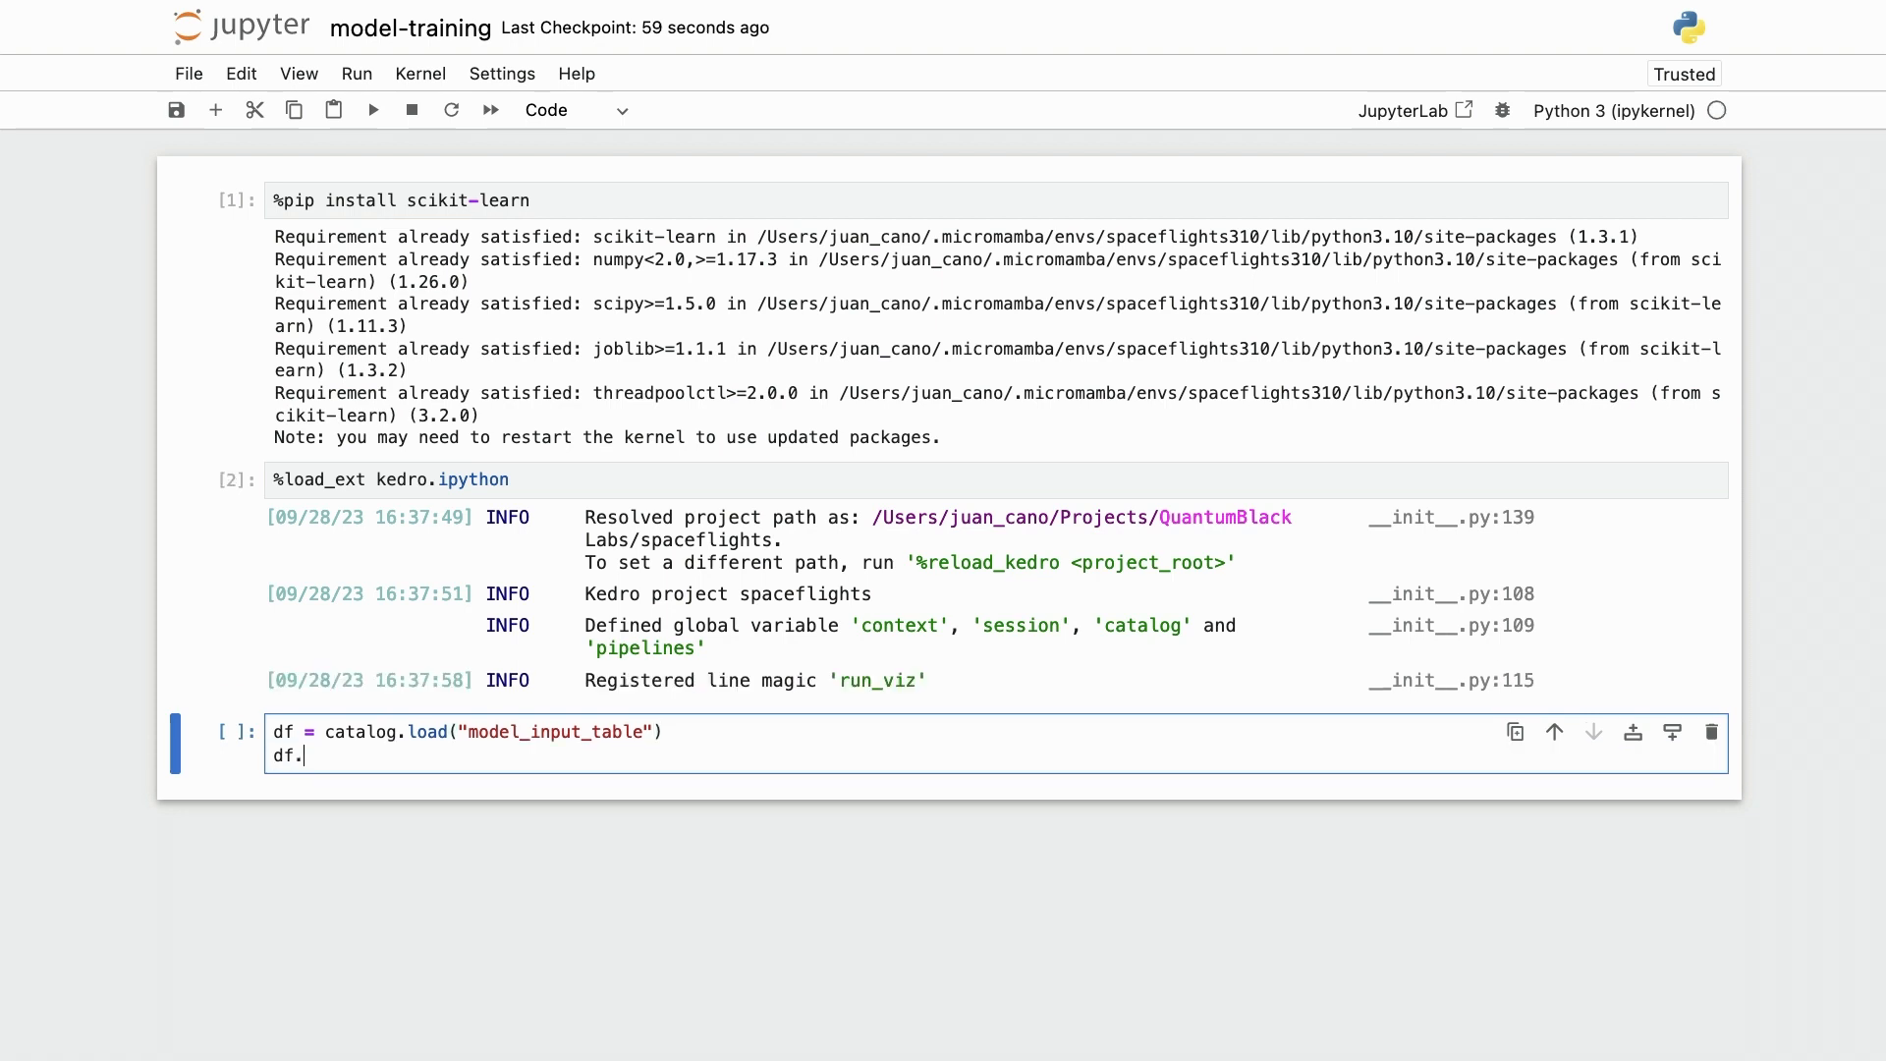
type("head()")
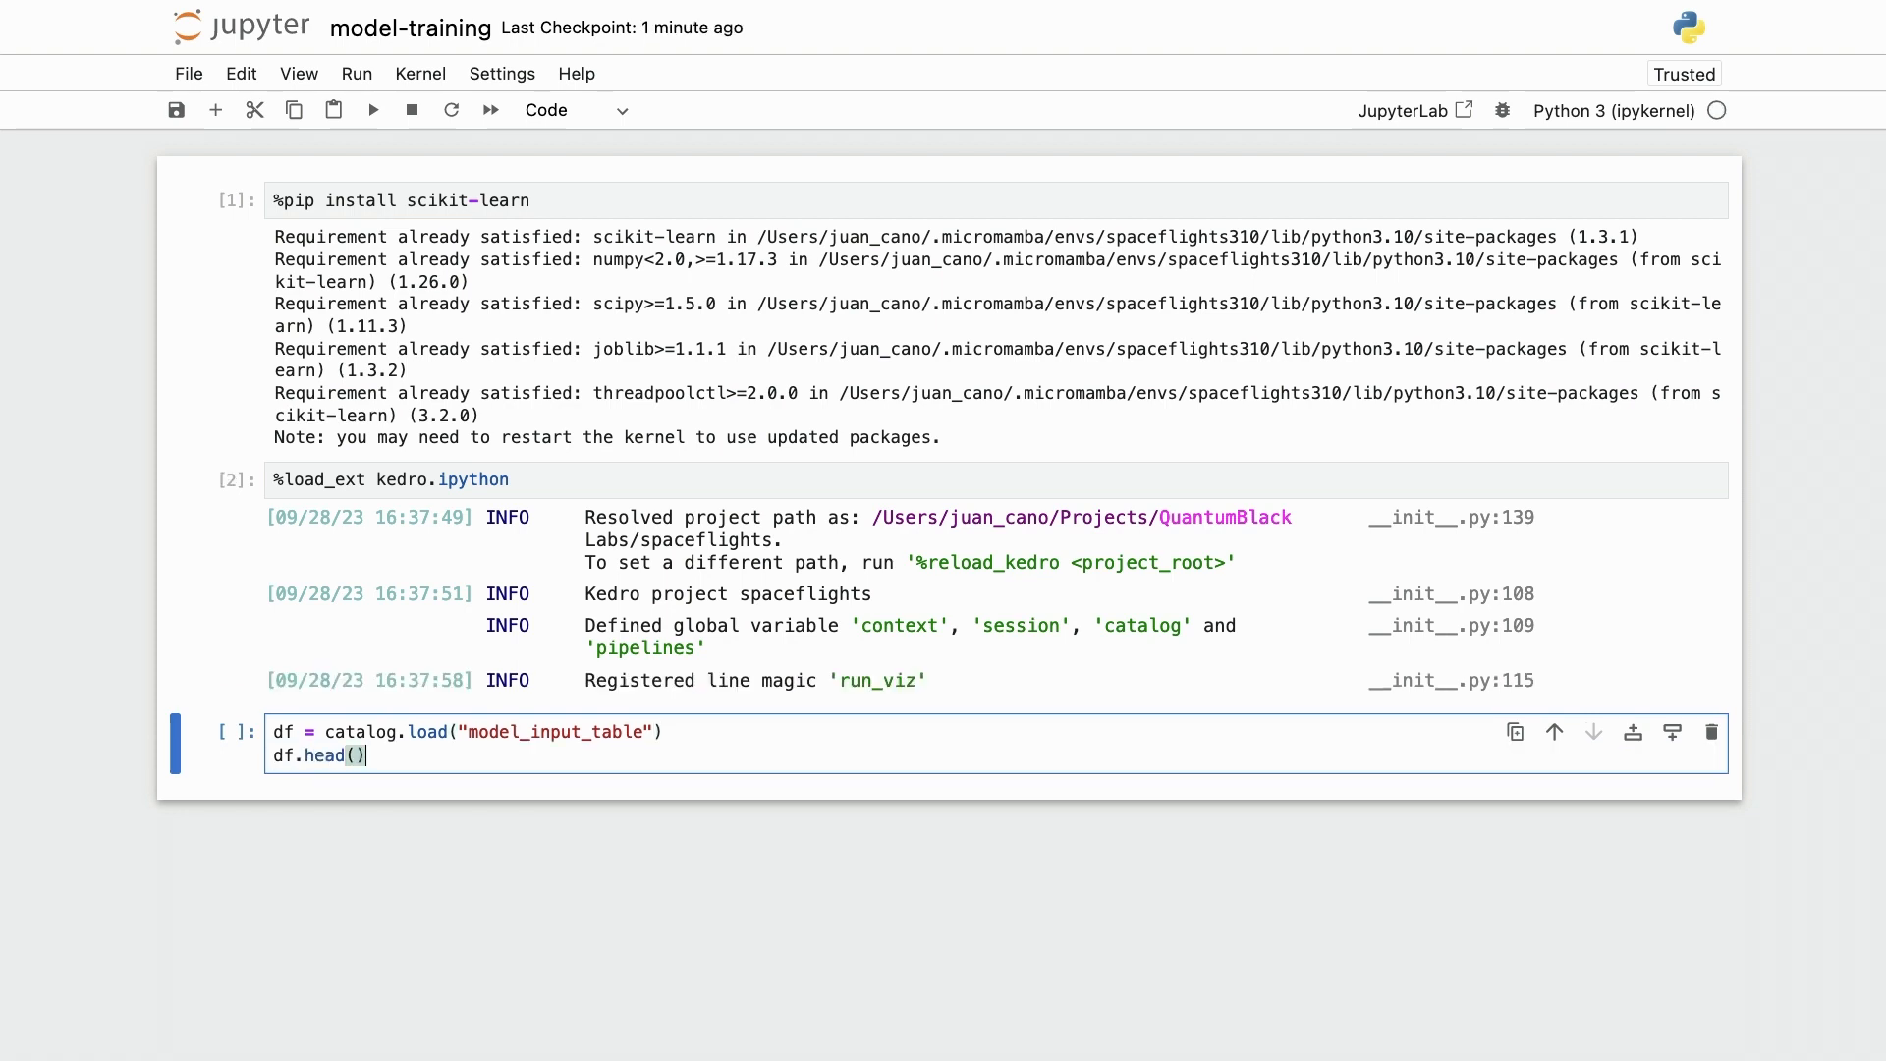
key("shift+enter")
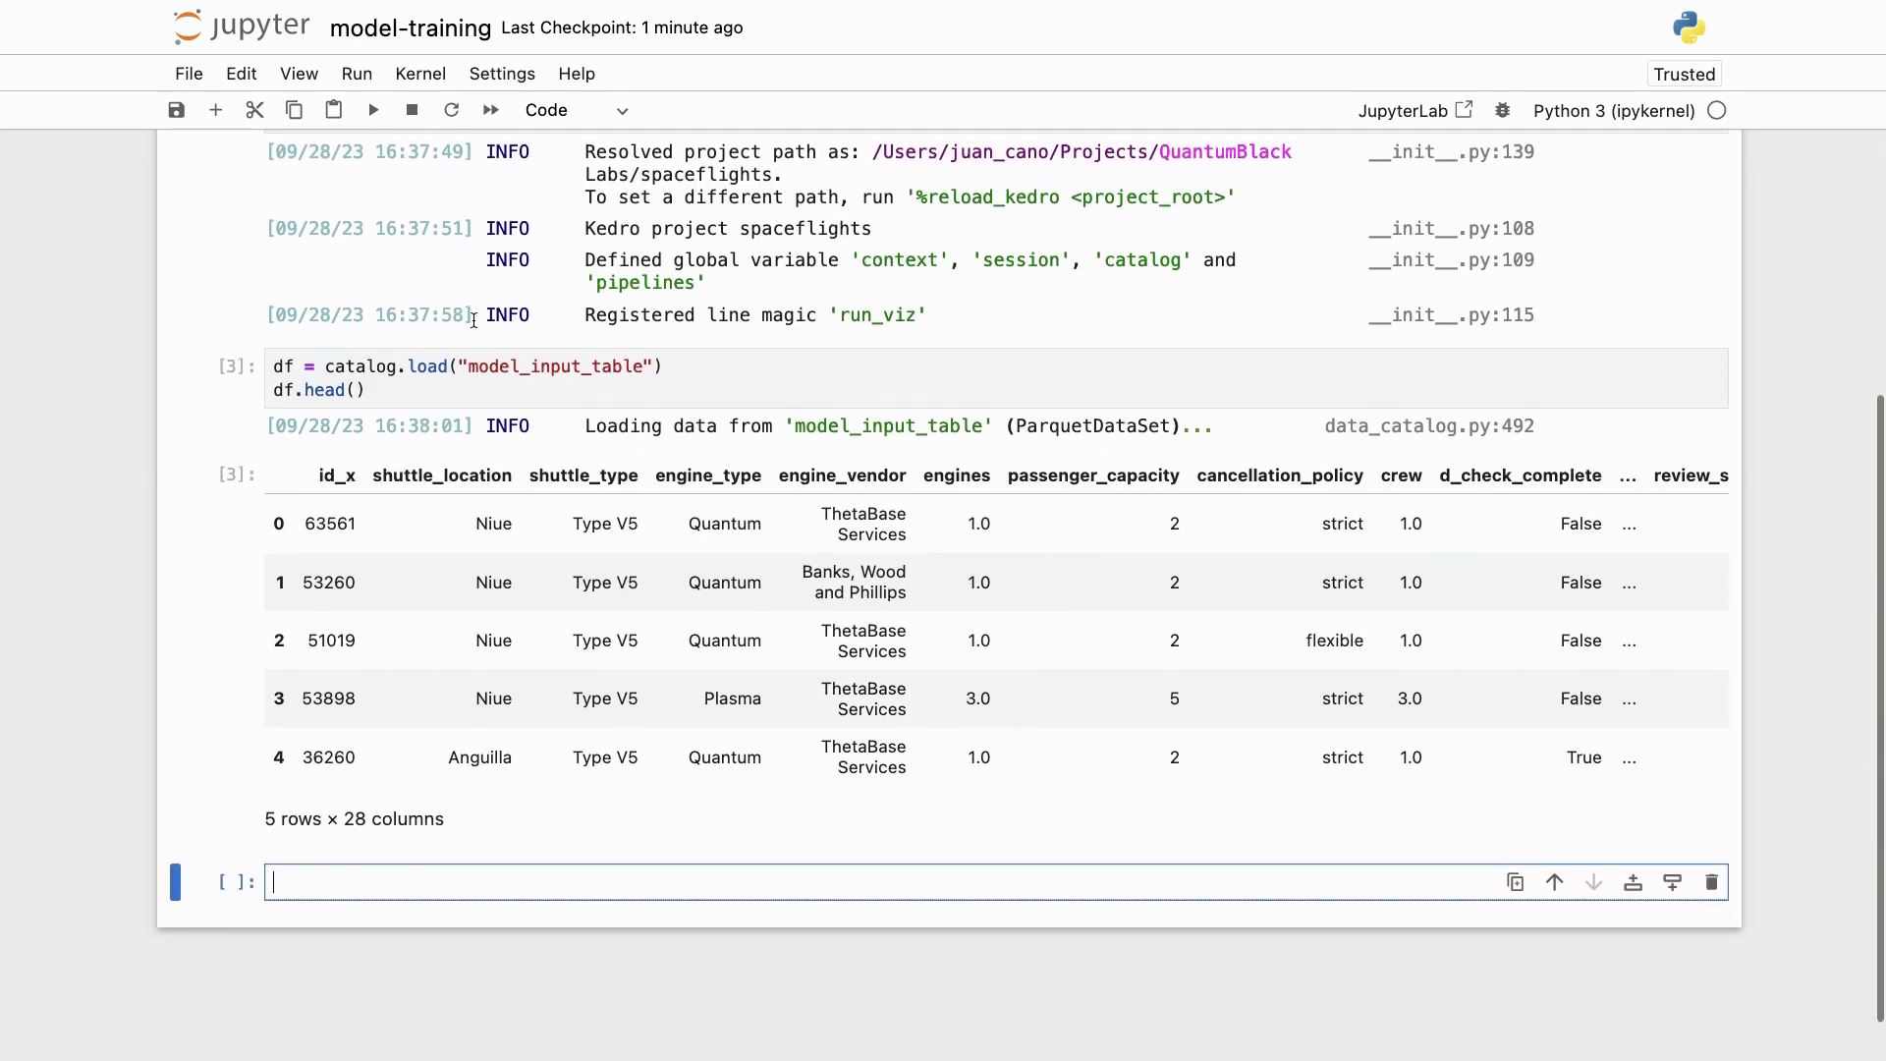
scroll("down", 3)
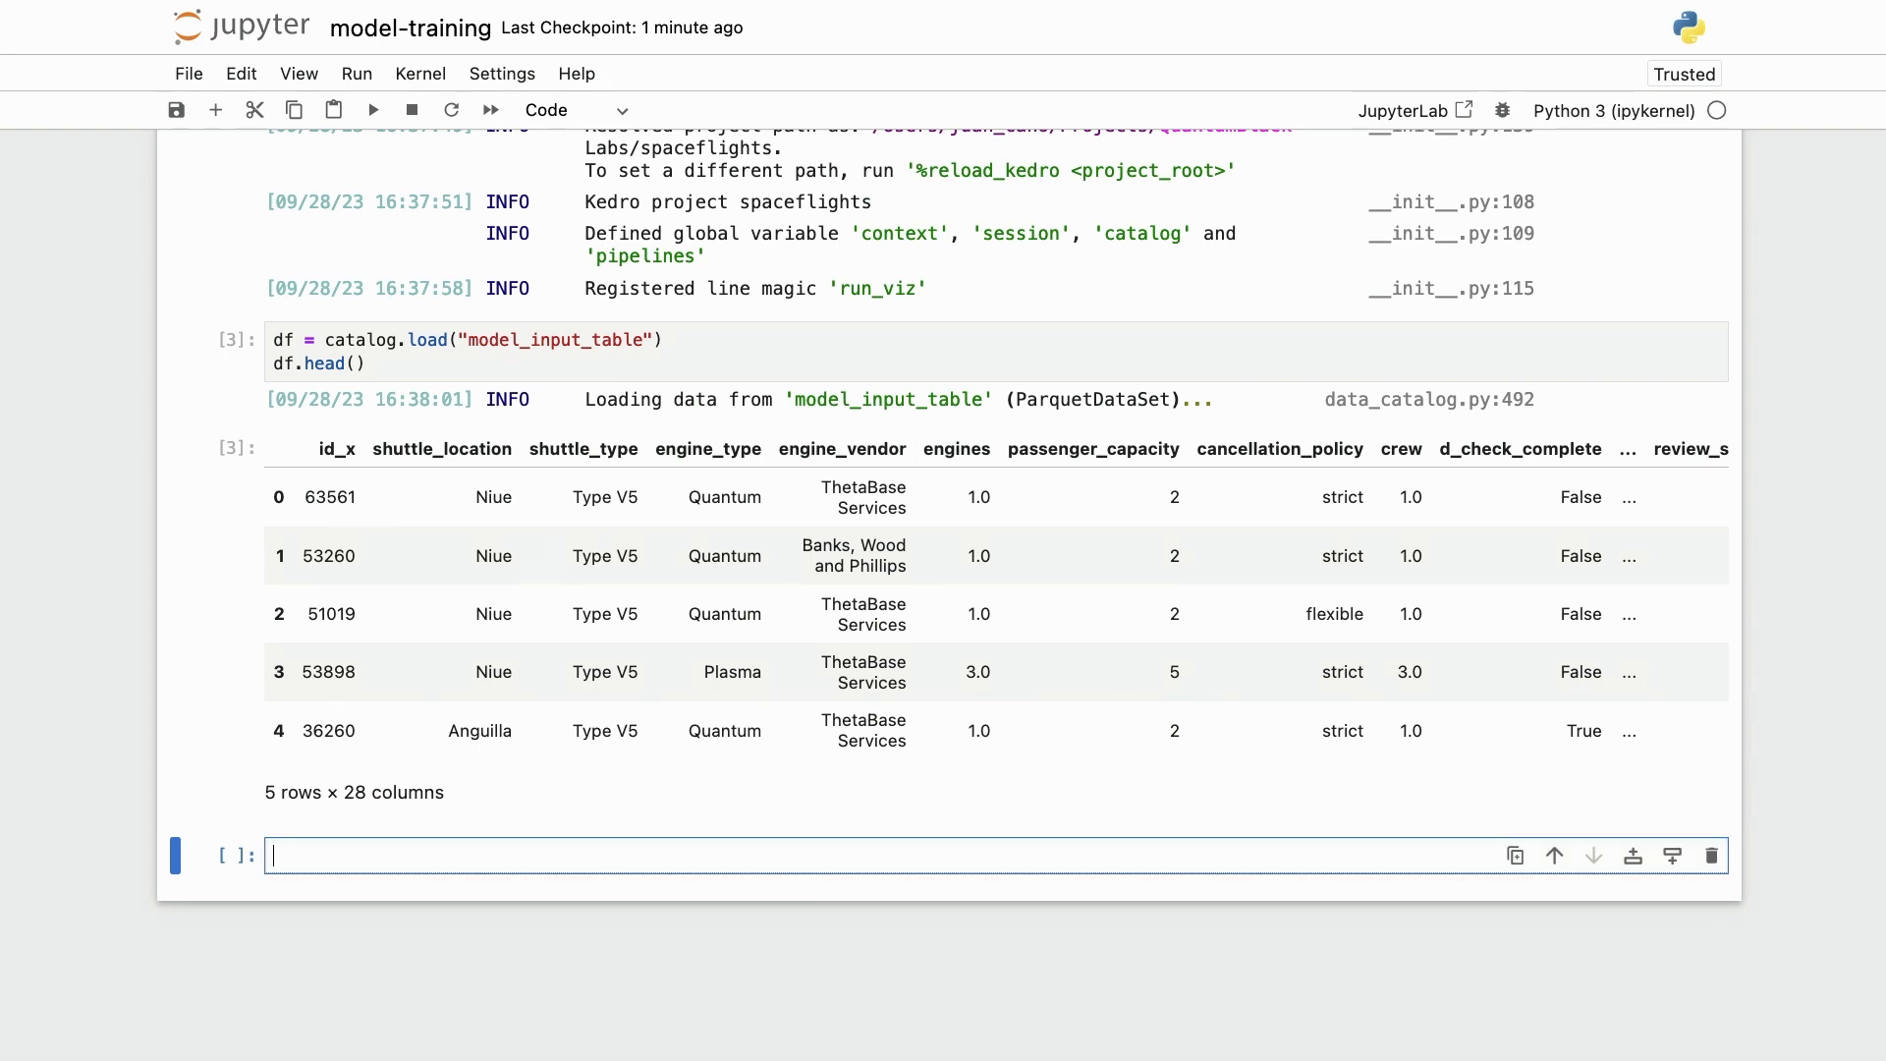
Import sklearn and confirm sklearn.__version__ is 1.3.1.
type("import sklearn")
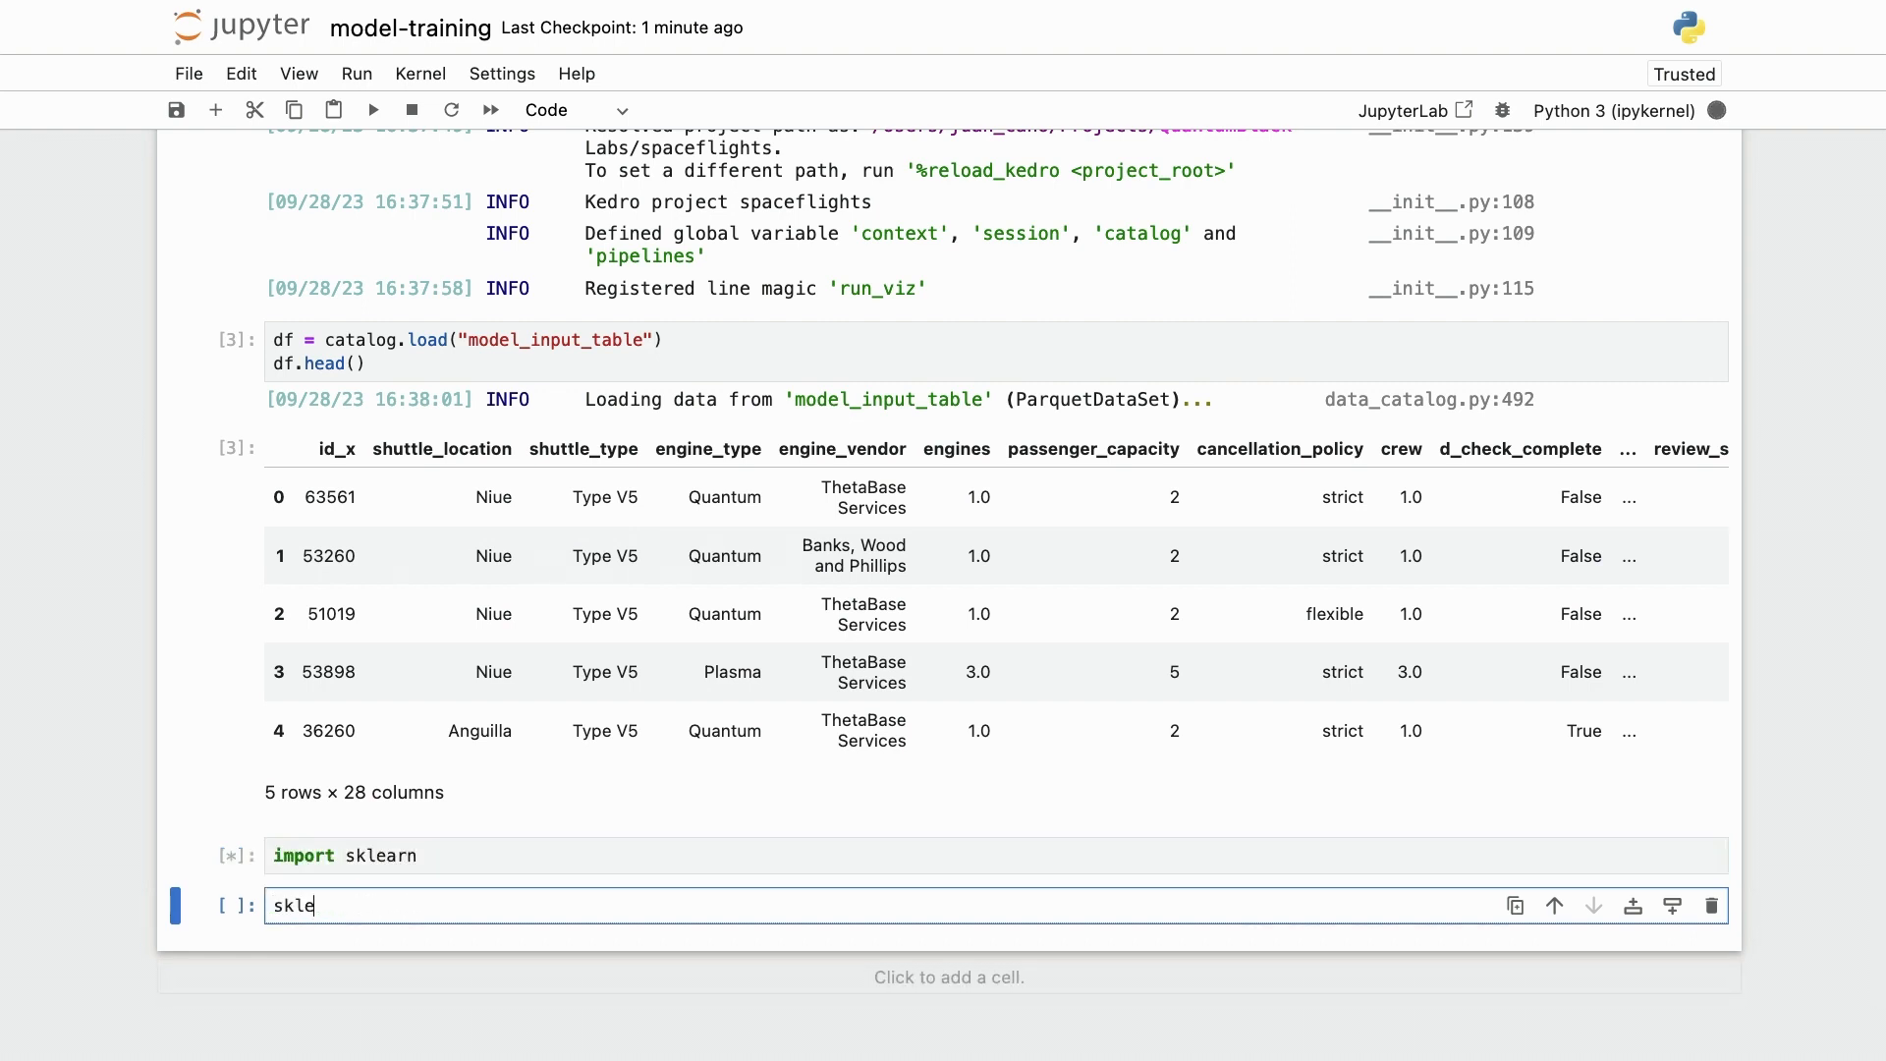
type("arn.__v")
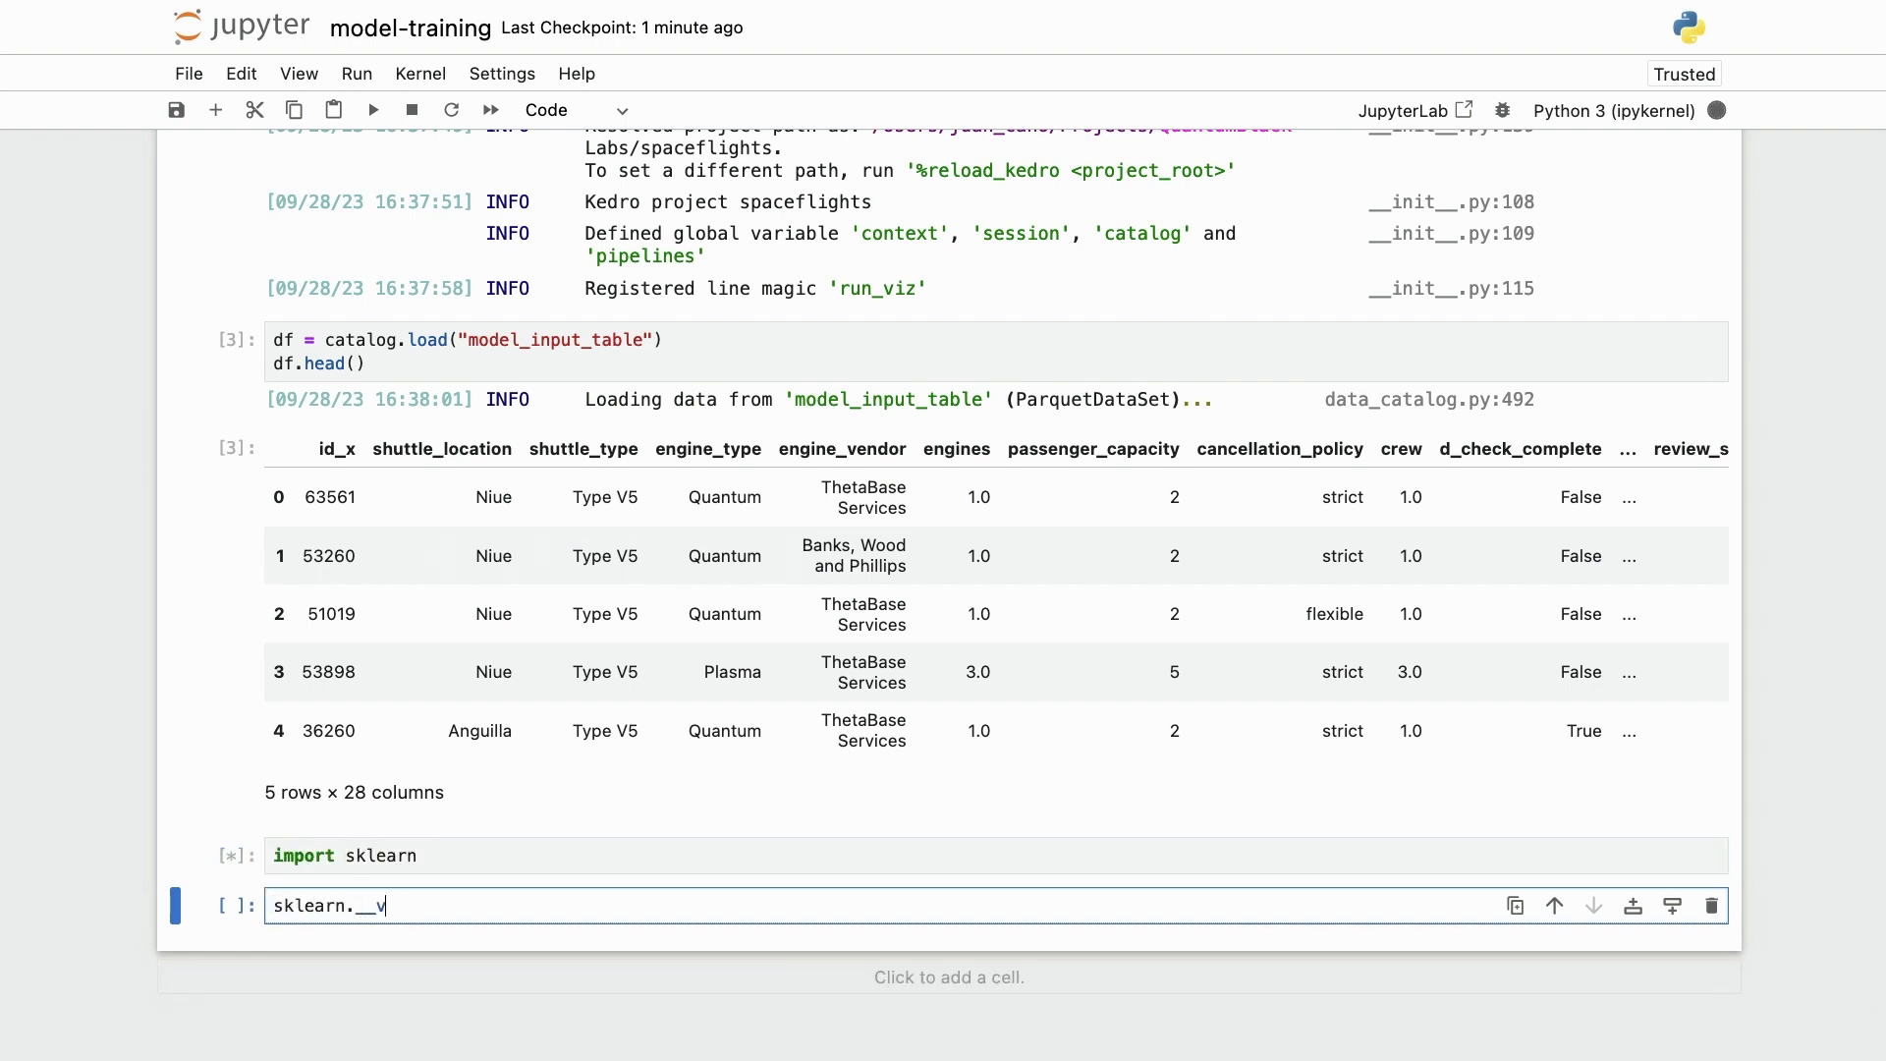
key("shift+enter")
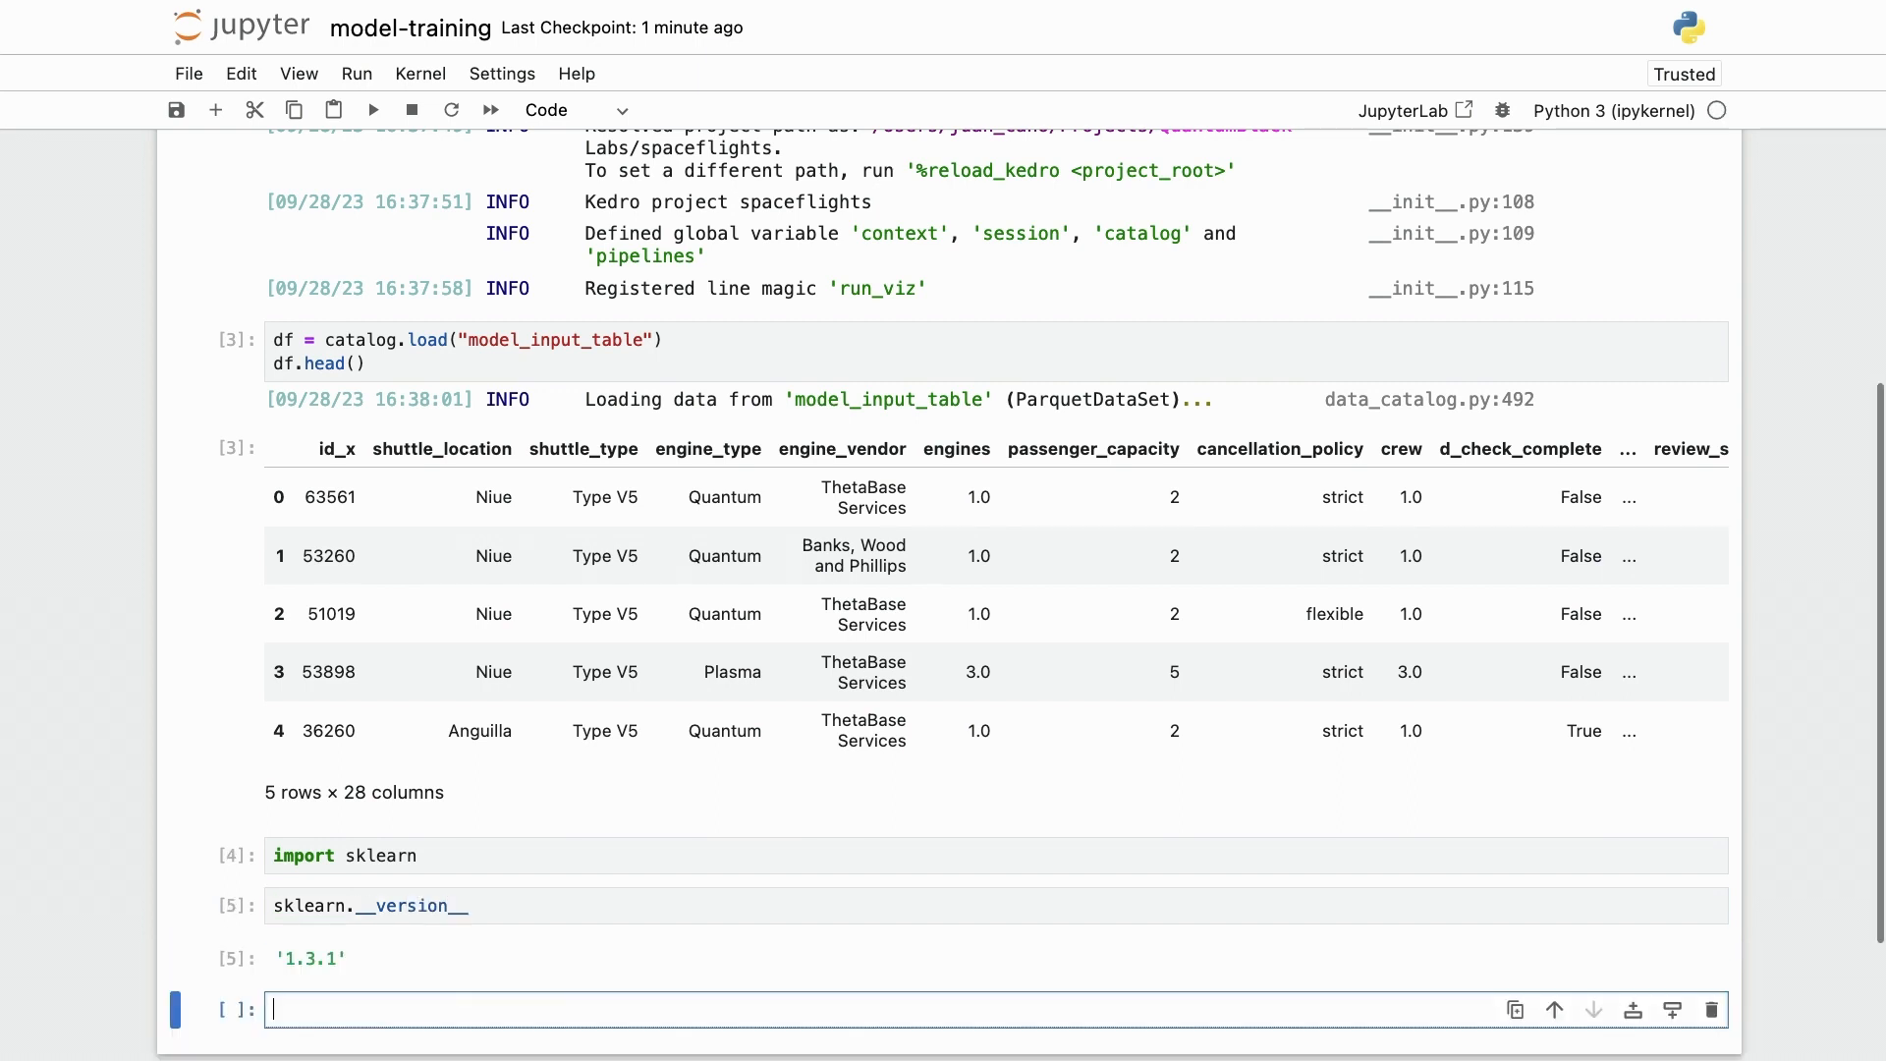
scroll("down", 3)
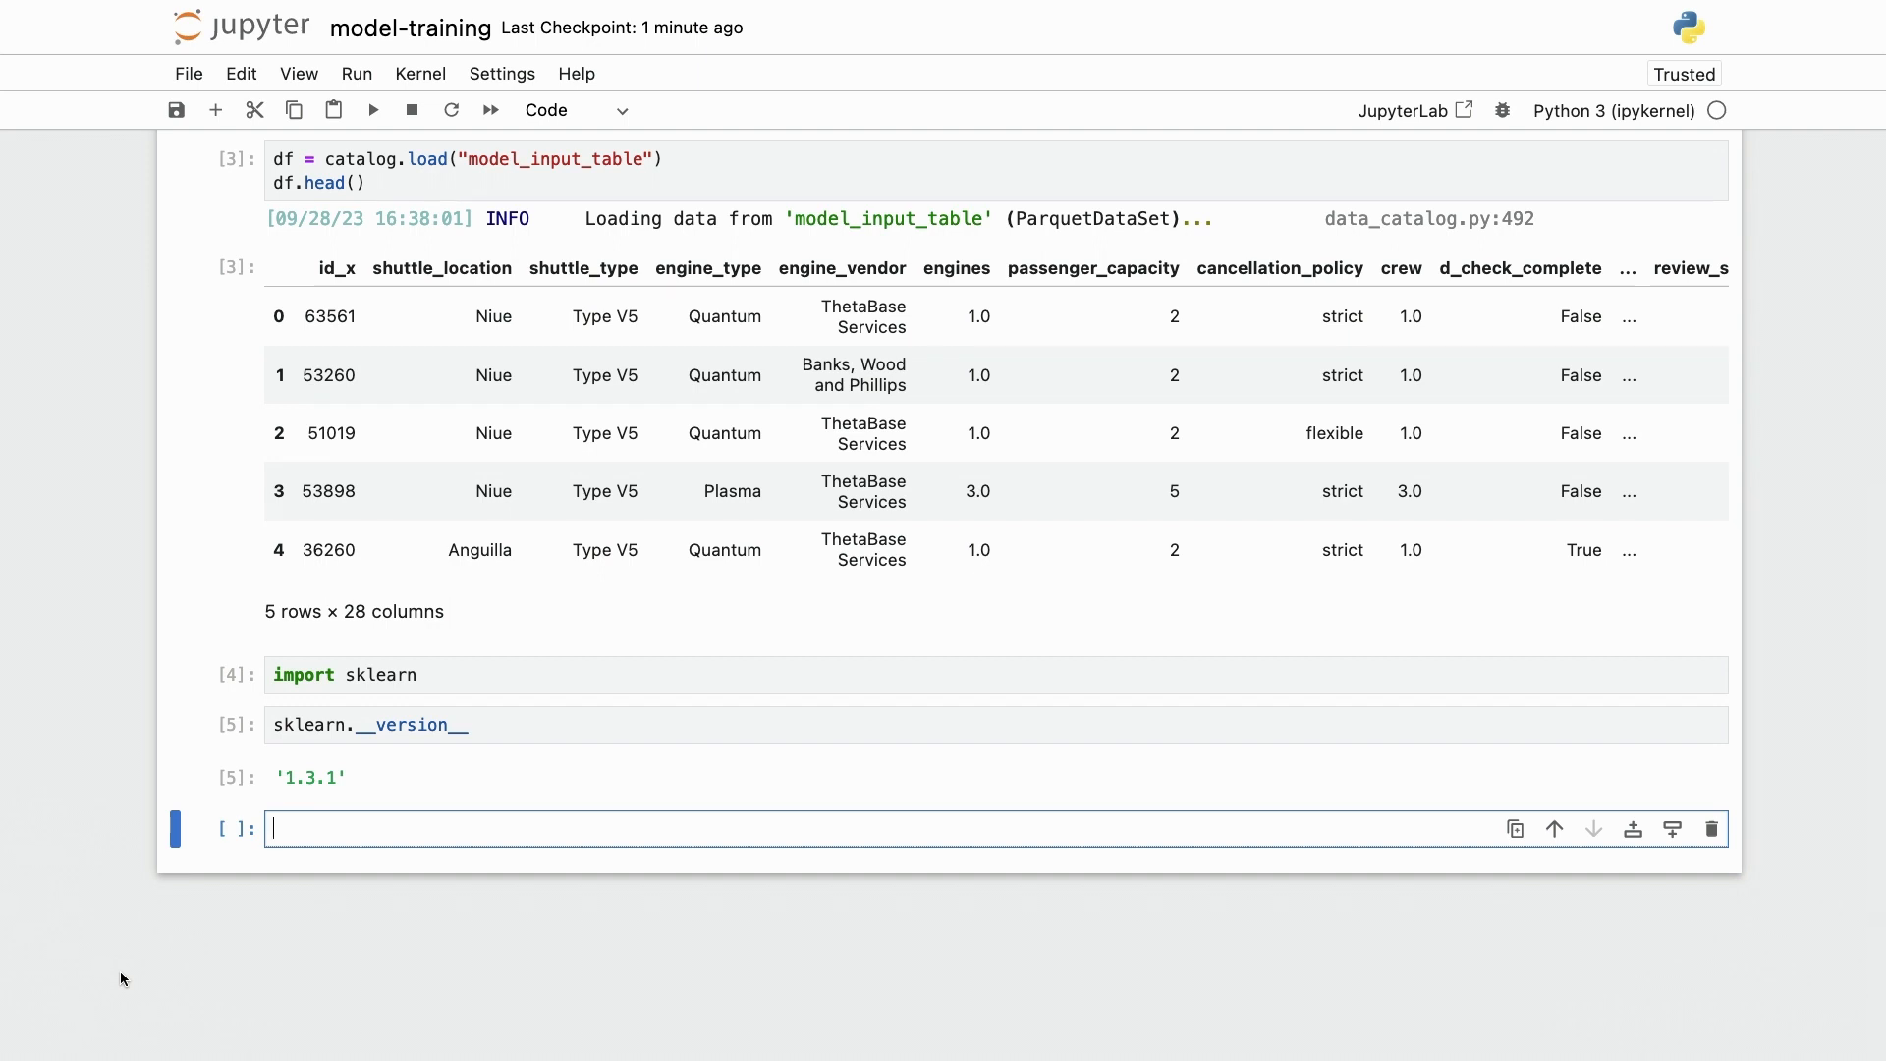
Run from sklearn.model_selection import train_test_split.
type("from sk")
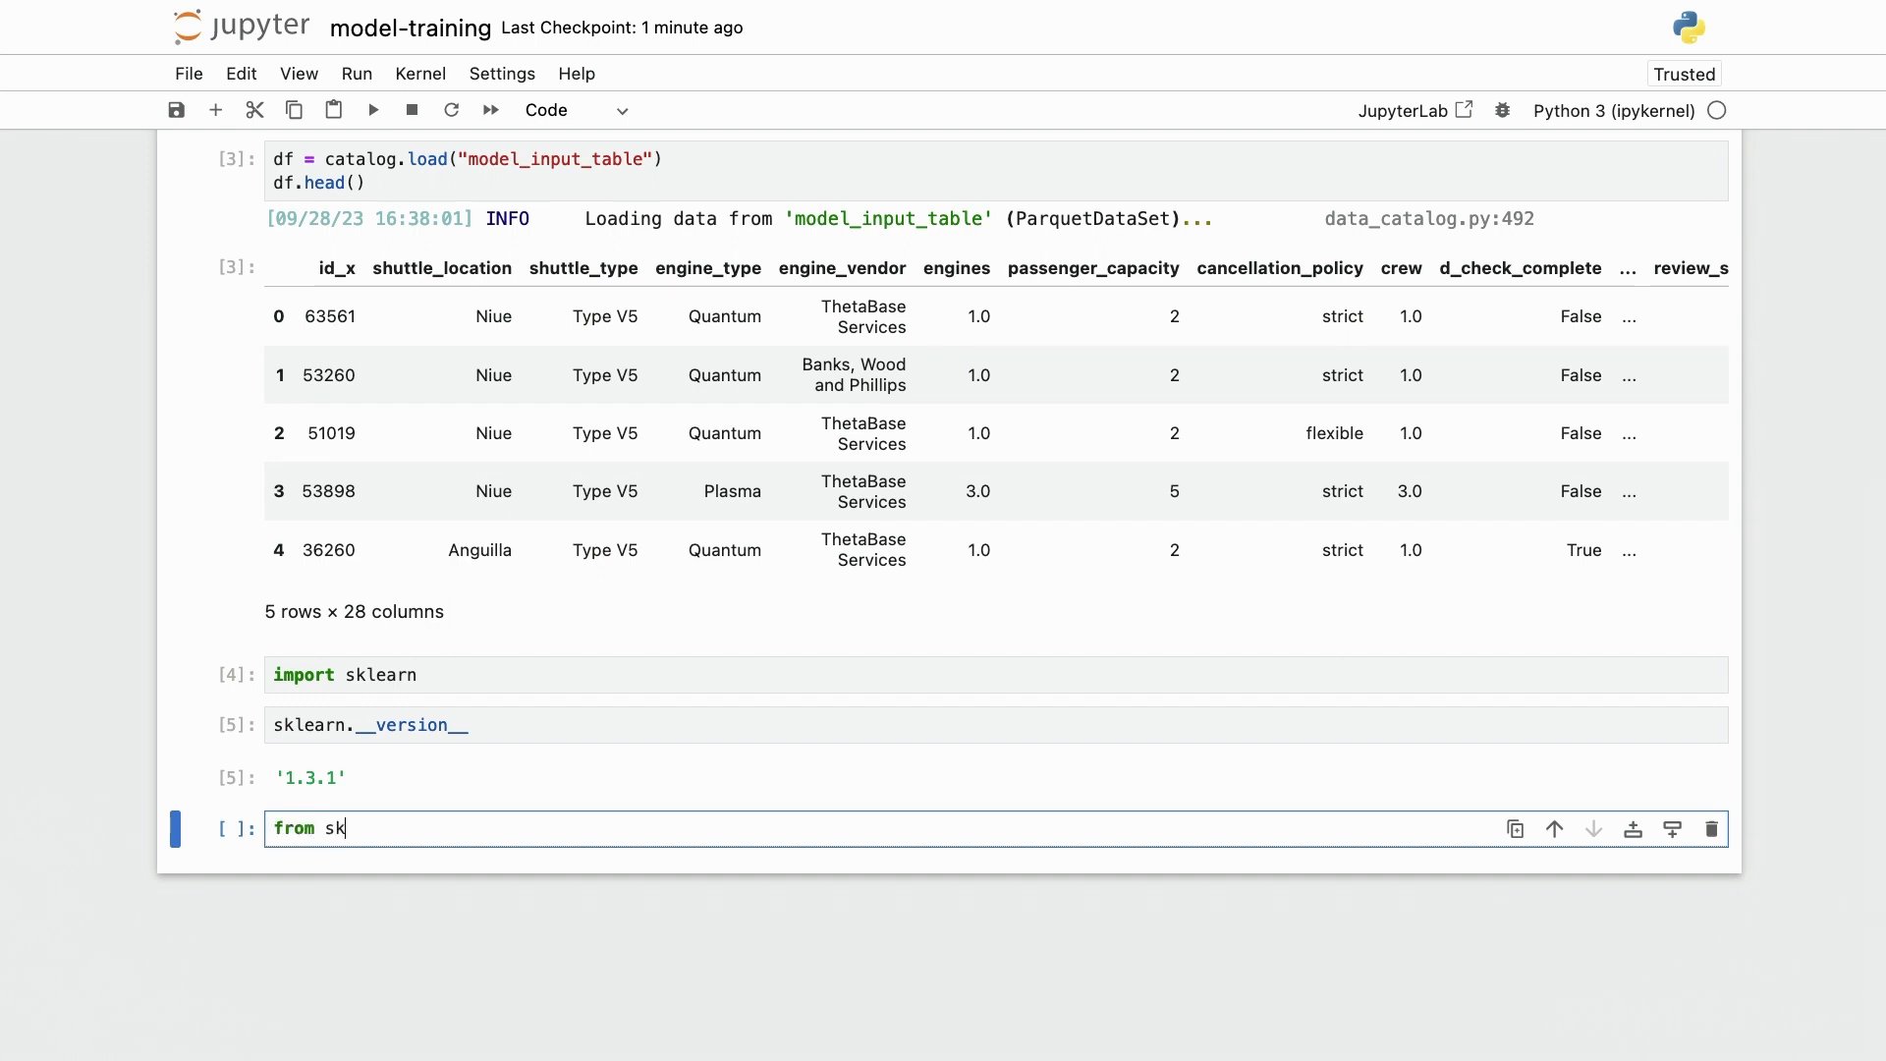
type("learn.model_selection import tr")
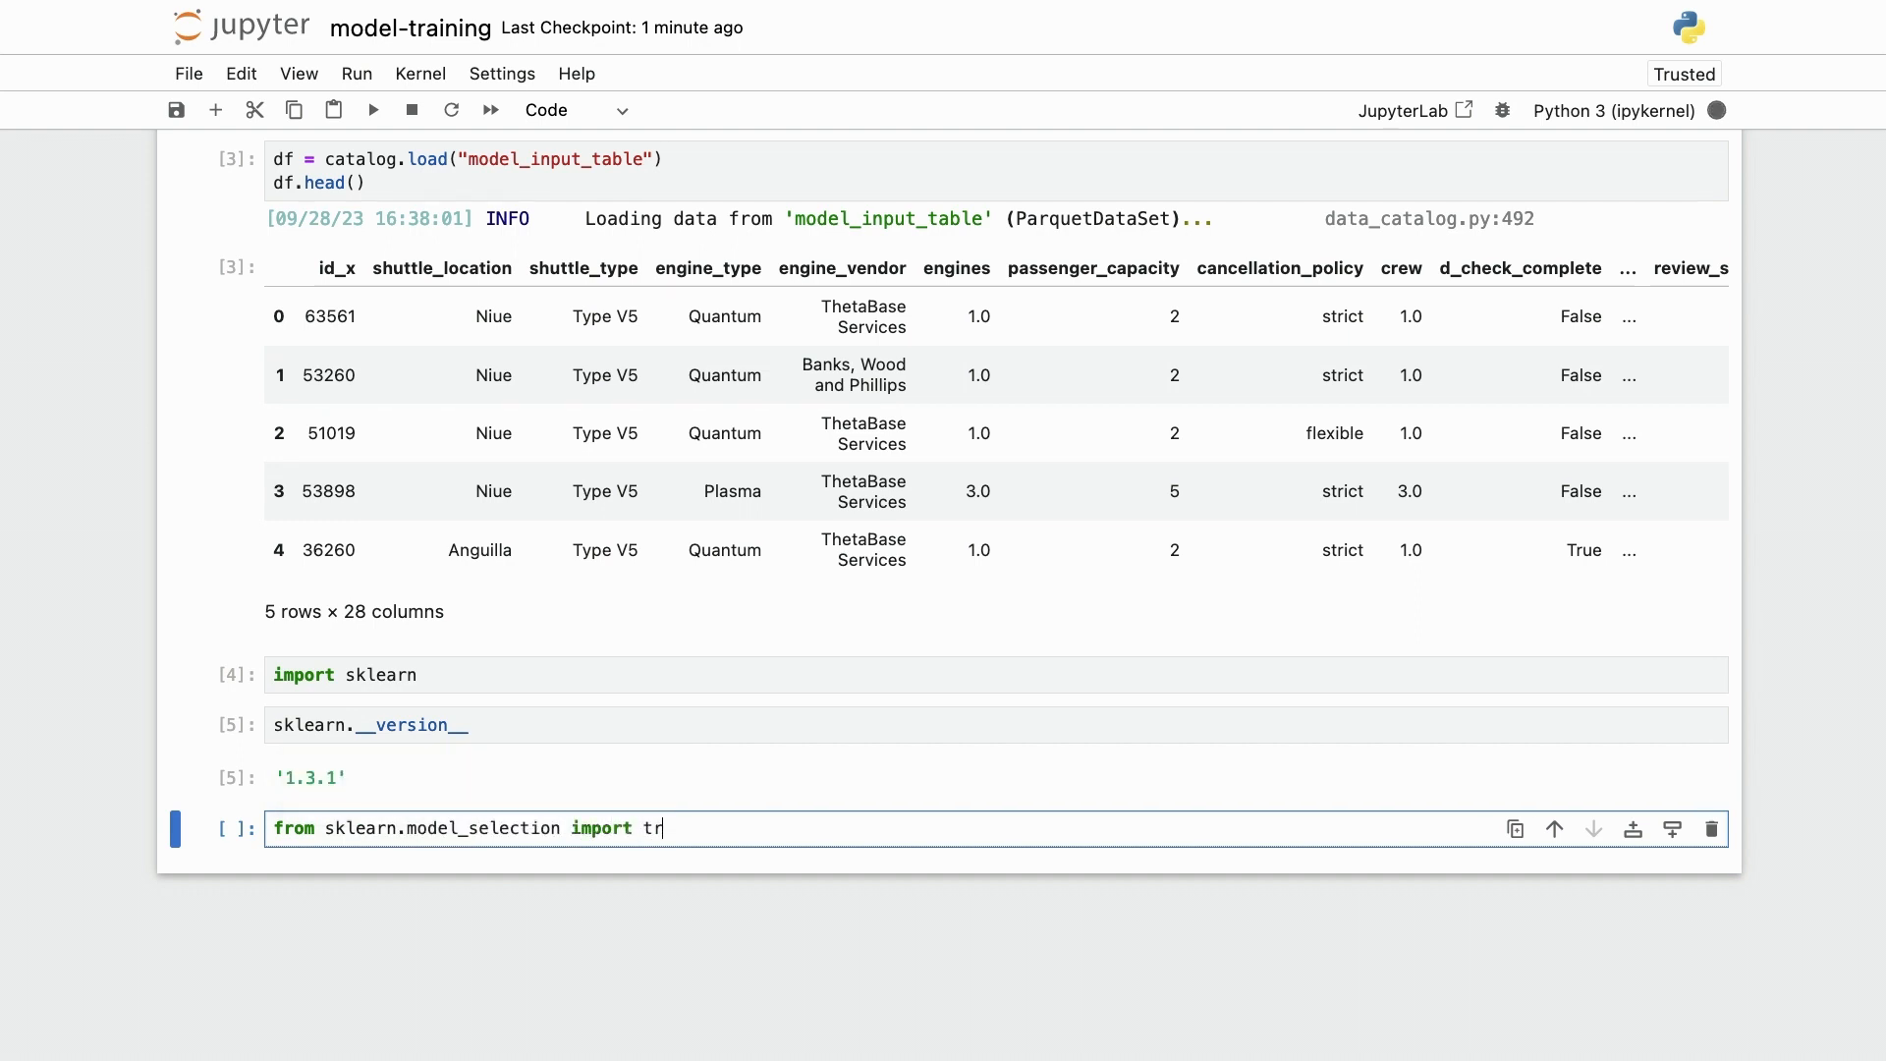
key("shift+enter")
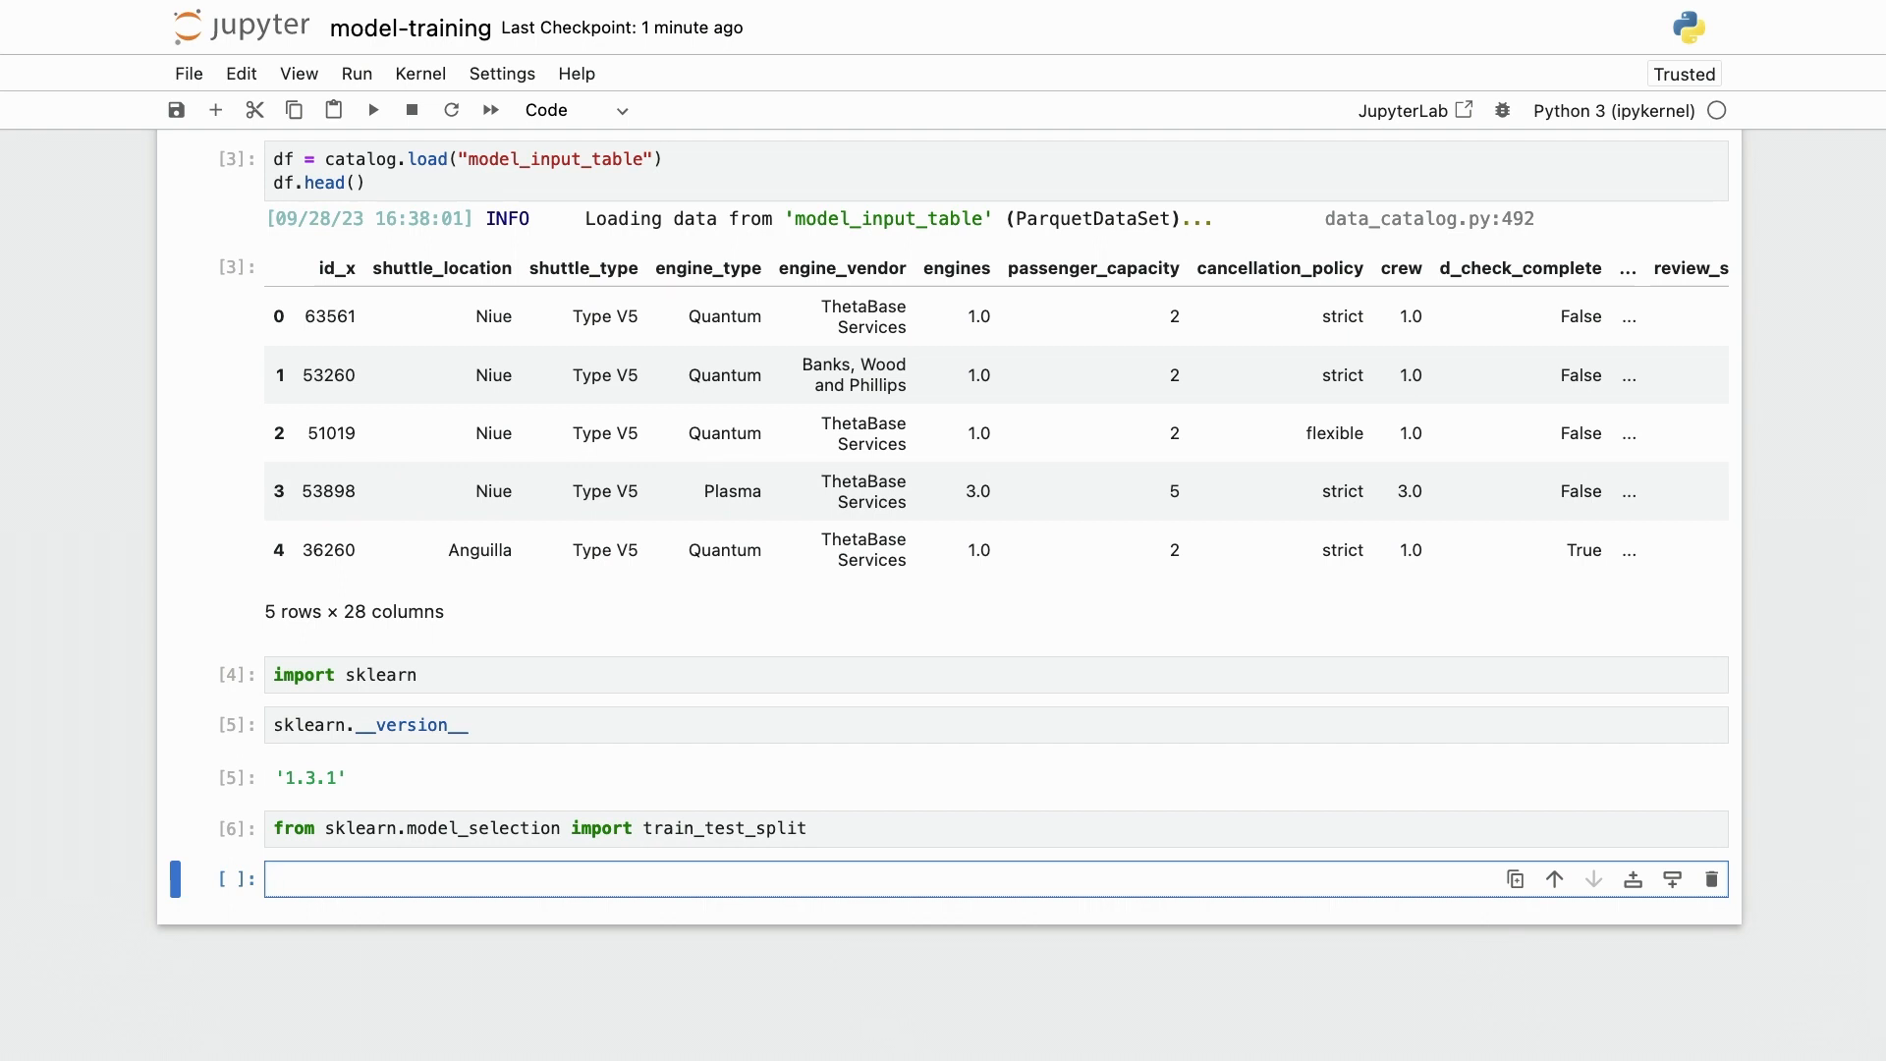
Return to the Kedro data science pipeline tutorial page.
left_click(842, 878)
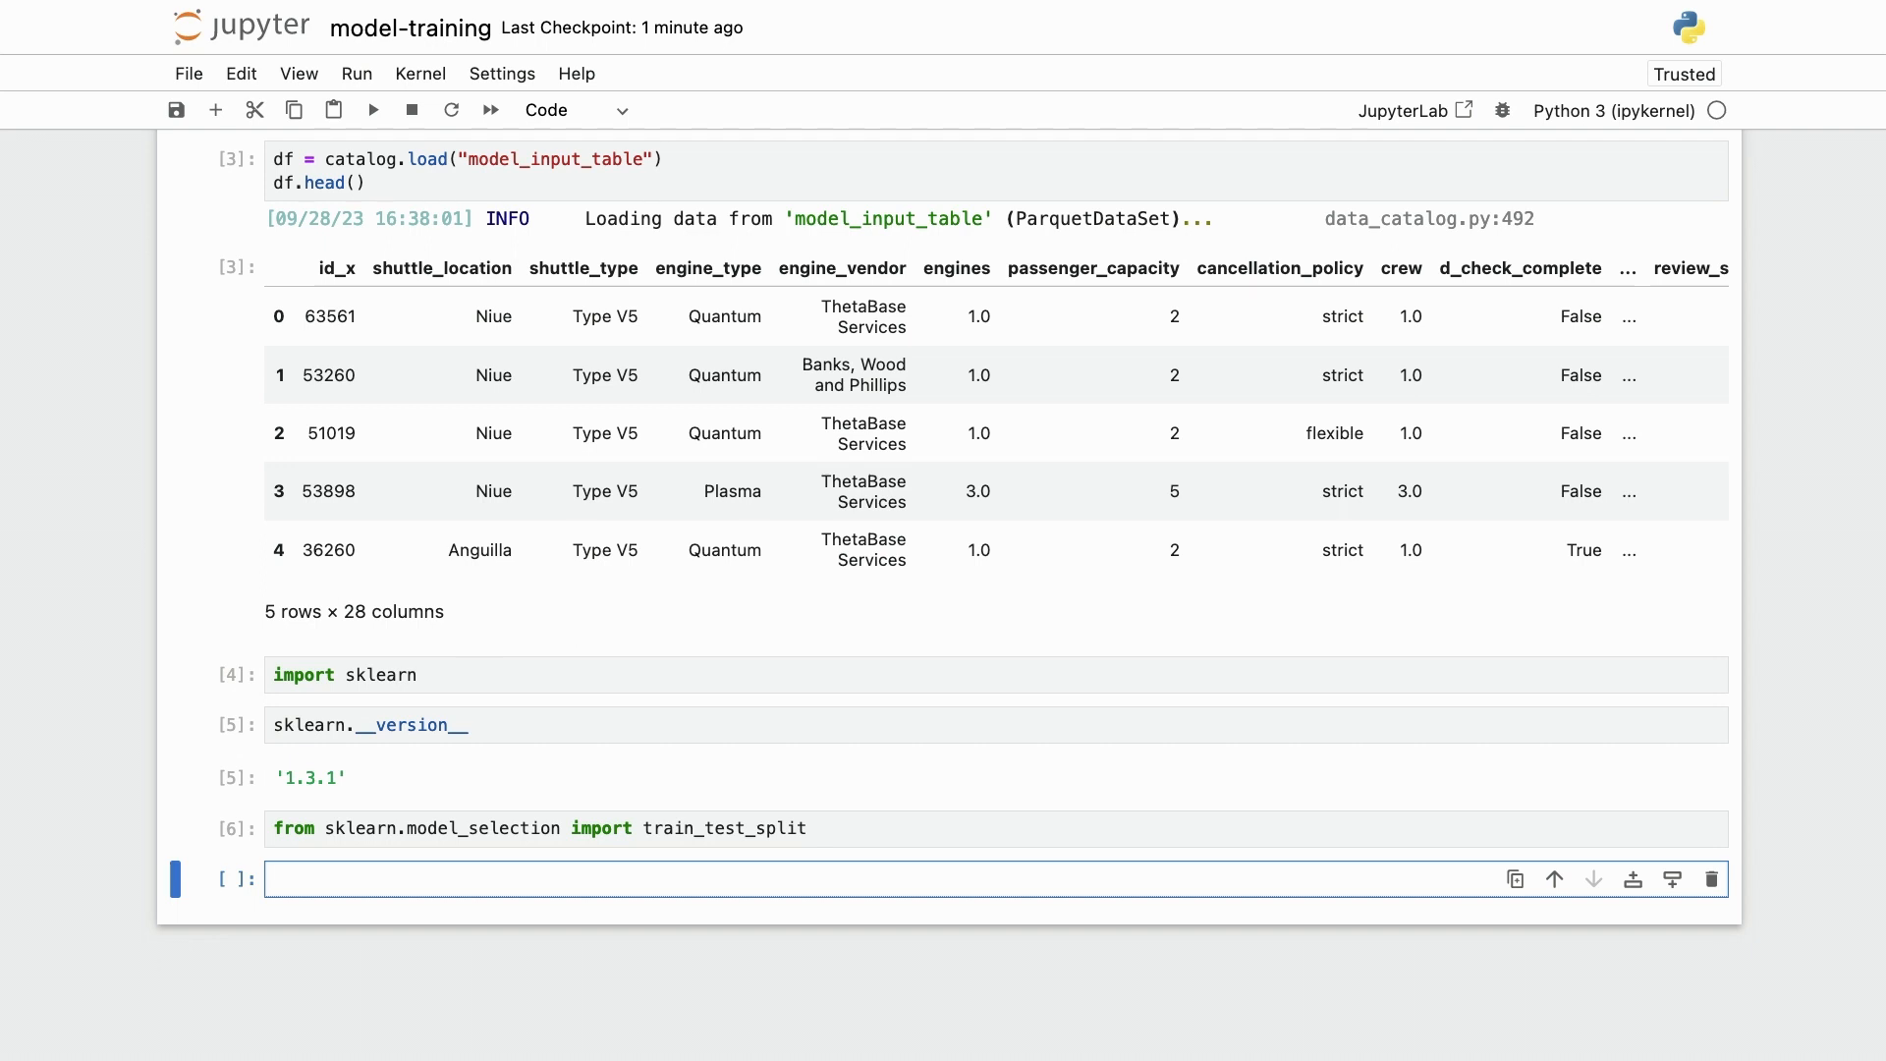
left_click(842, 878)
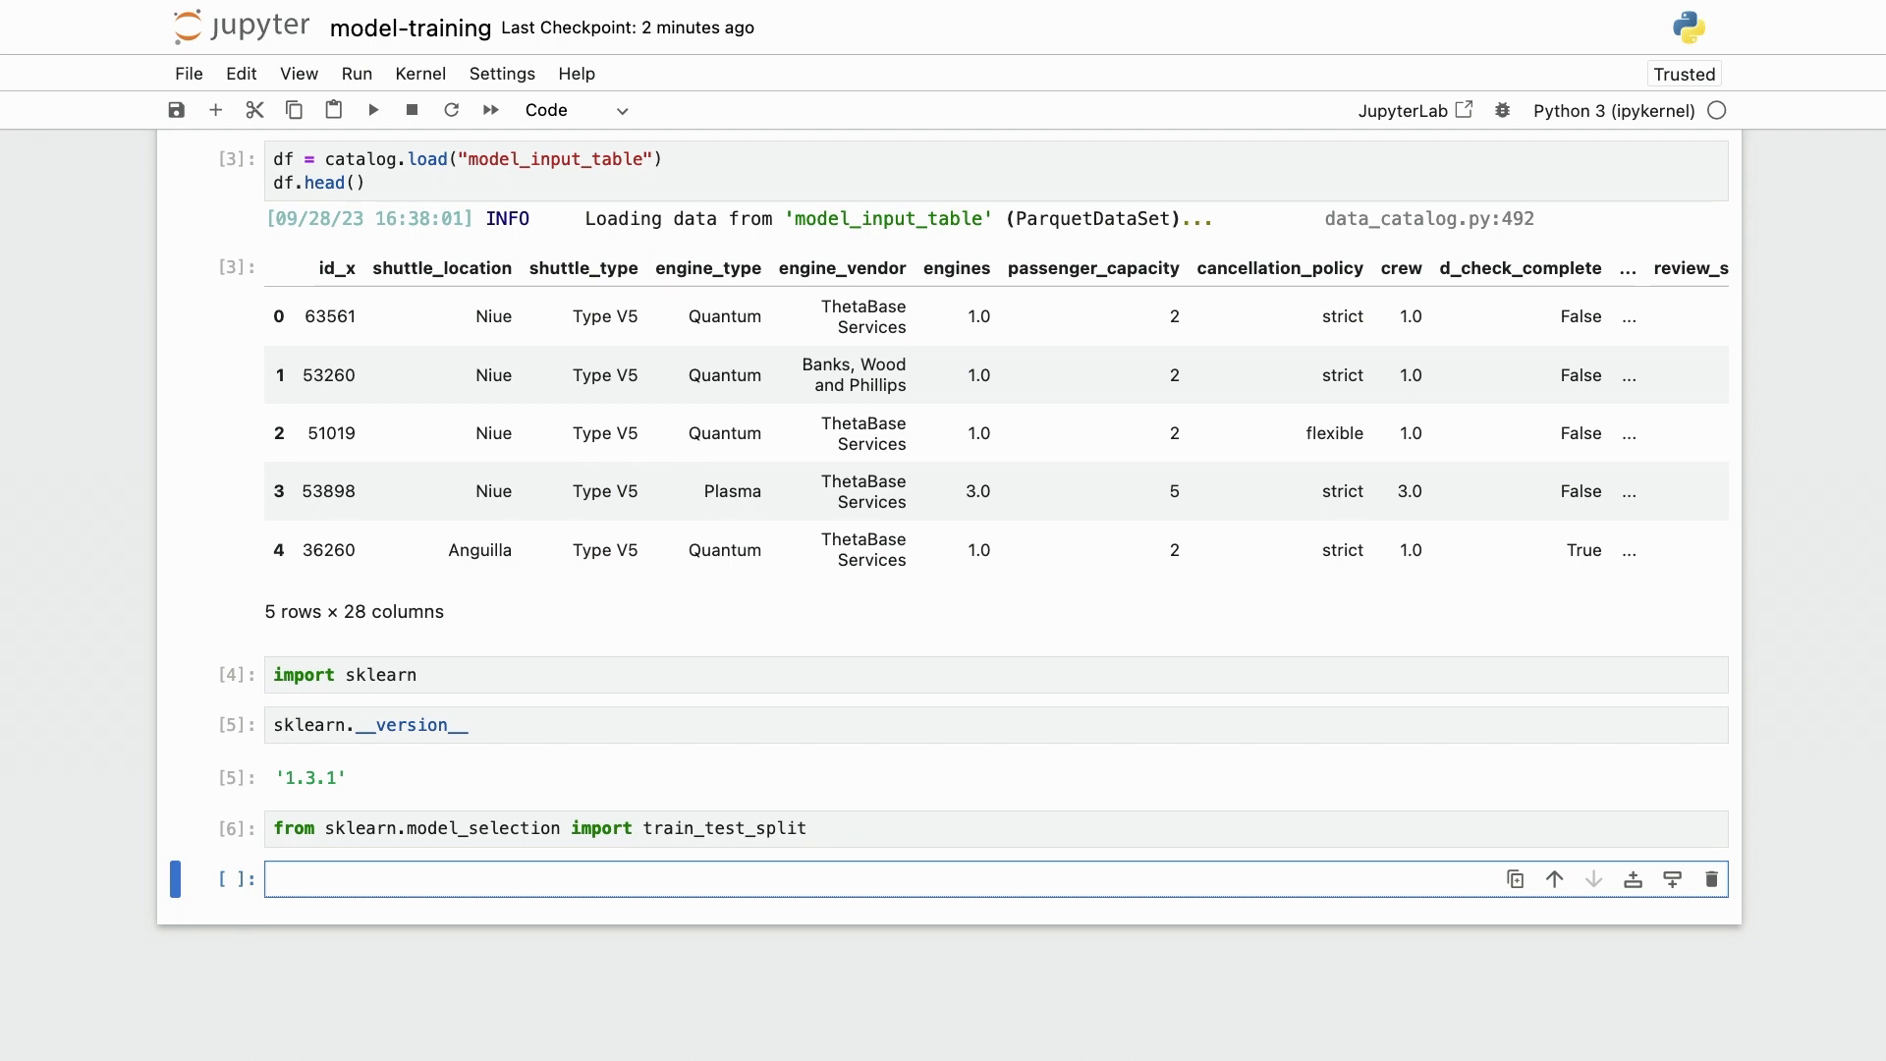
left_click(842, 878)
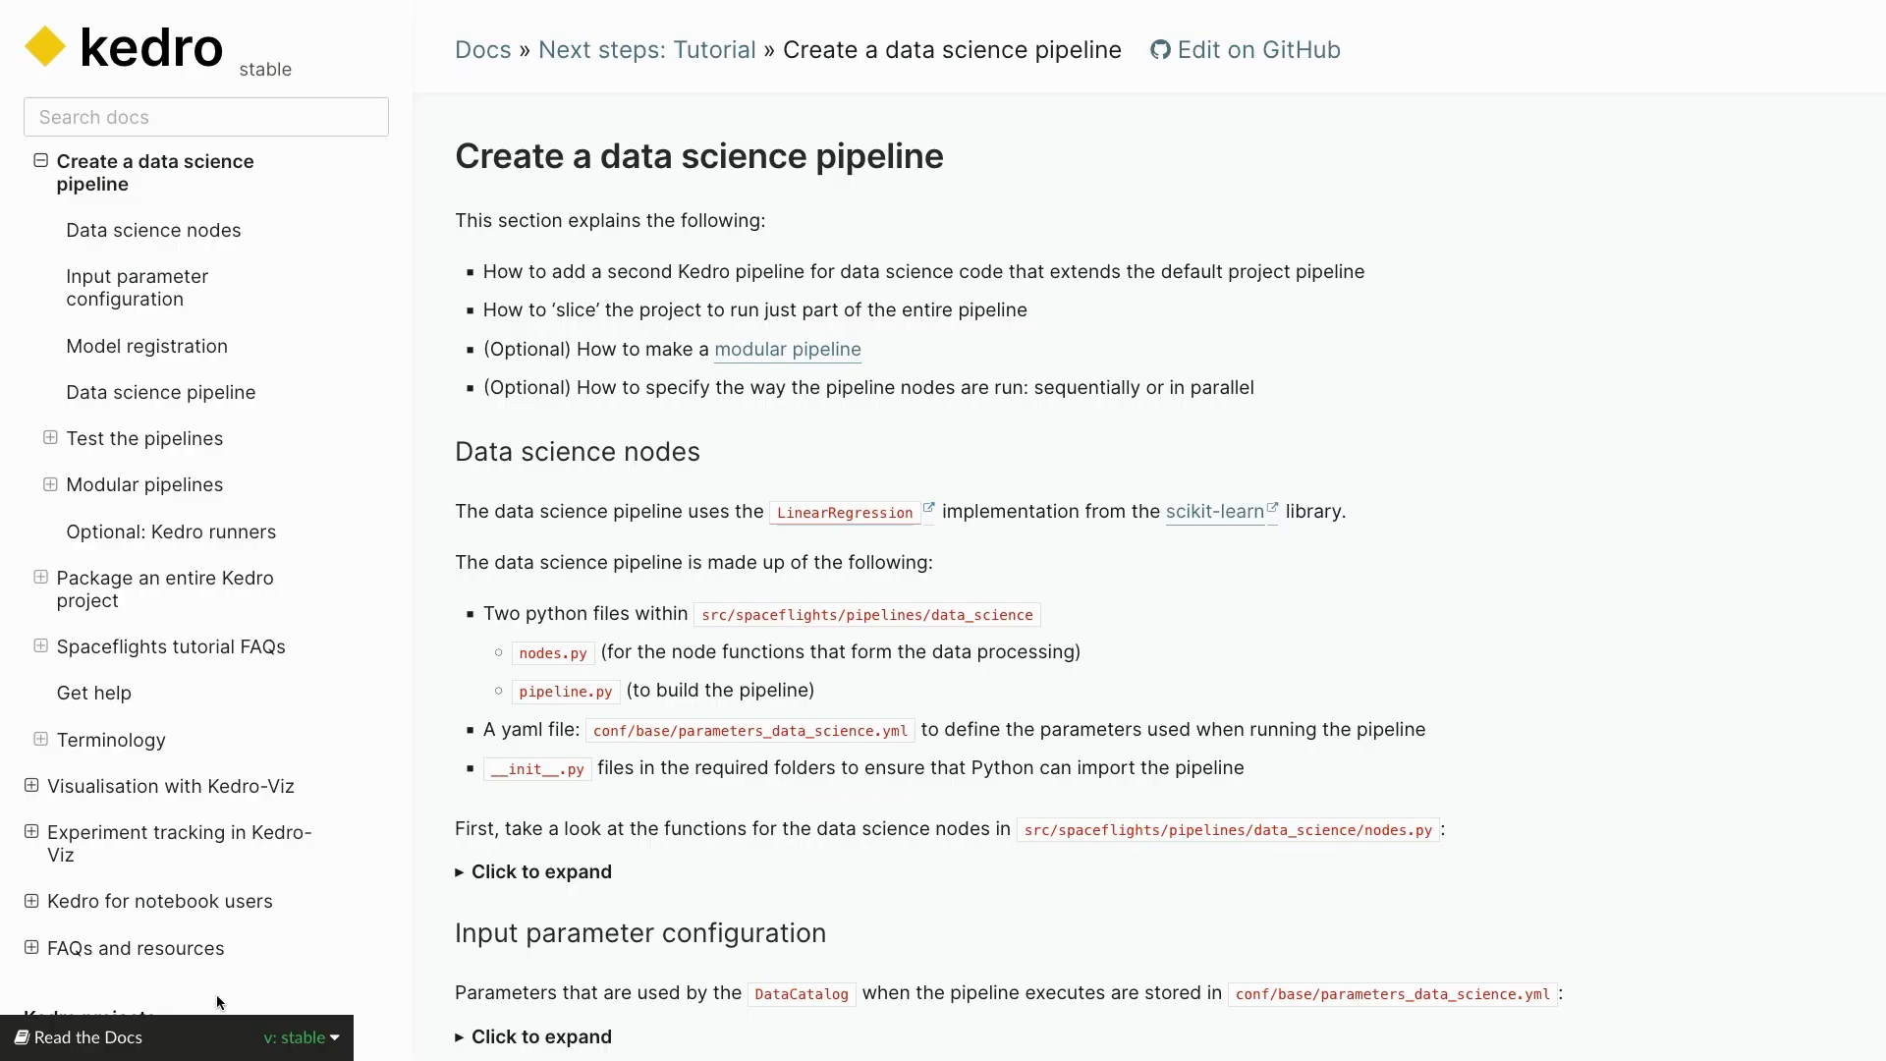
Expand the parameters_data_science.yml example showing test_size 0.2, random_state 3 and the features.
scroll("down", 3)
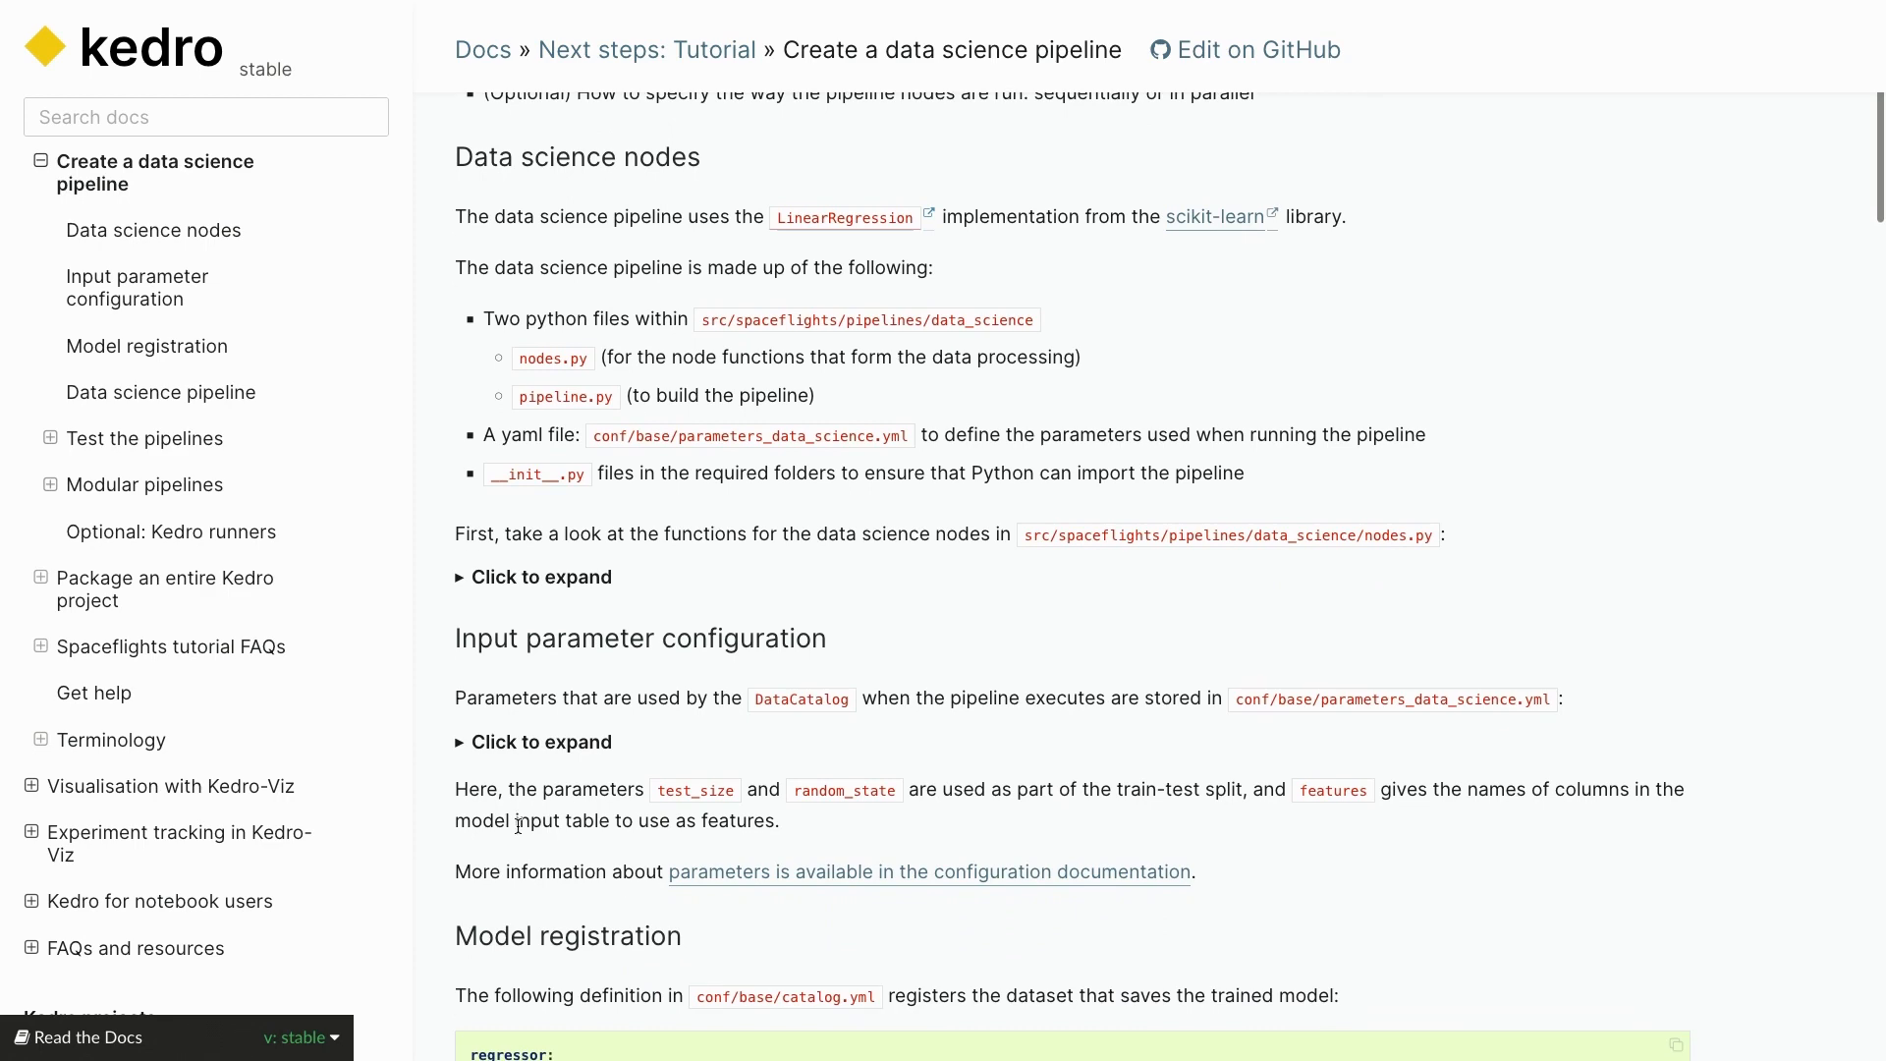
scroll("down", 3)
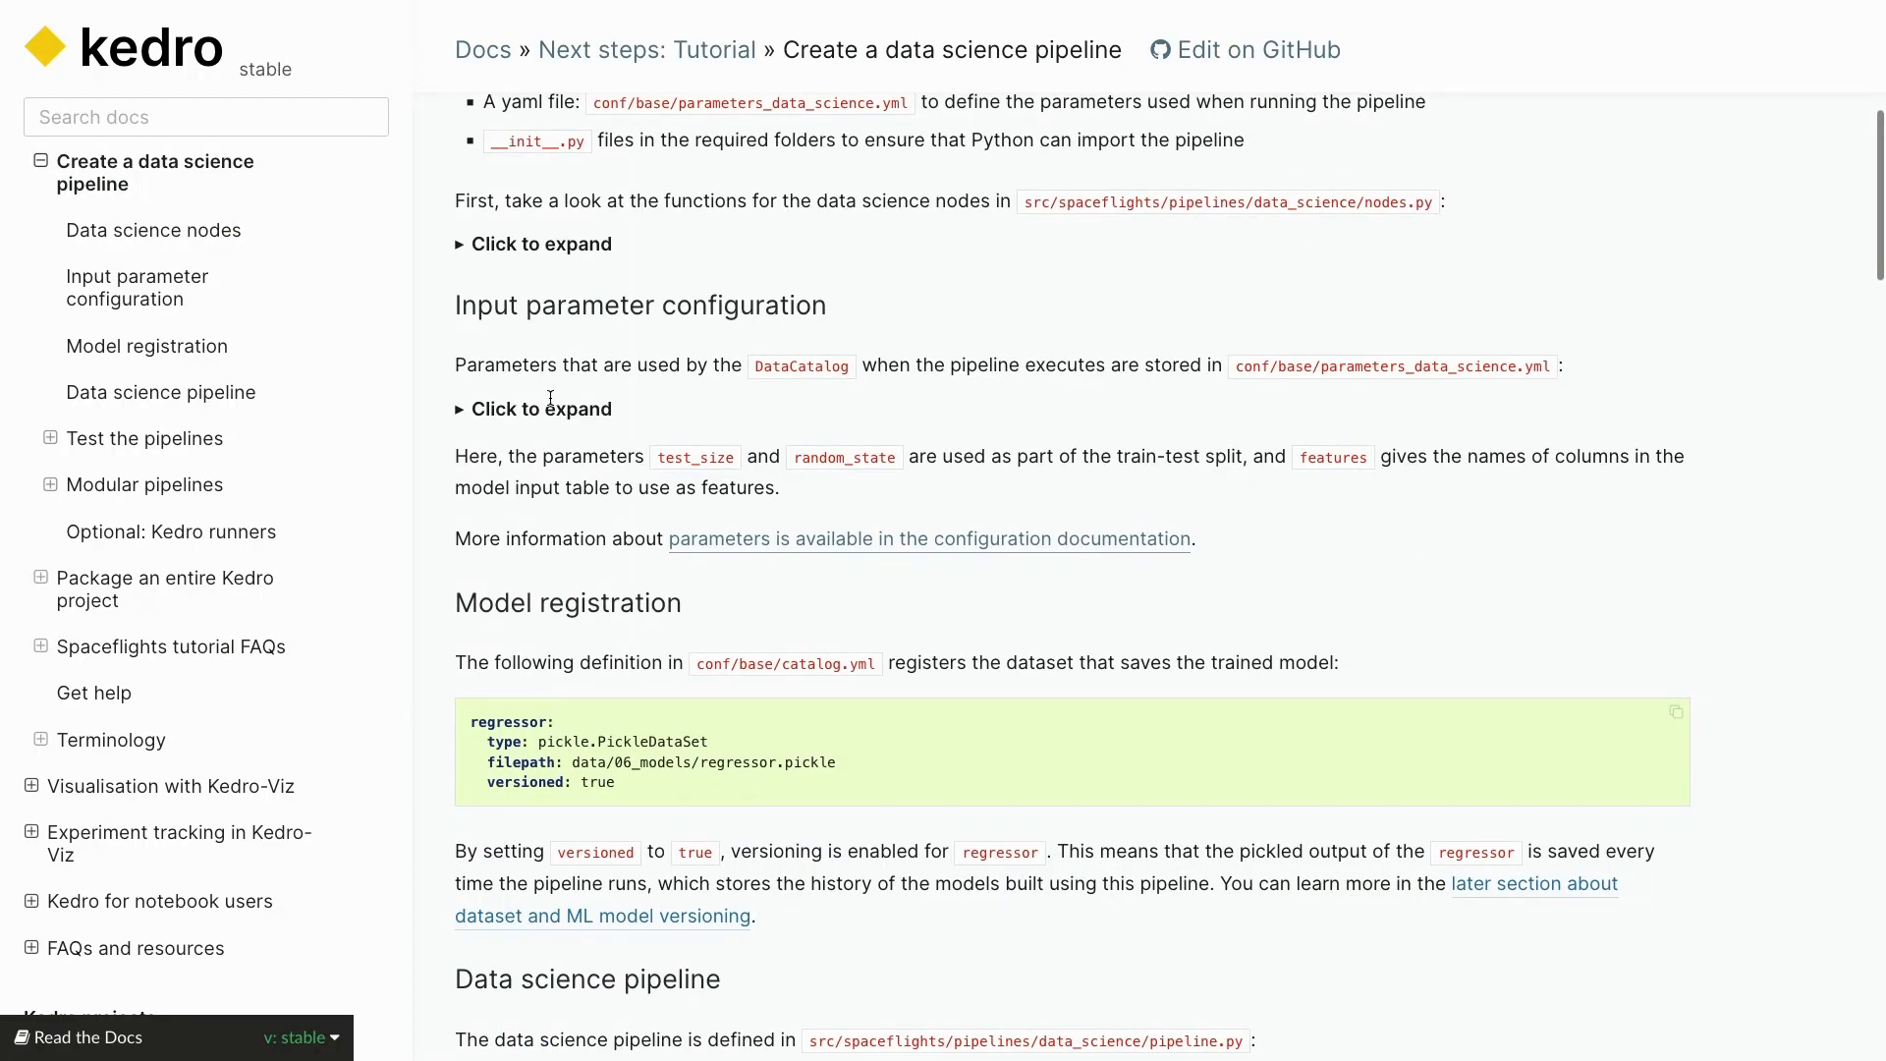
left_click(535, 408)
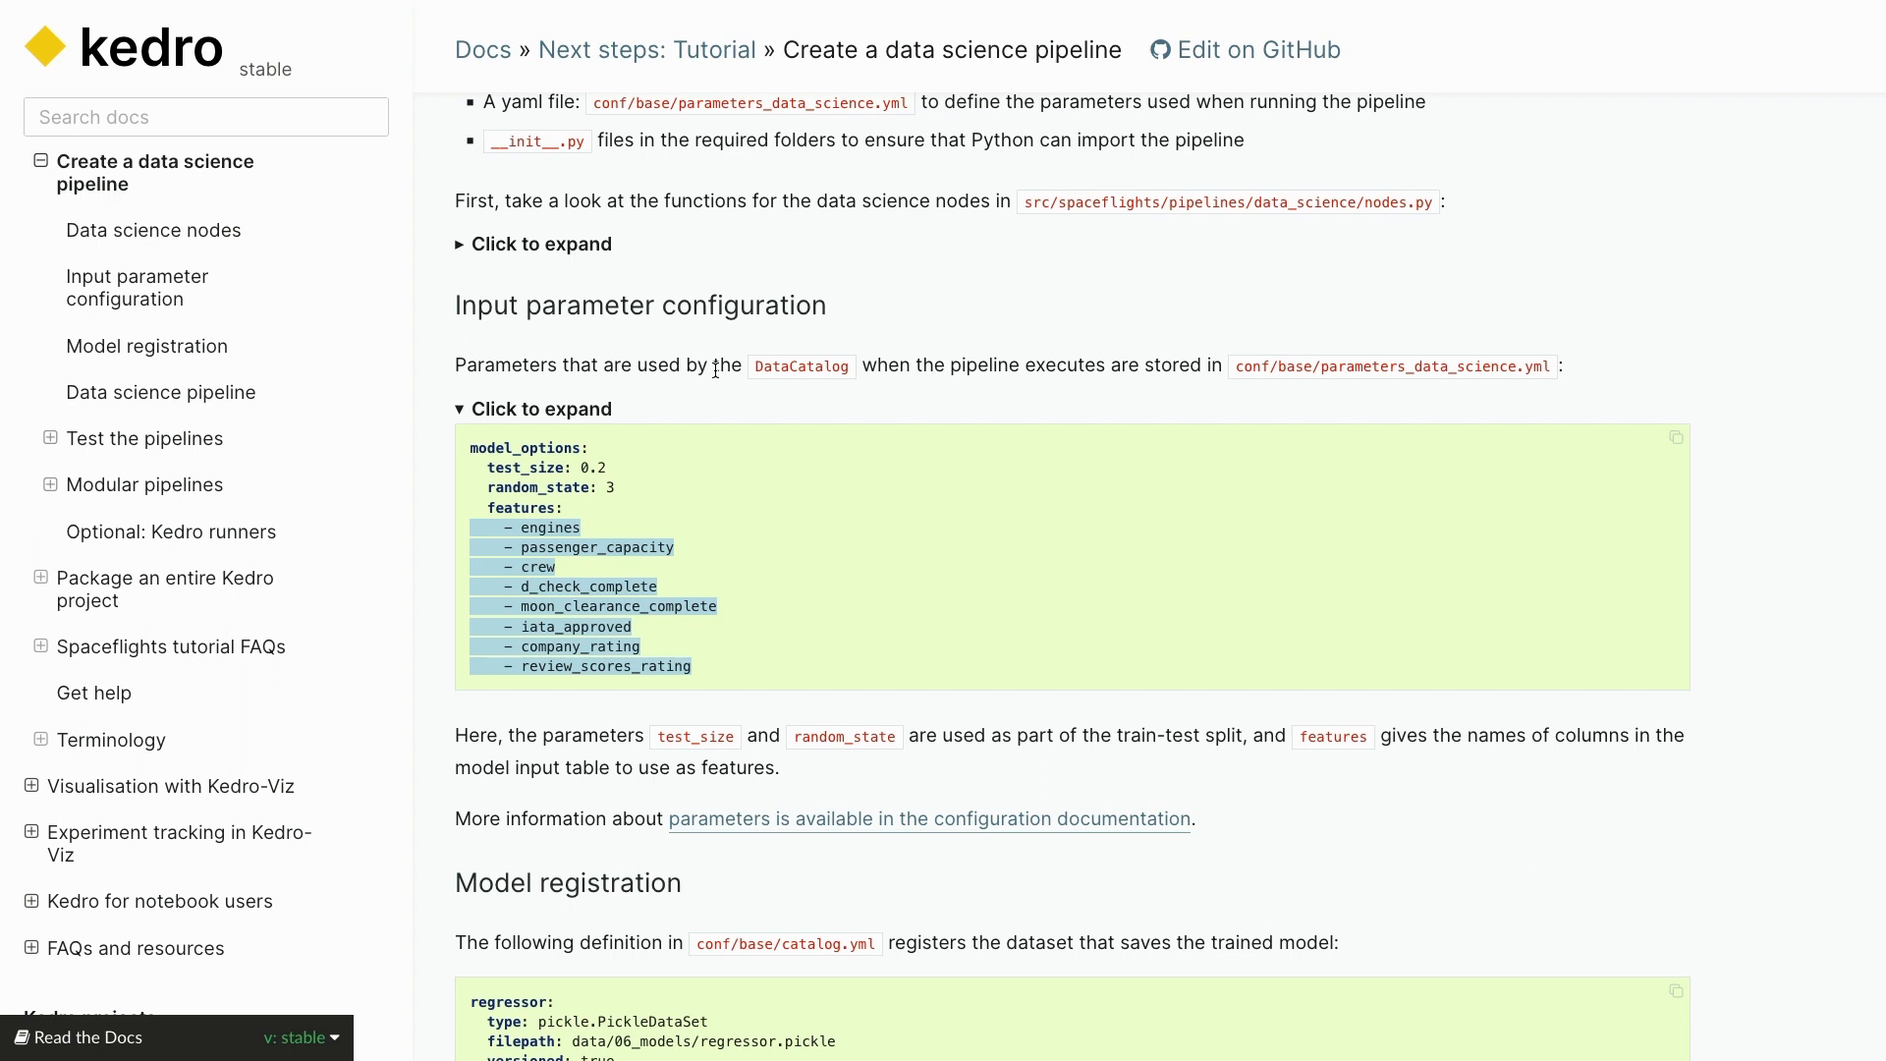
mouse_move(835, 491)
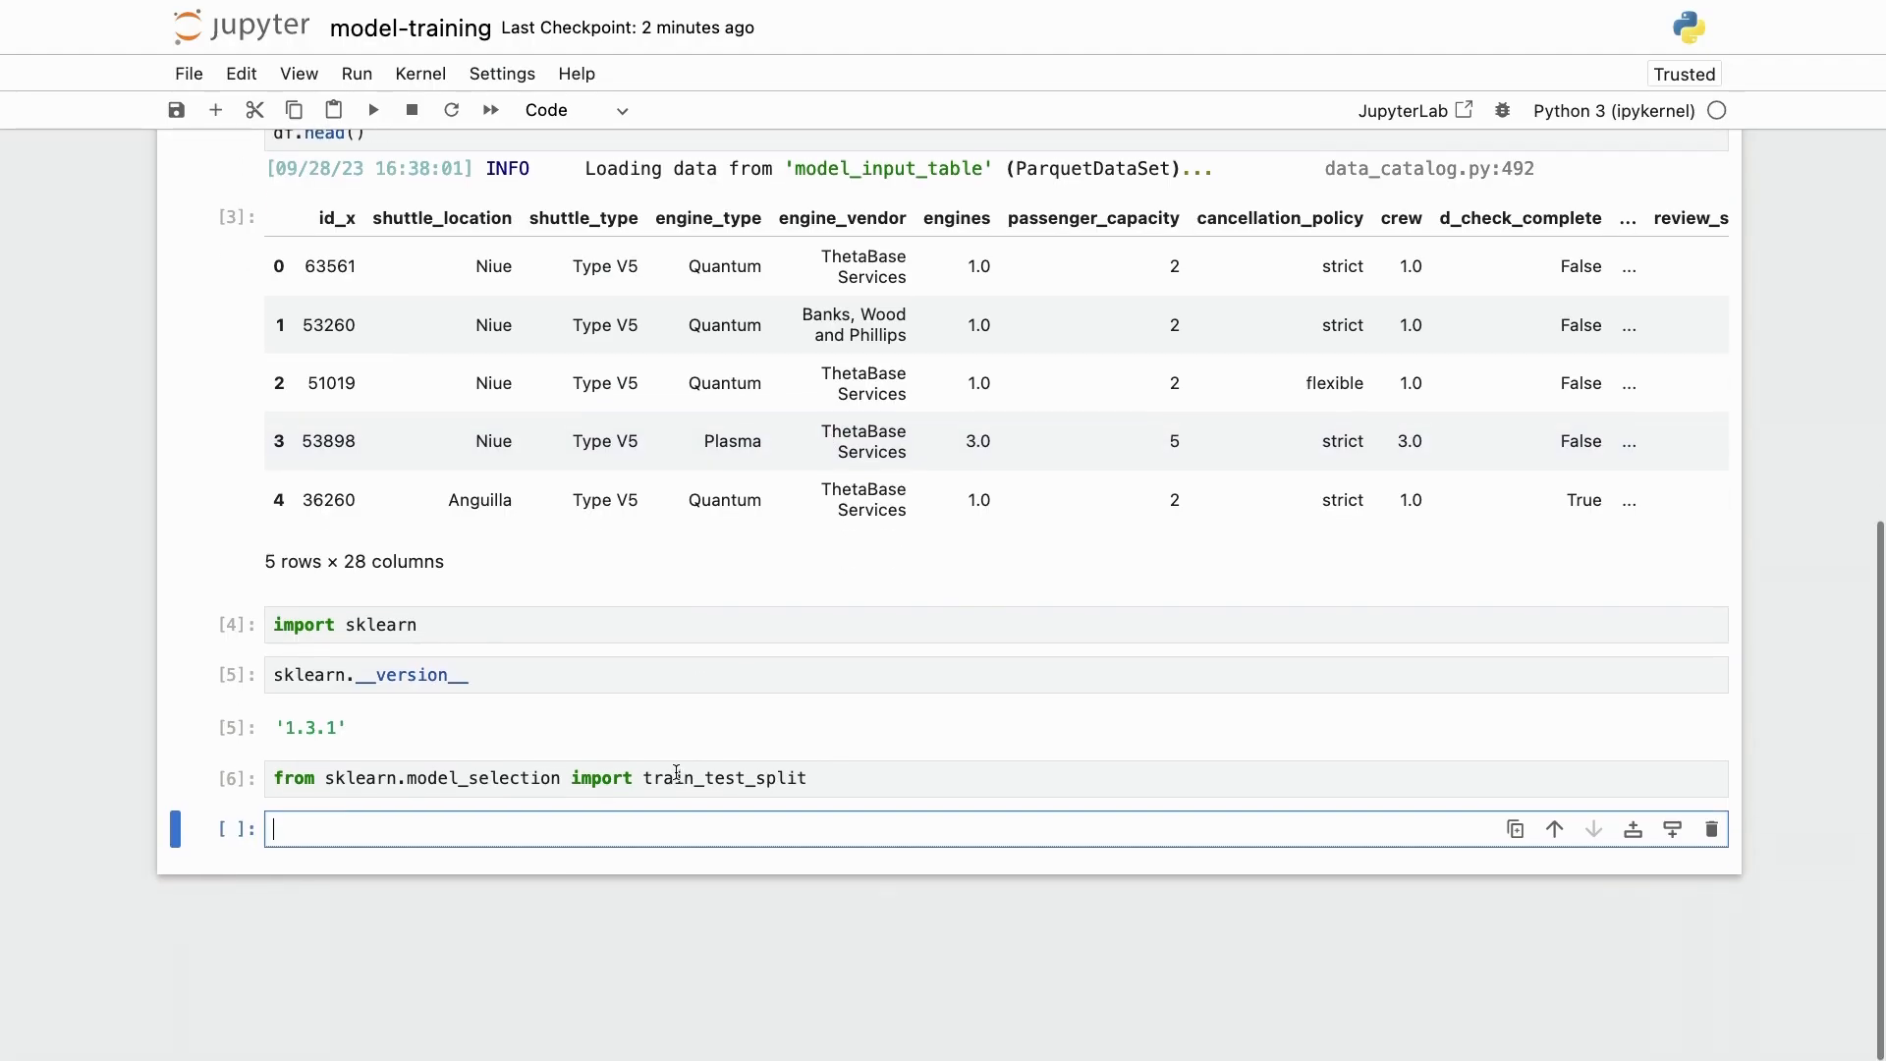
Define the features list and set X = df[features] and y = df["price"].
type("features =")
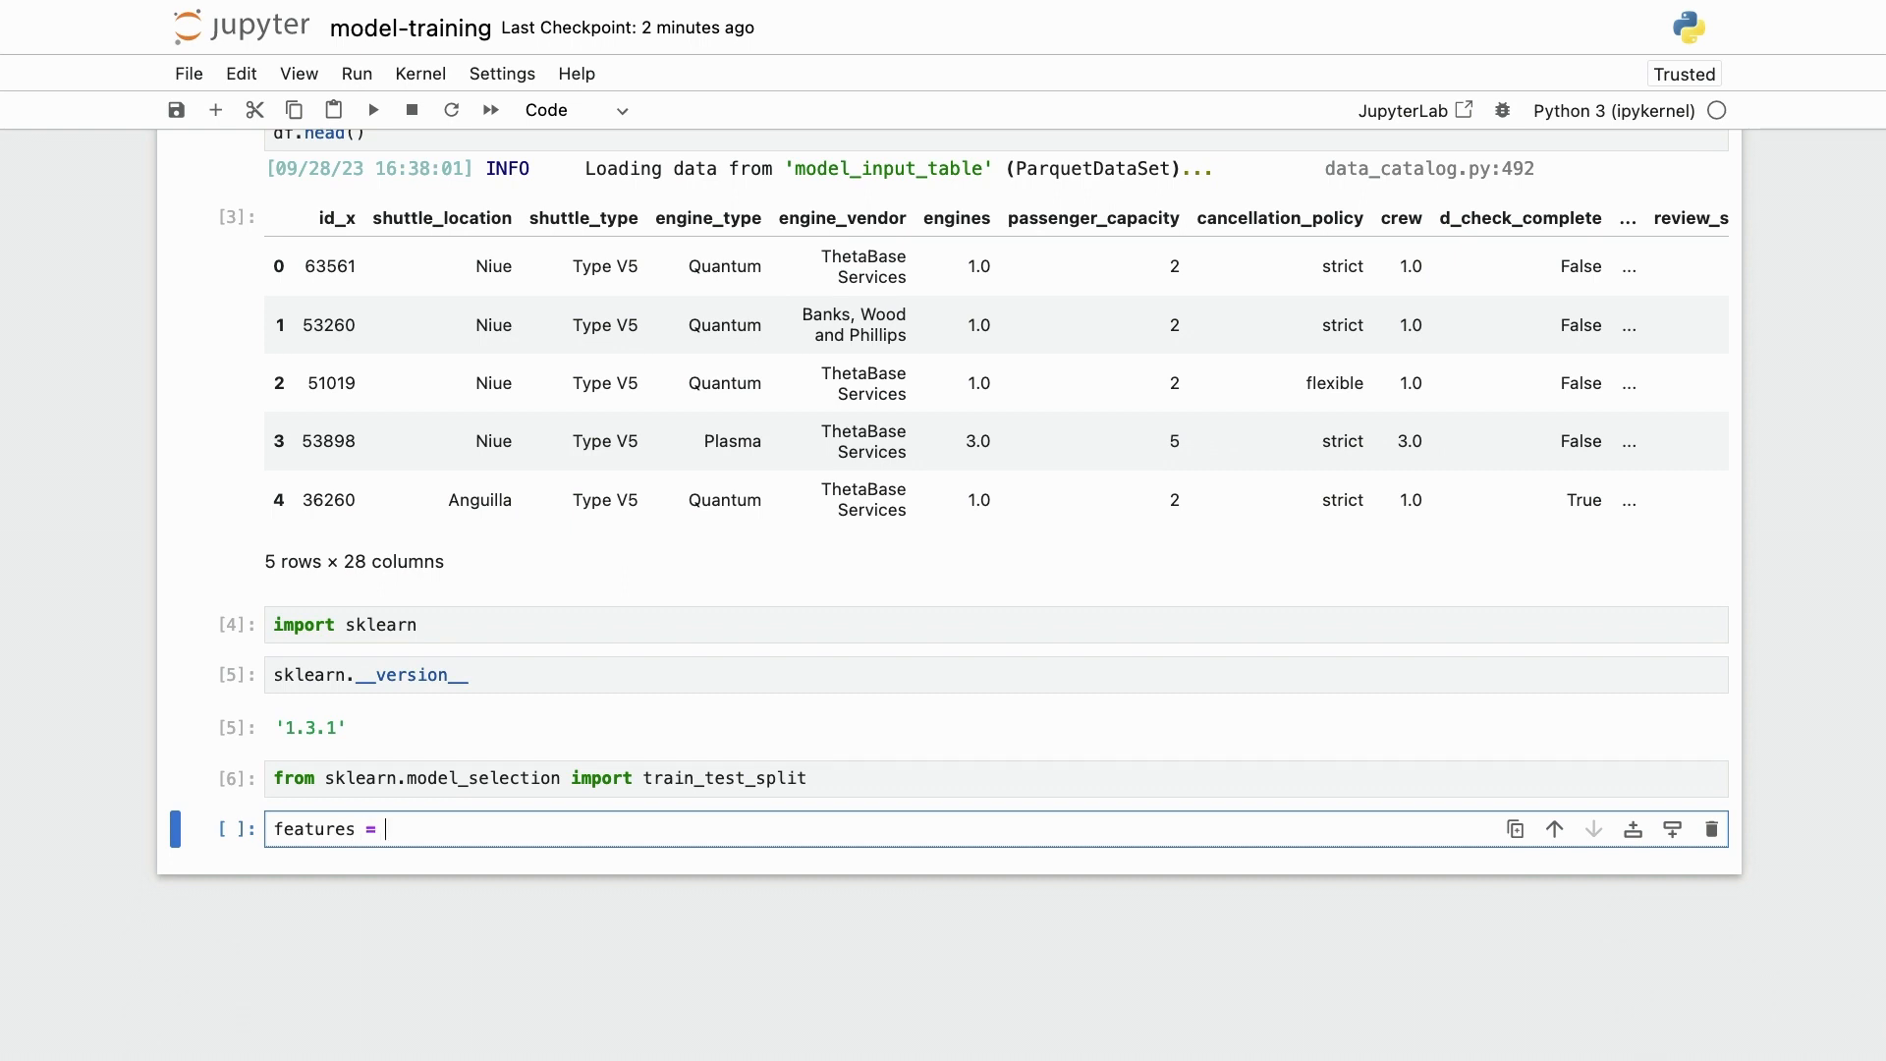
type("[")
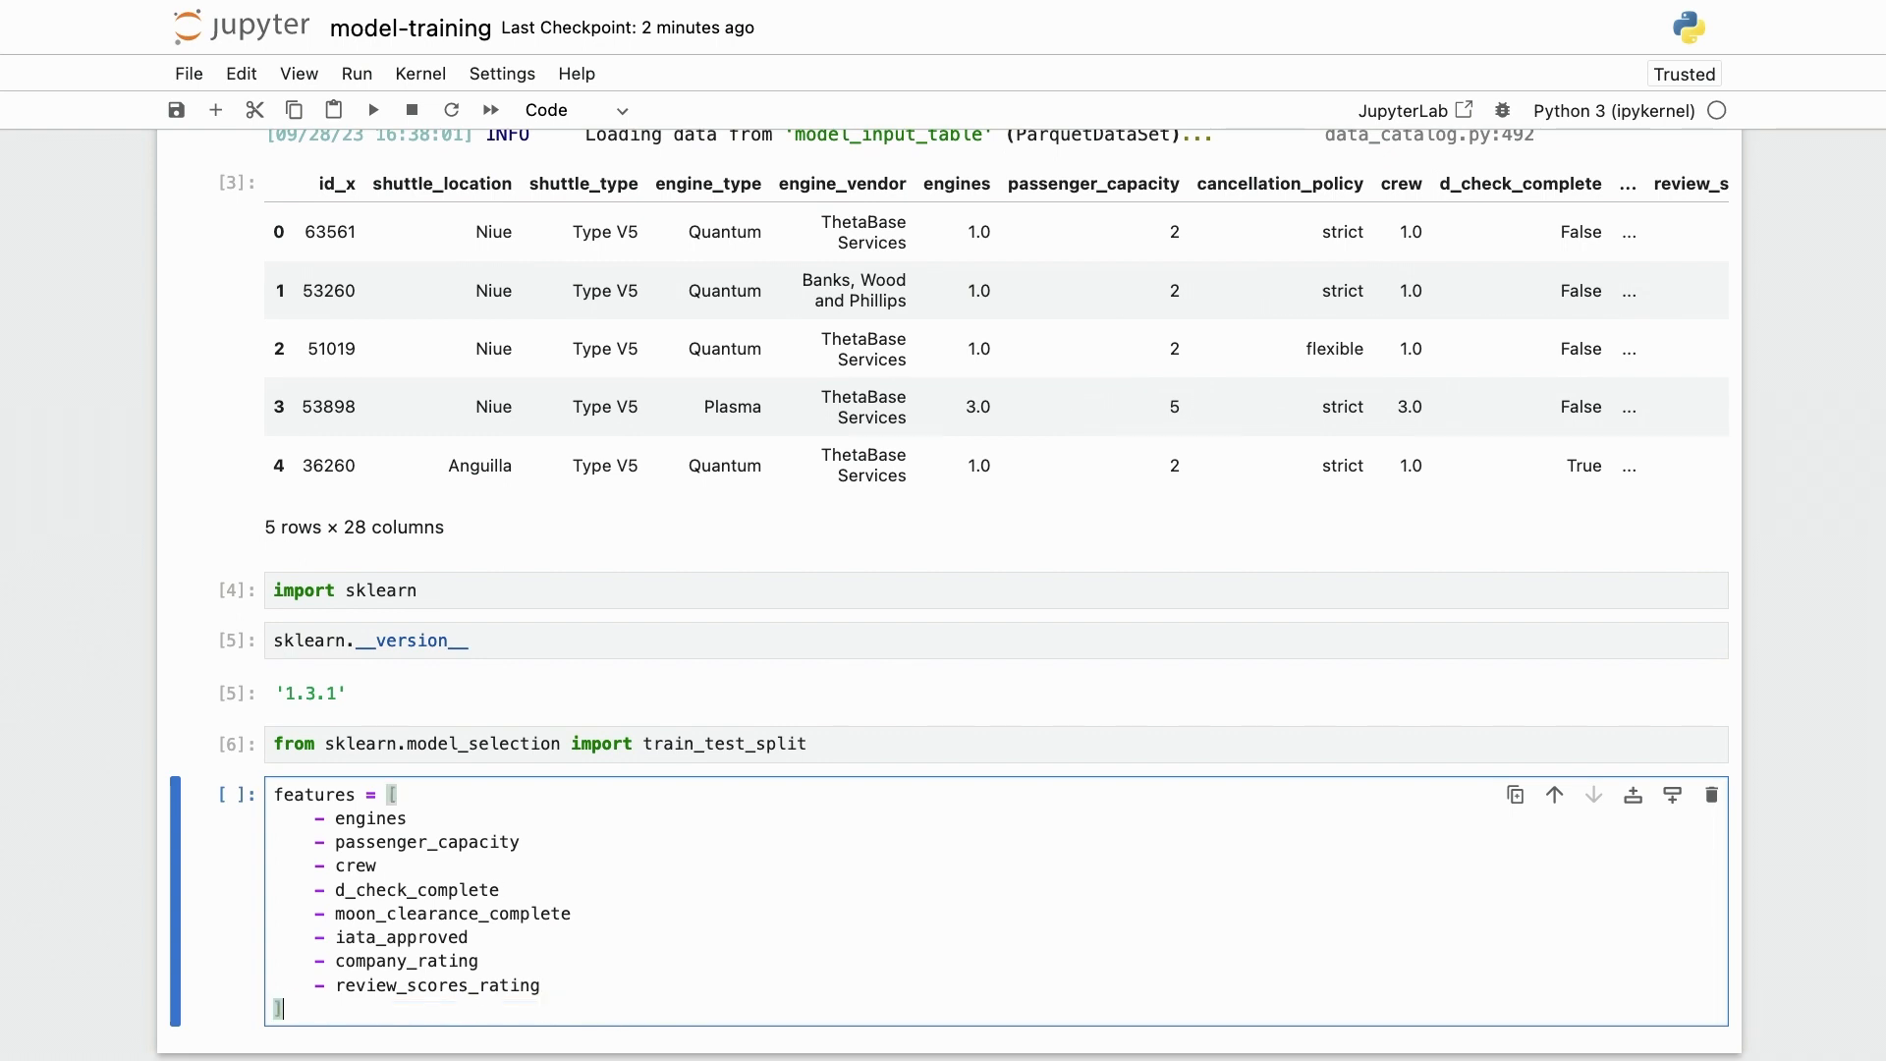
scroll("down", 3)
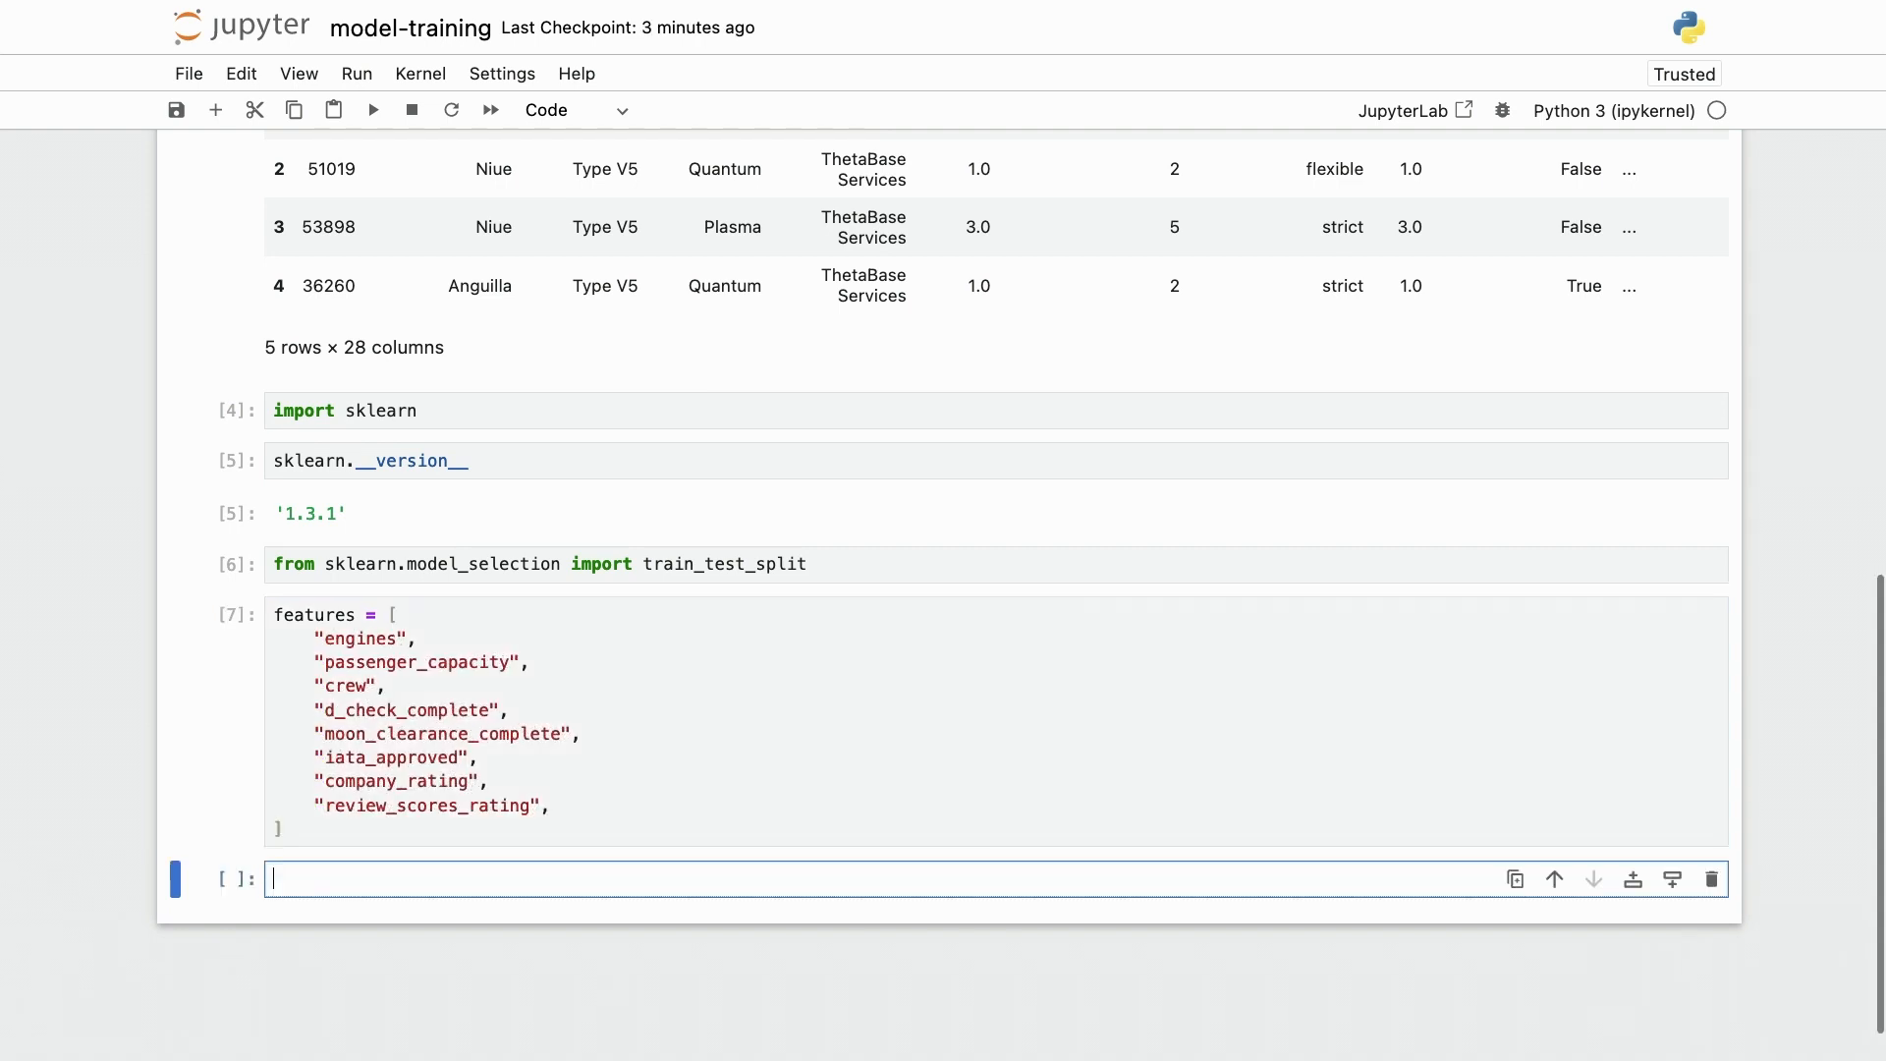
type("X")
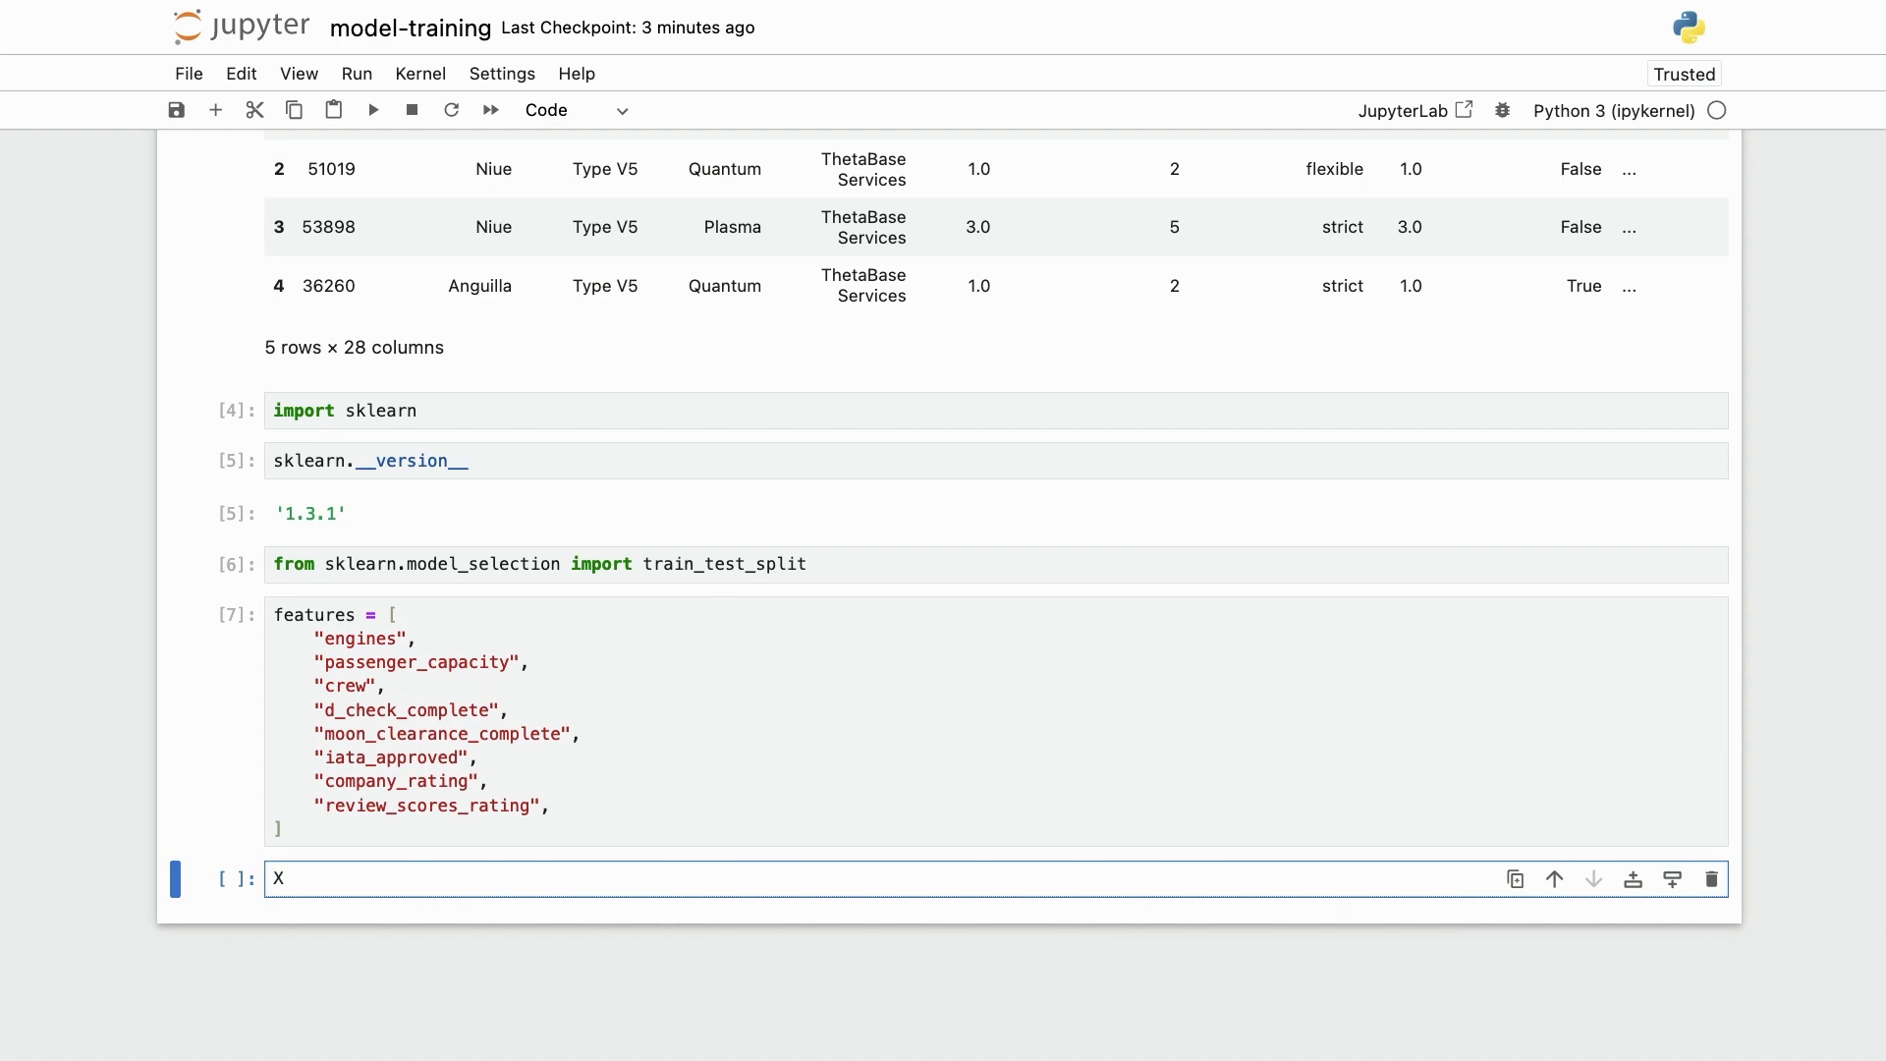
type("= df")
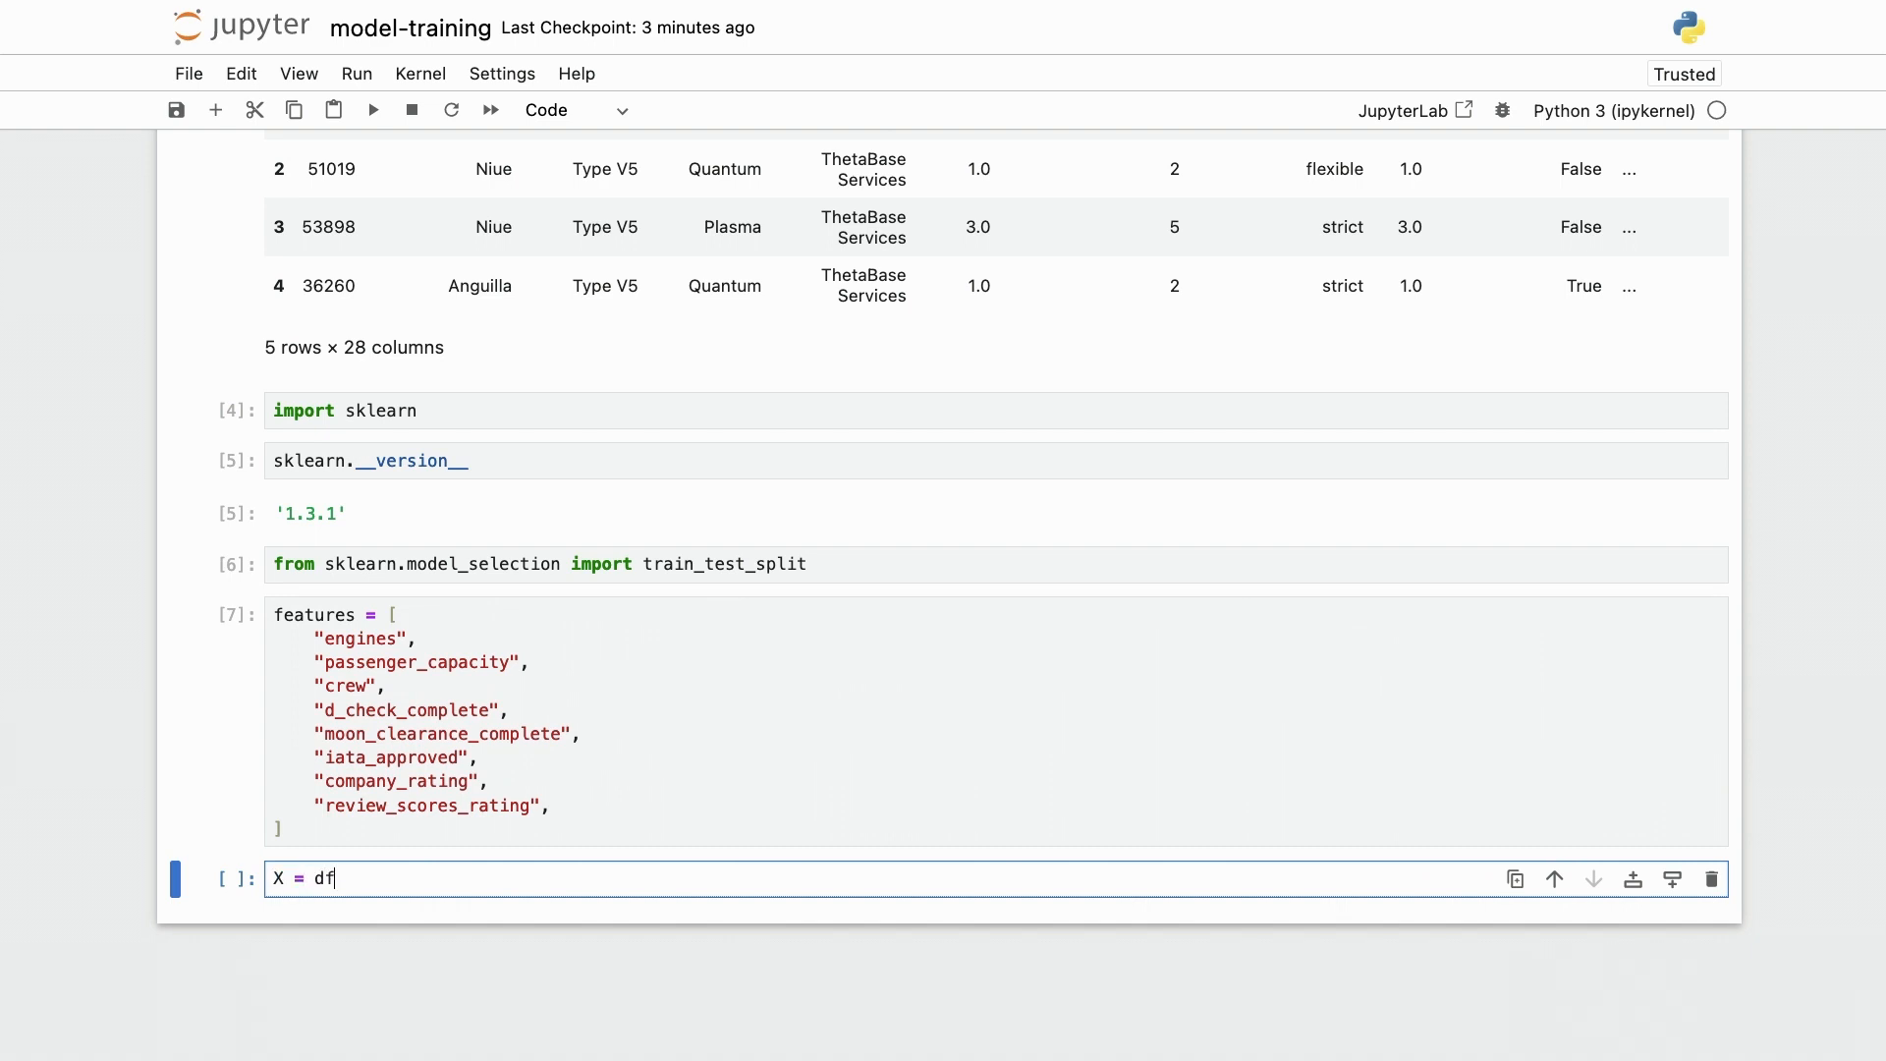
type("[fea")
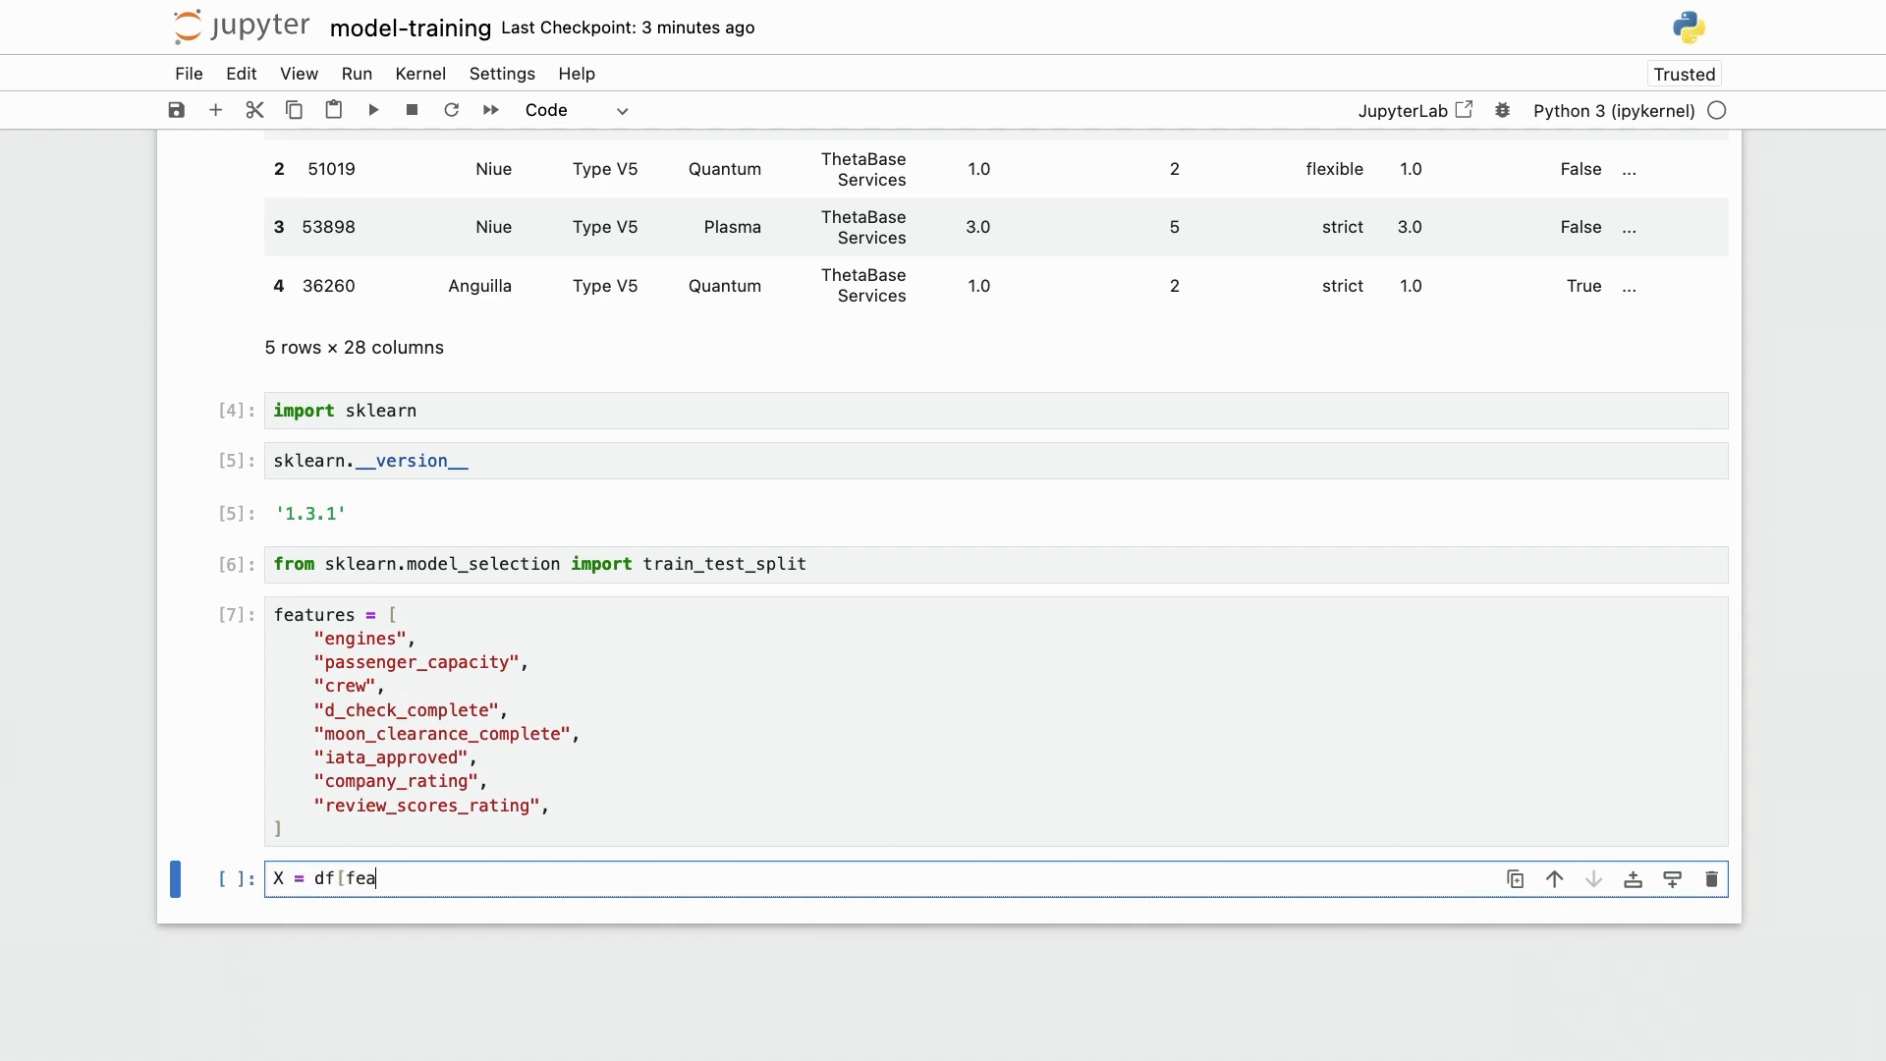
type("tures]")
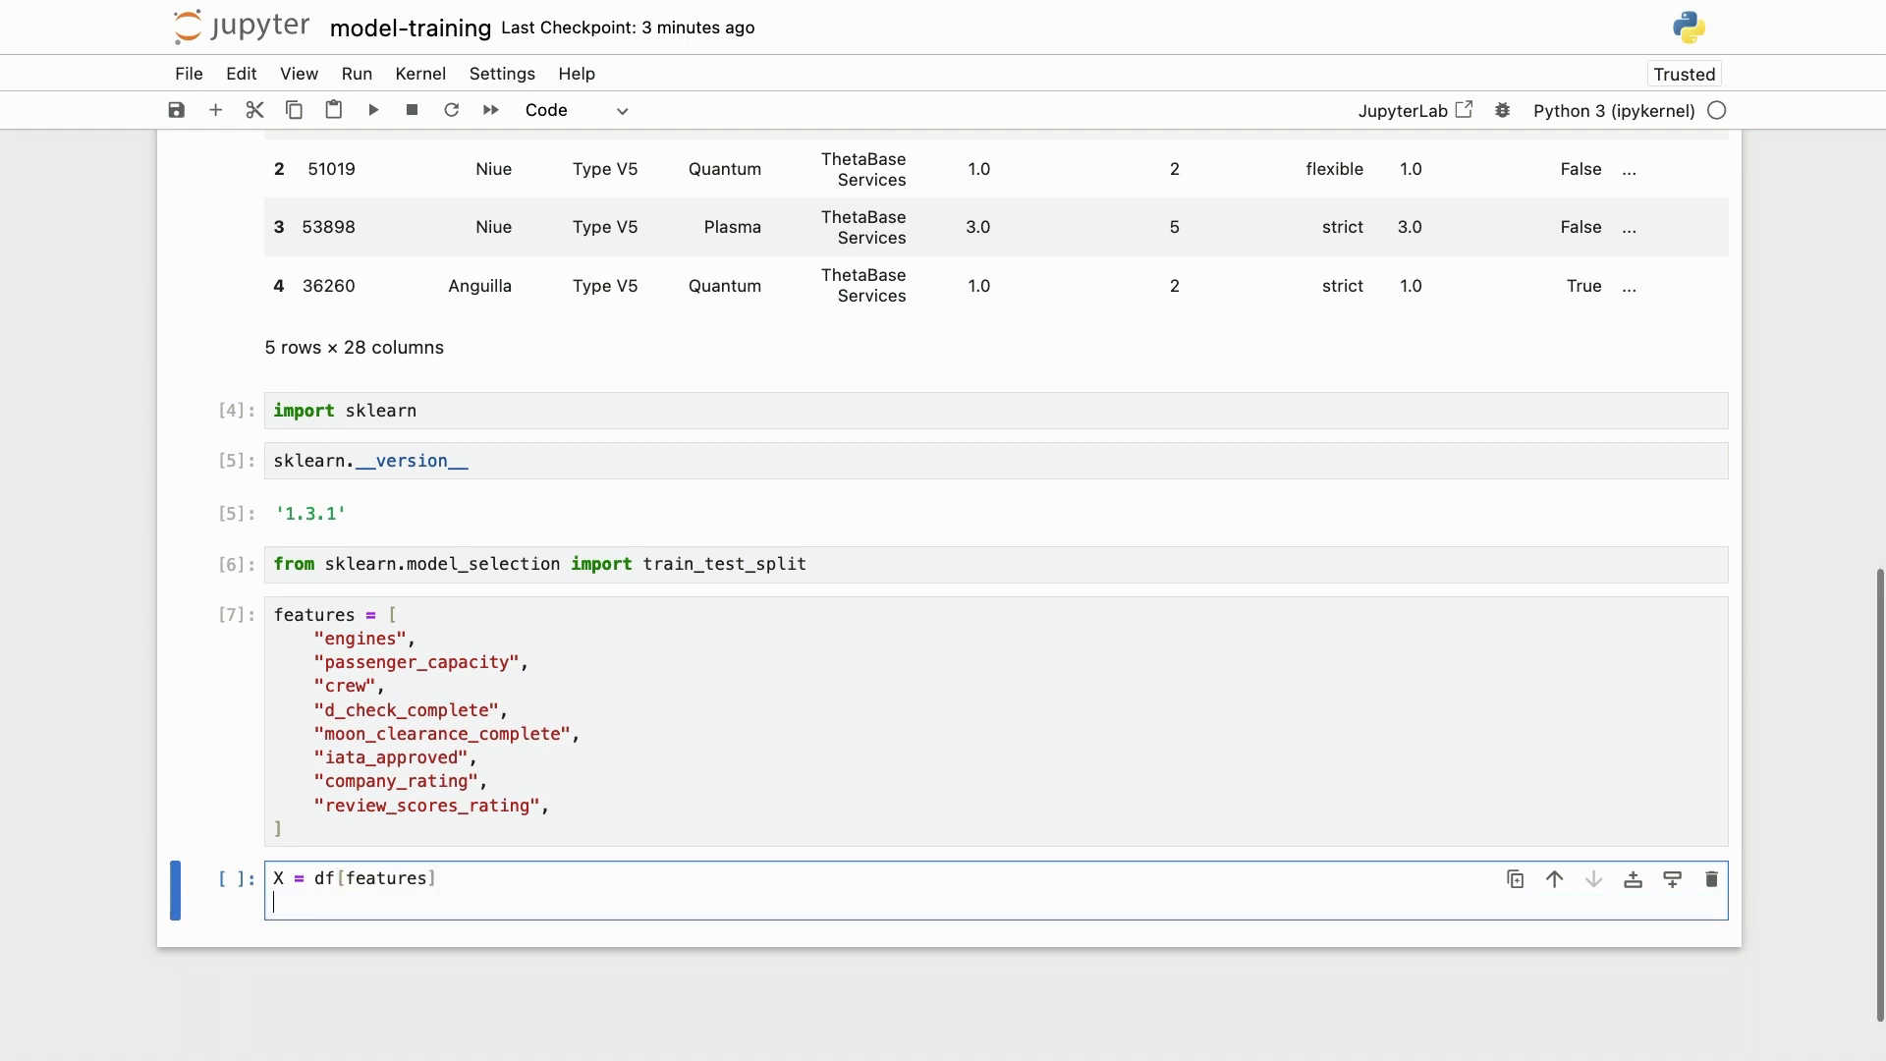
type("y = df")
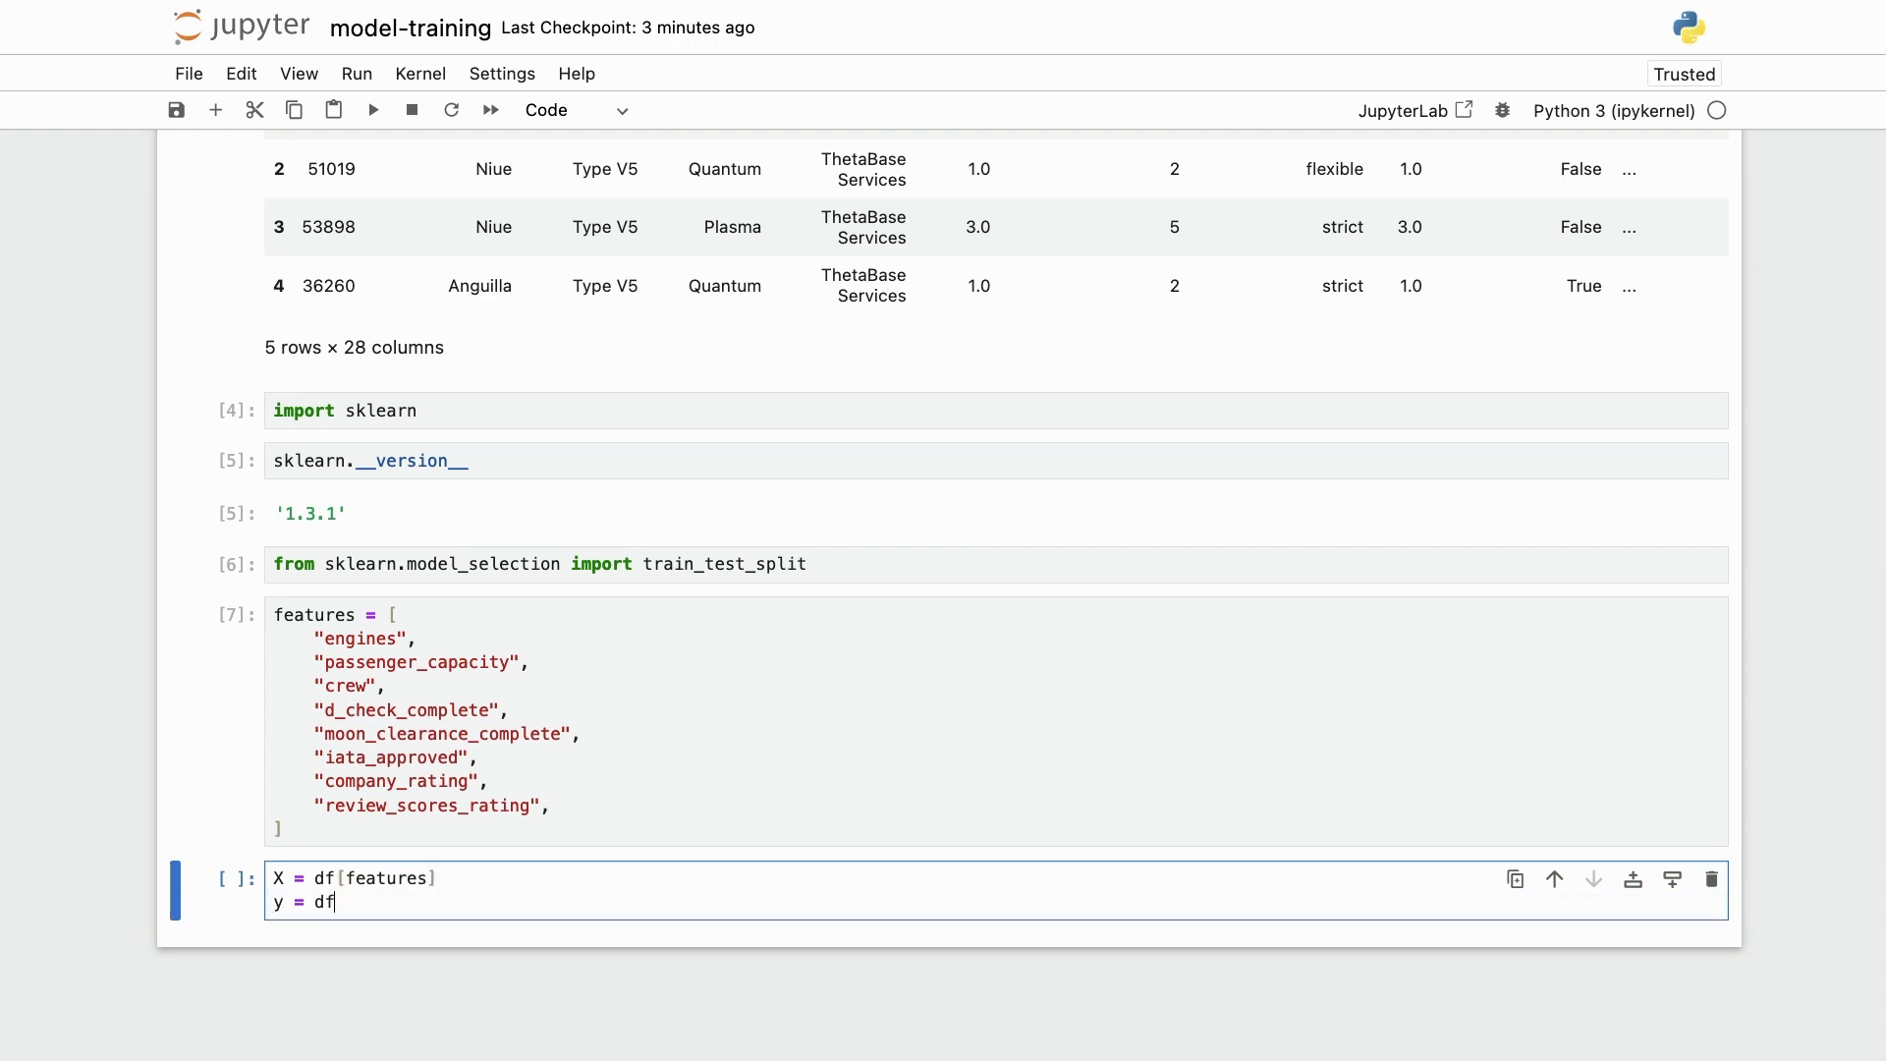
type("[\"princ")
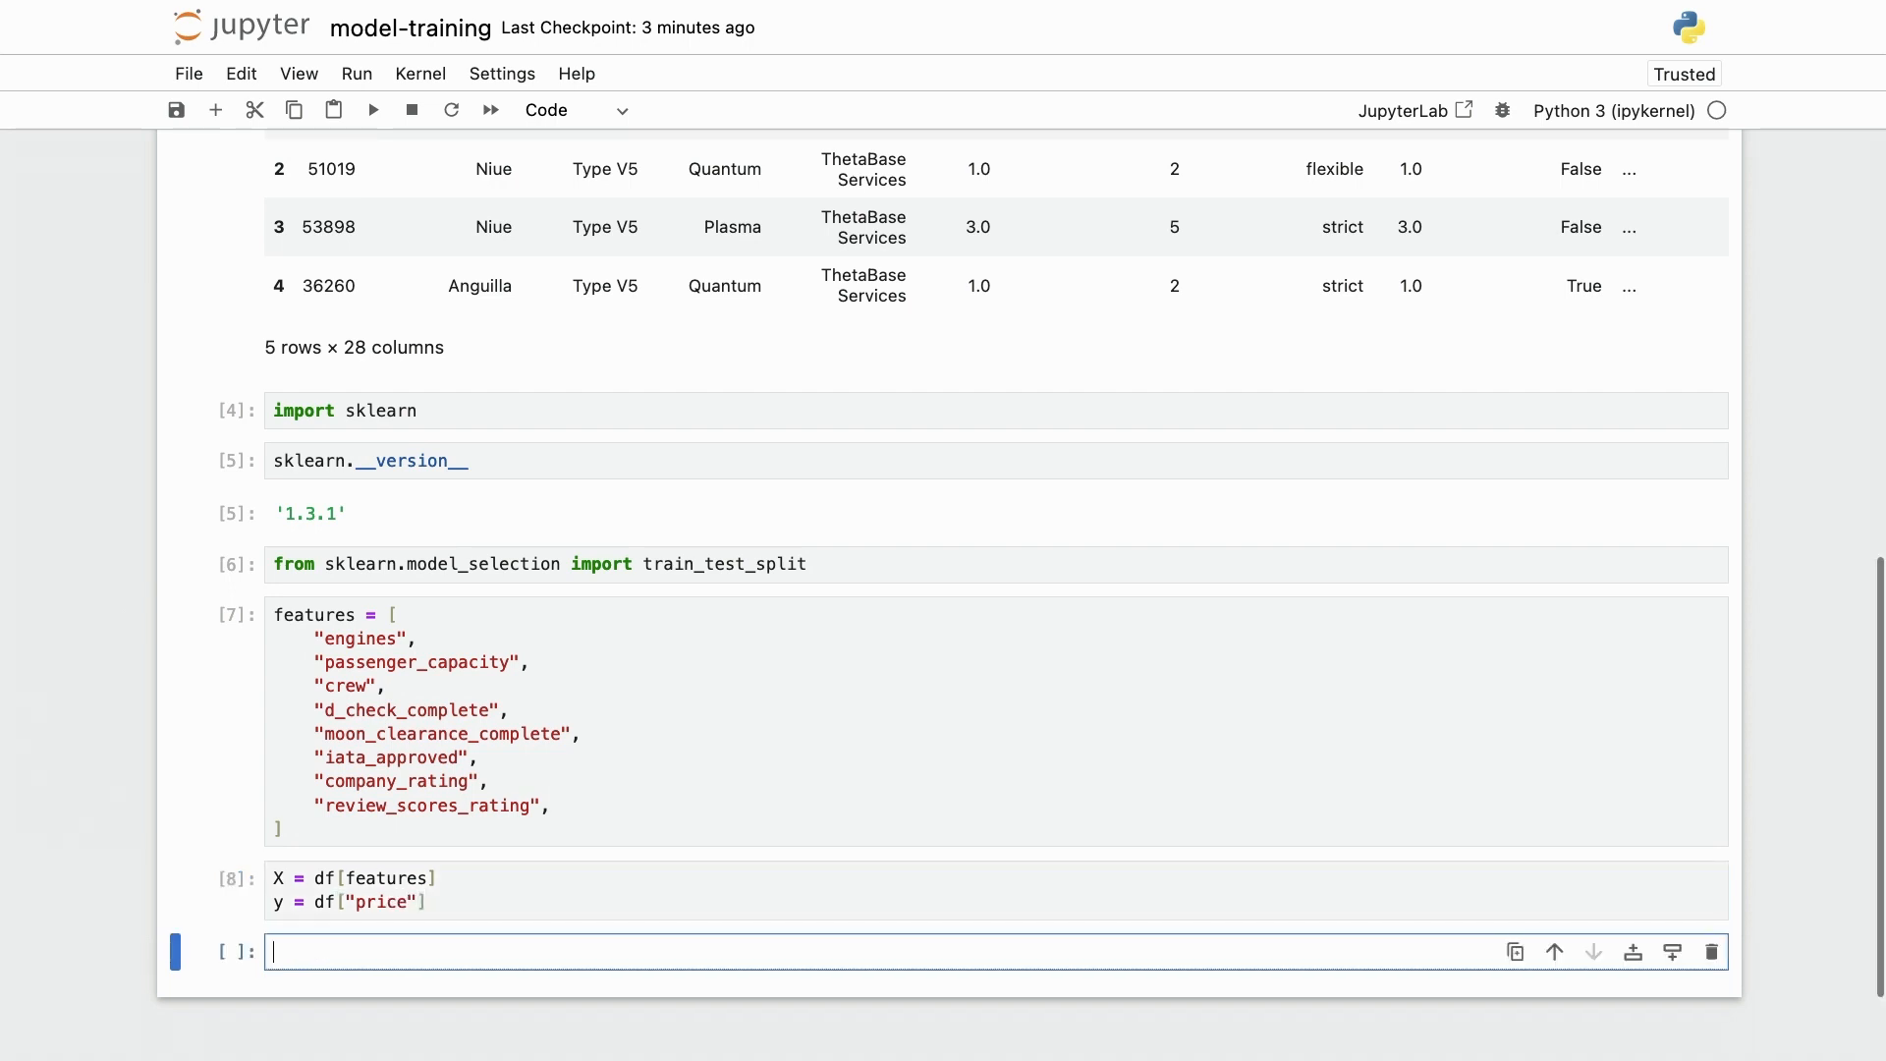
Preview X and the first float64 price values of y.
type("X.head(")
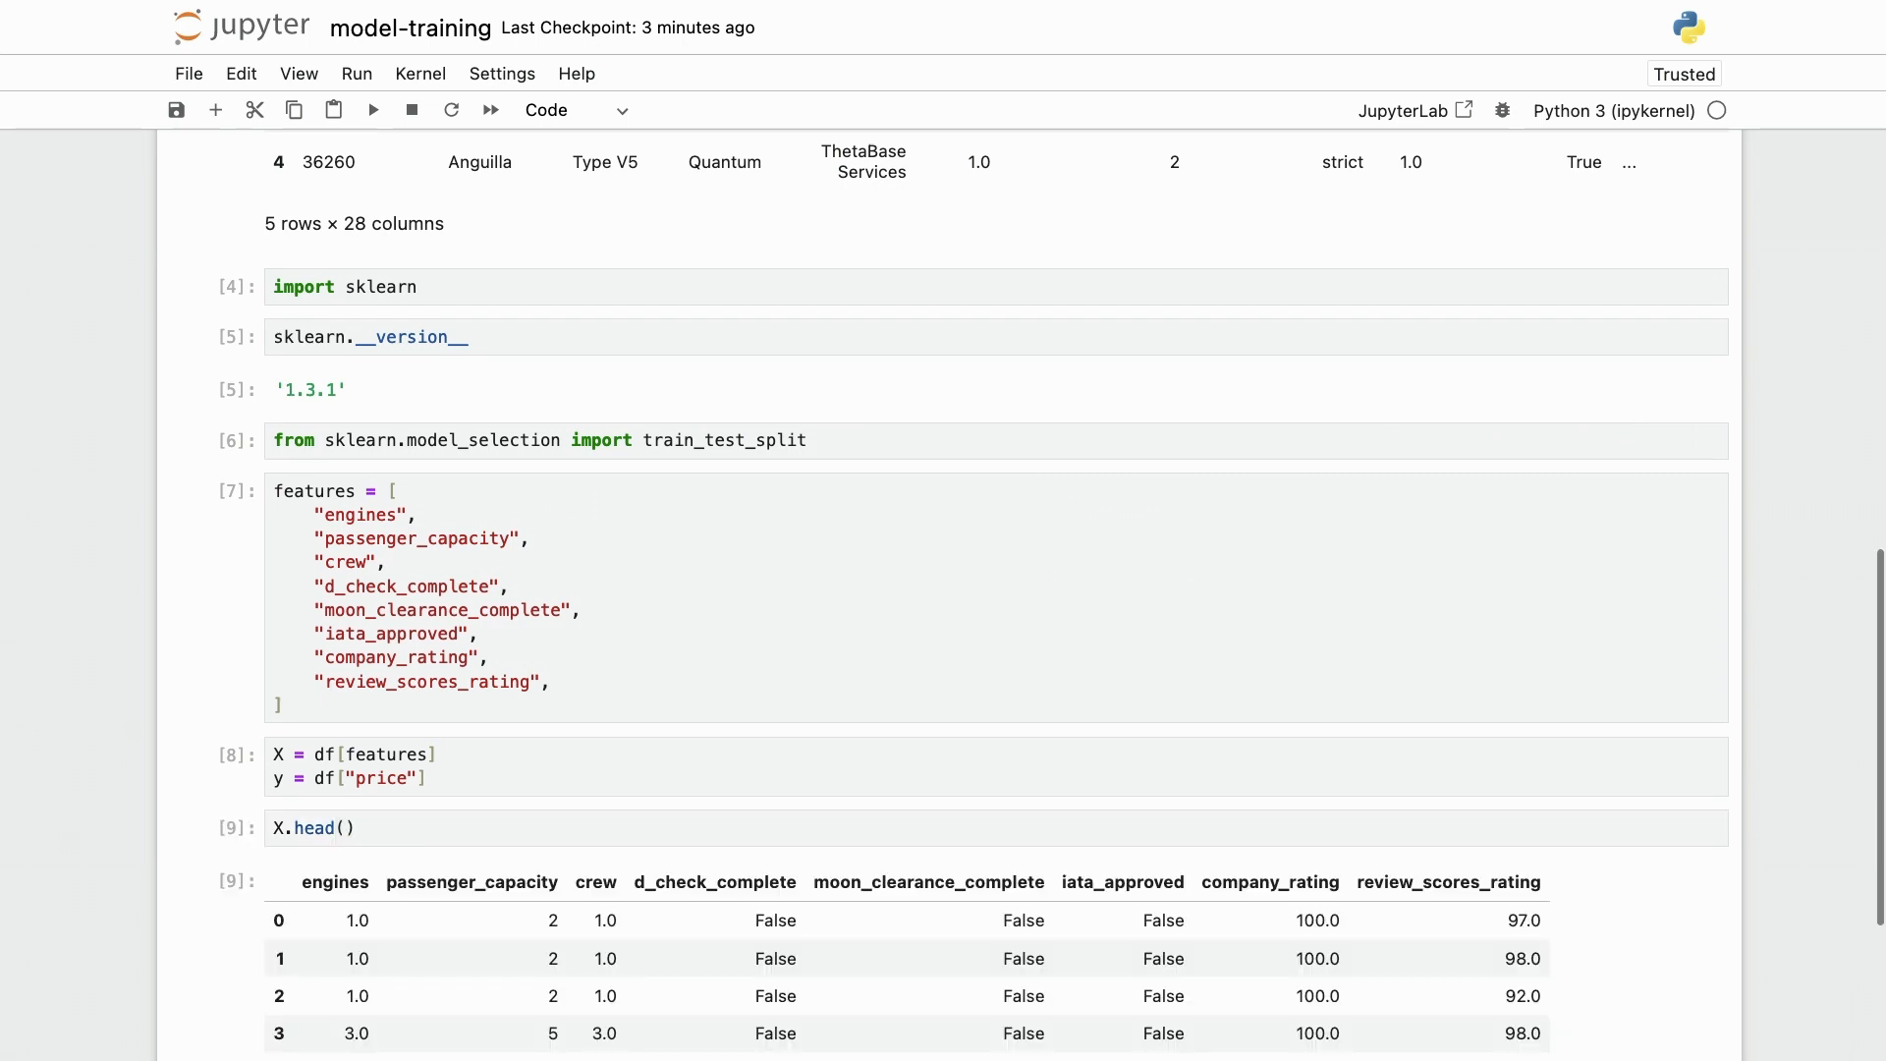
scroll("down", 3)
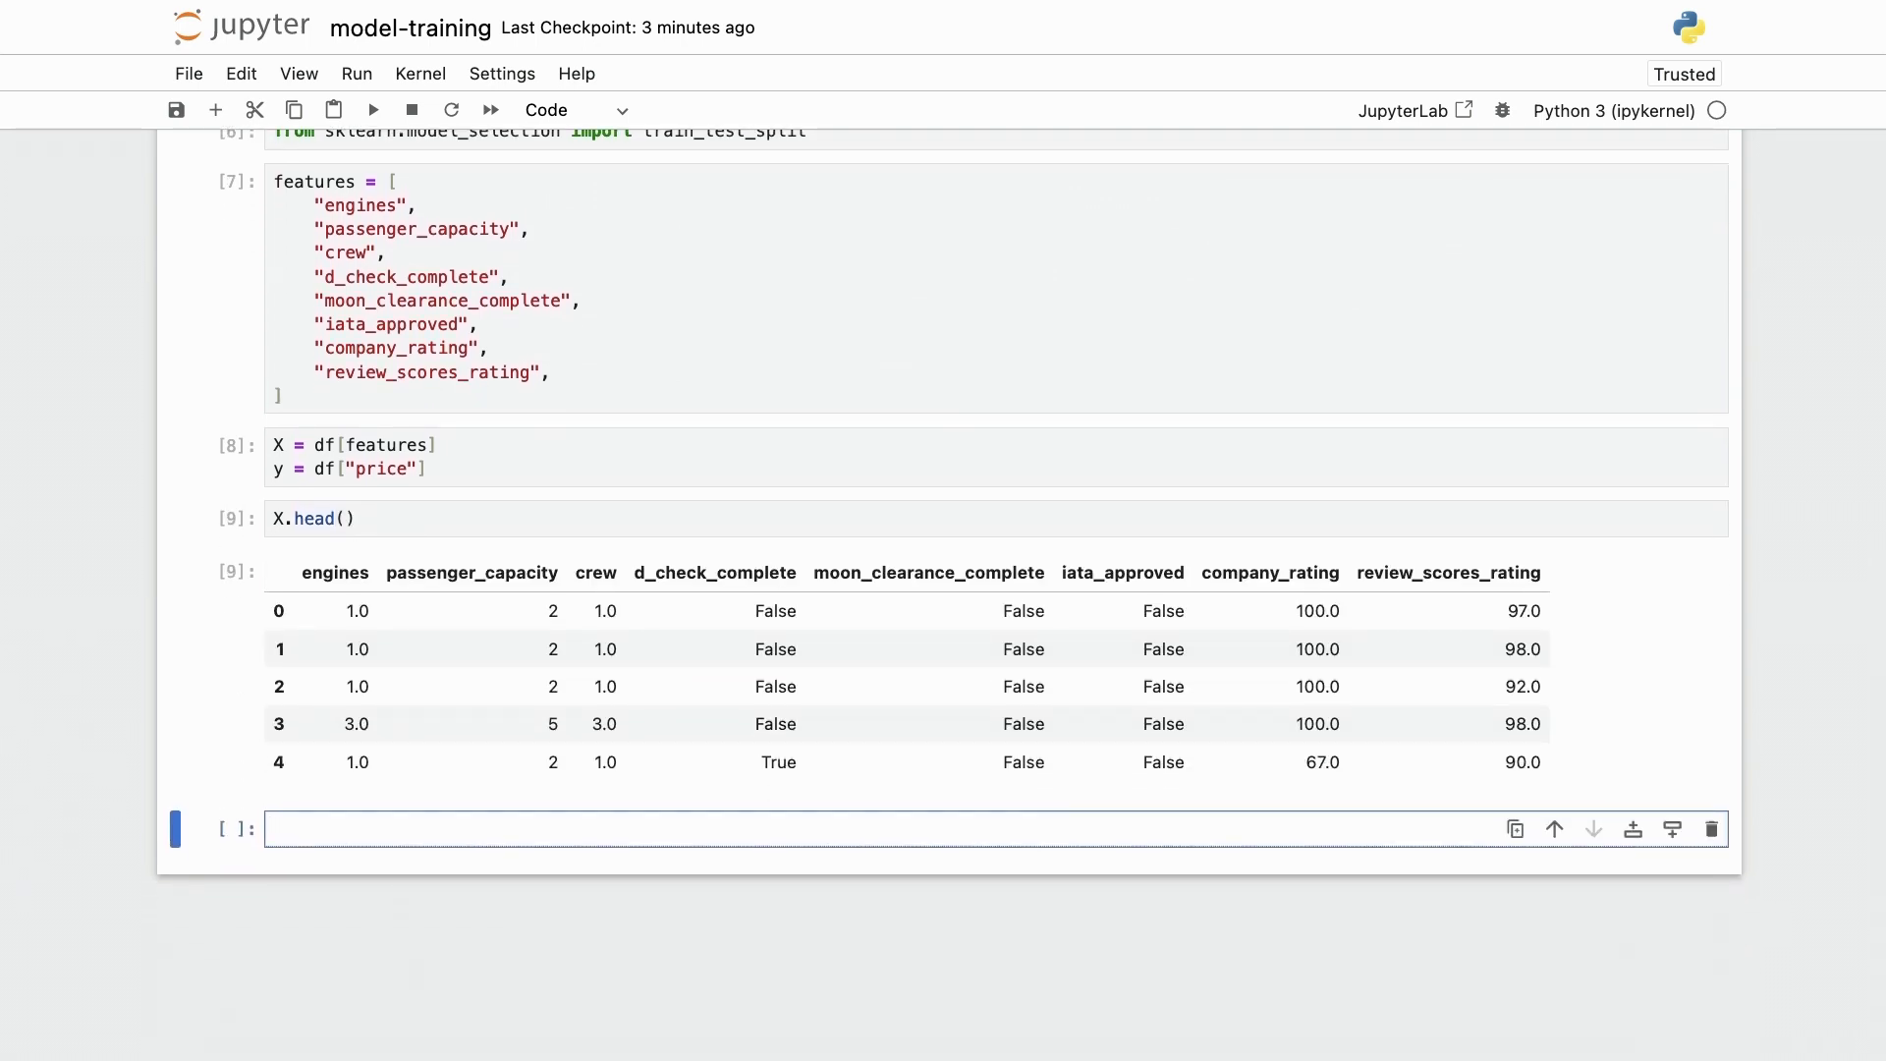
type("y.")
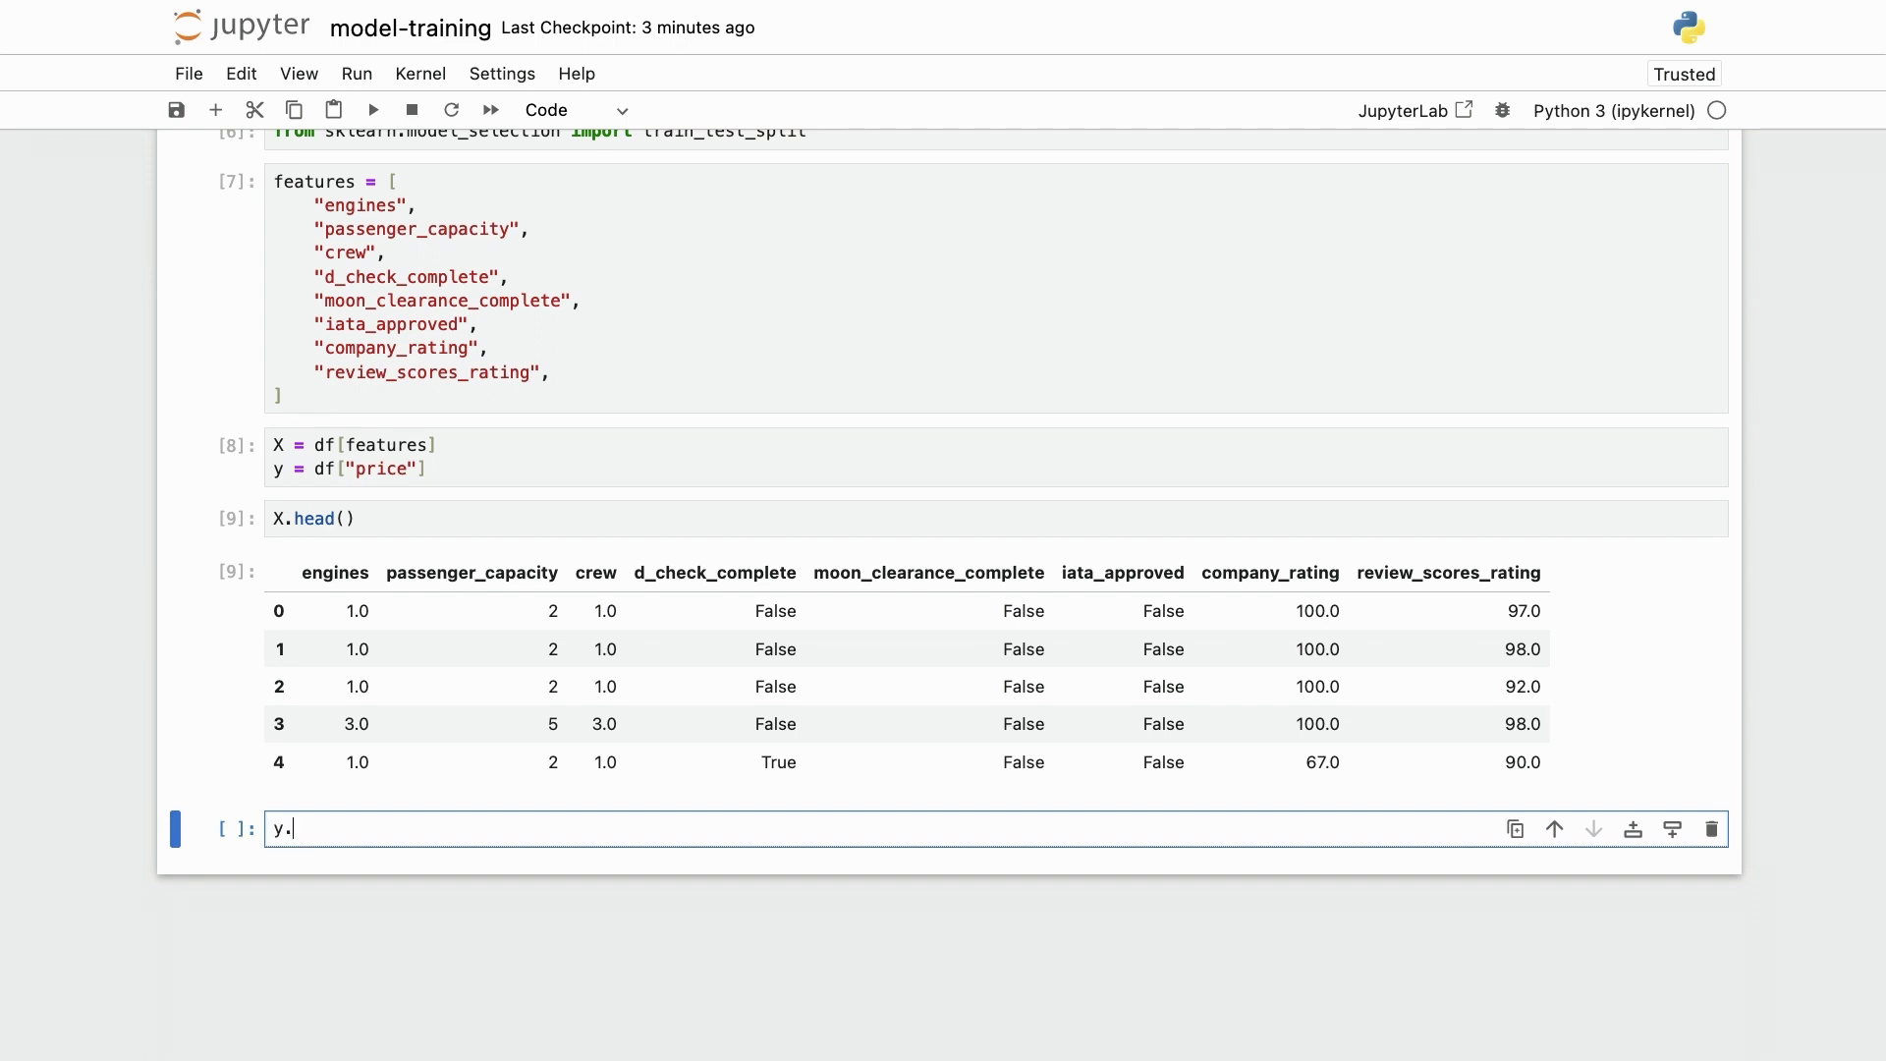
key("shift+enter")
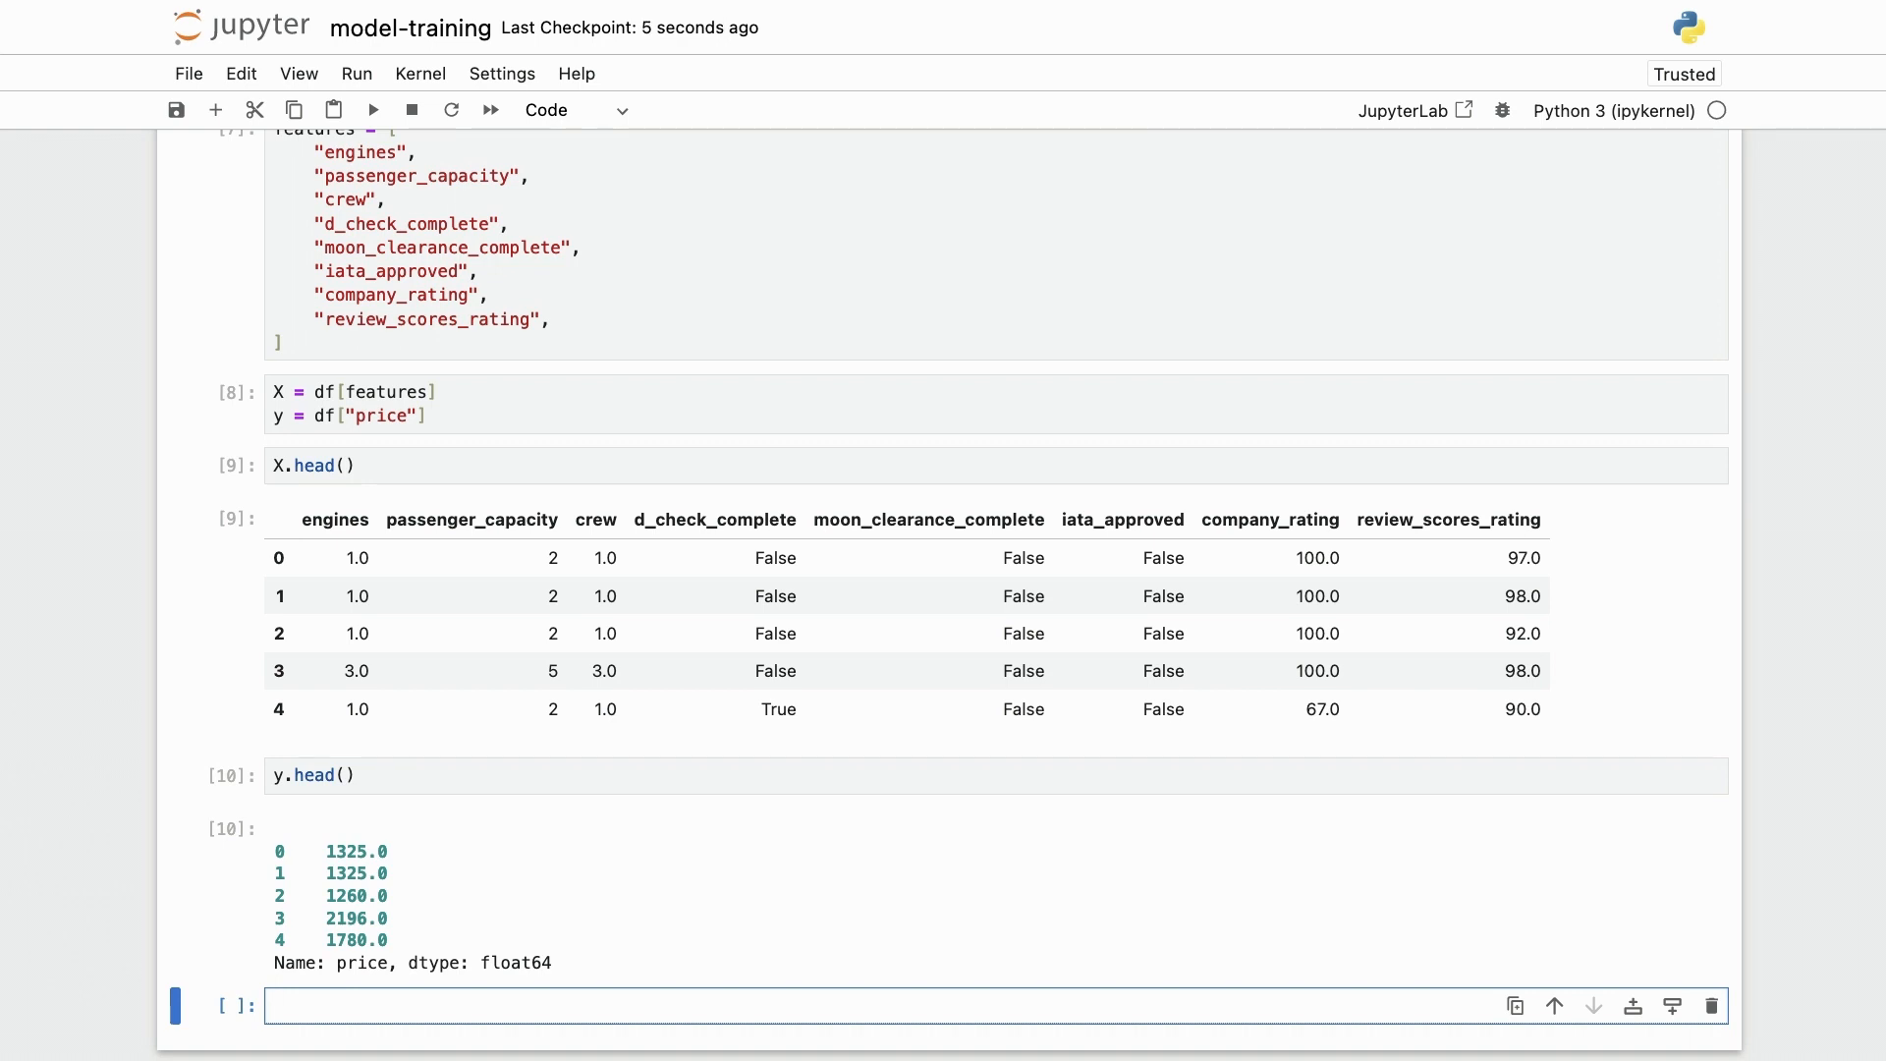
Split X and y into X_train, X_test, y_train, y_test with train_test_split.
scroll("down", 3)
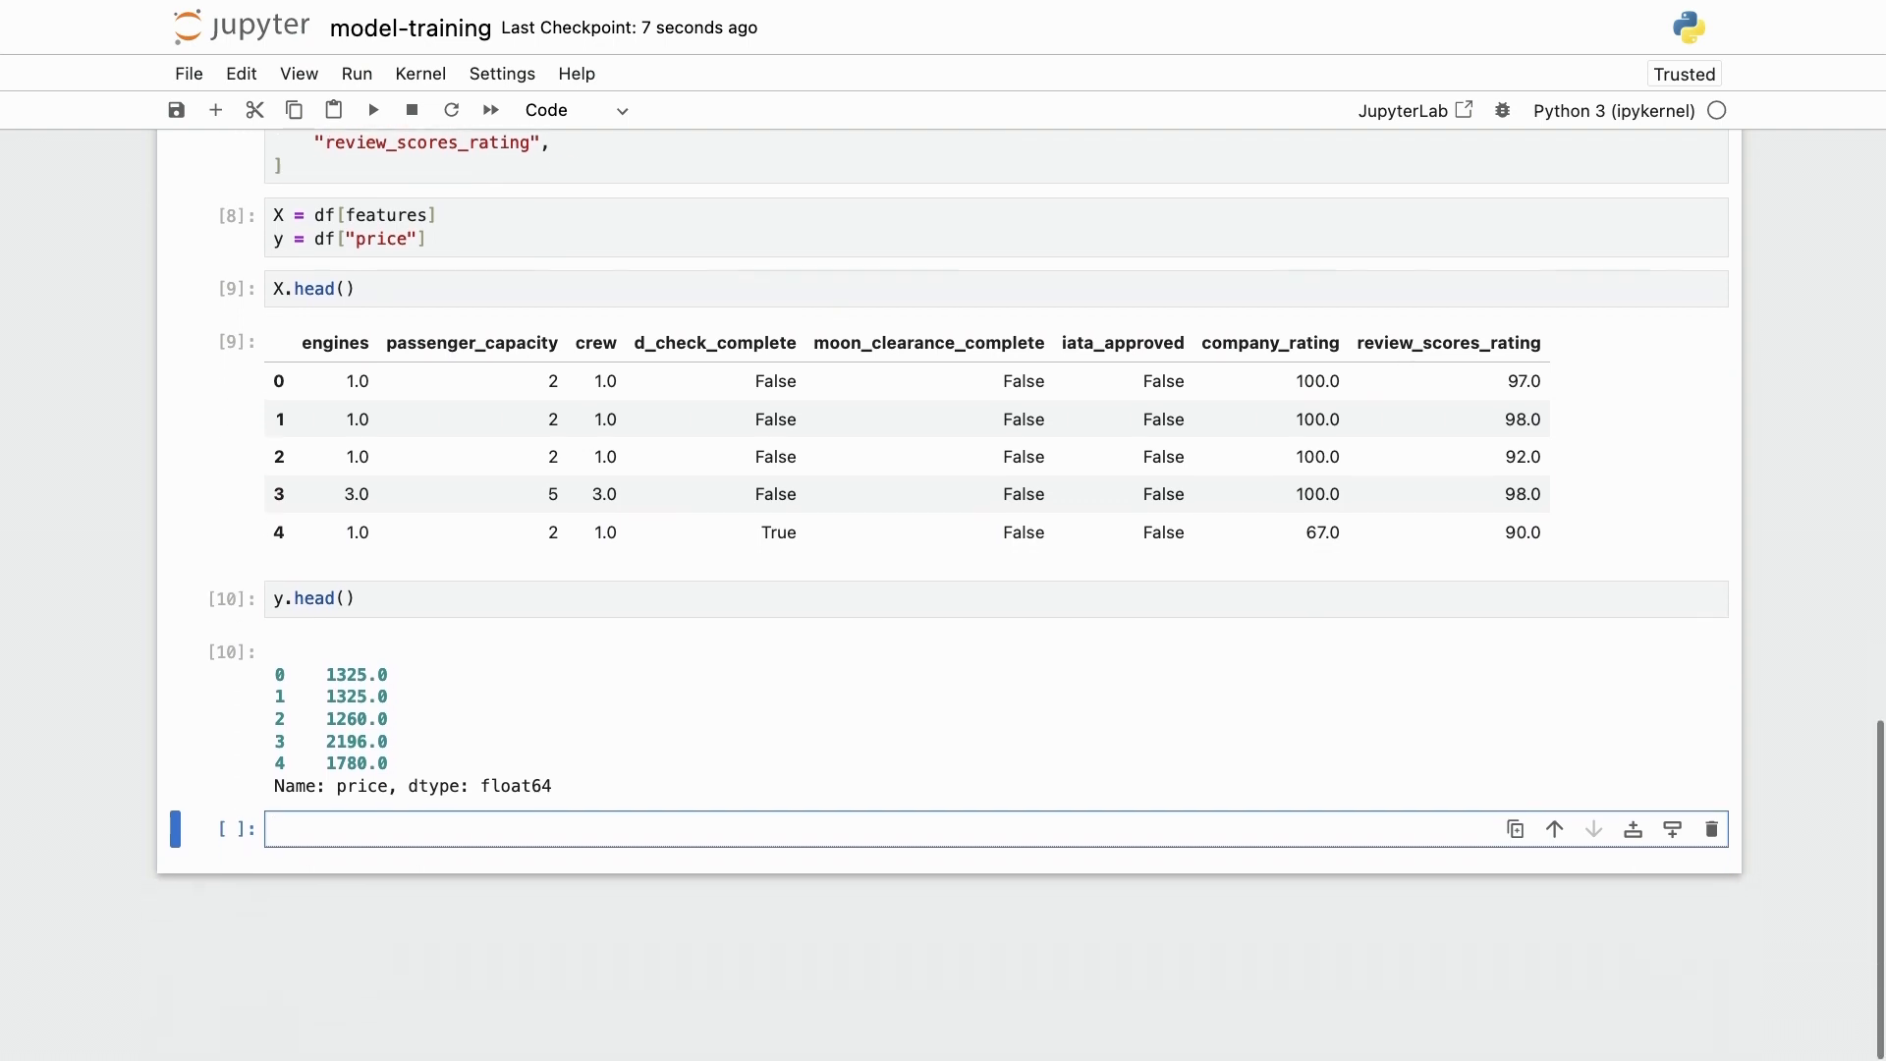
type("train_test_split")
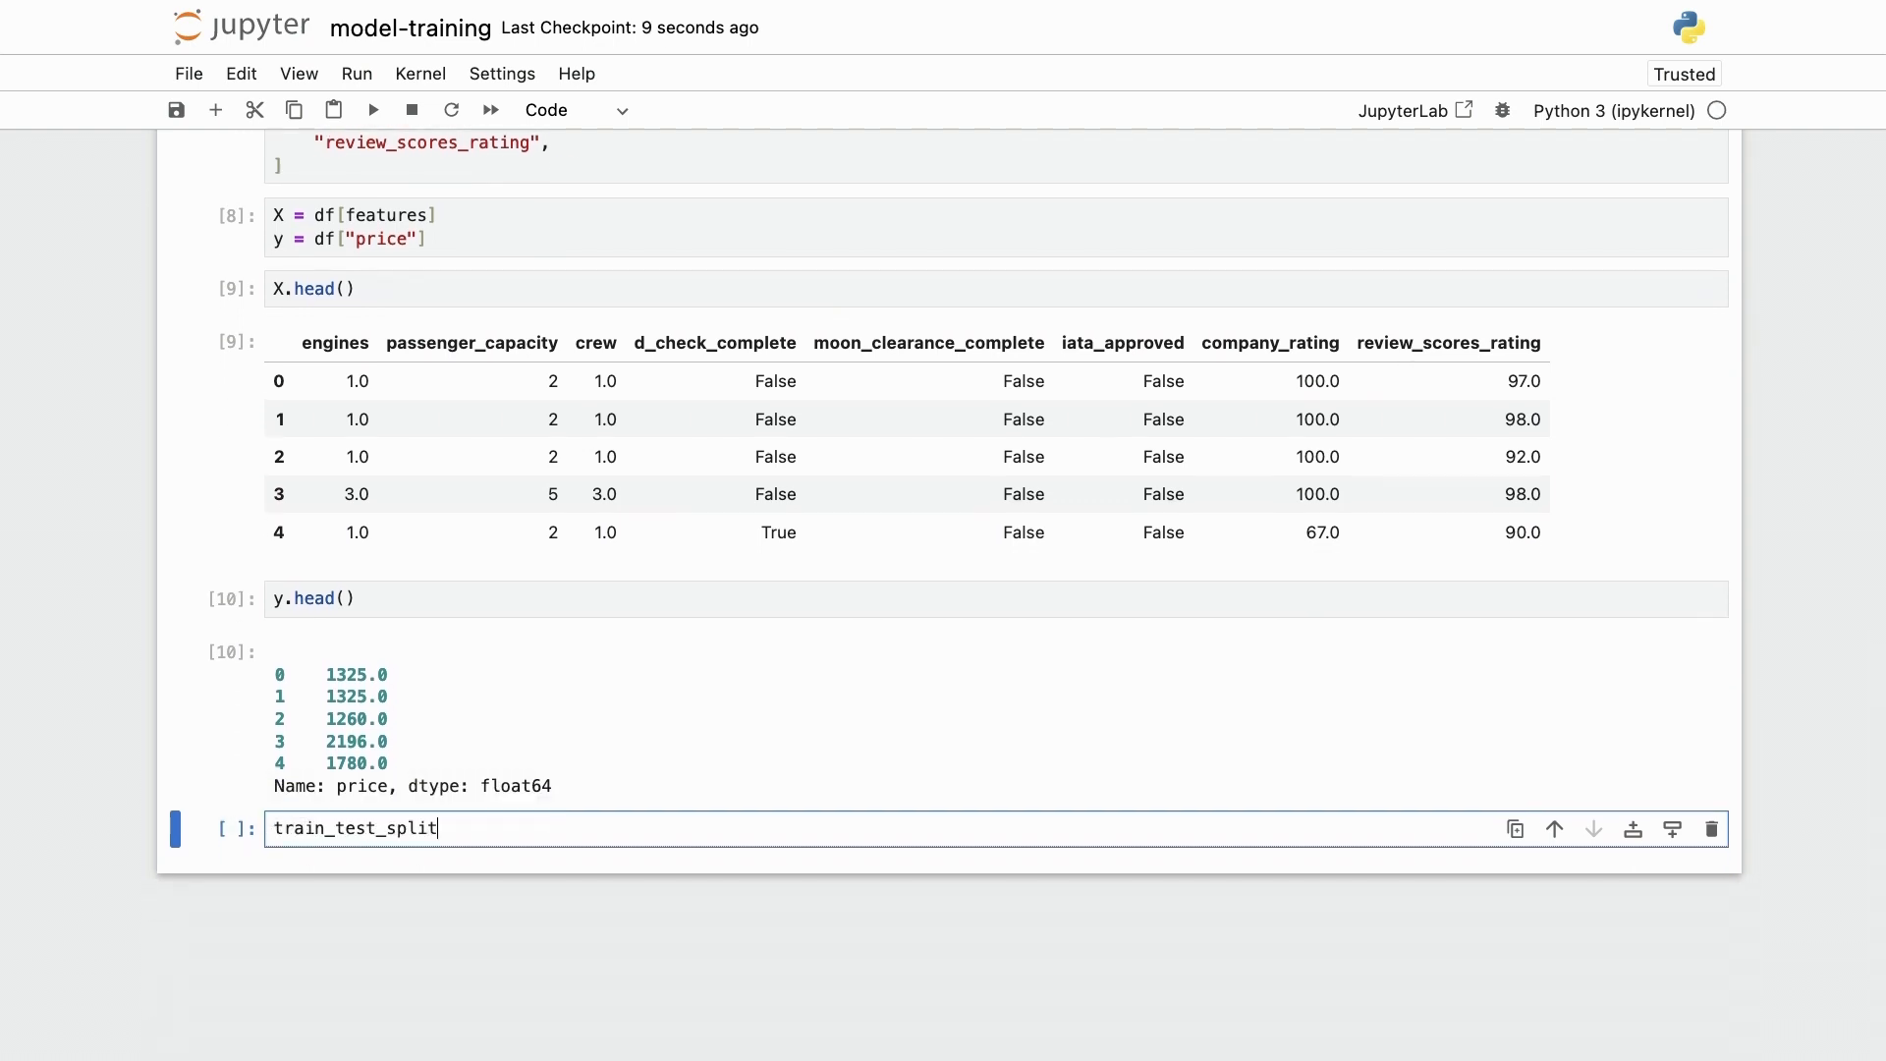
type("(X,")
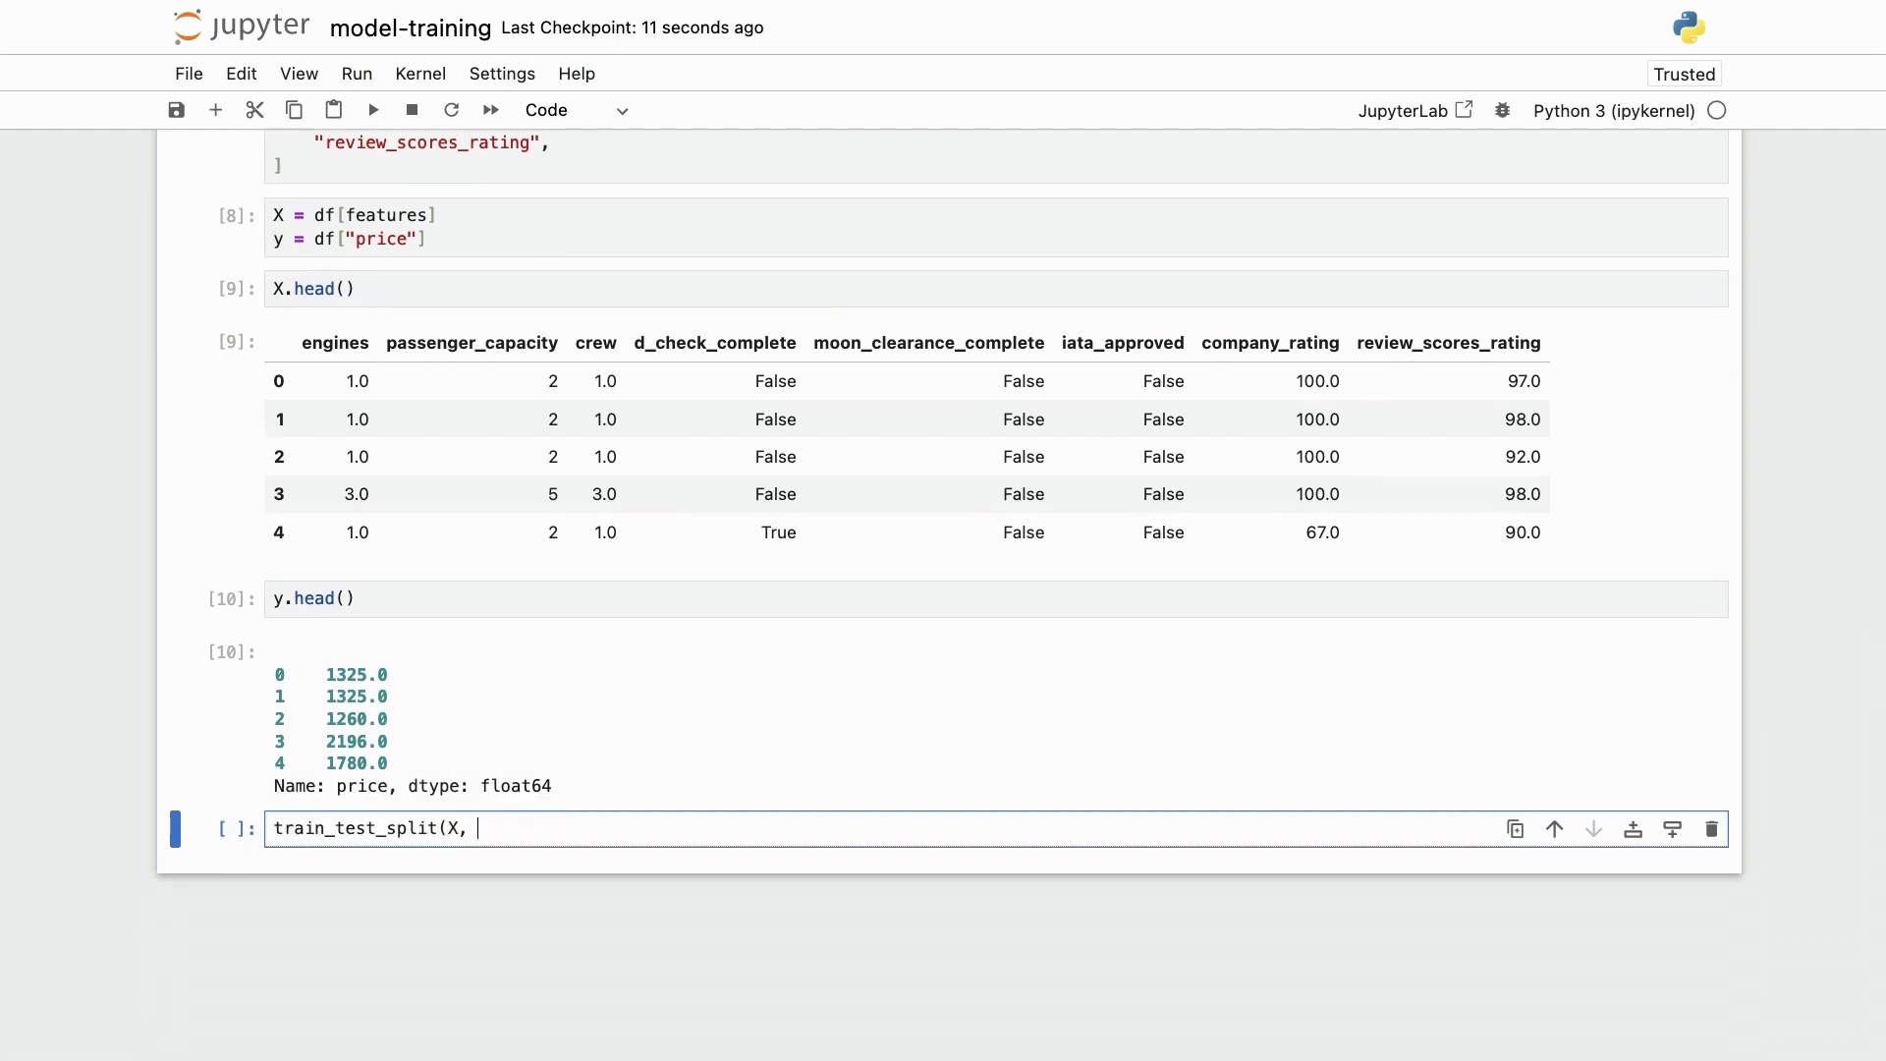
type("y)")
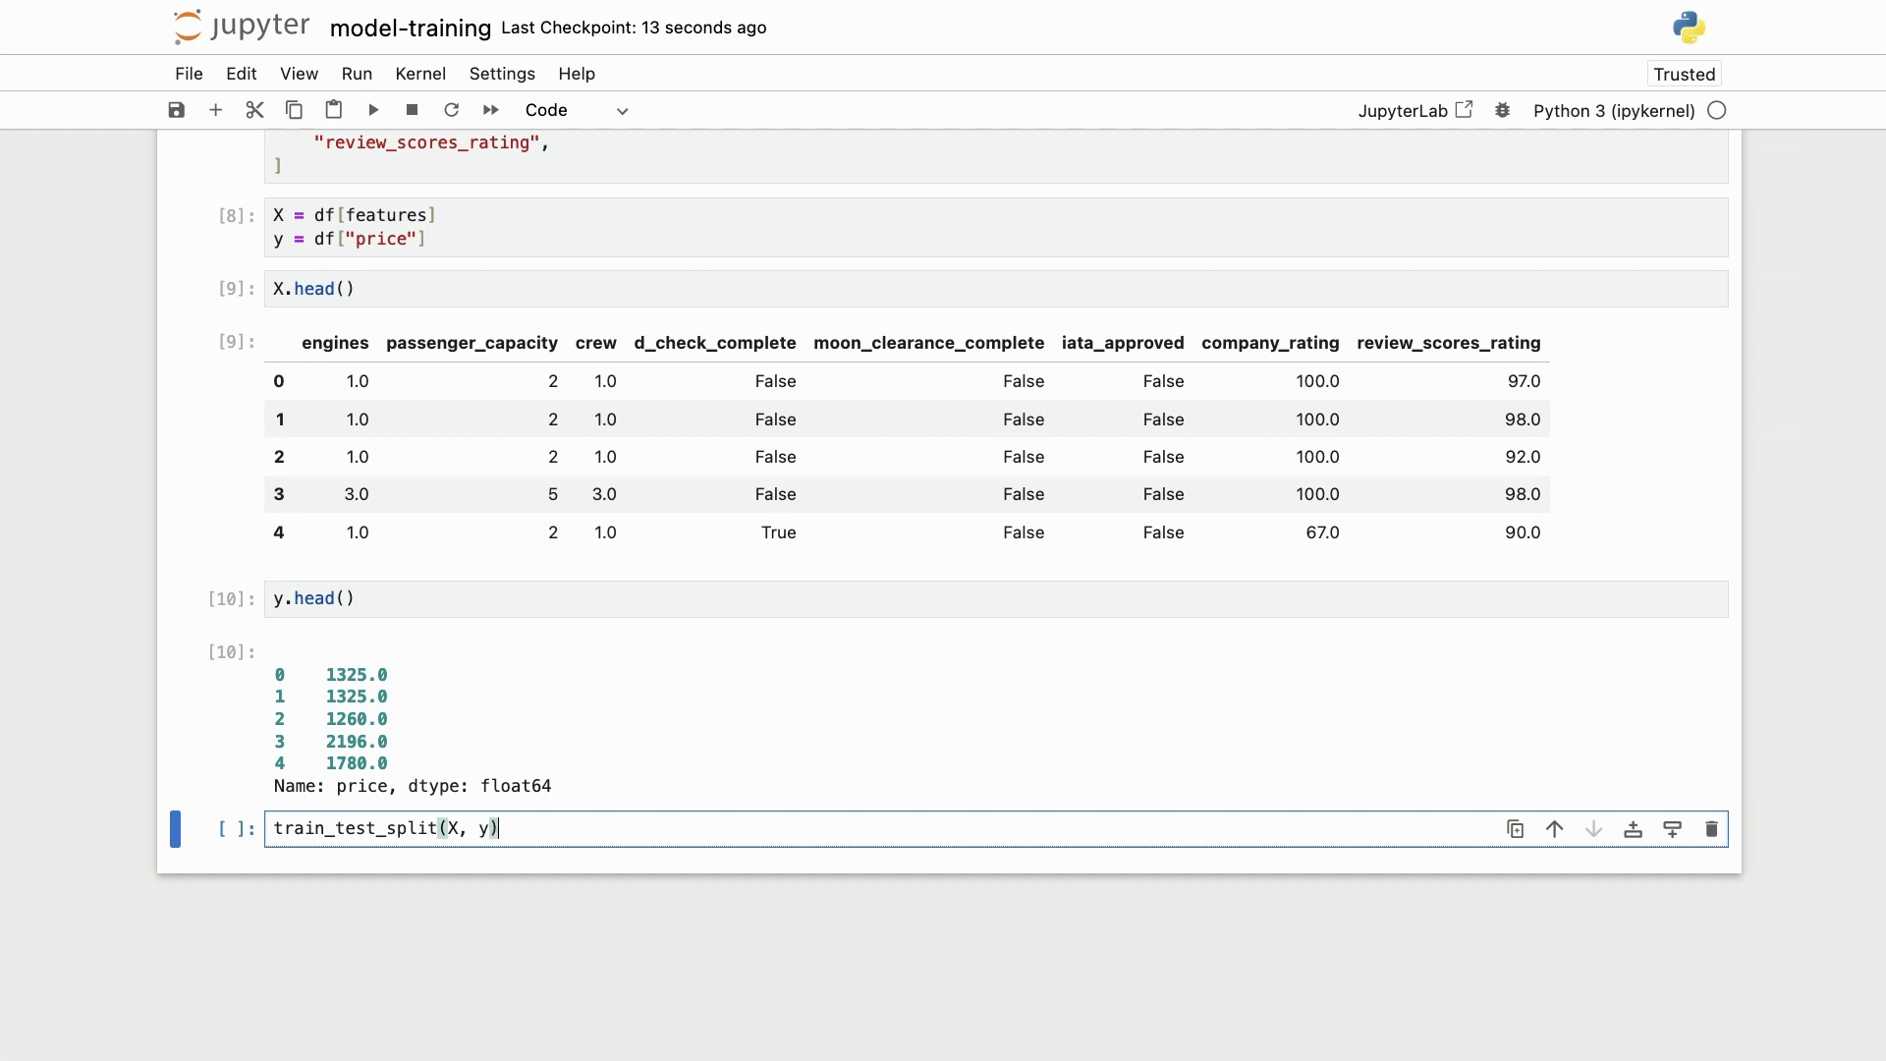
type("X_train")
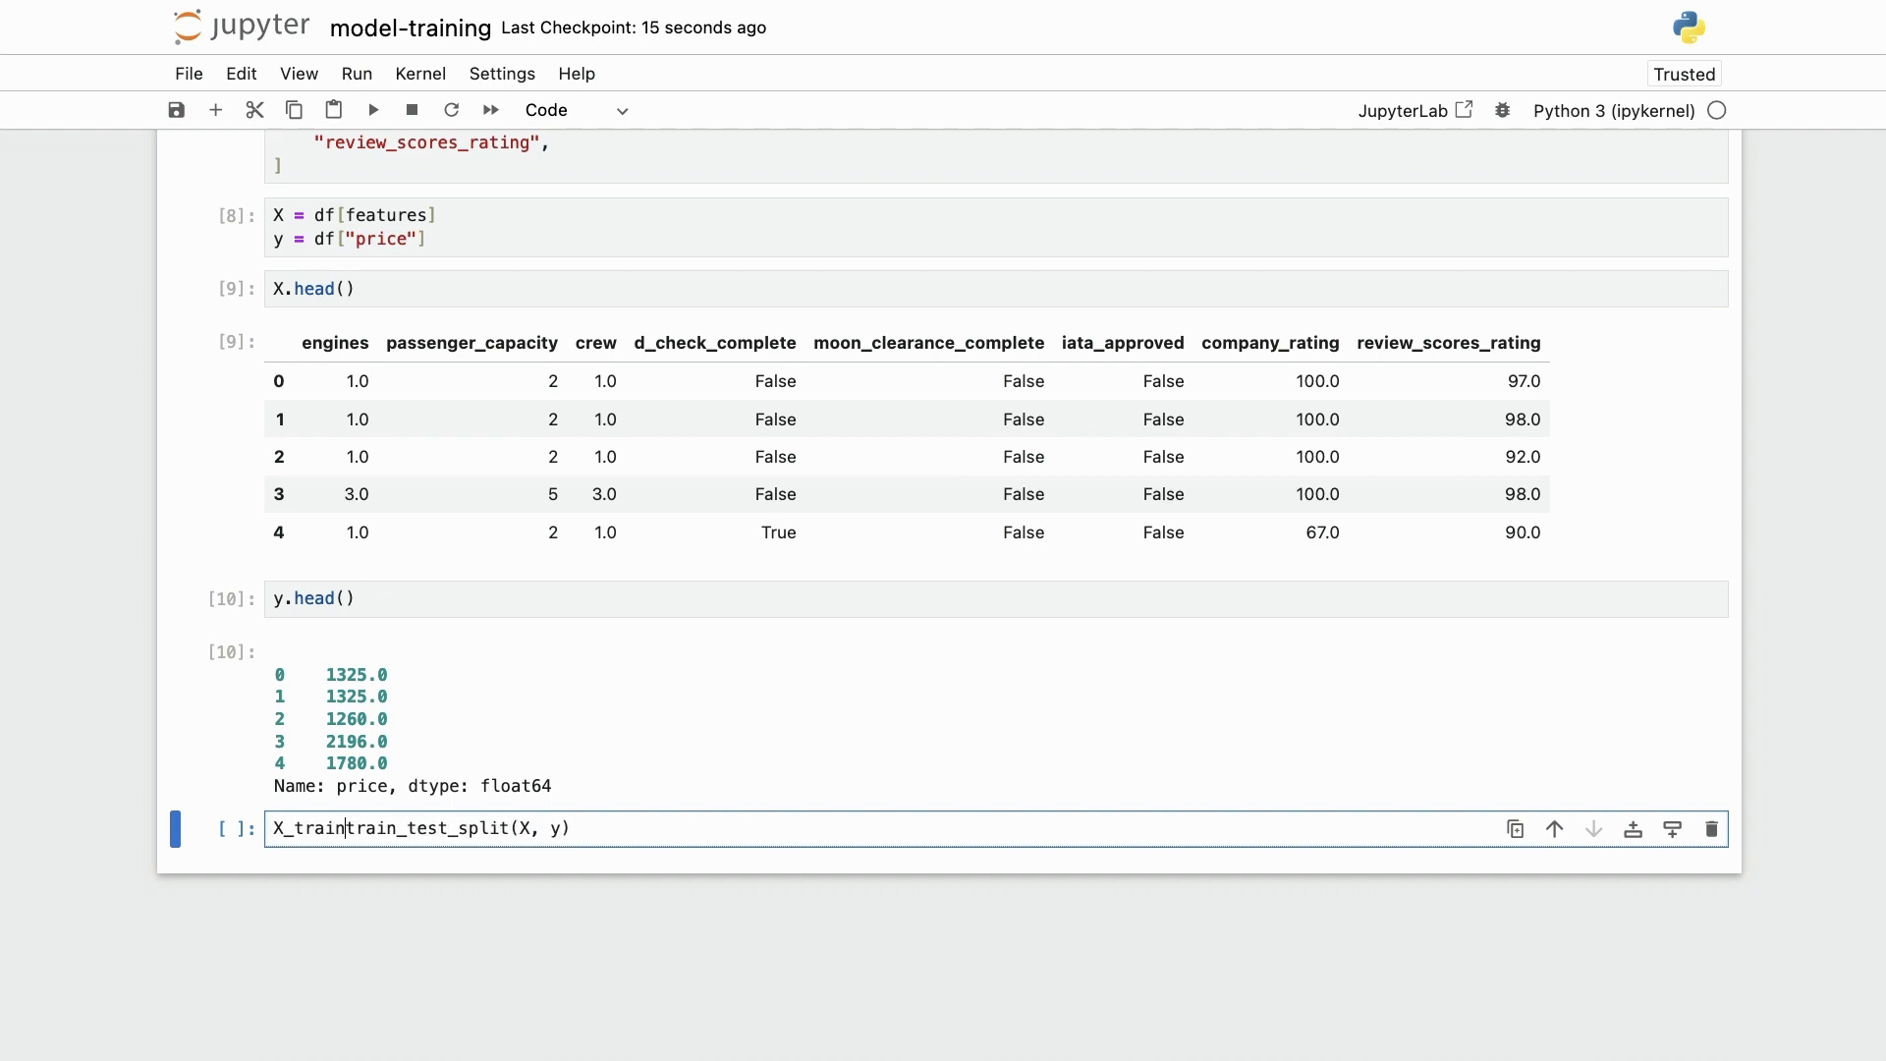
type(", X_te")
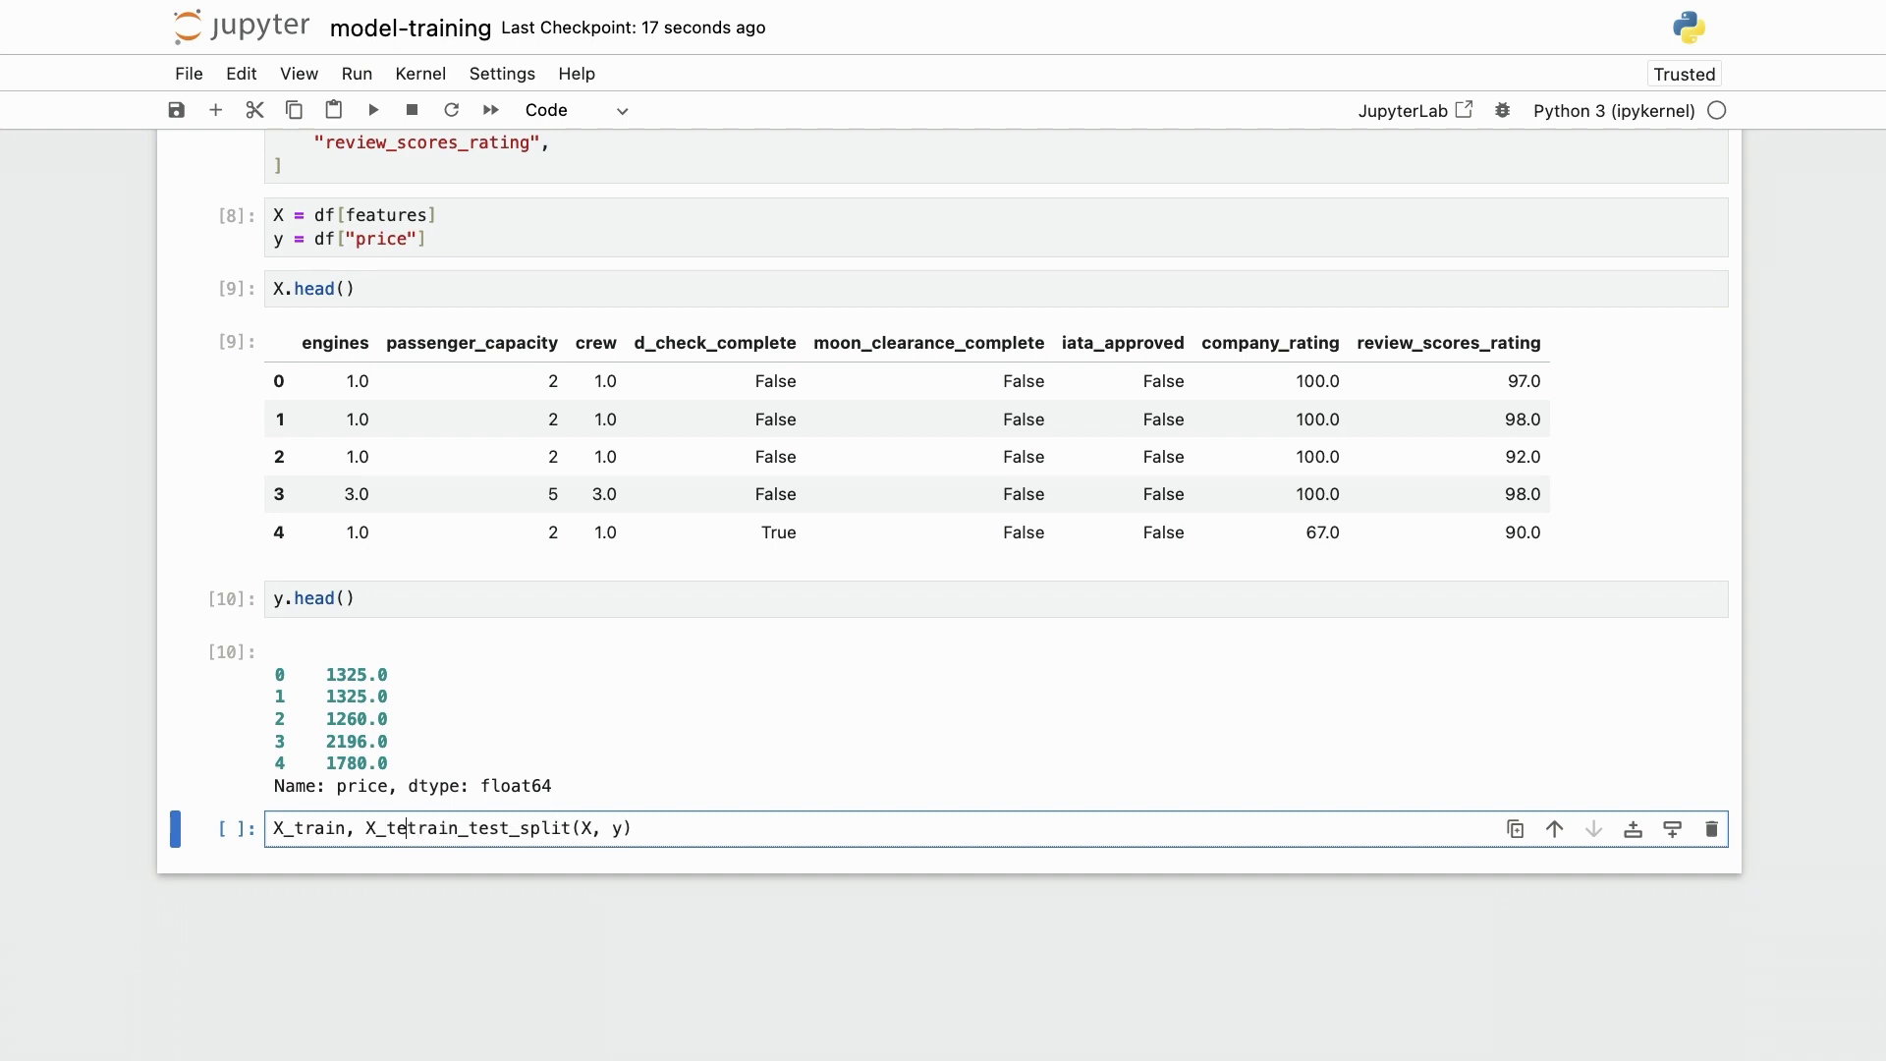
type("st, y_train")
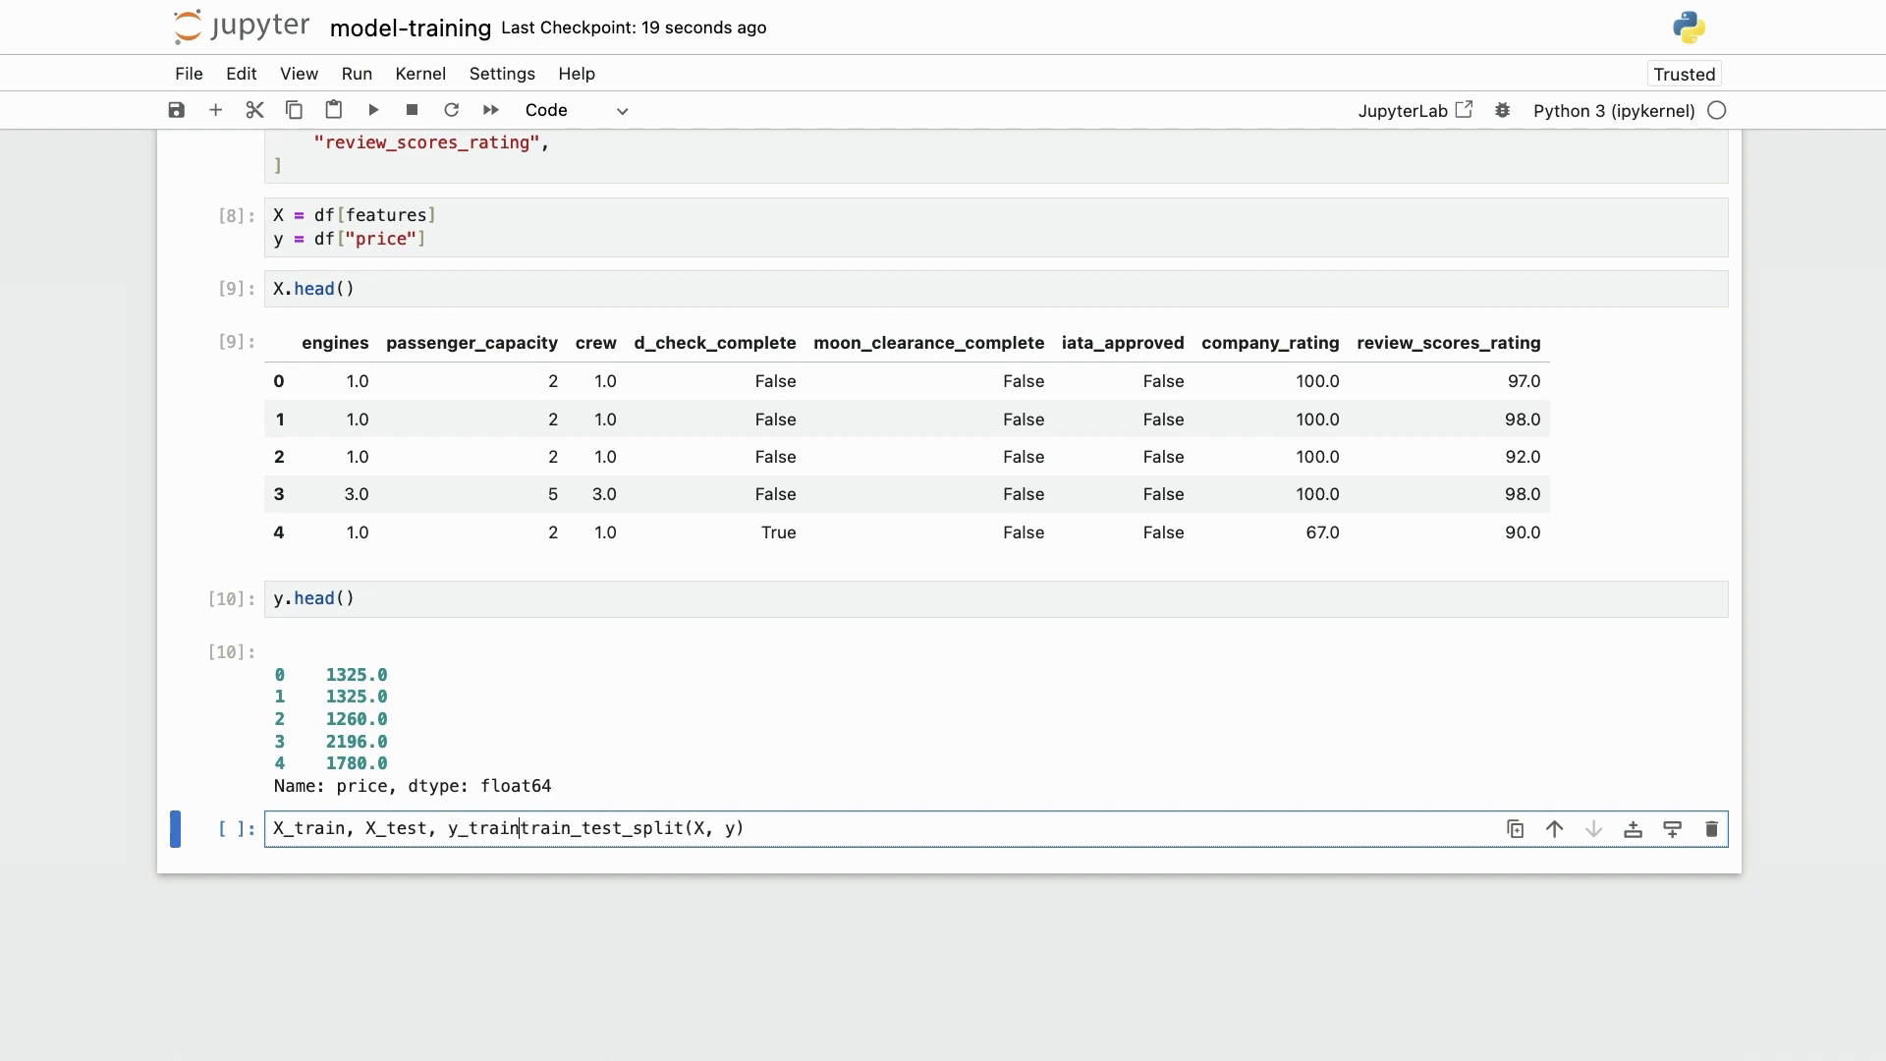
type(", y_test =")
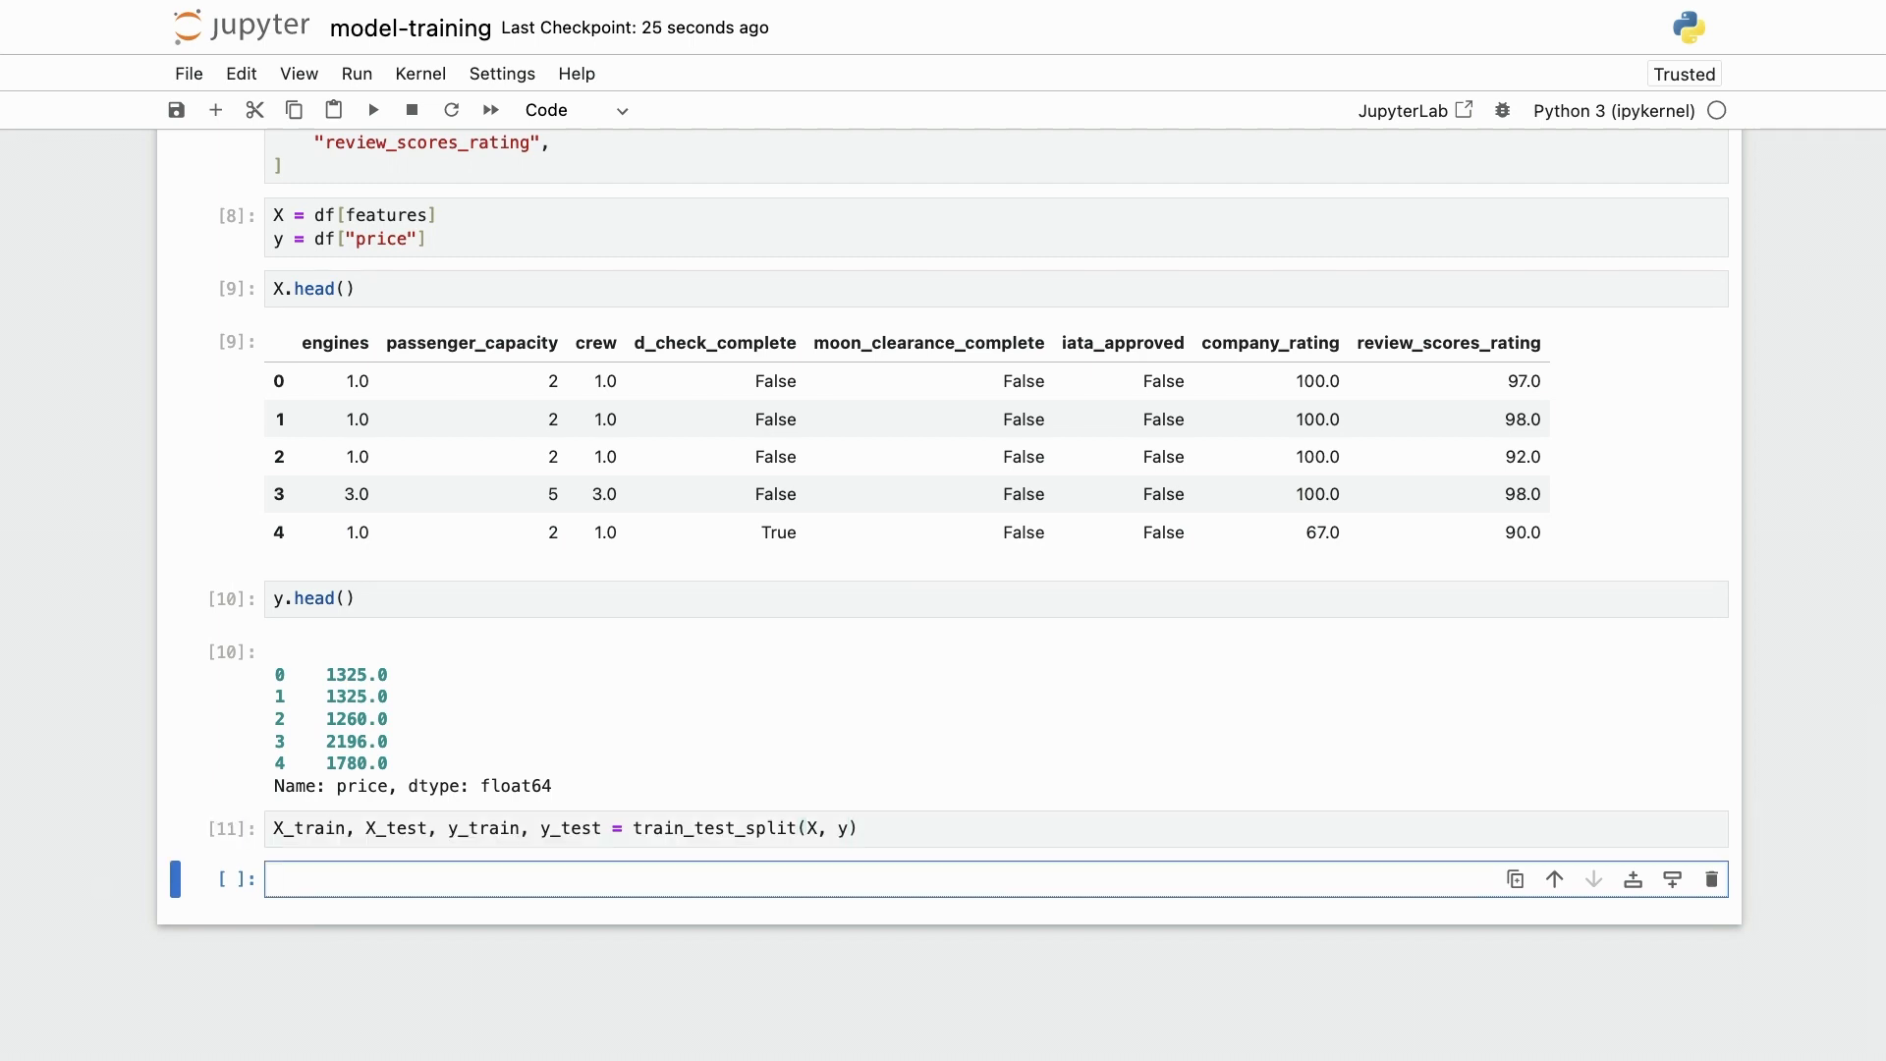
Check the training and test set lengths, showing 23814 and 5954 rows.
type("len(")
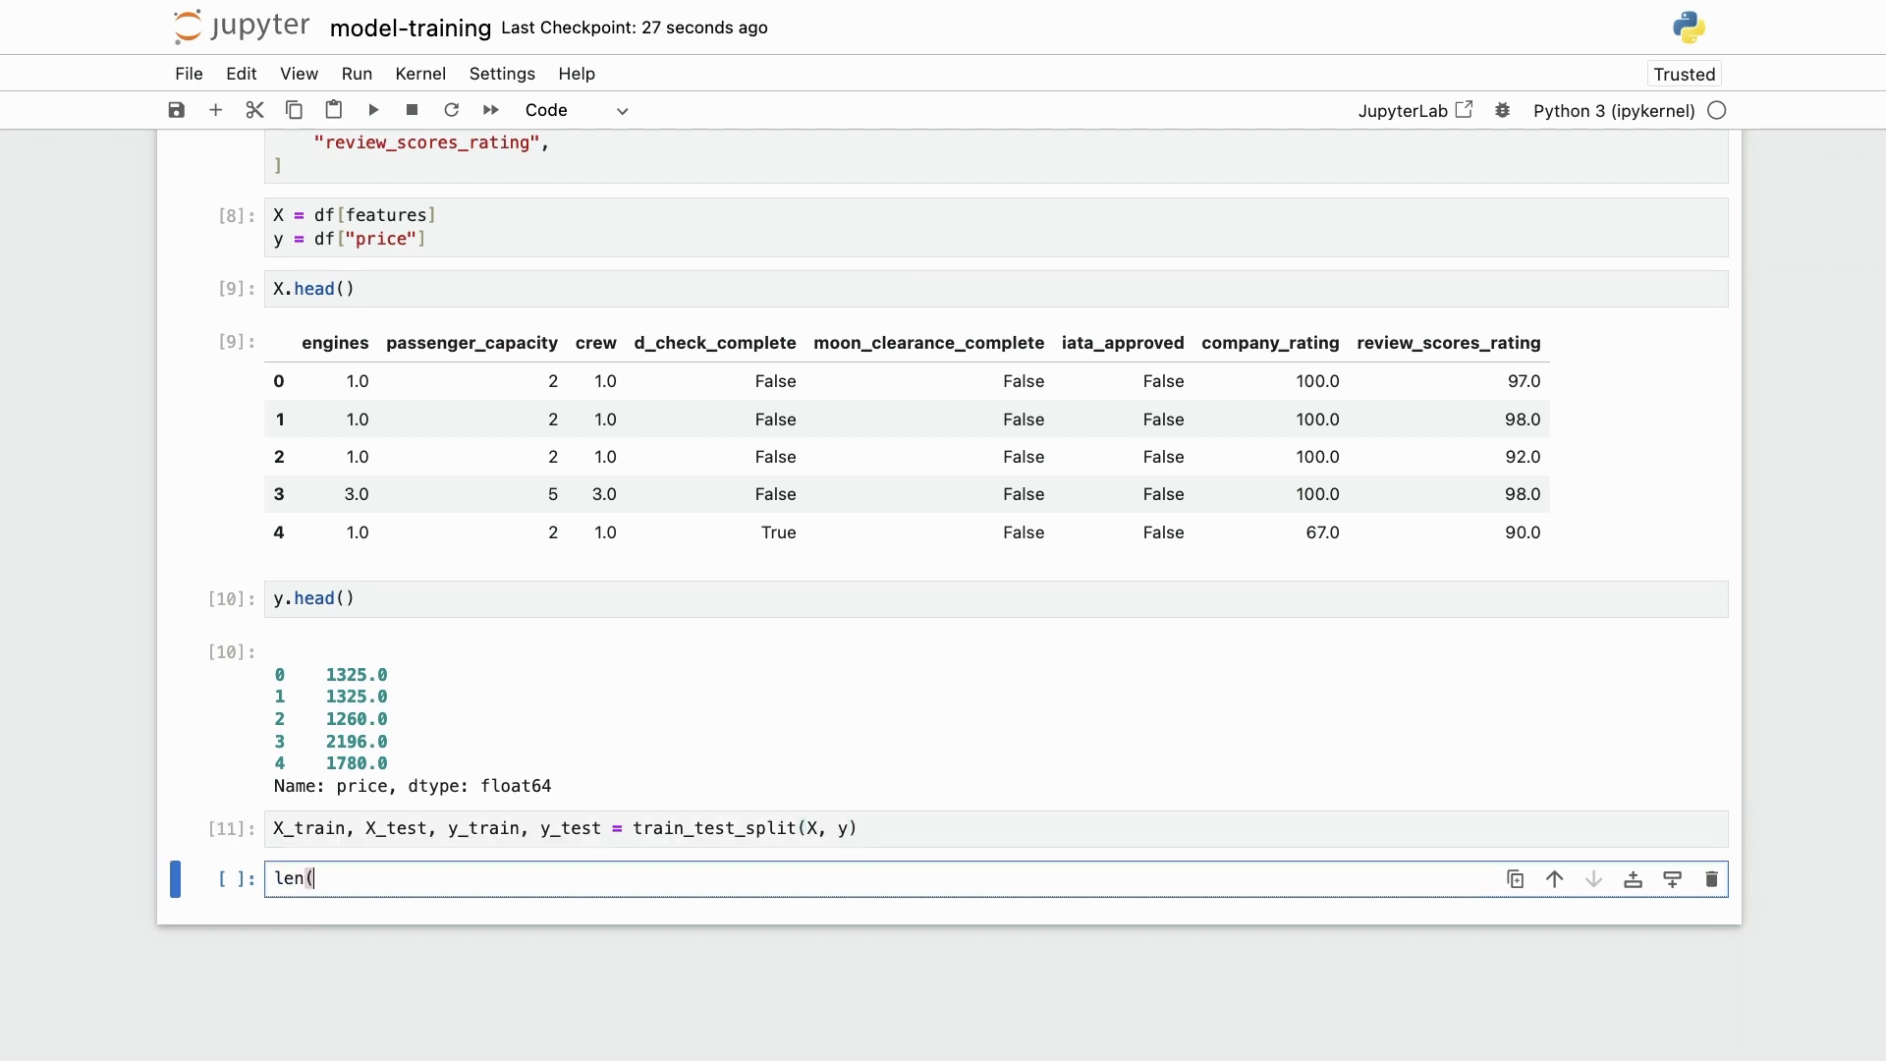
type("X_train),")
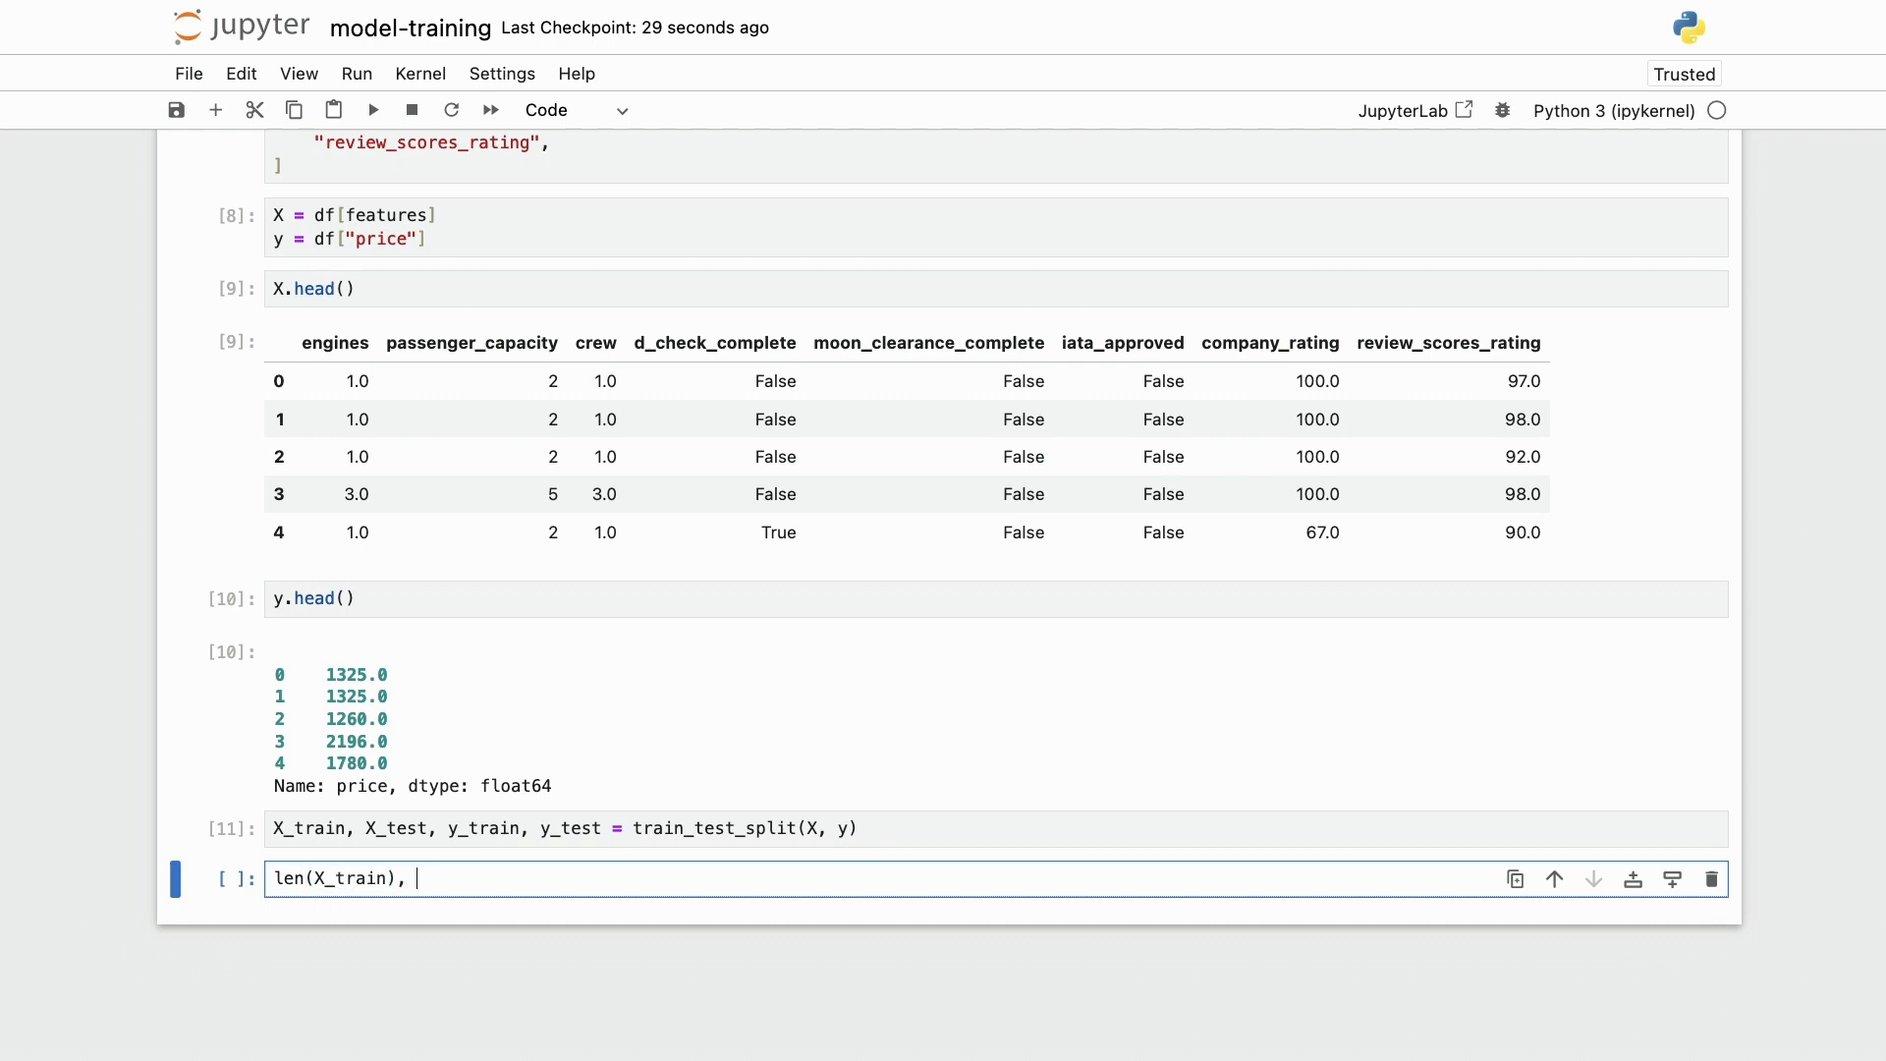
type("len(X_test")
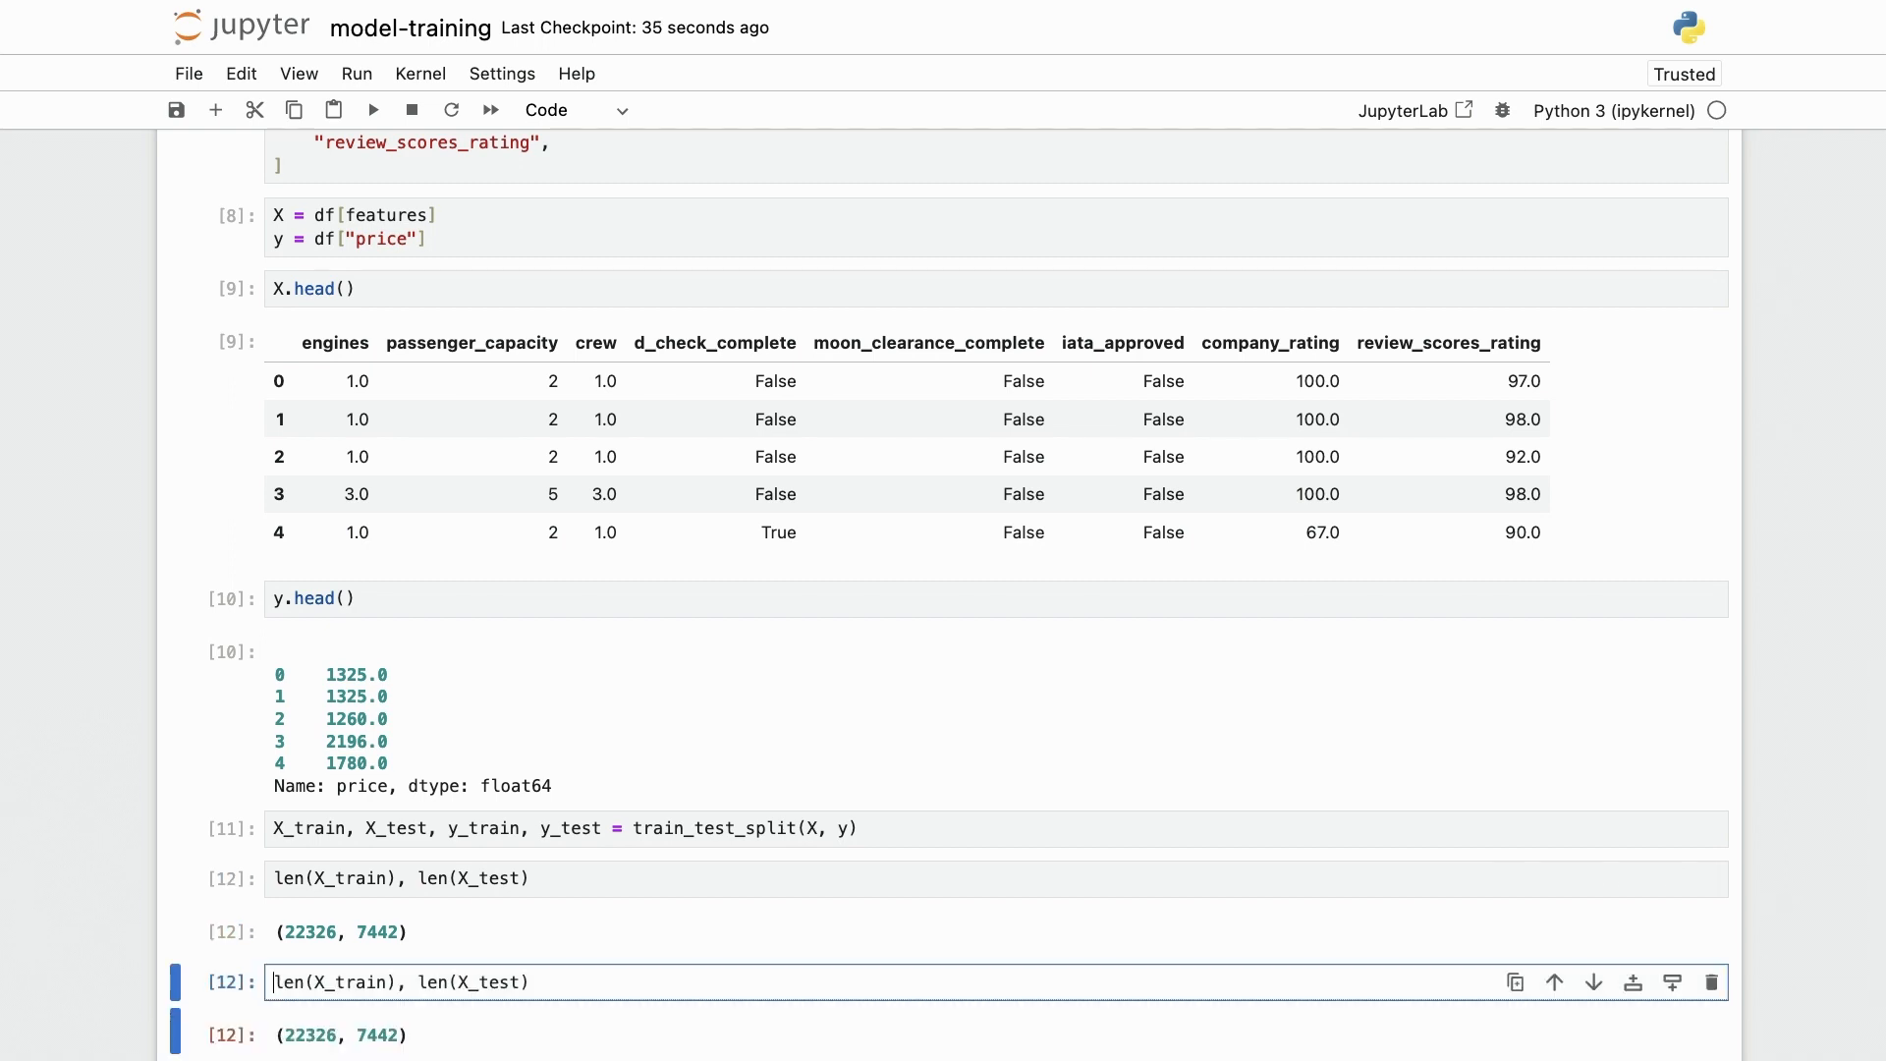
type("y")
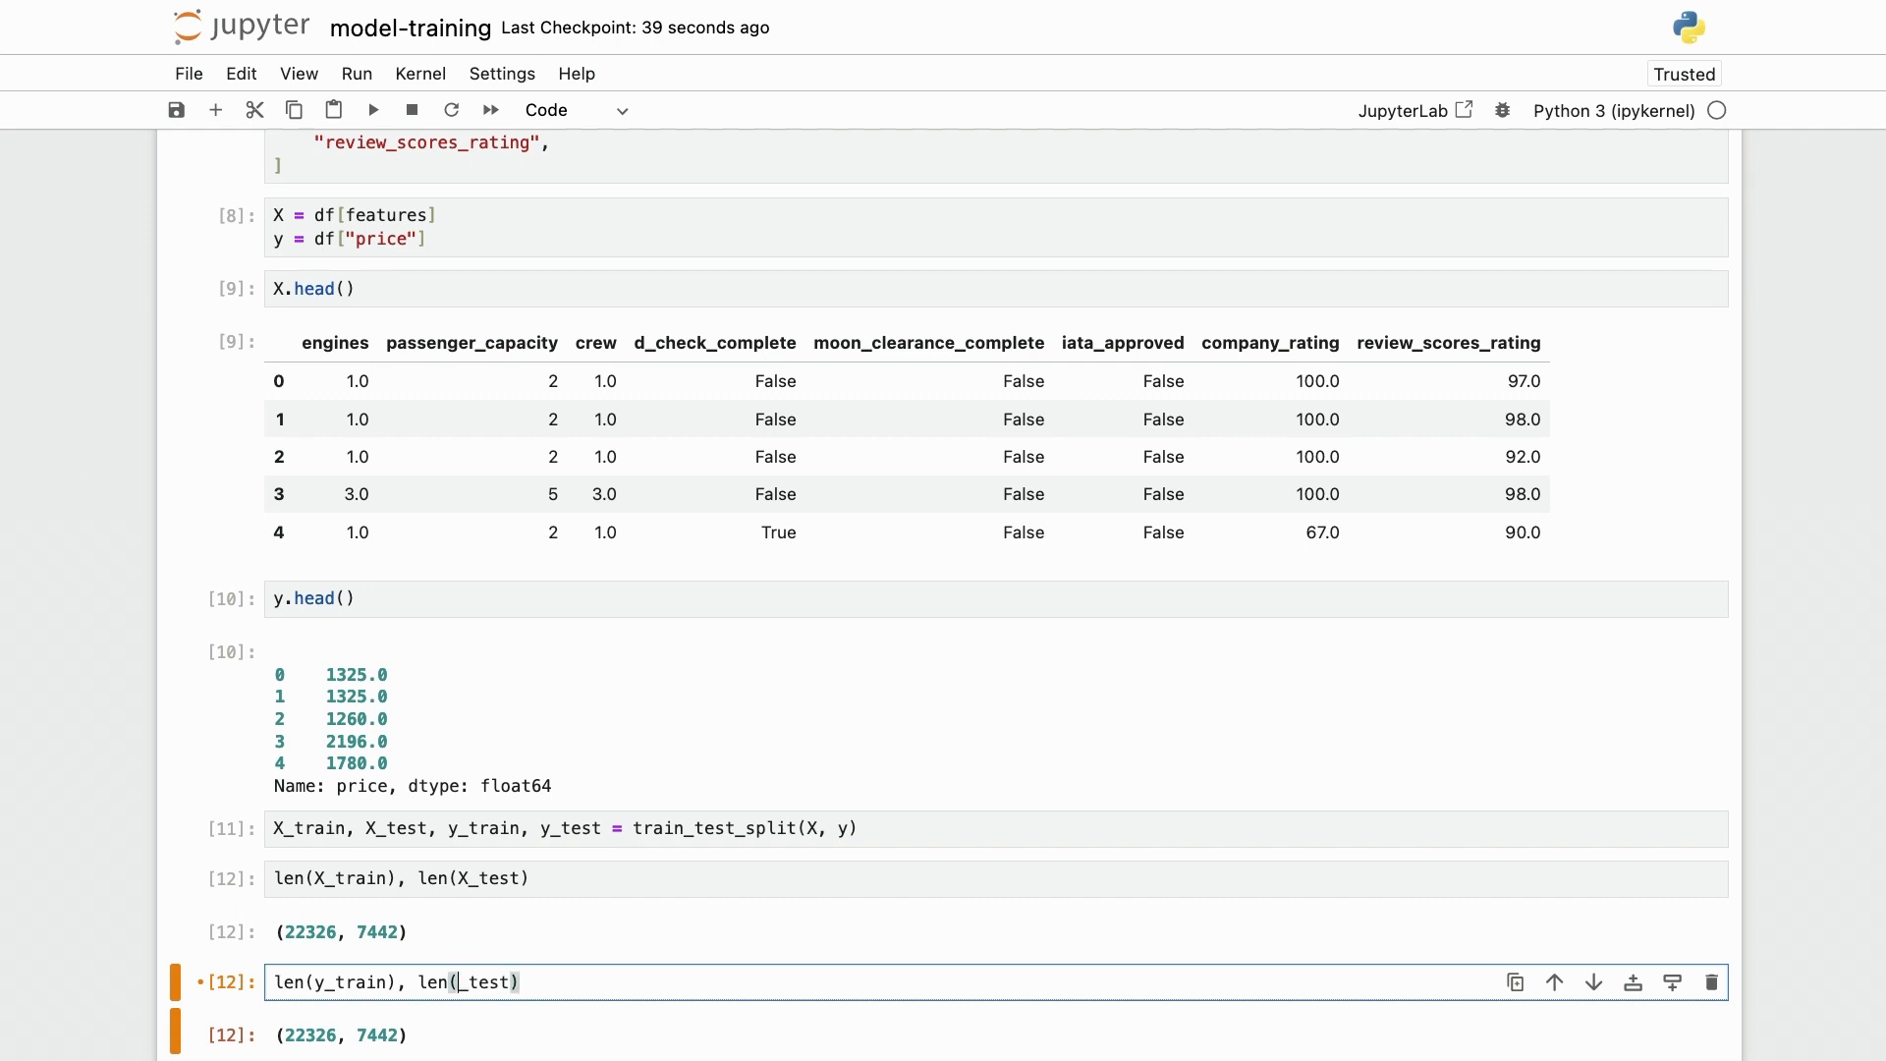
key("shift+enter")
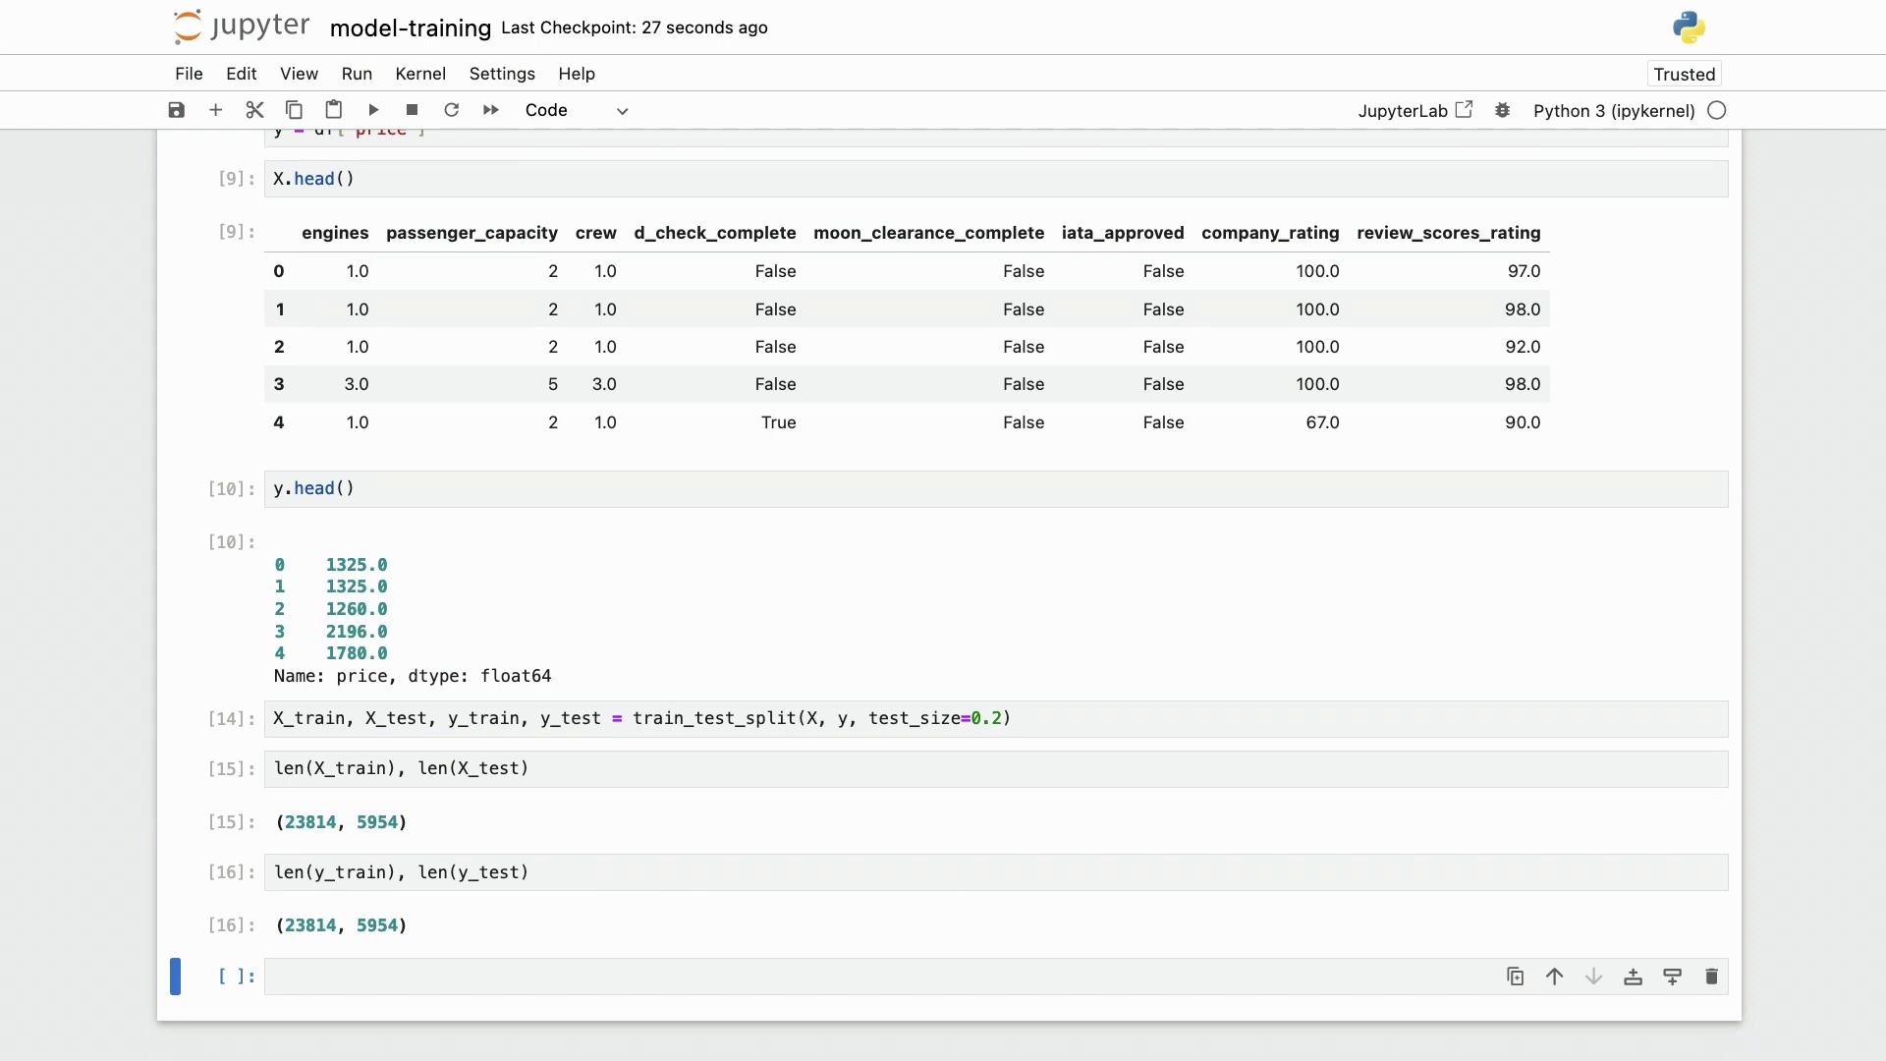
Scroll down to the y_train and y_test lengths of 23814 and 5954 and a fresh empty cell.
scroll("down", 3)
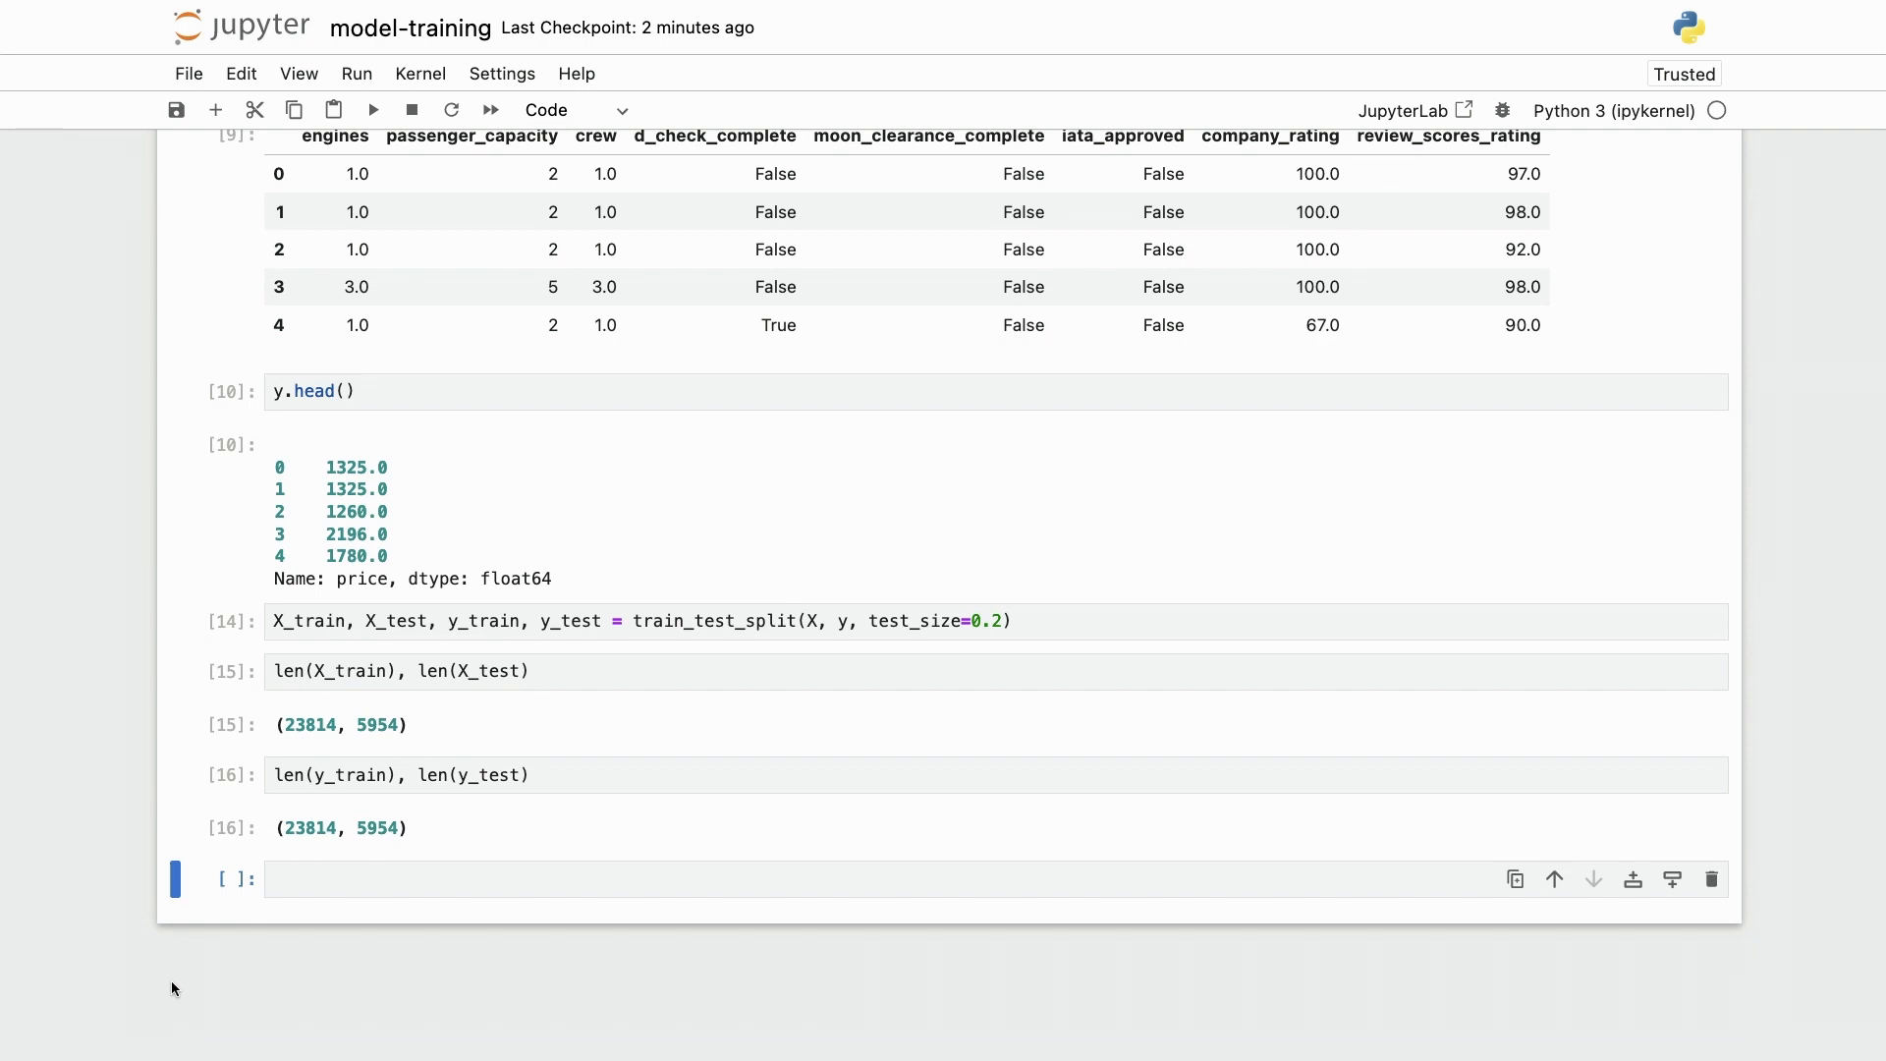
Import LinearRegression from sklearn.linear_model and create the model.
left_click(842, 879)
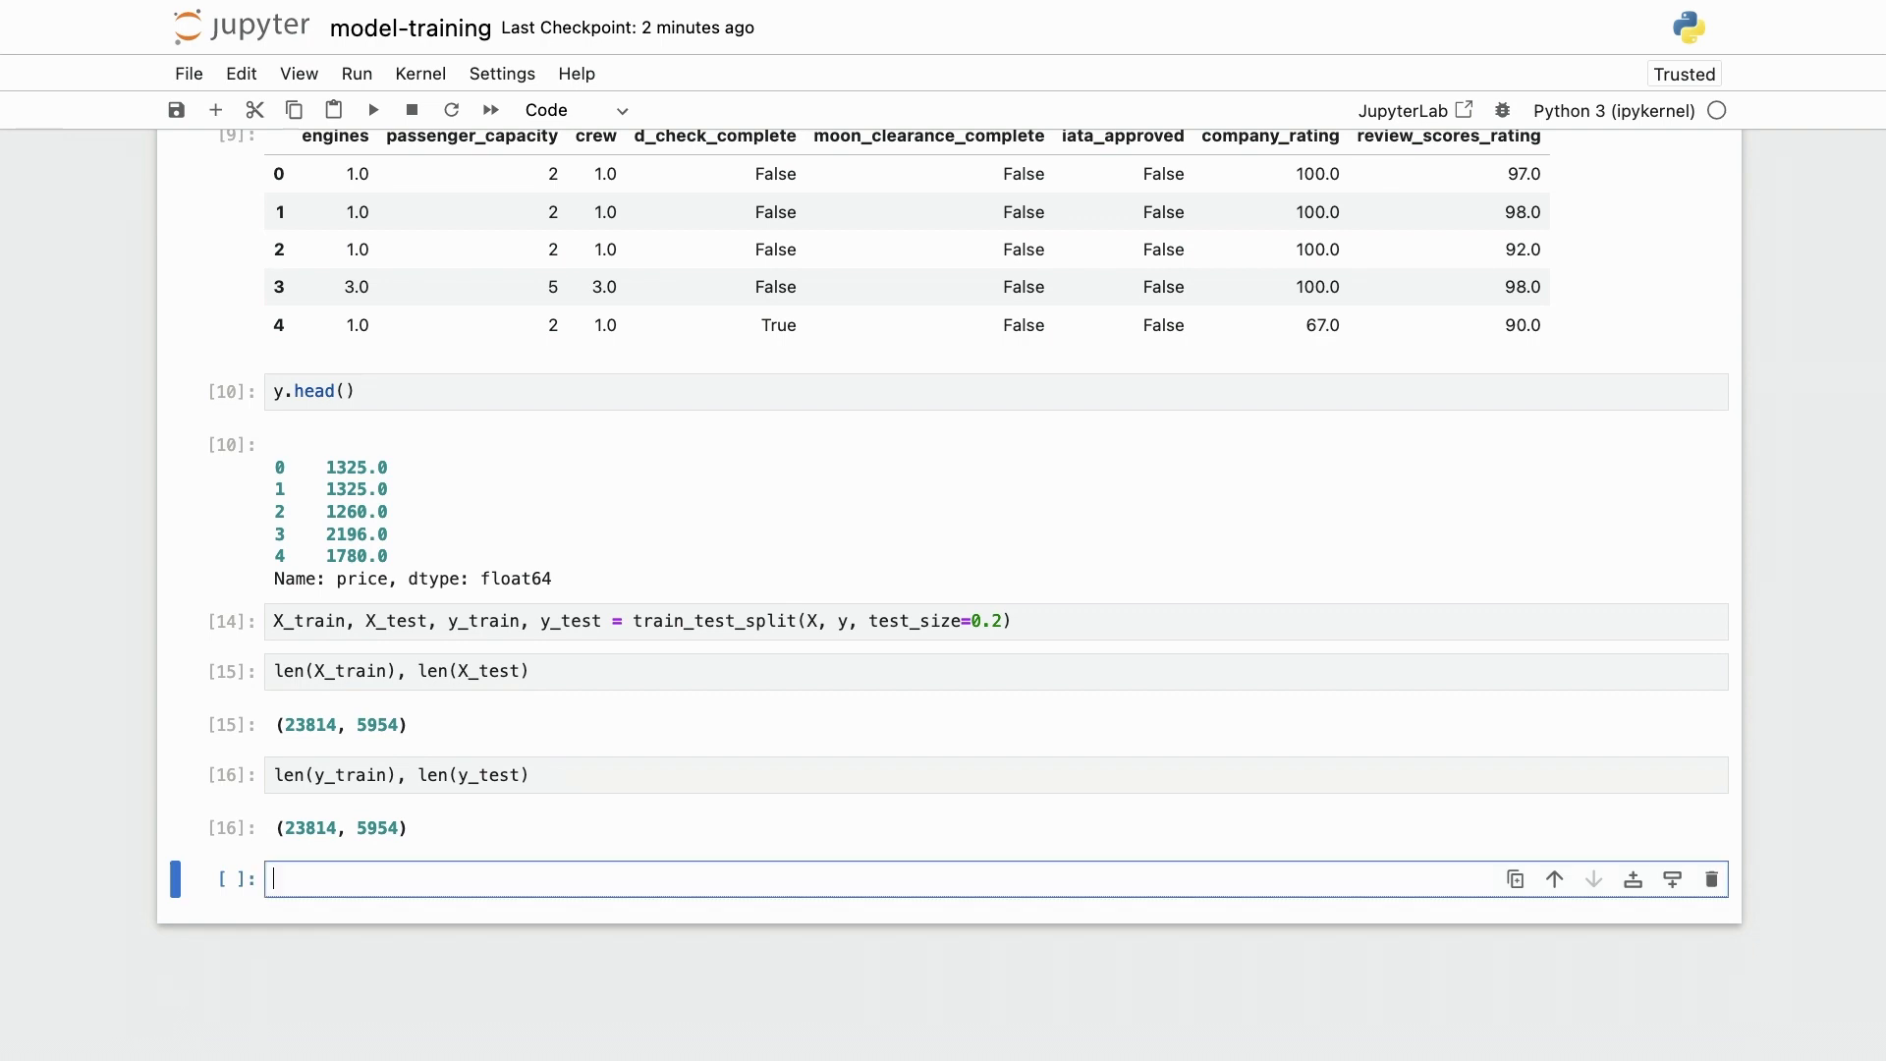
type("from skle")
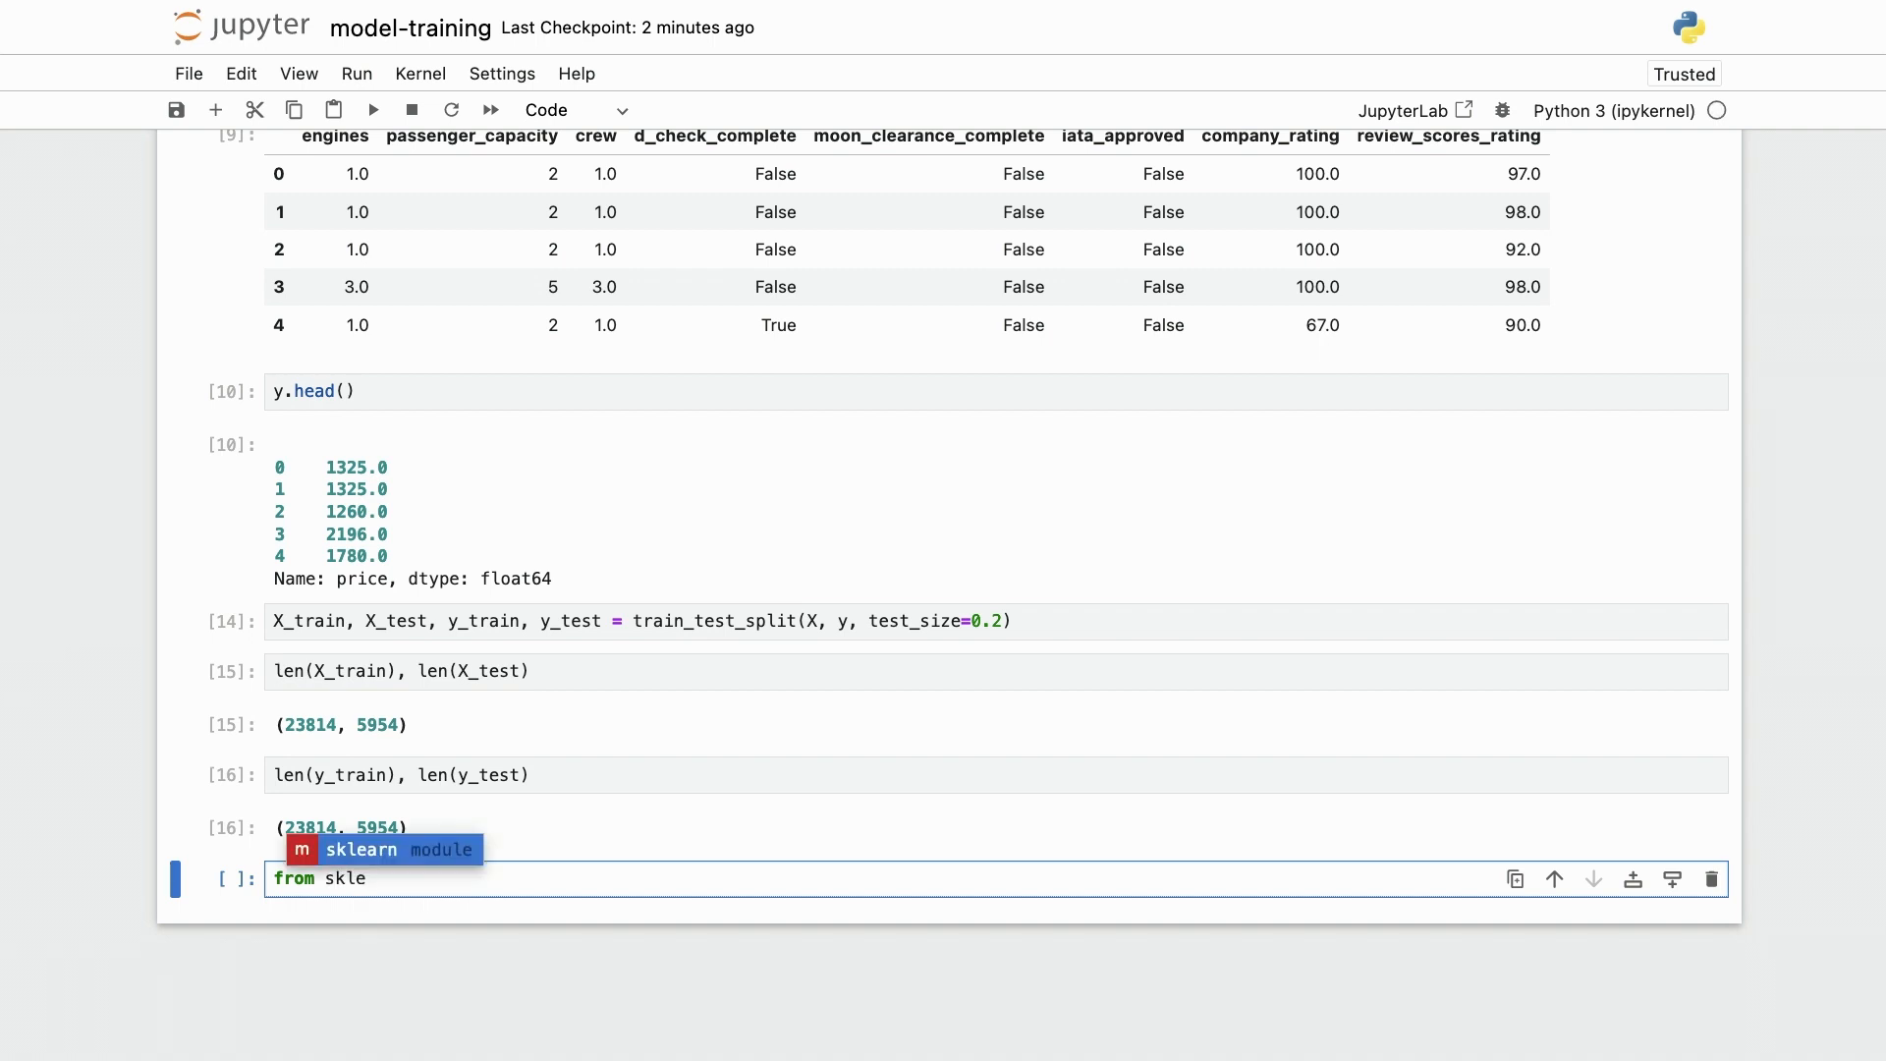
type("arn.linear_model")
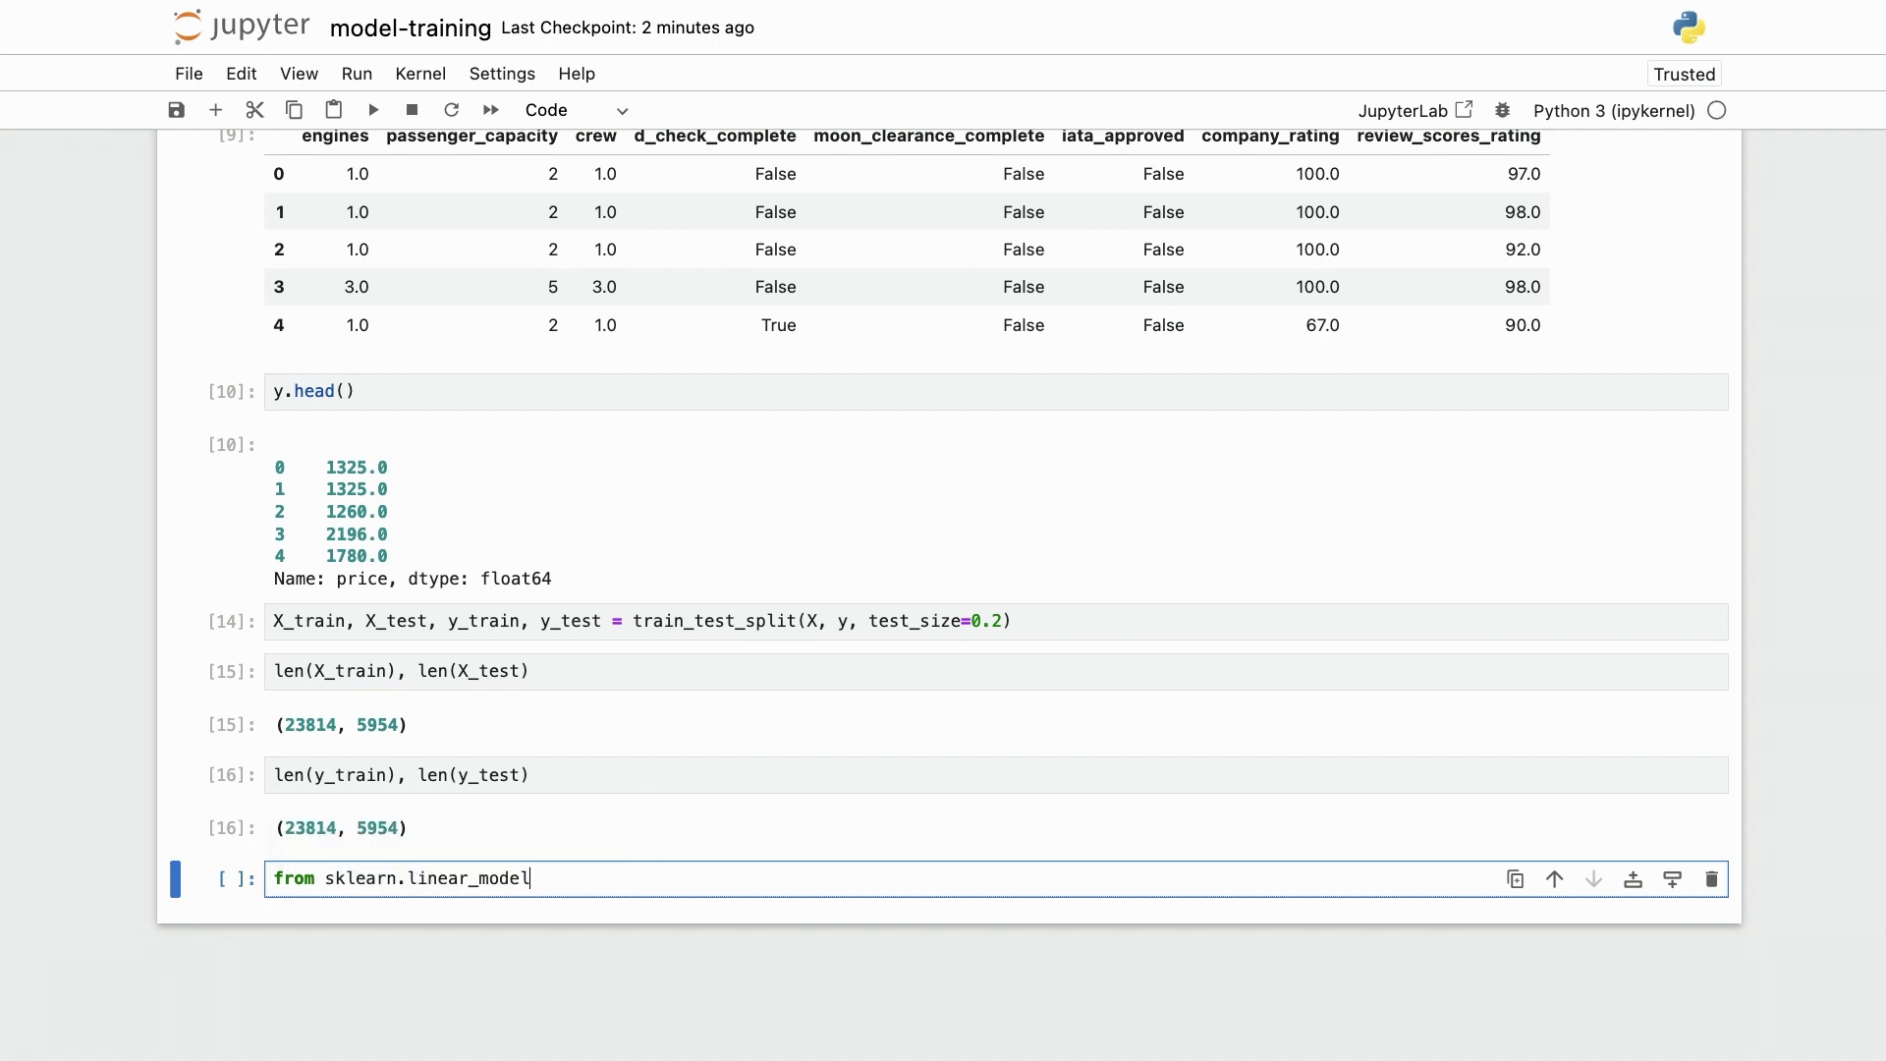
key("shift+enter")
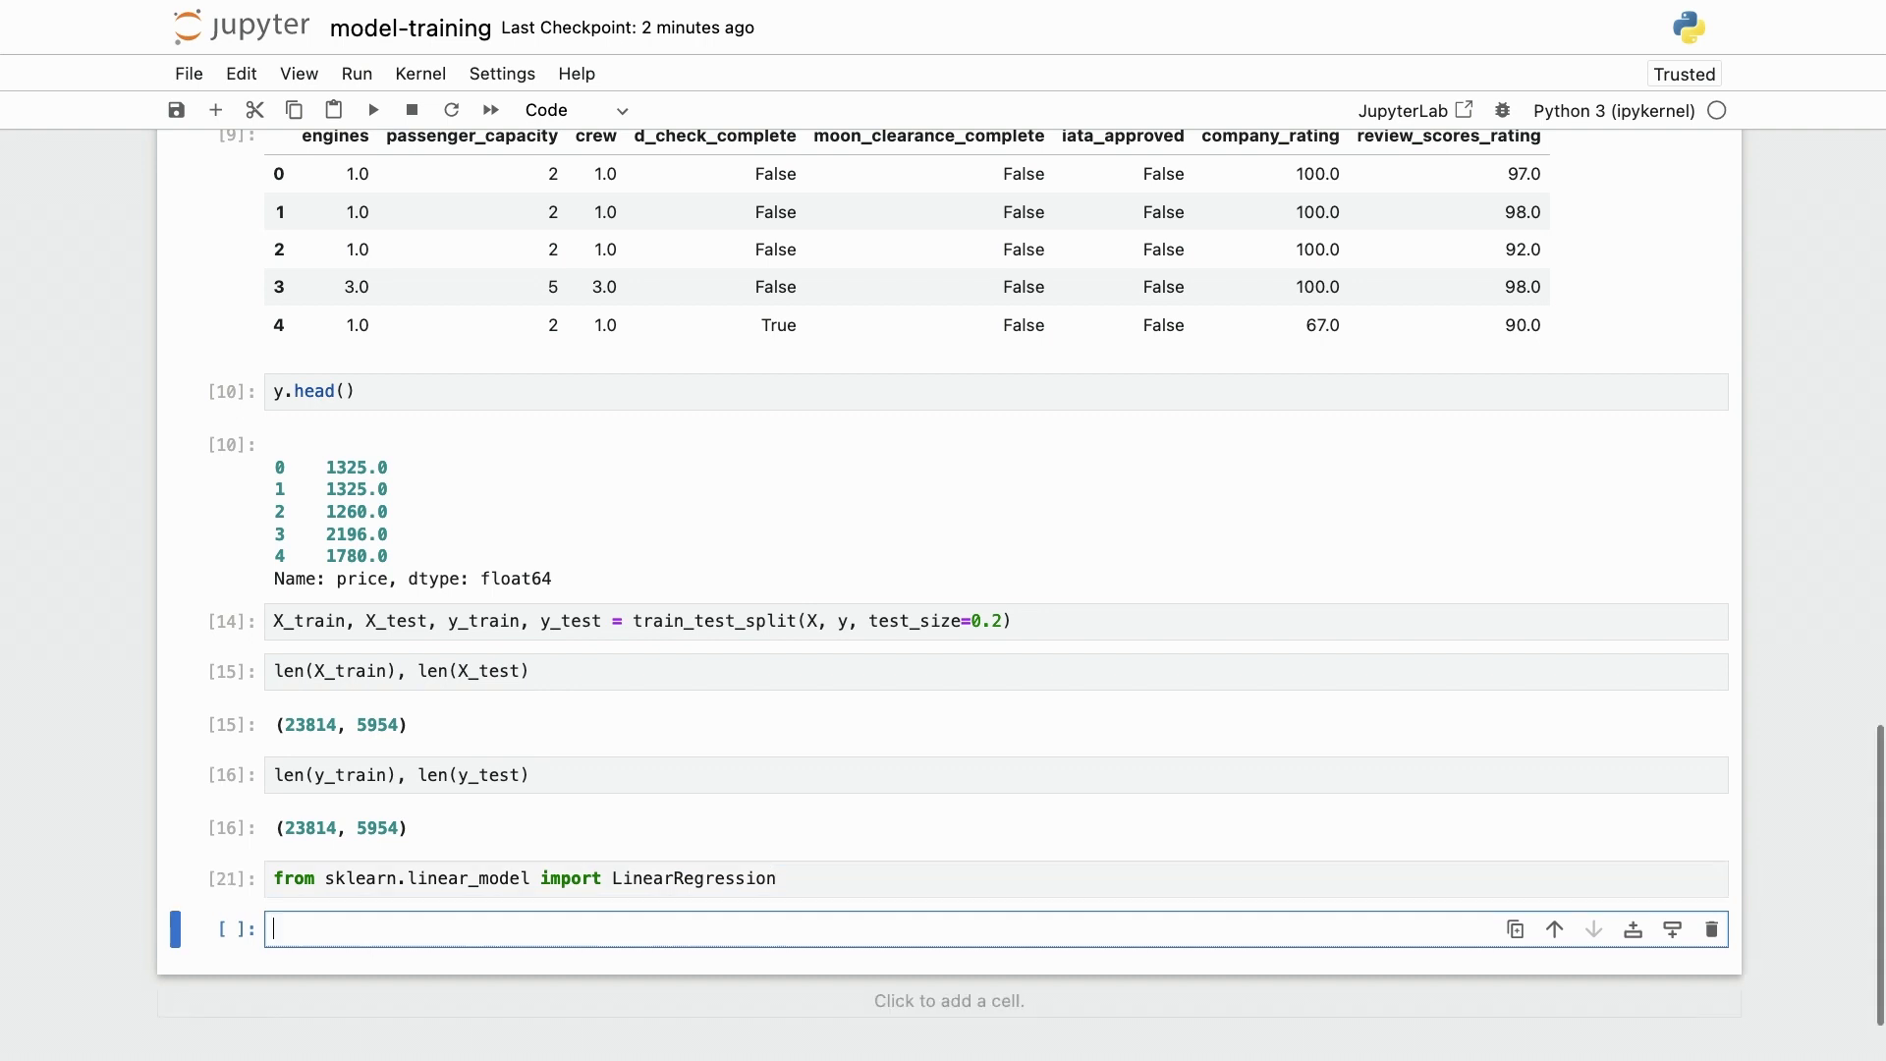
type("model = Line")
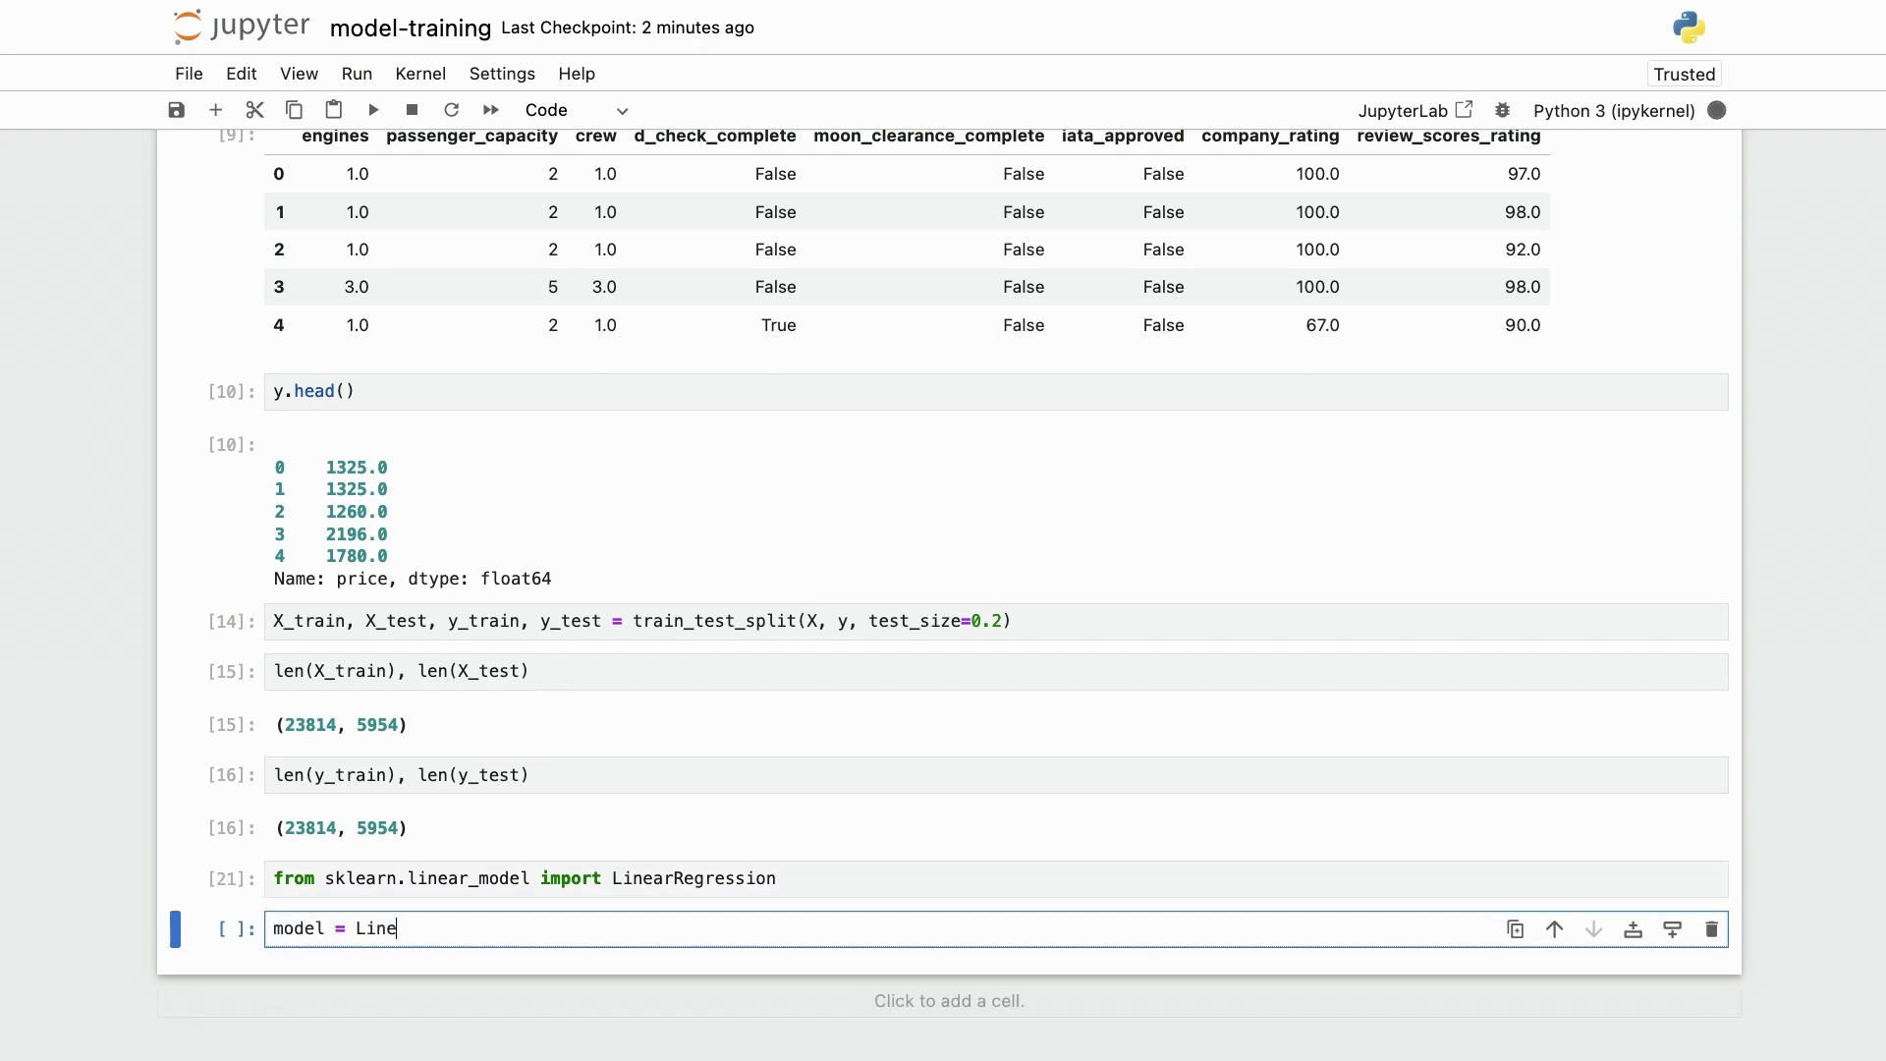
key("shift+enter")
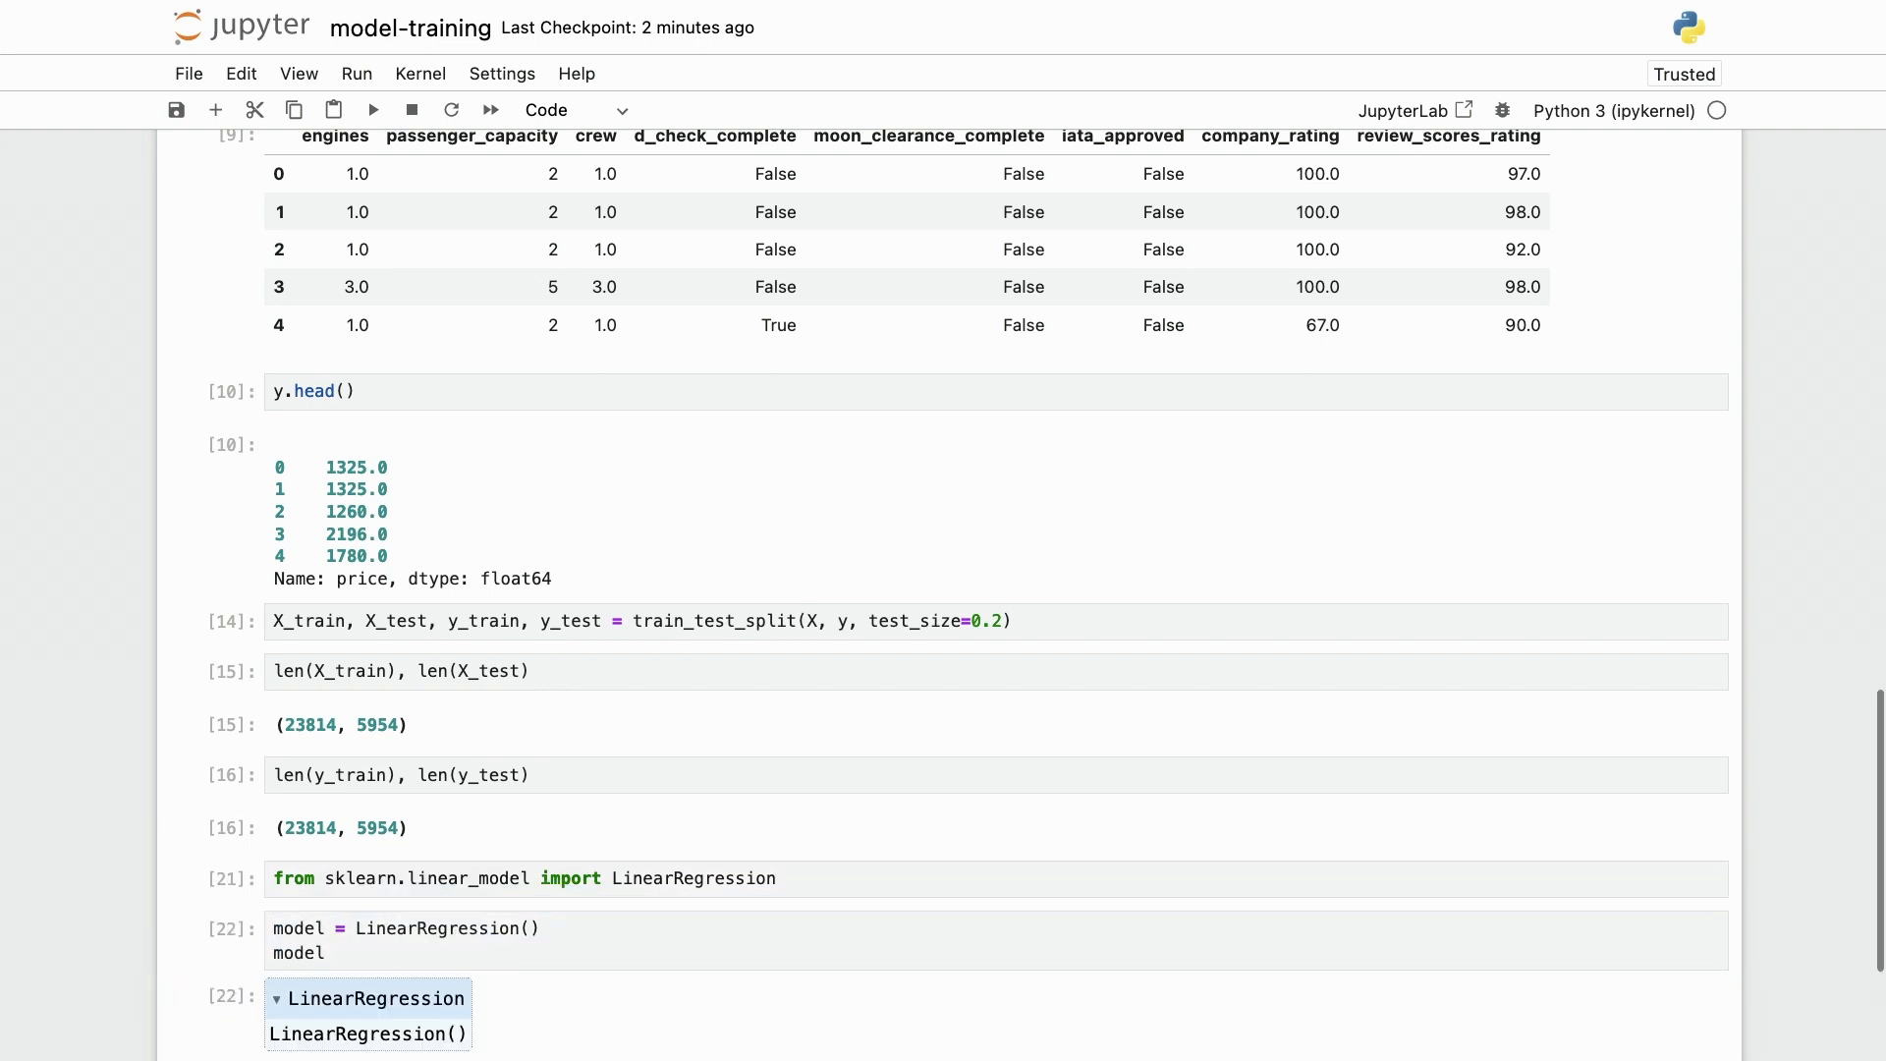
Fit the model on X_train and y_train and predict on X_test.
scroll("down", 3)
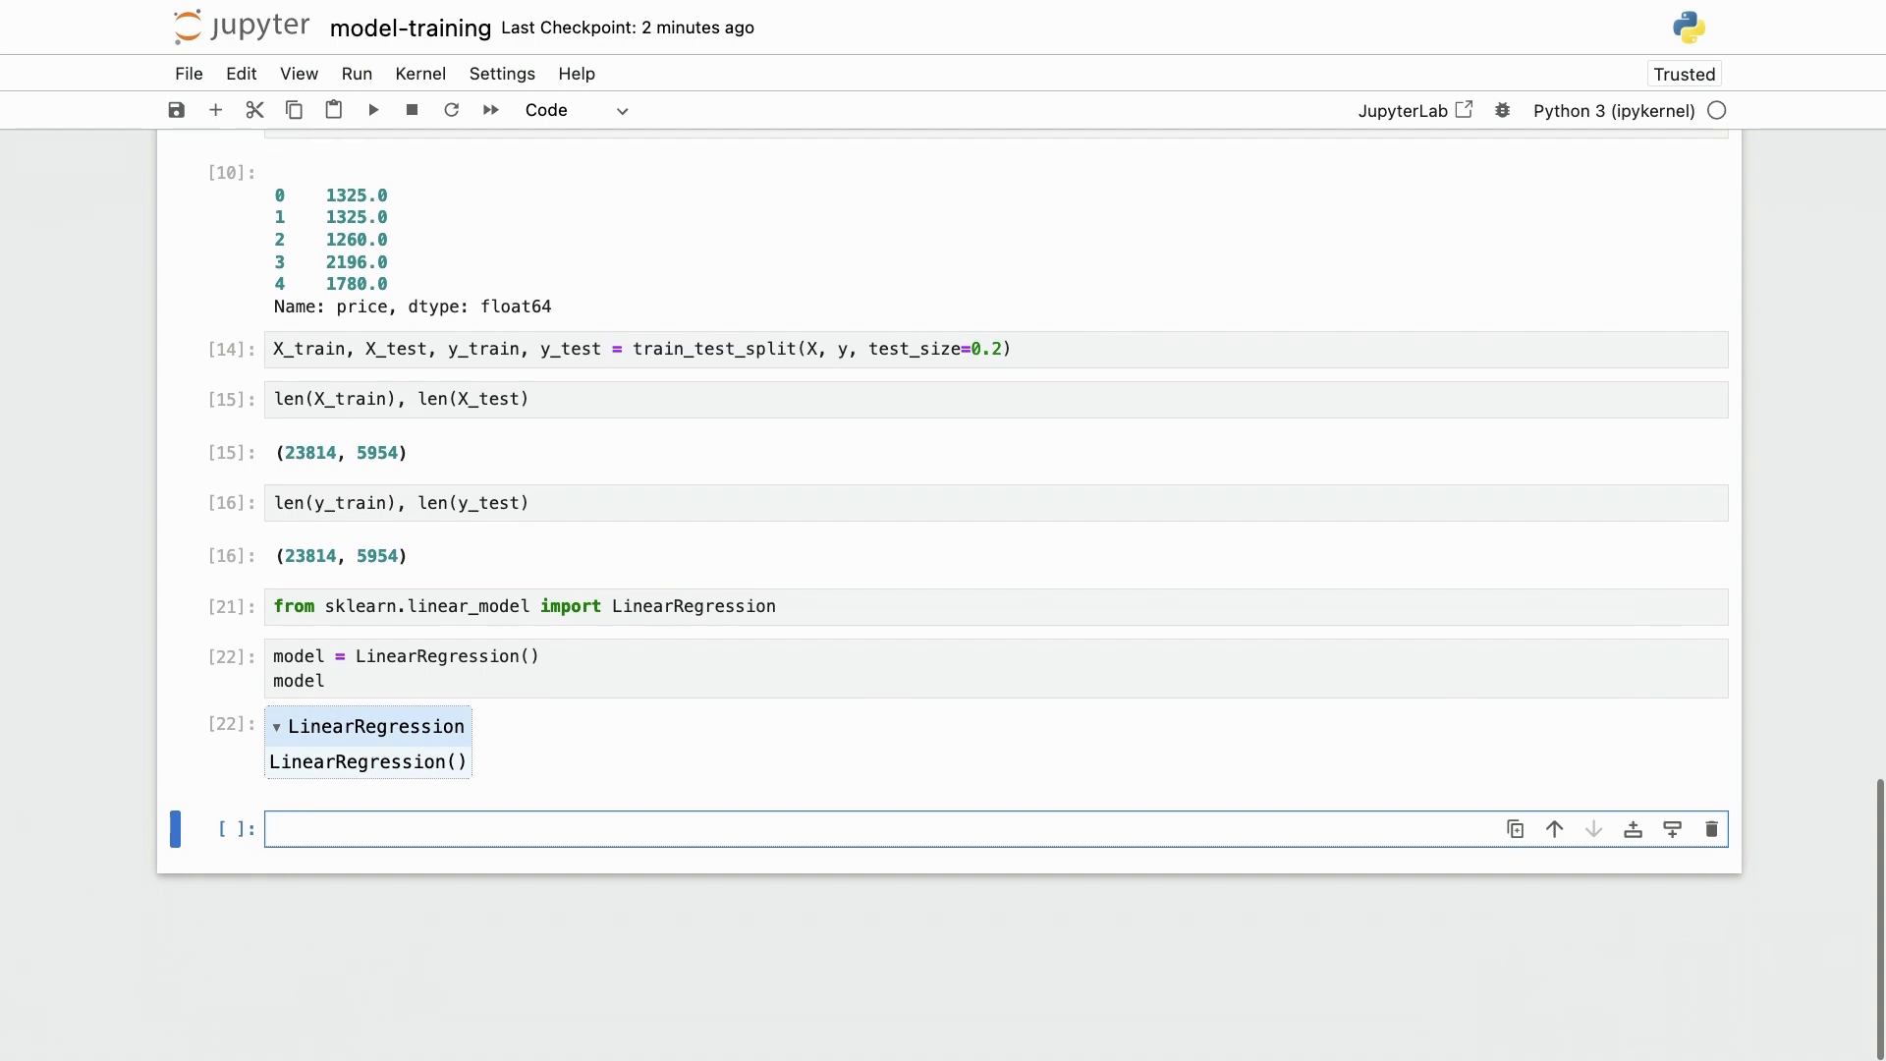
left_click(842, 829)
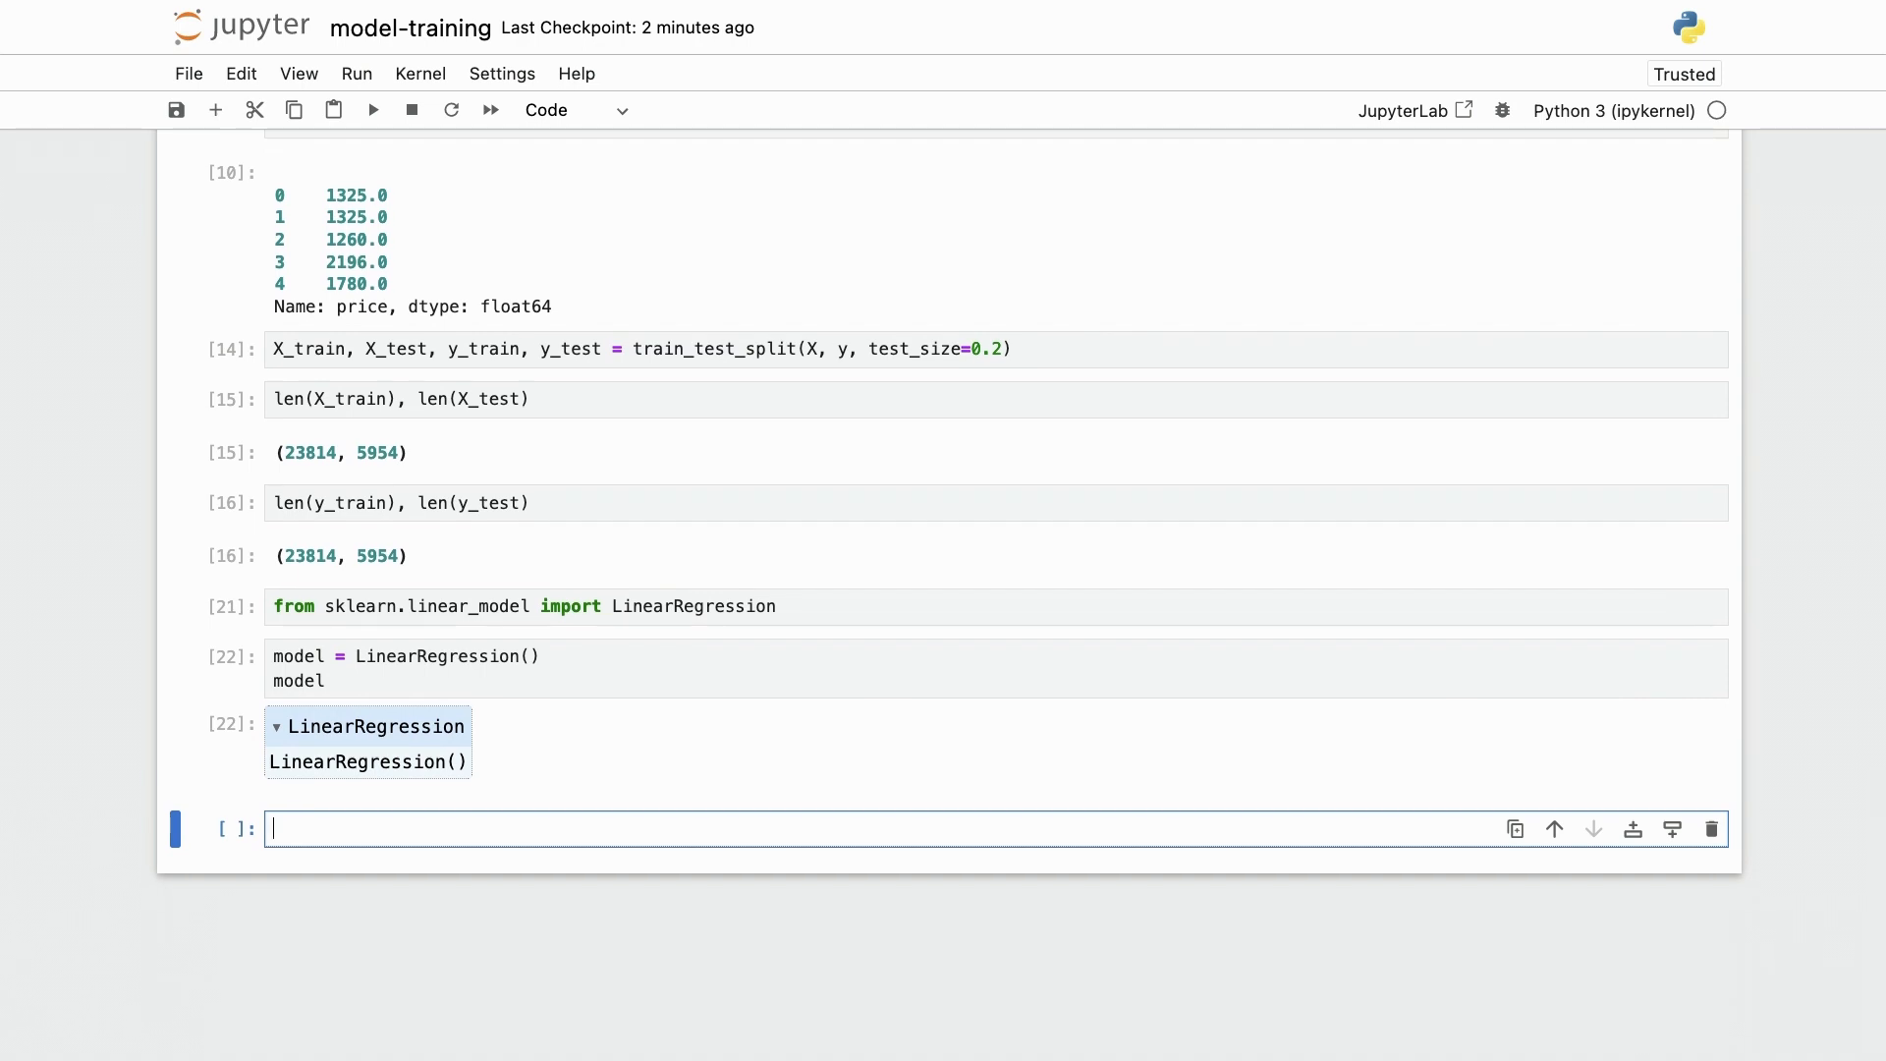
type("model.fit")
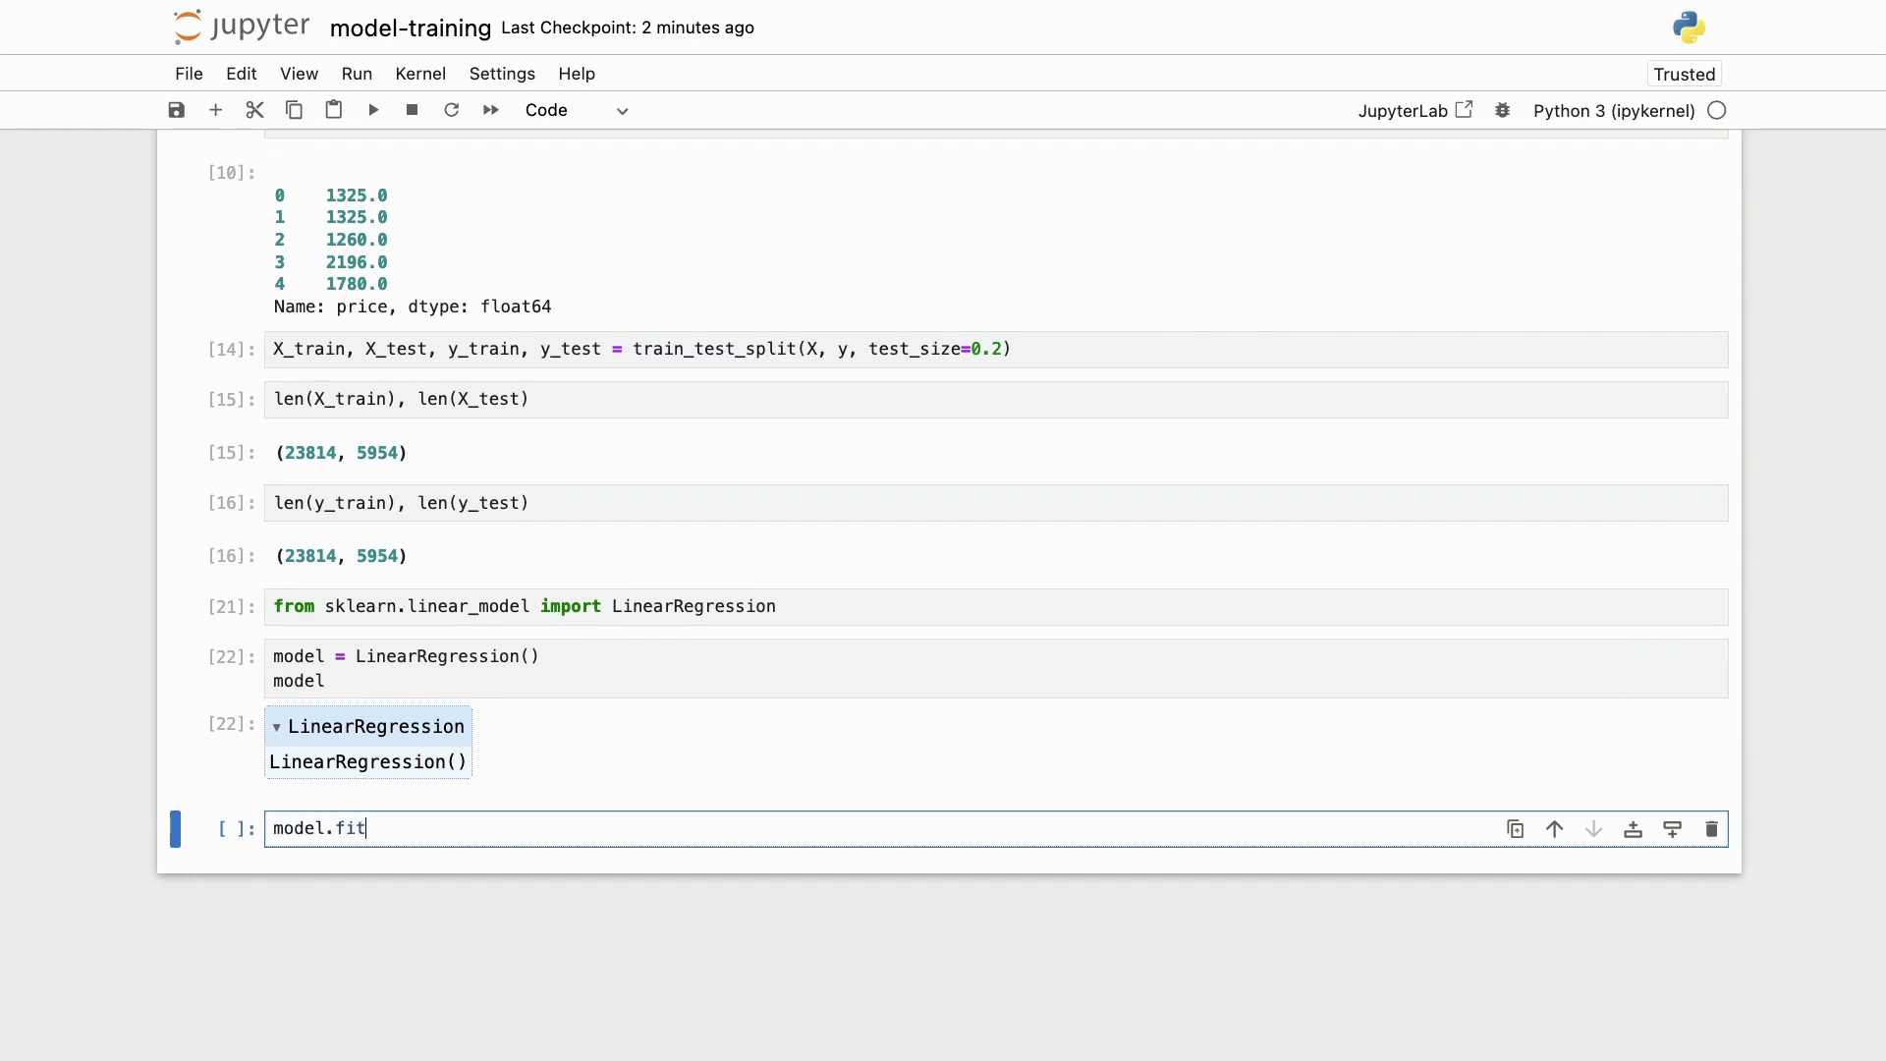
type("(X_train, y_")
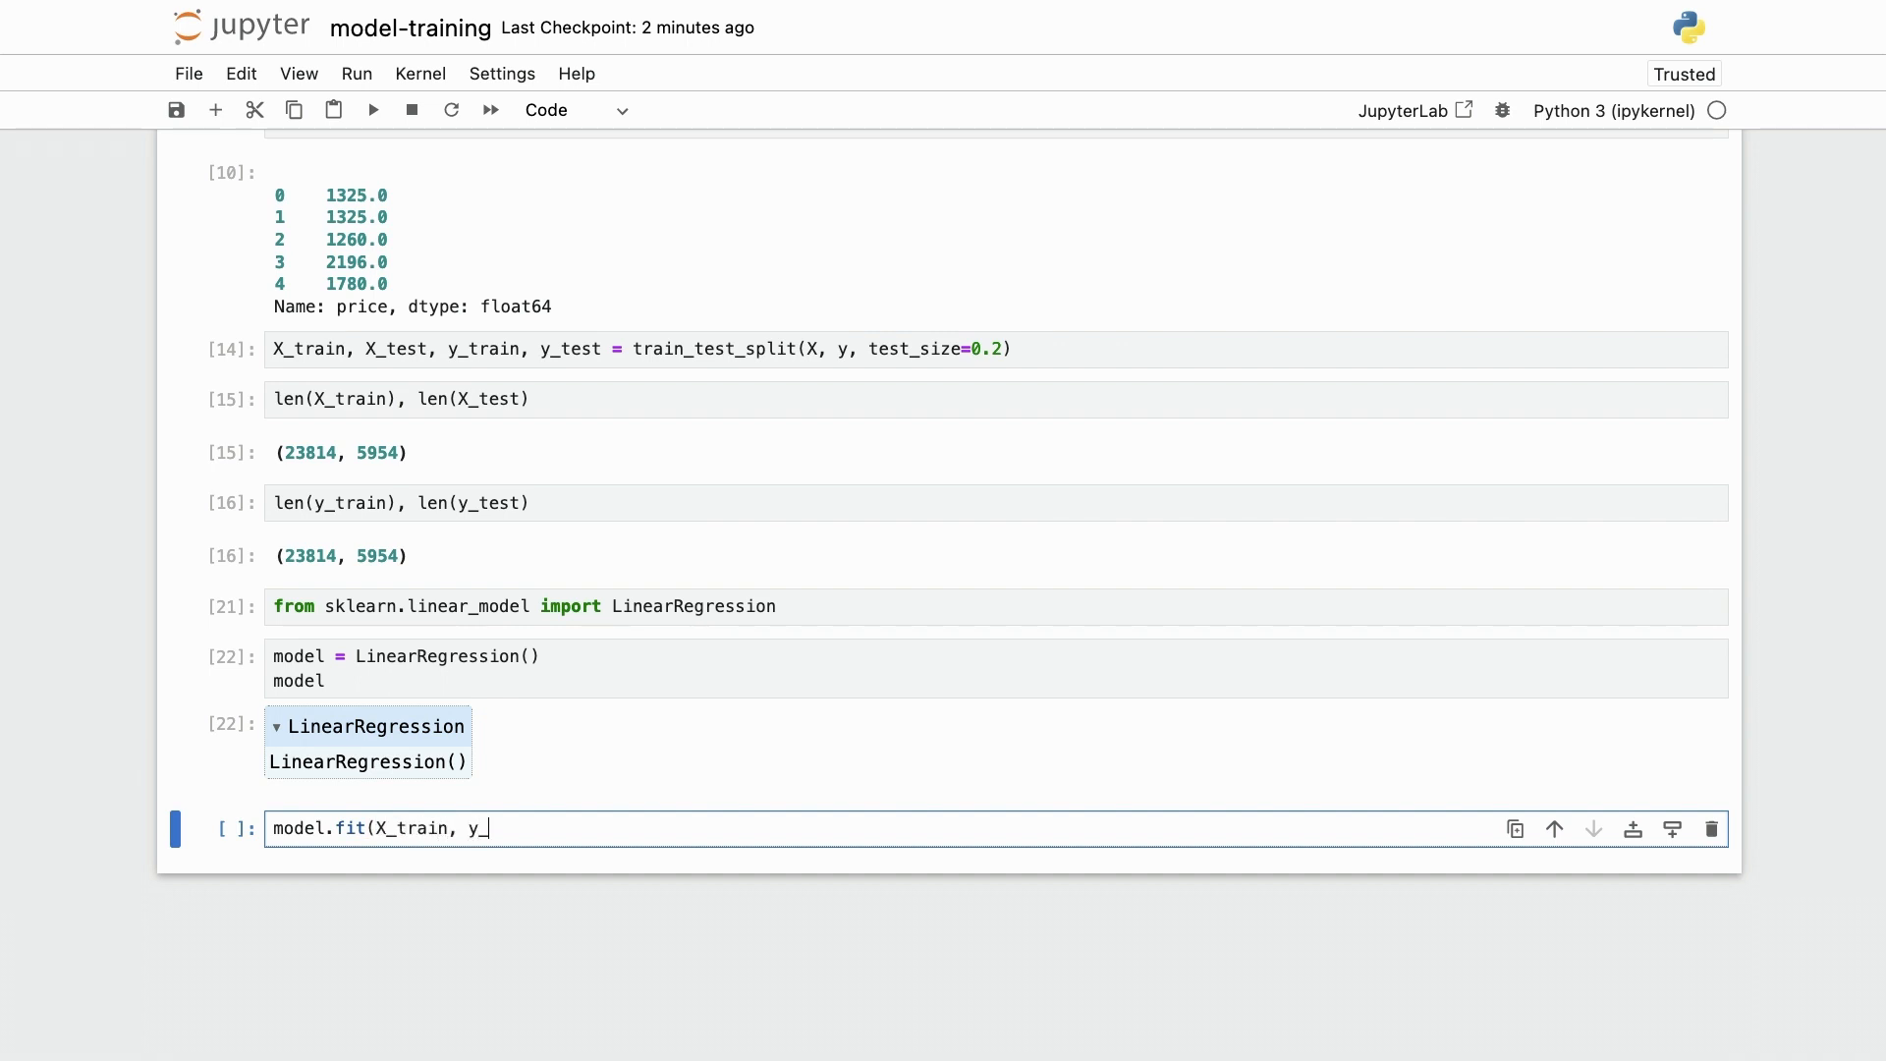
key("shift+enter")
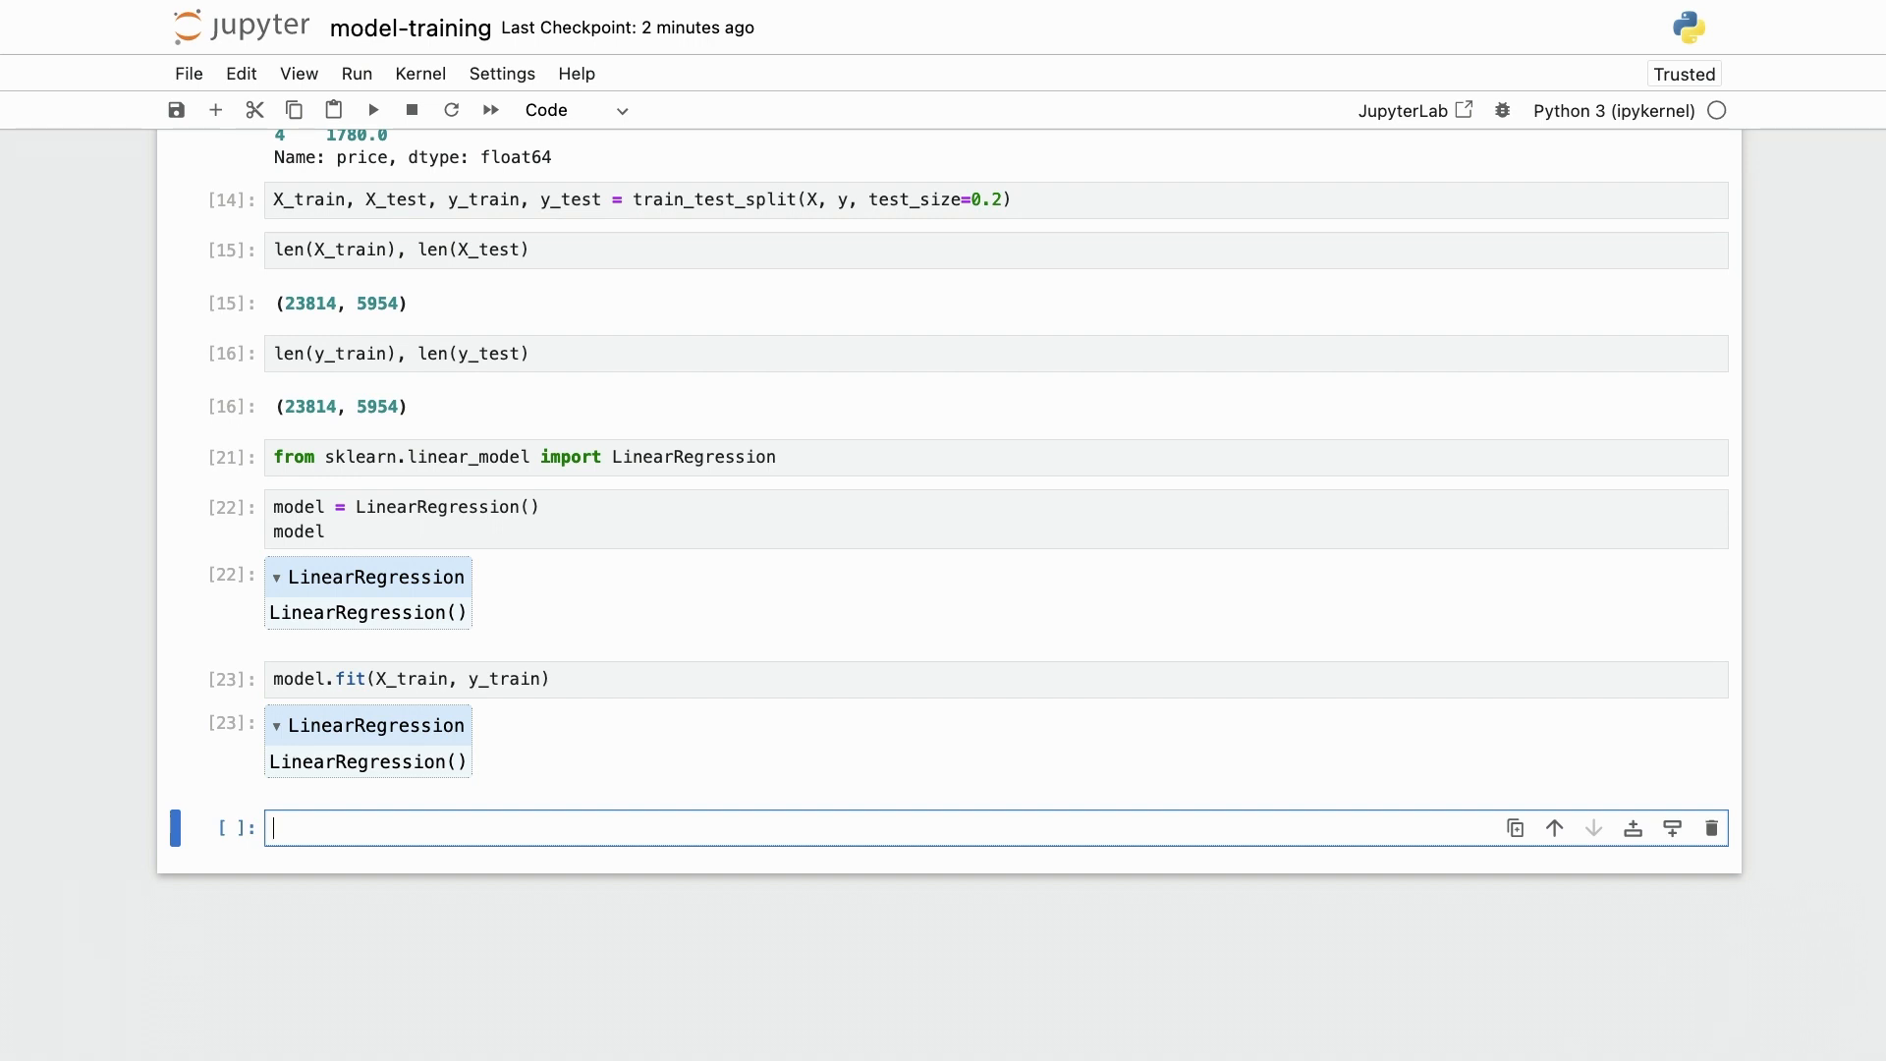
type("model.predict(X_")
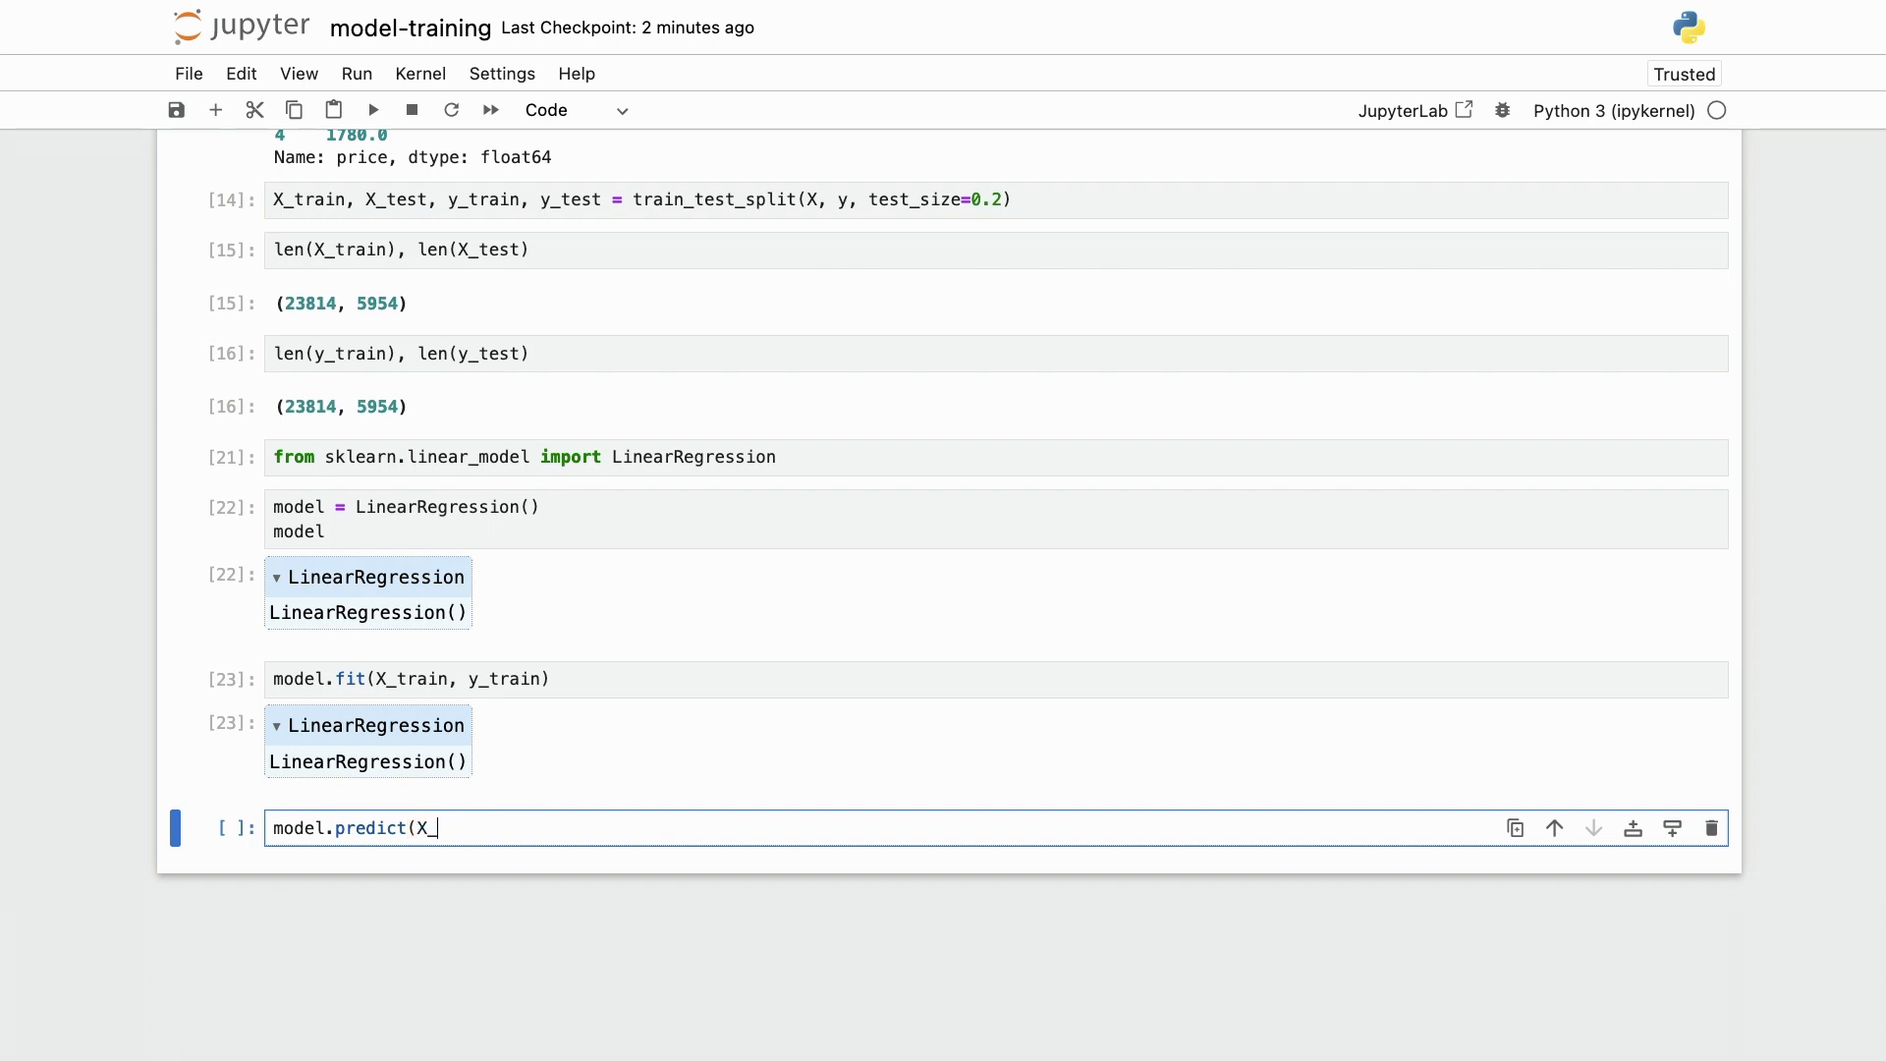
key("shift+enter")
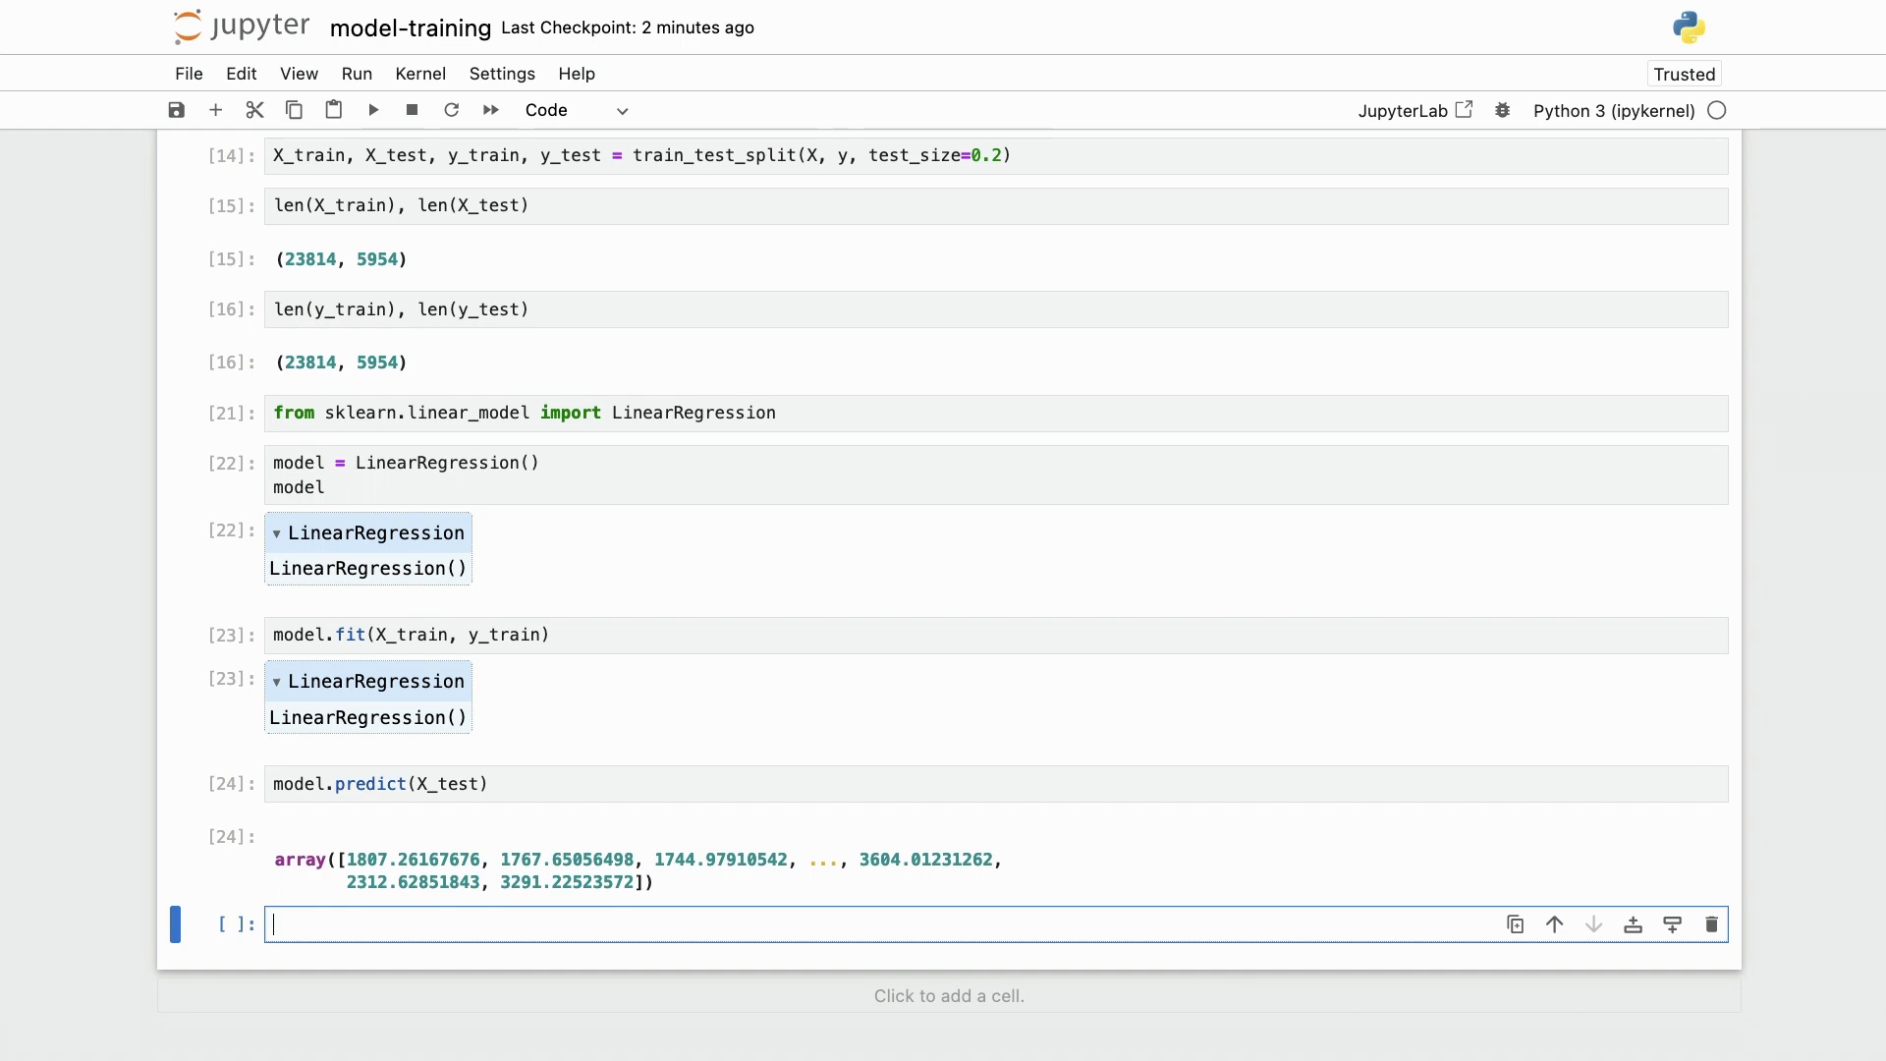
Import r2_score from sklearn.metrics and run the cell.
type("fro")
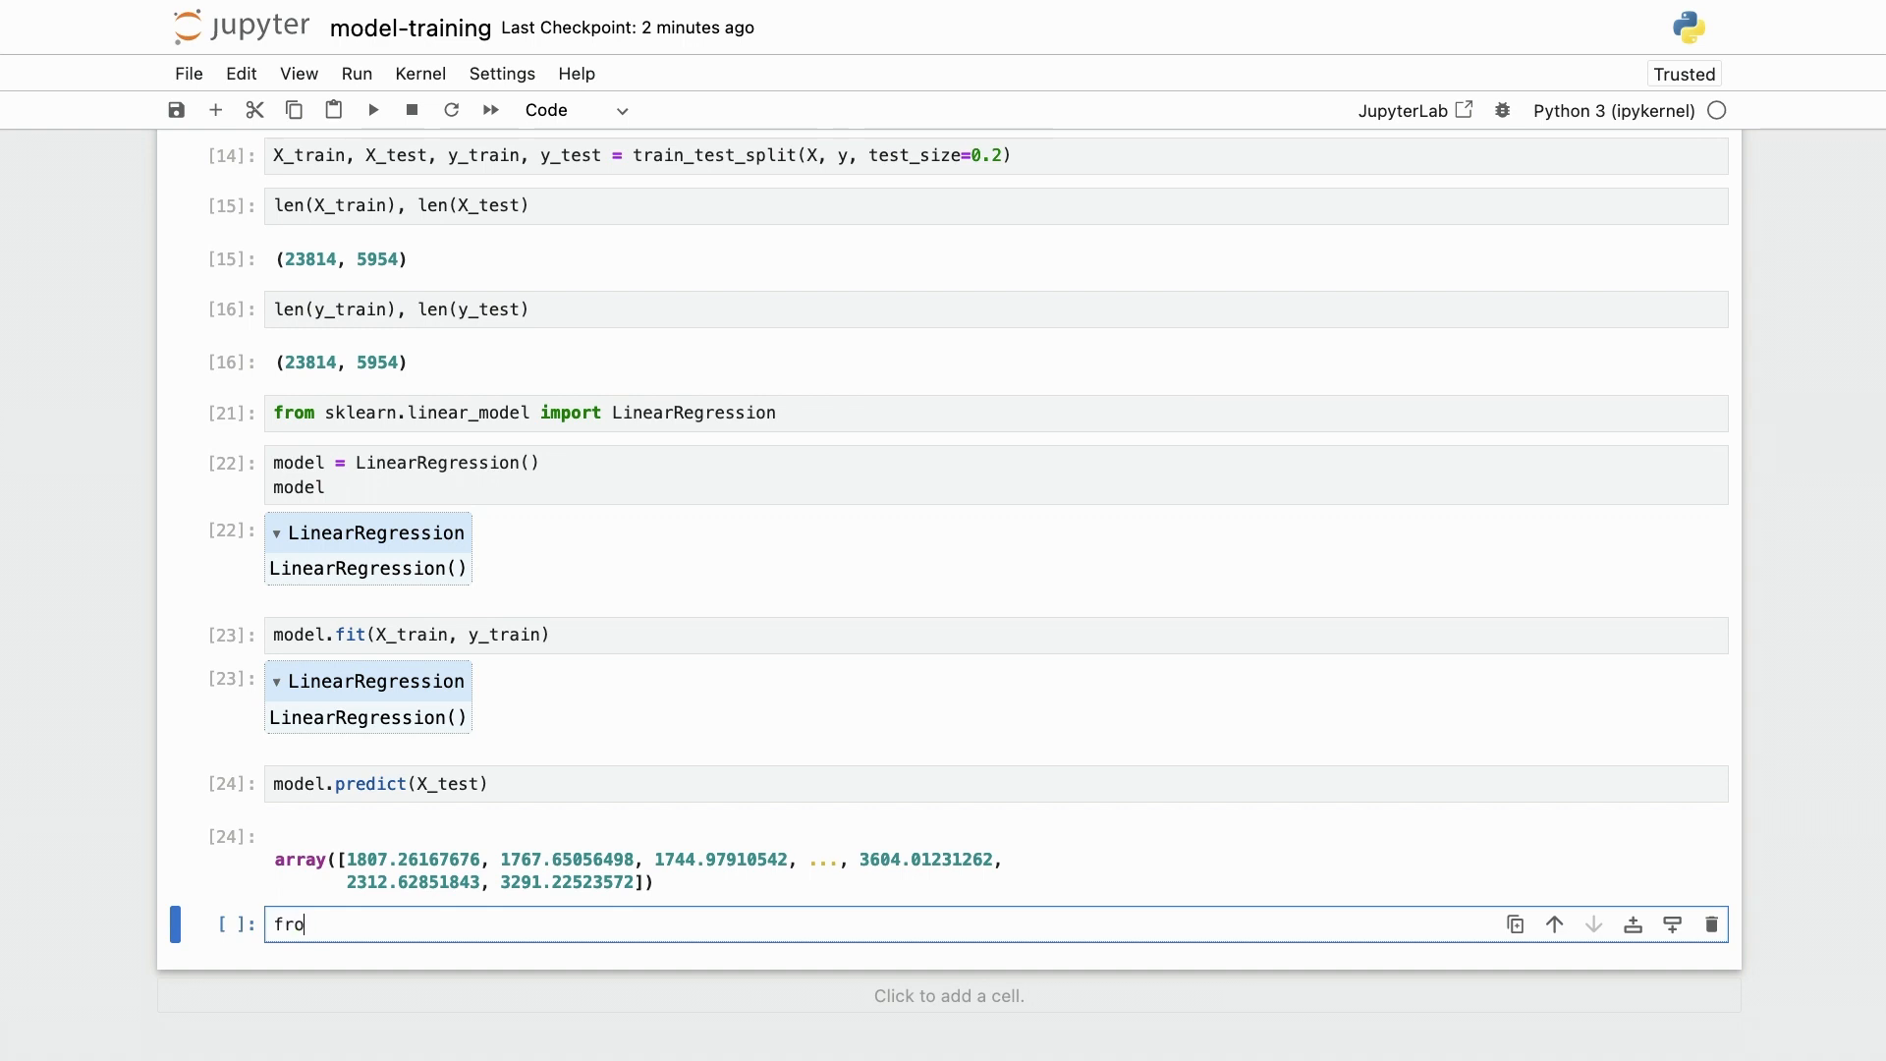
type("m sklearn.")
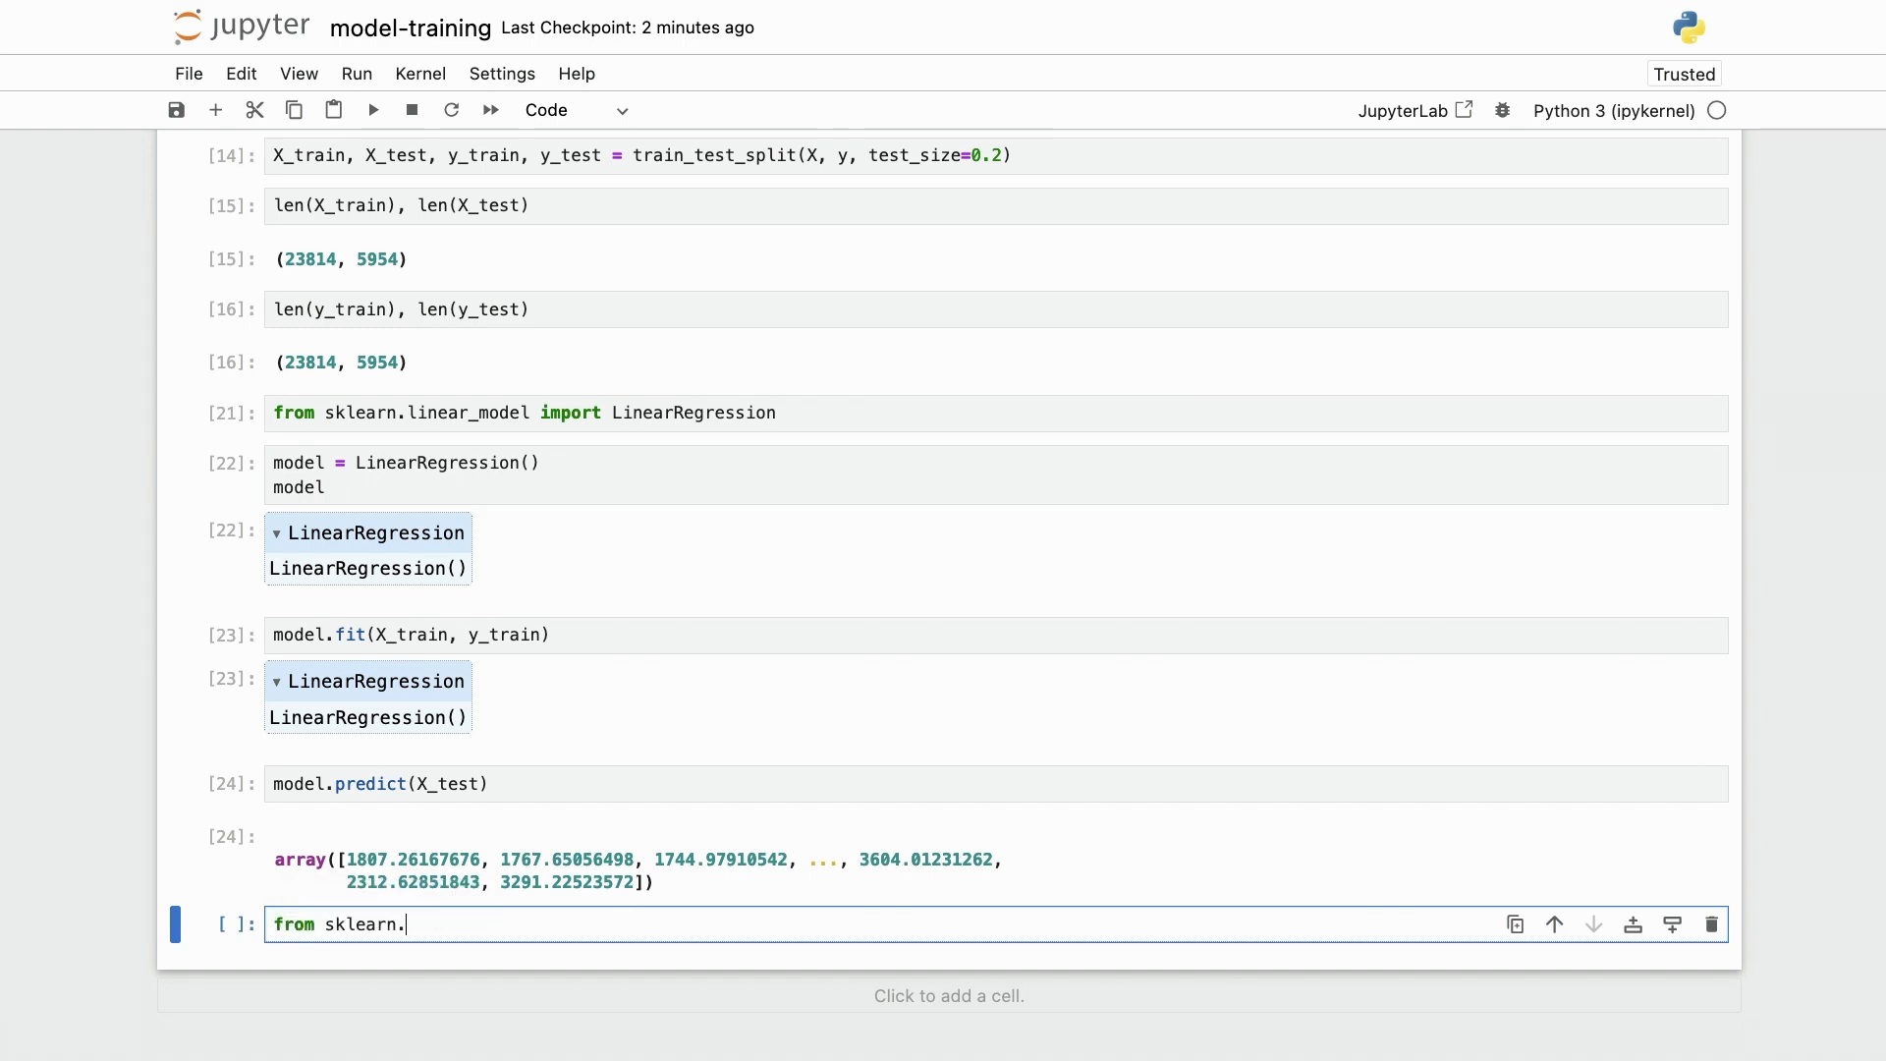
type("metrics import r")
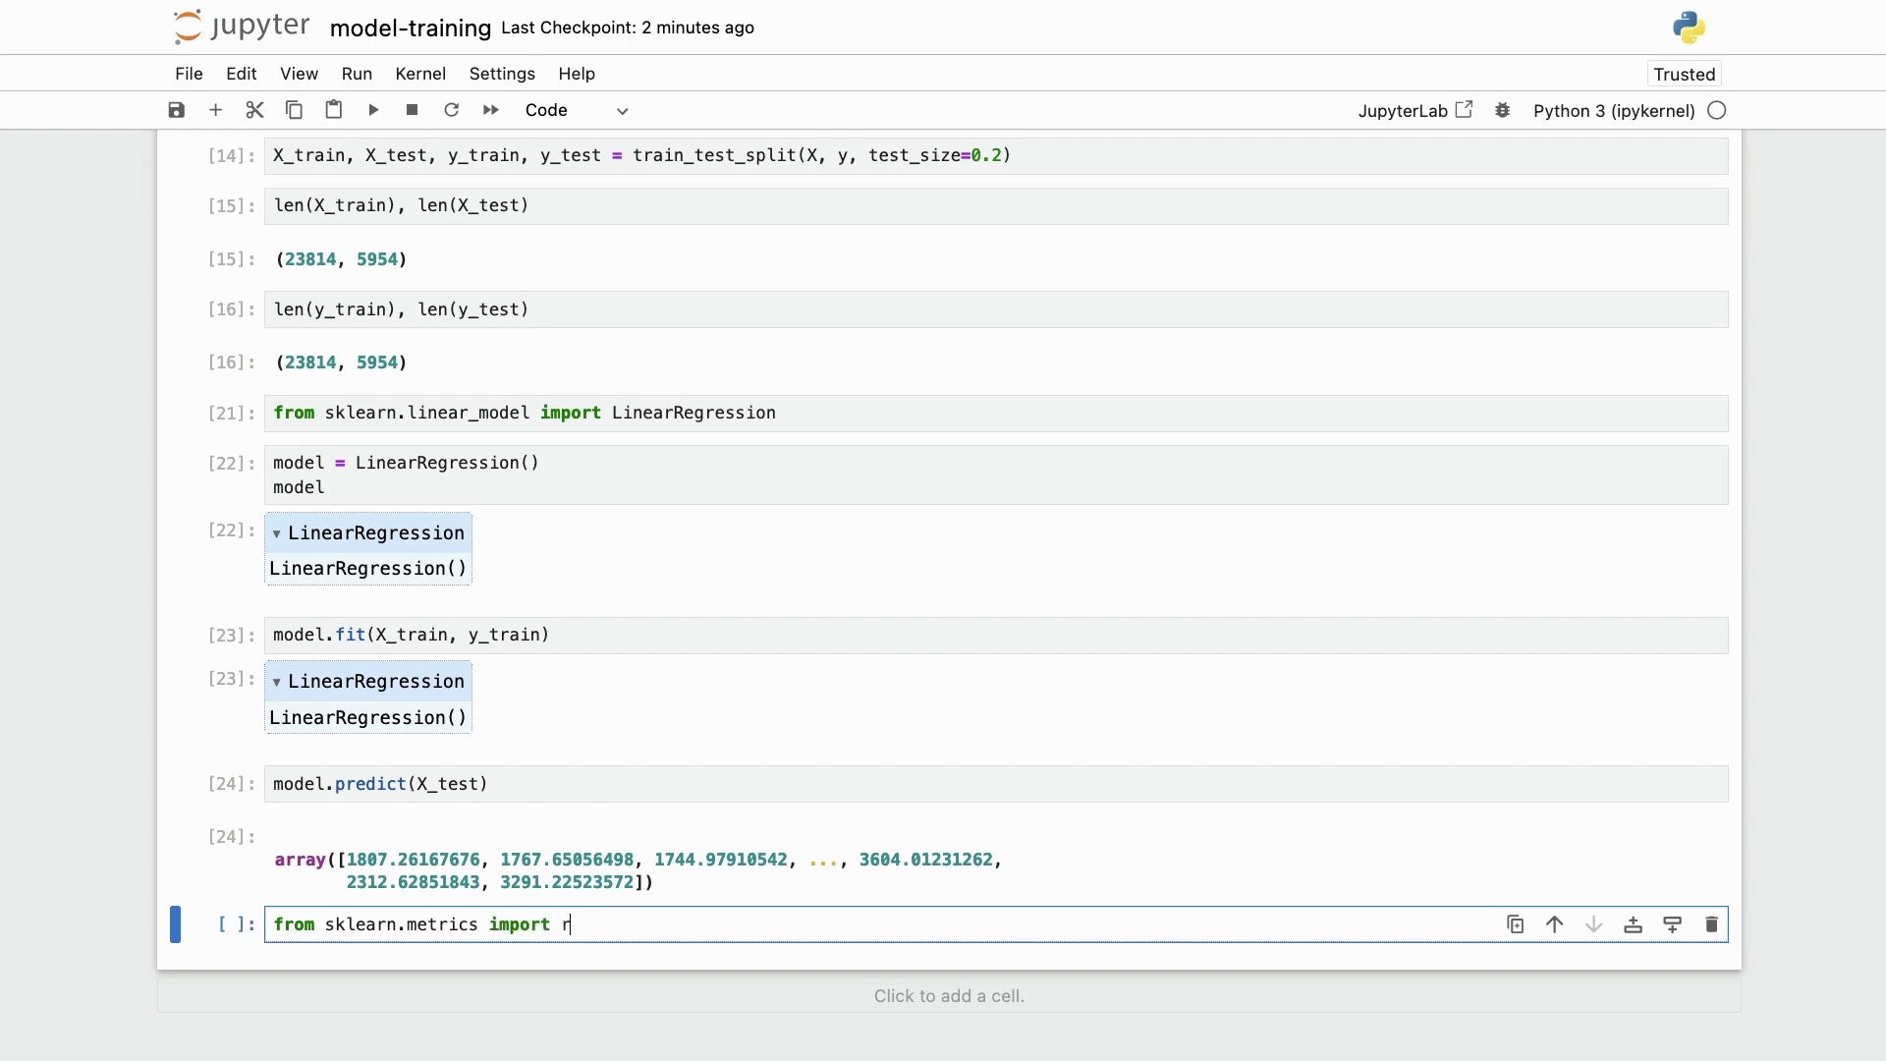
key("shift+enter")
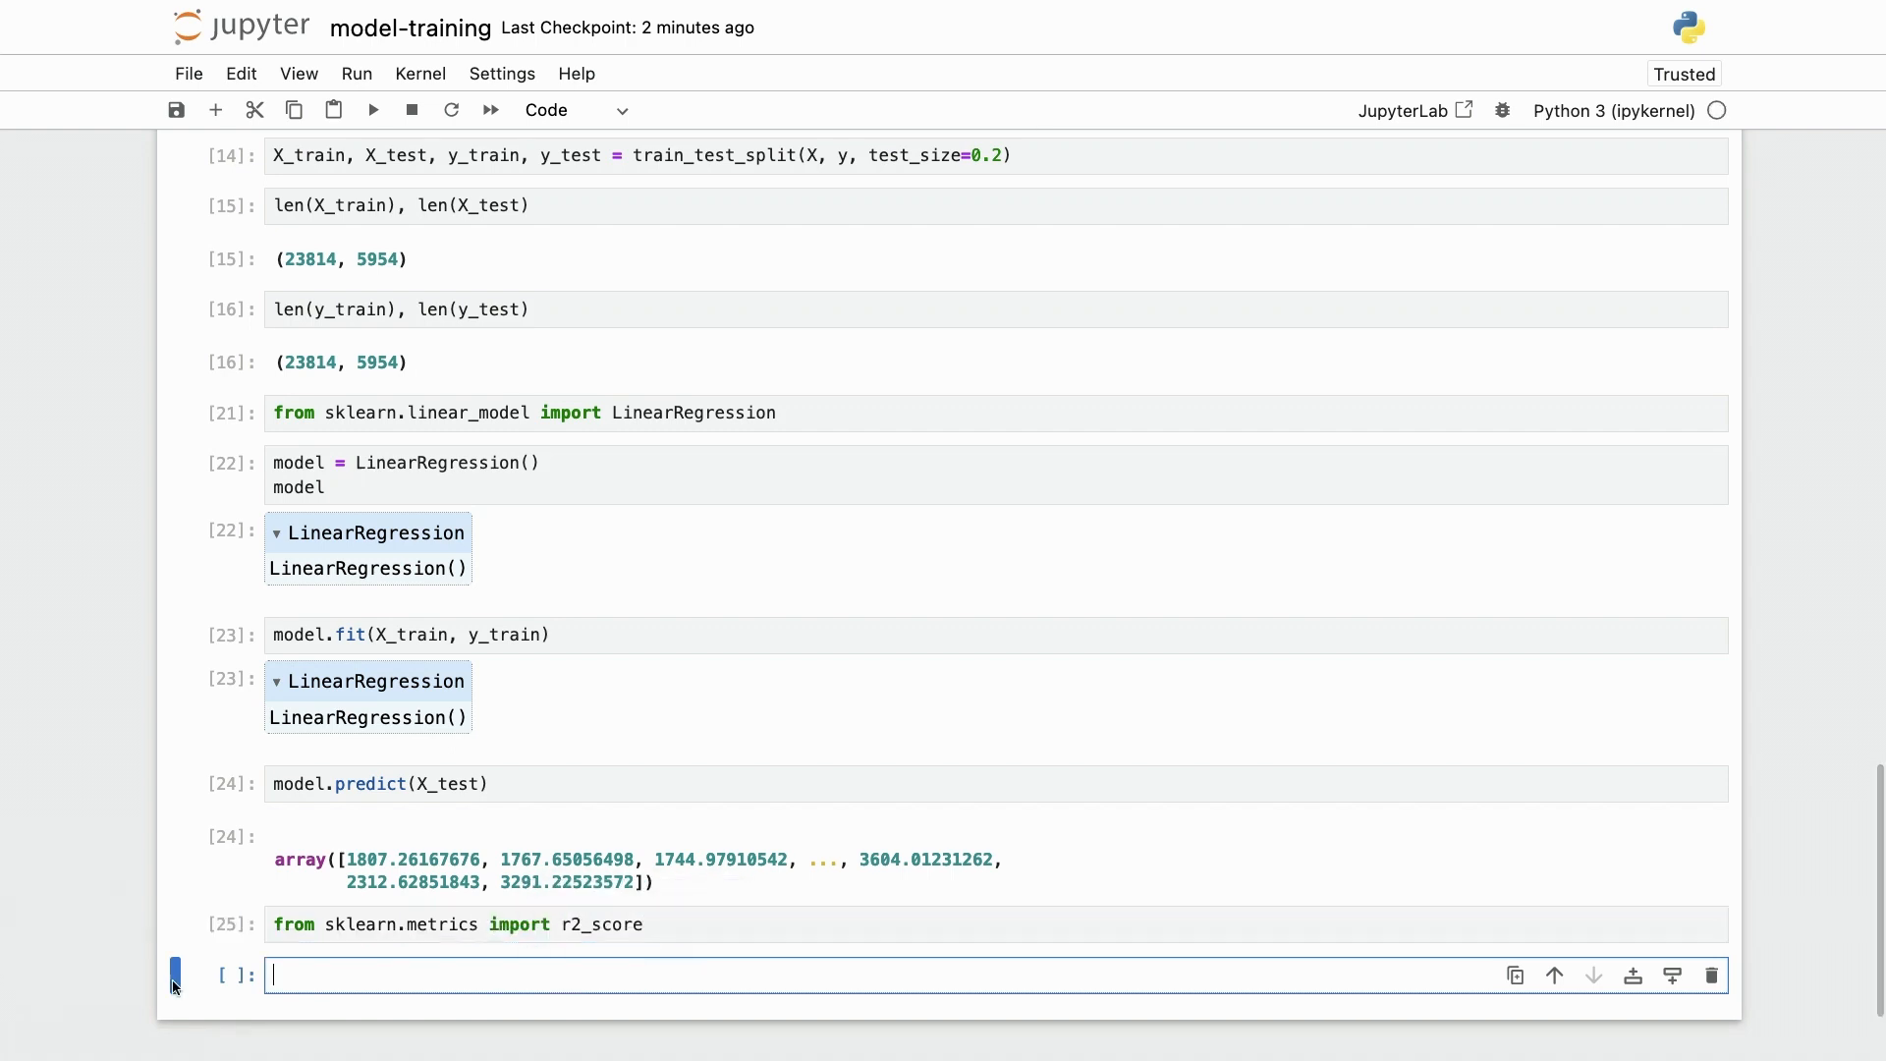
Store the model's predictions for X_test in y_pred.
scroll("down", 3)
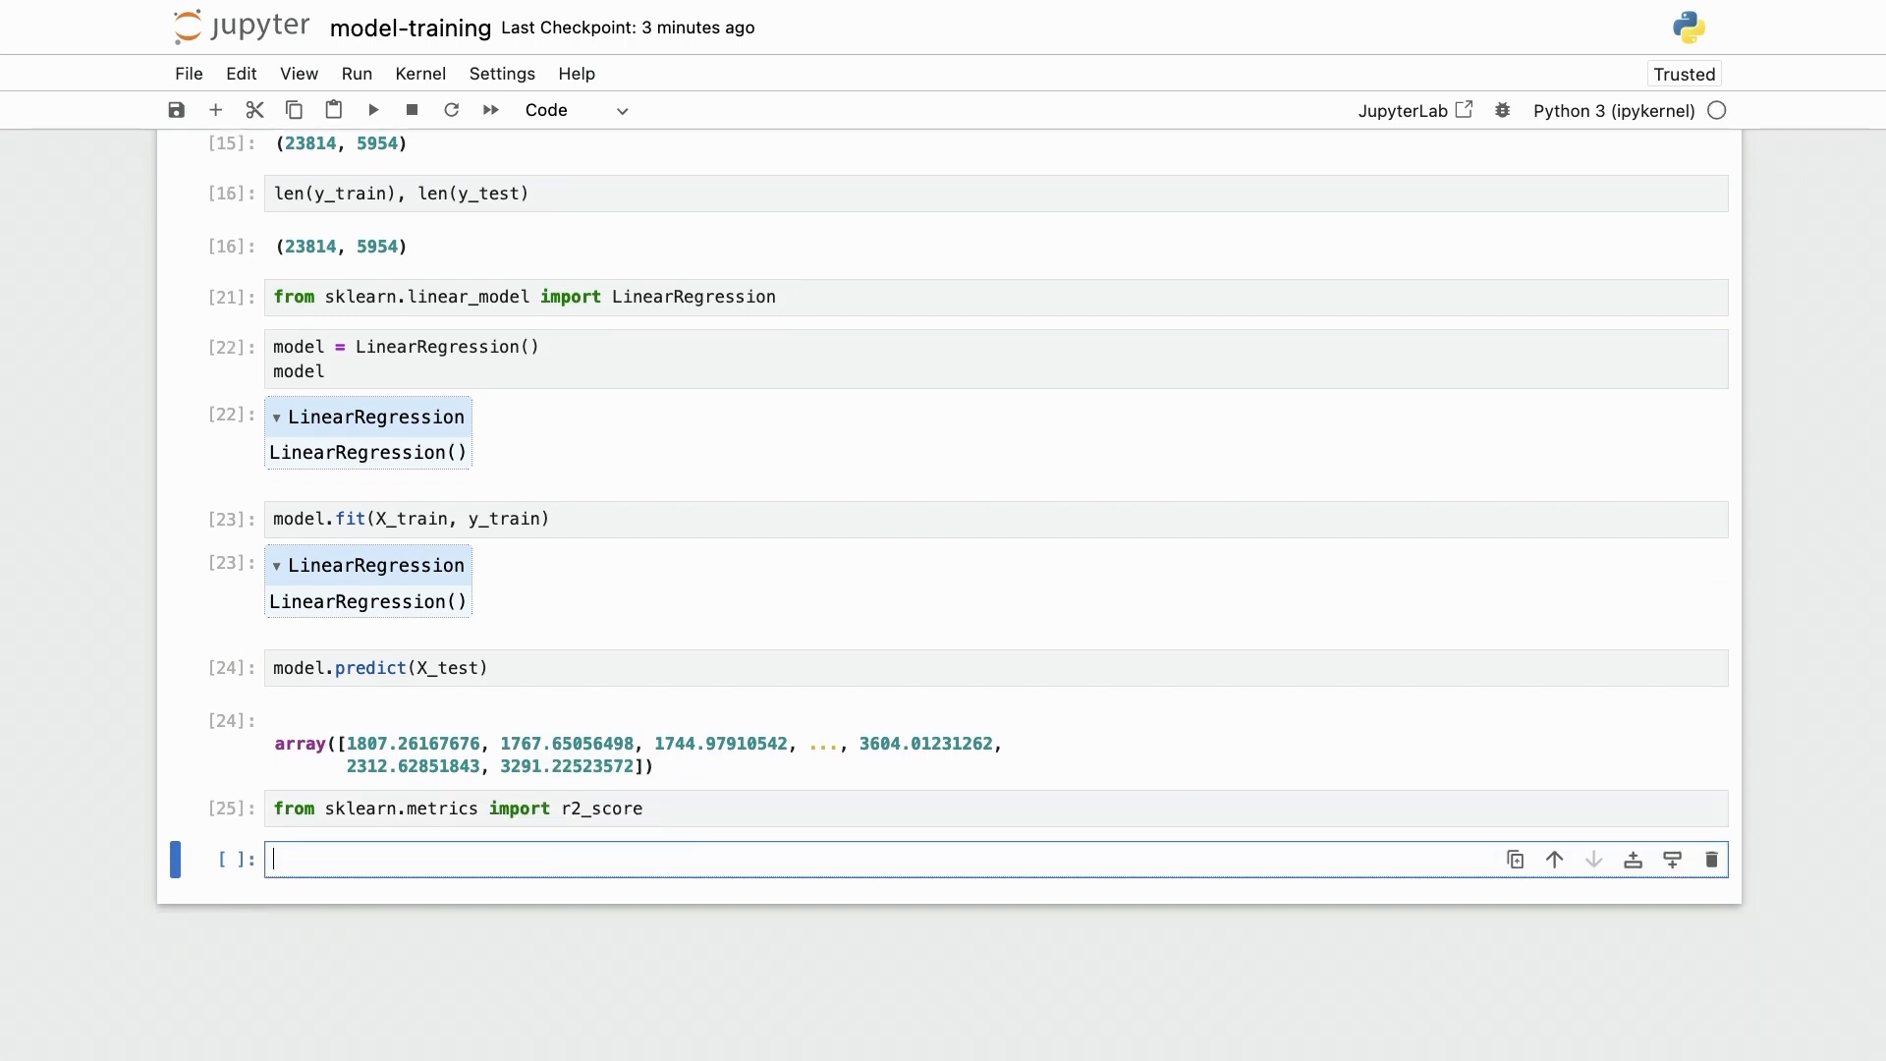
type("y_pre")
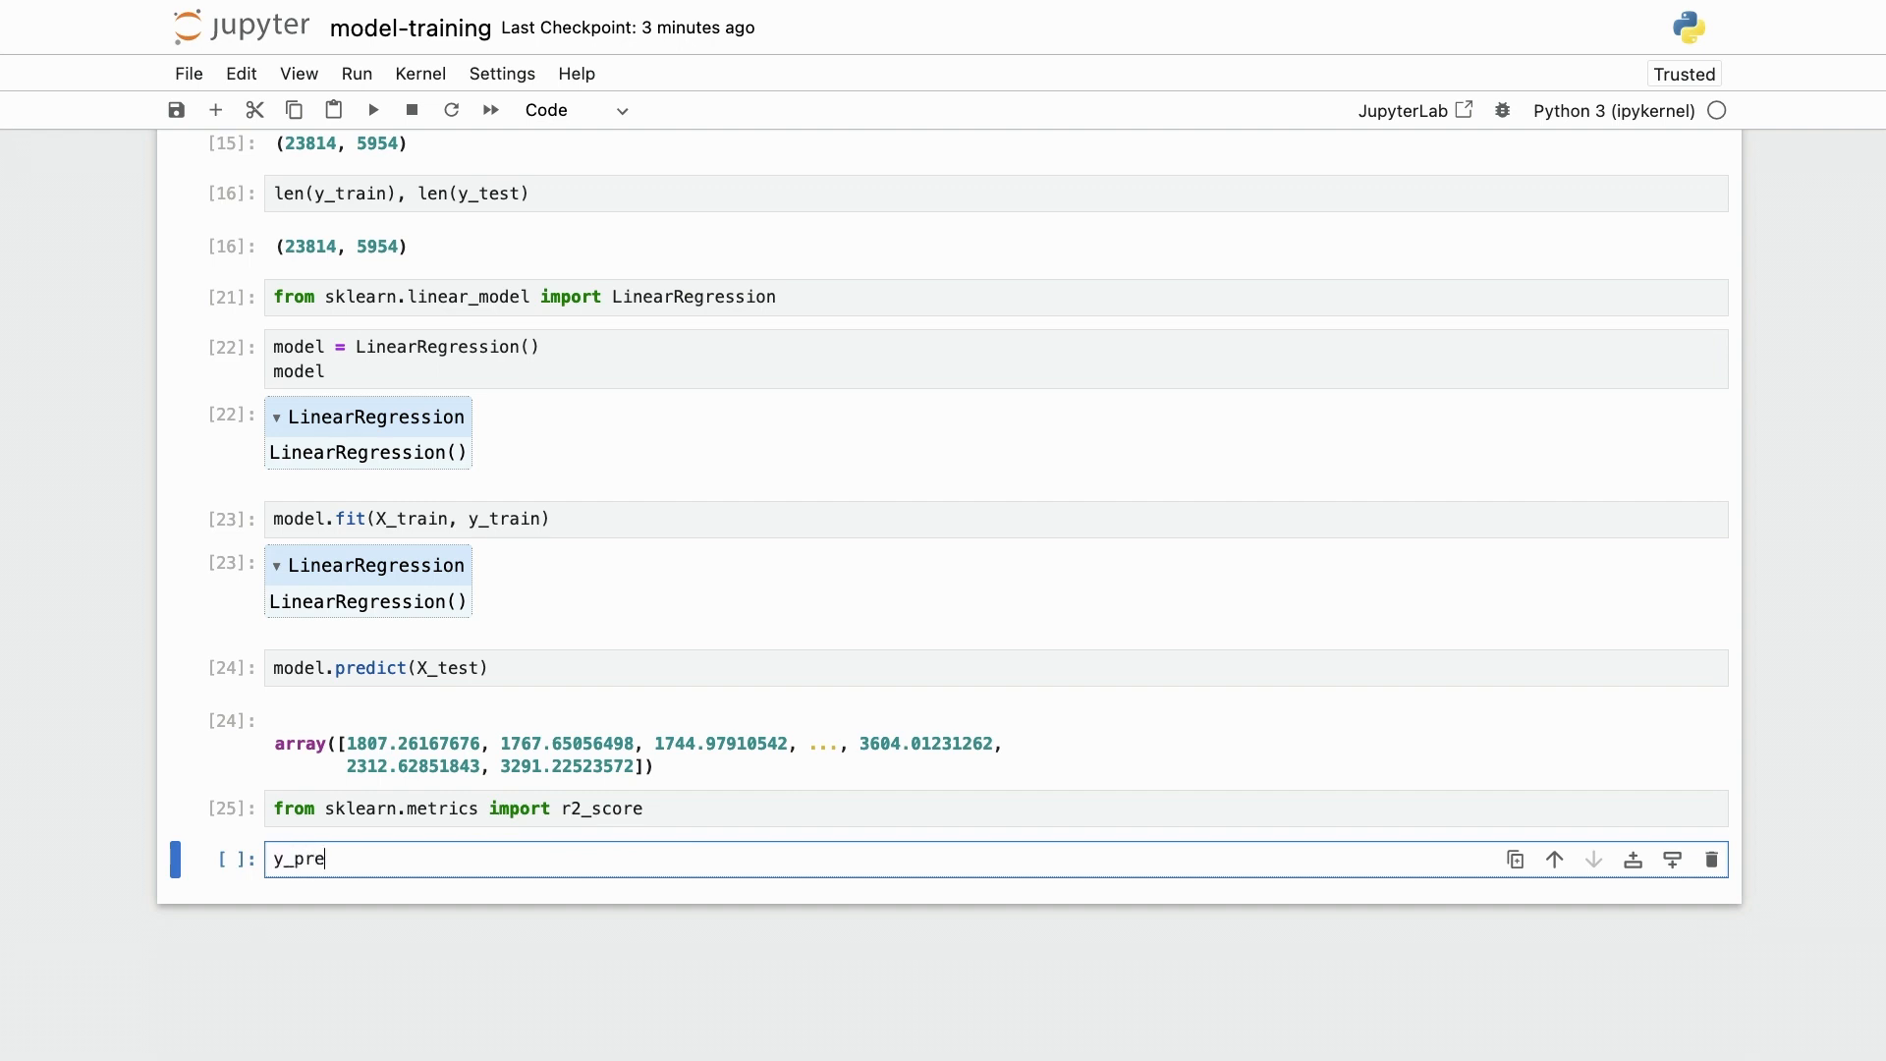
type("d = mode")
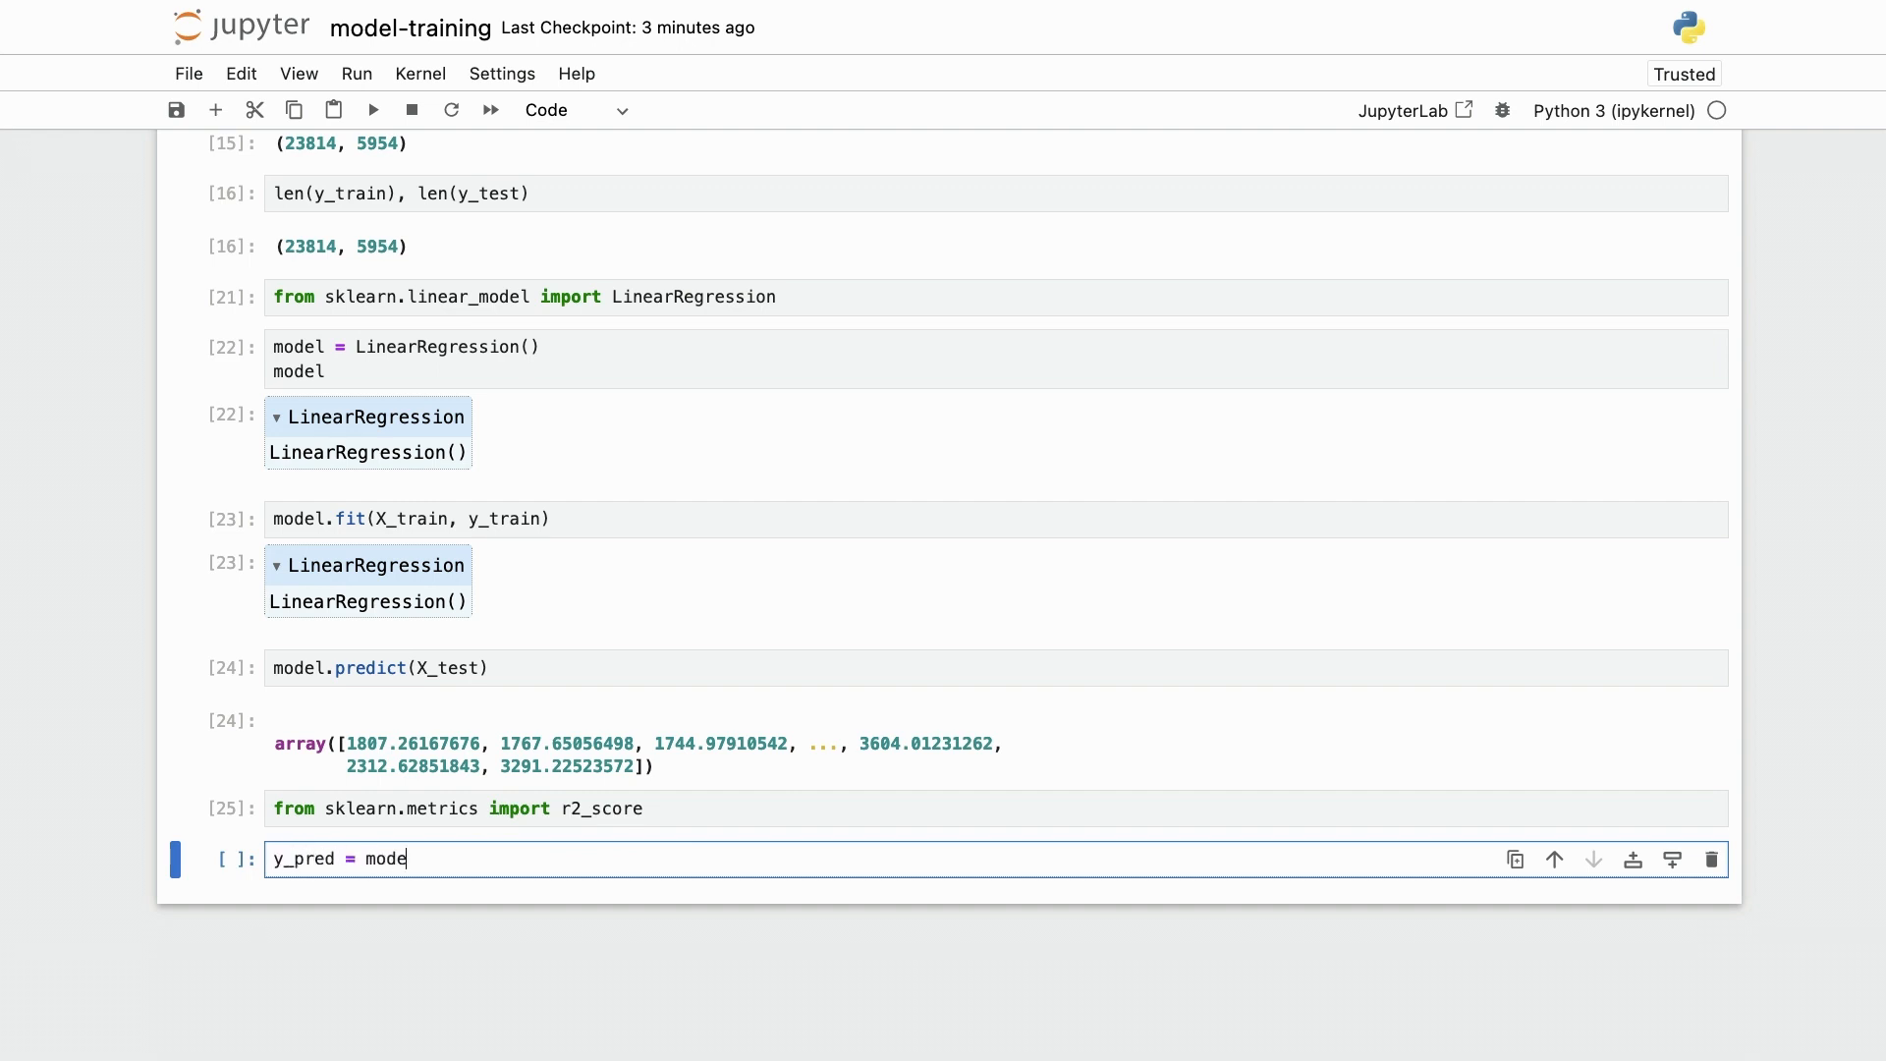
type("l.predict(X_test")
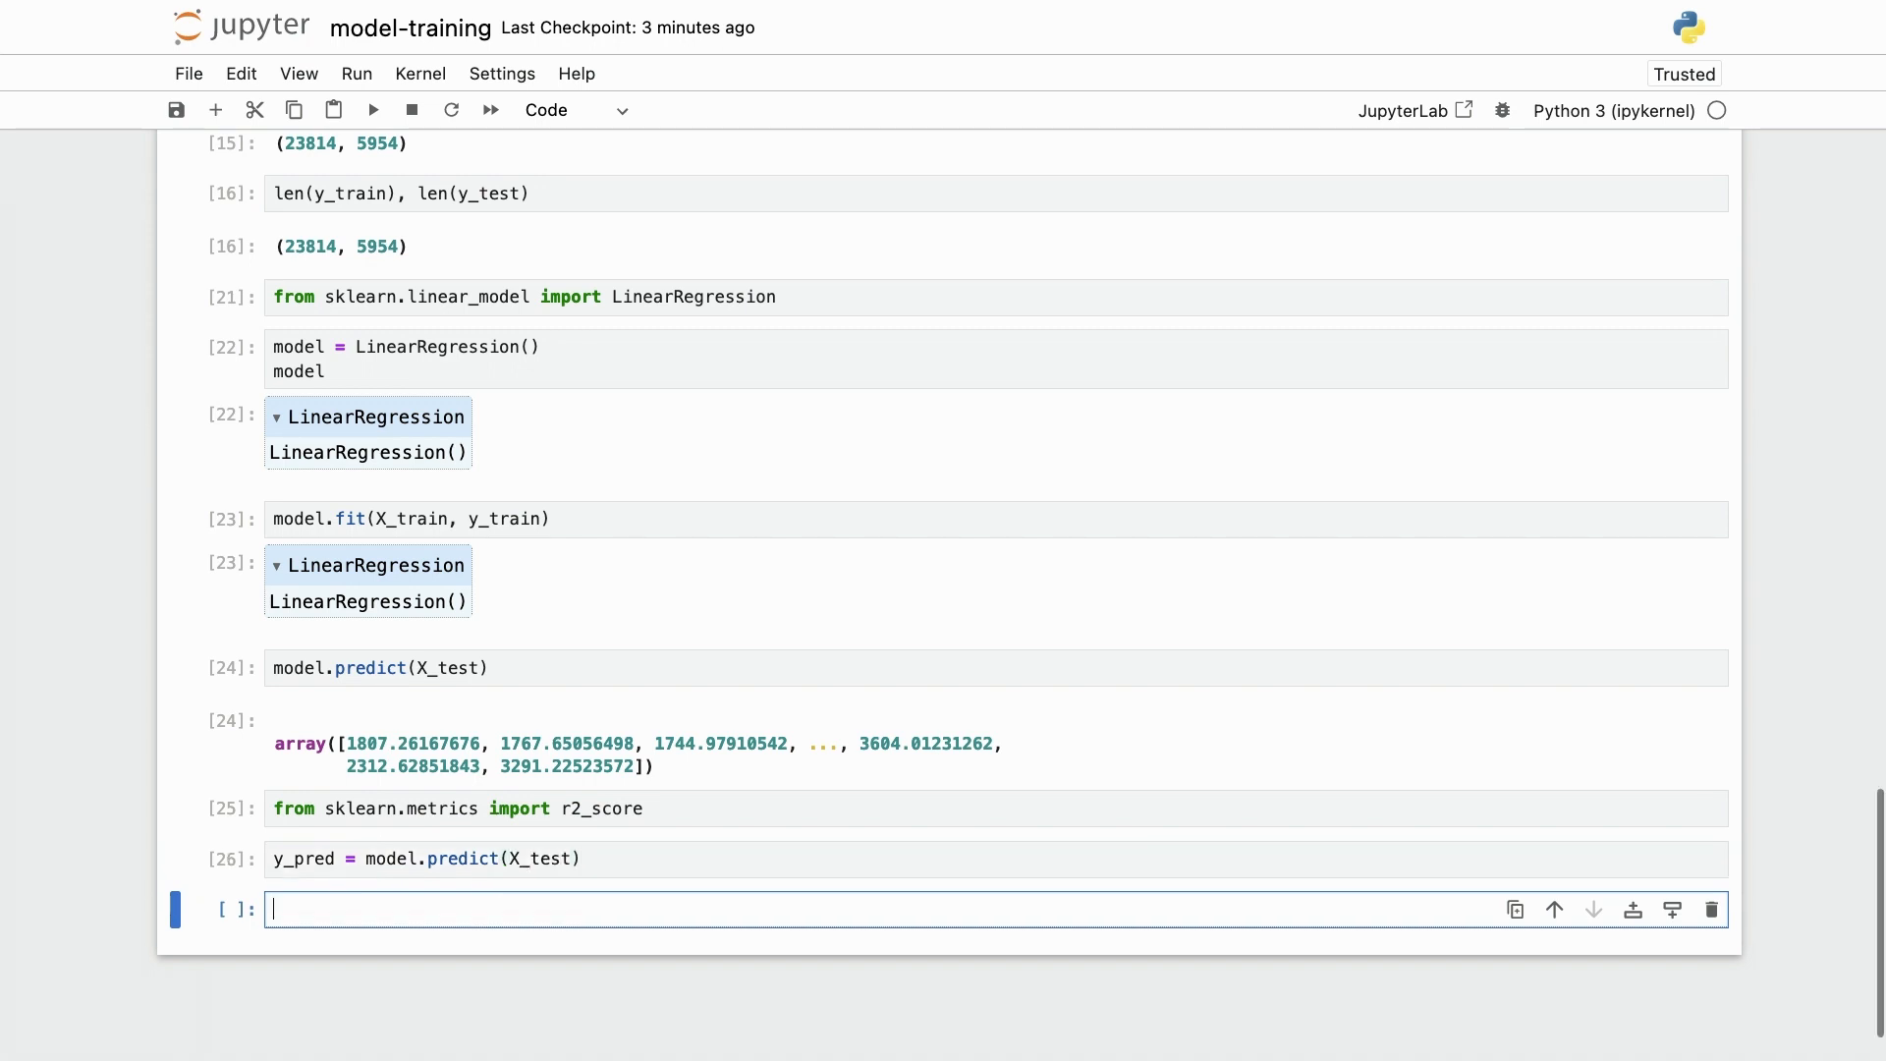
Compute r2_score(y_test, y_pred), giving about 0.203.
type("r")
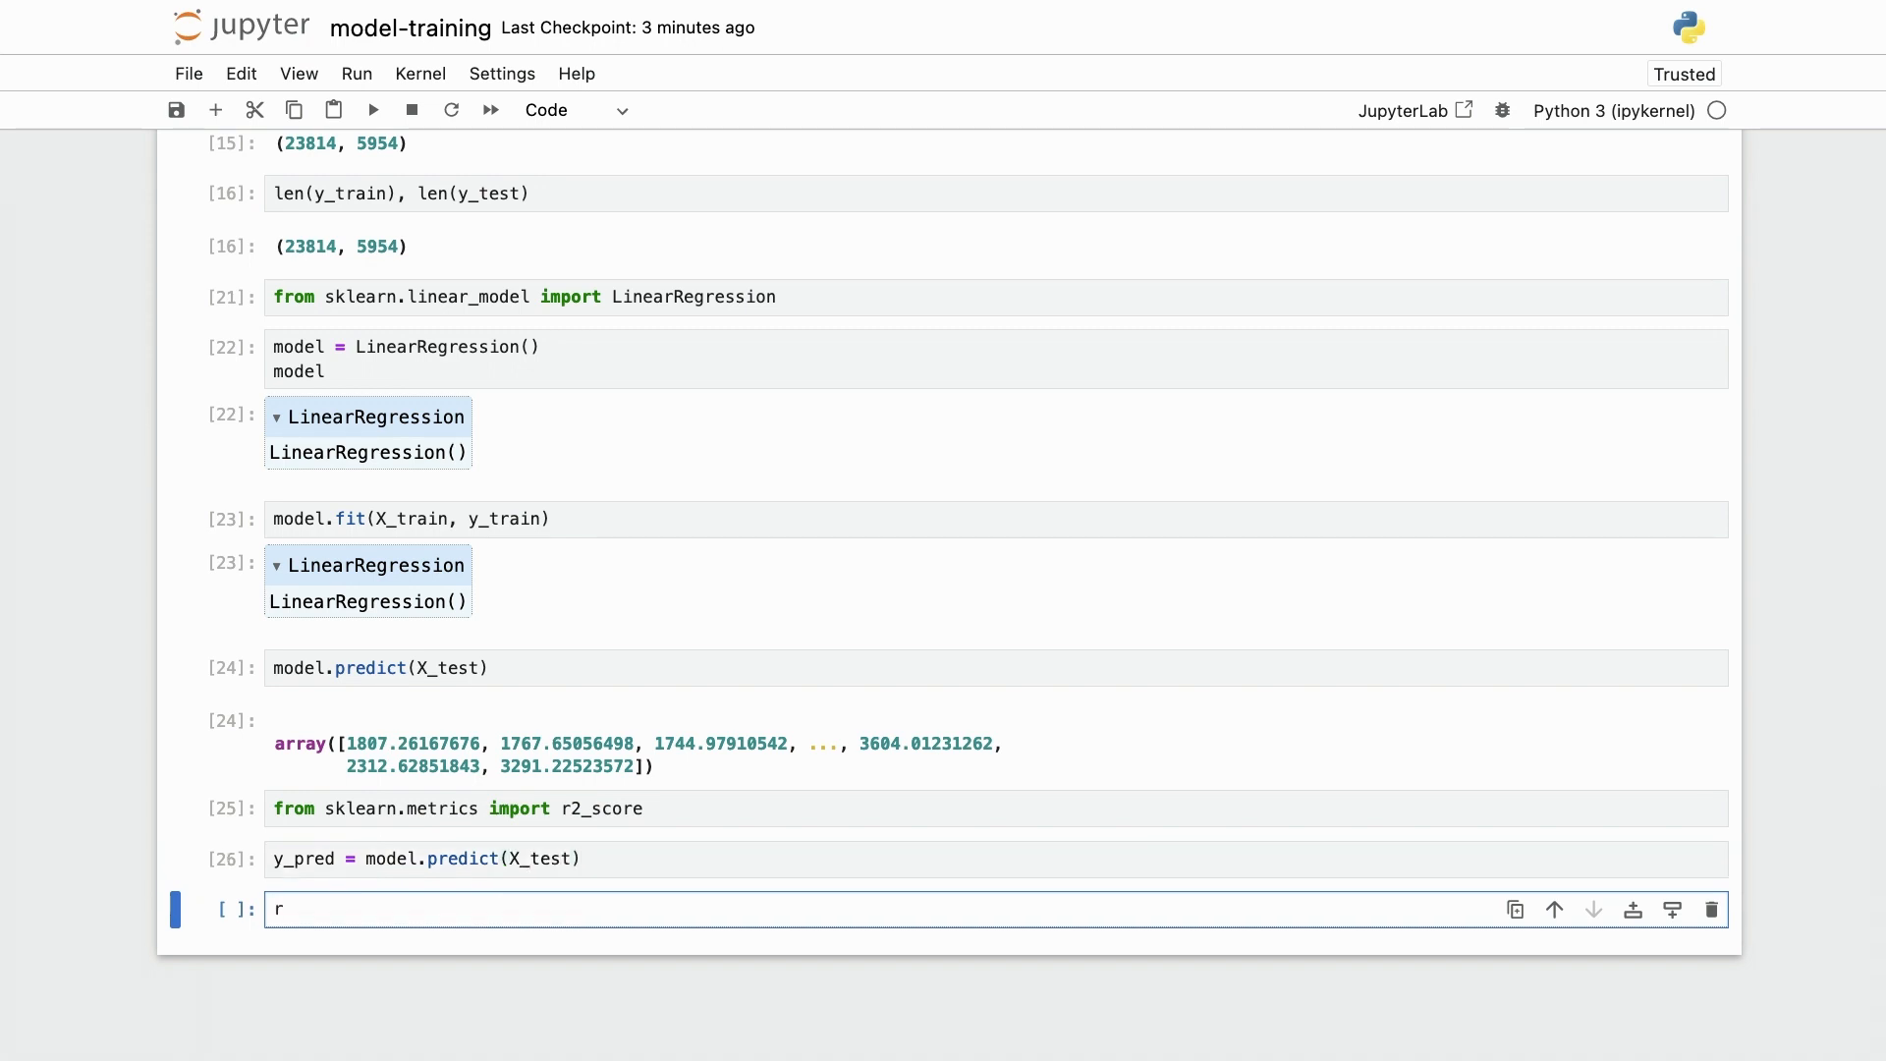
type("2_score(y")
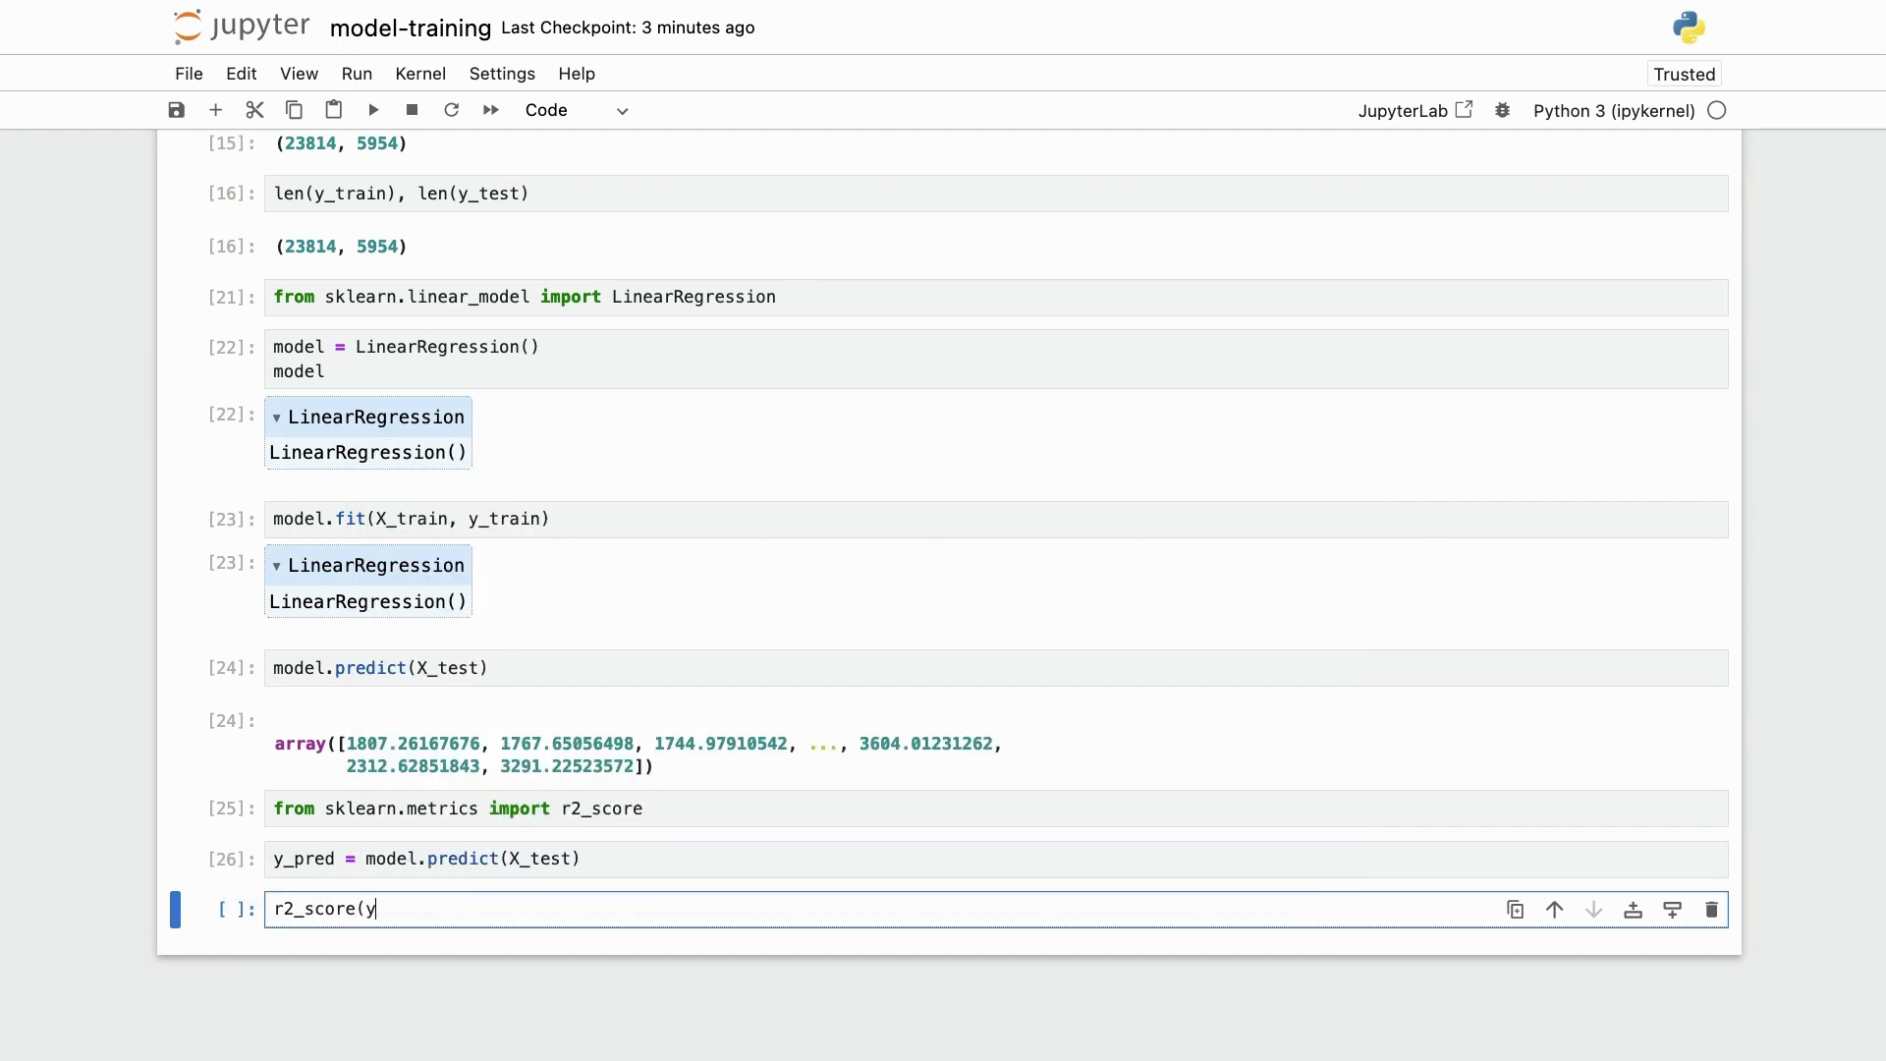
type("_test,")
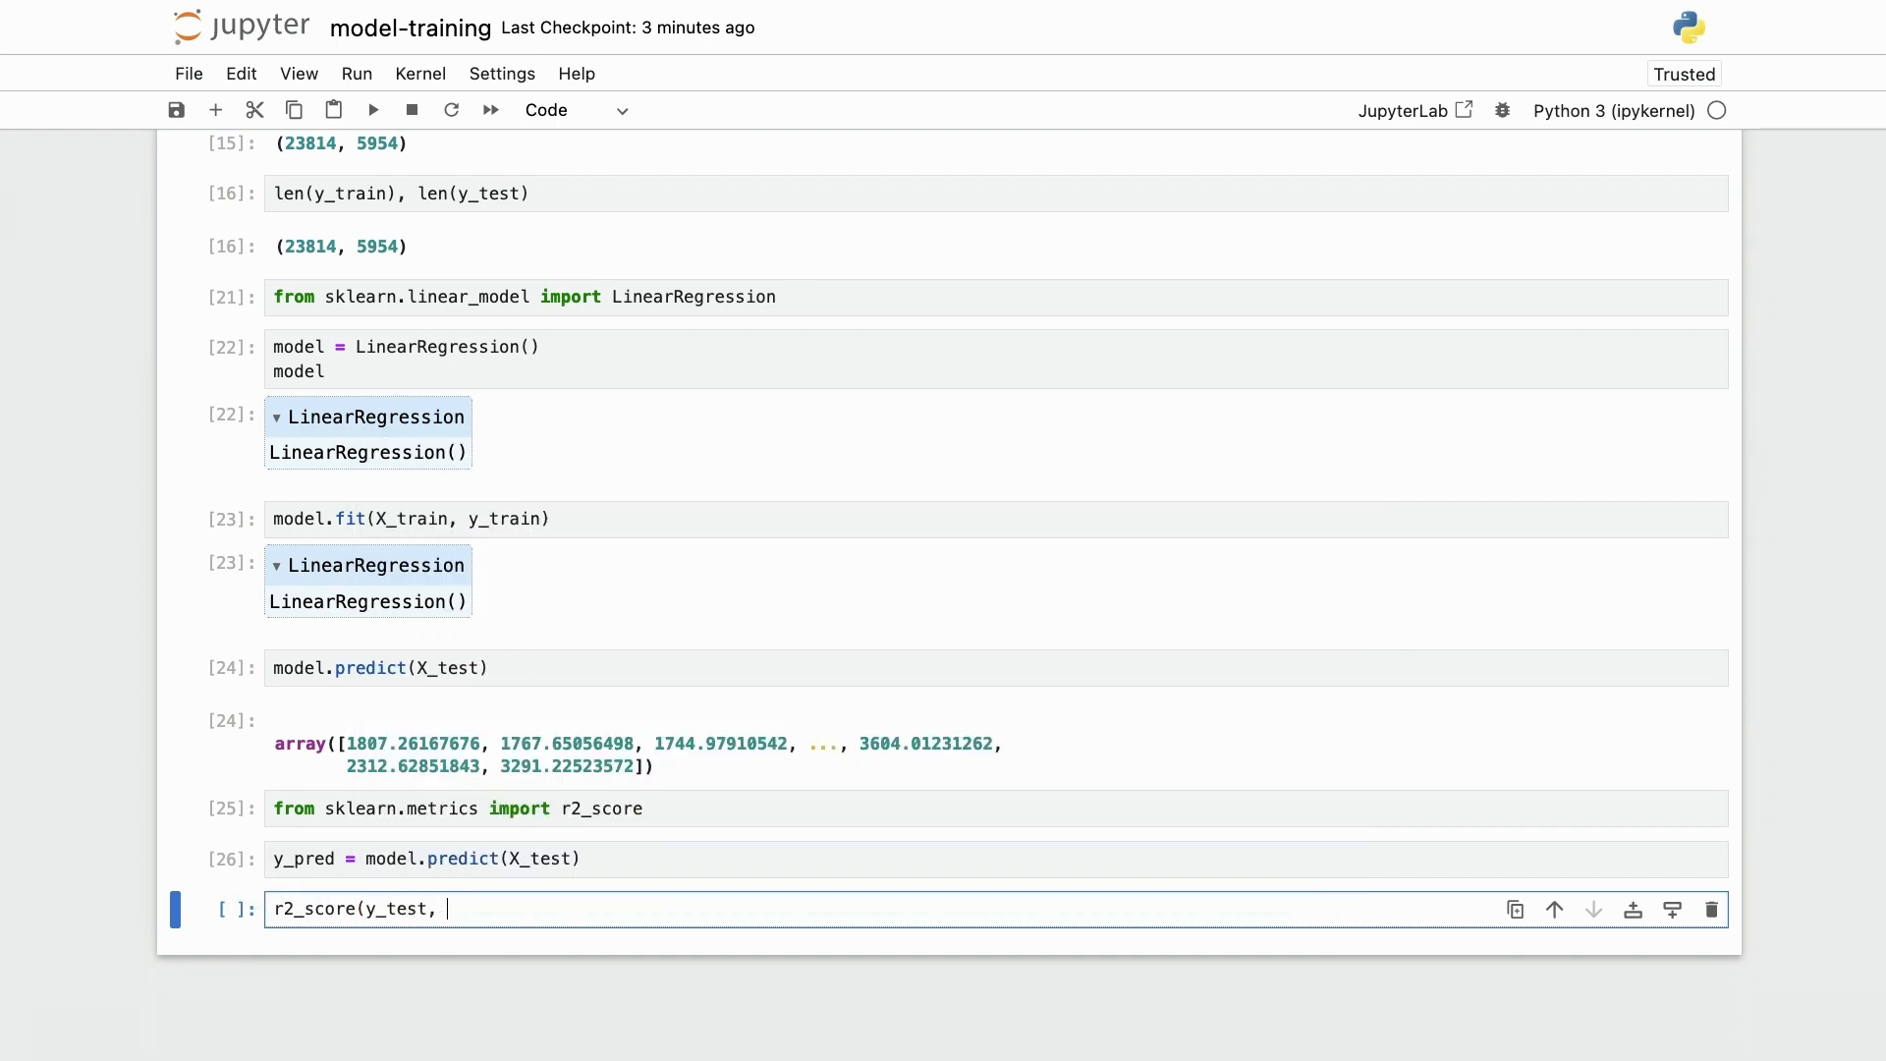
type("y_pred)")
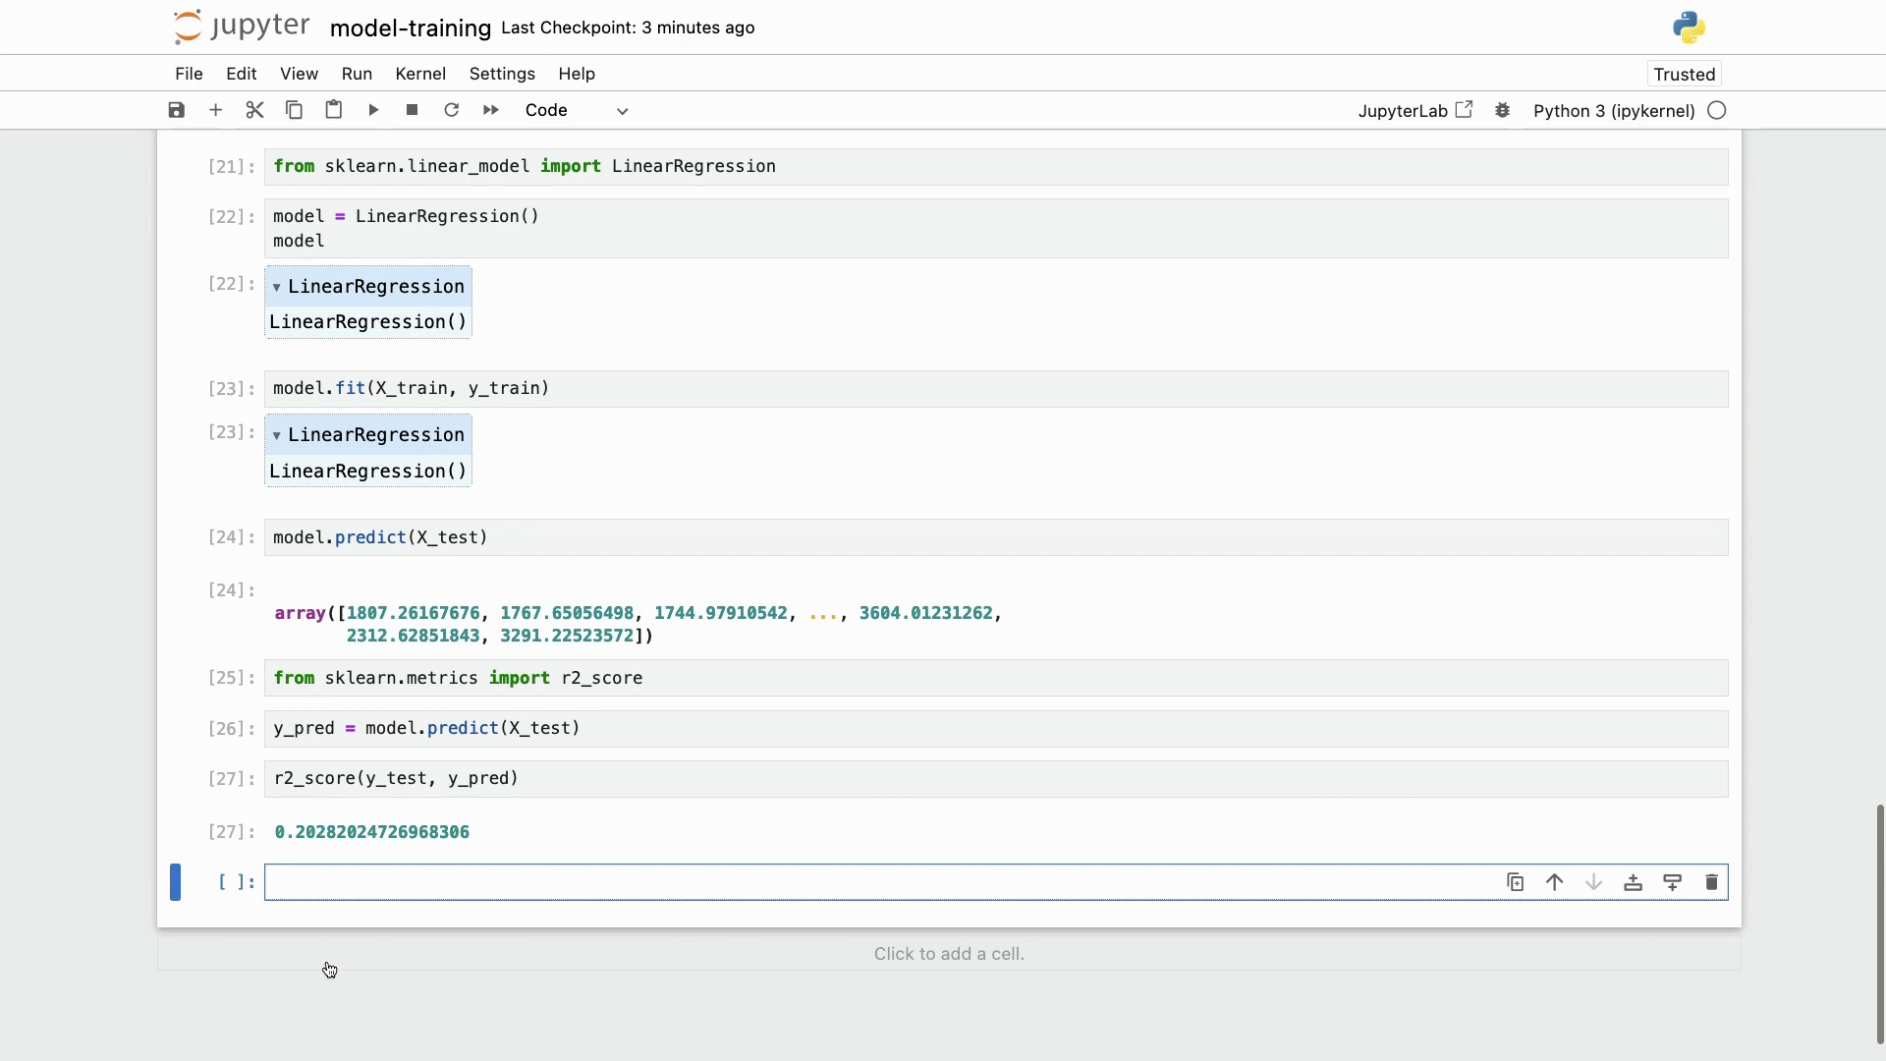
left_click(842, 883)
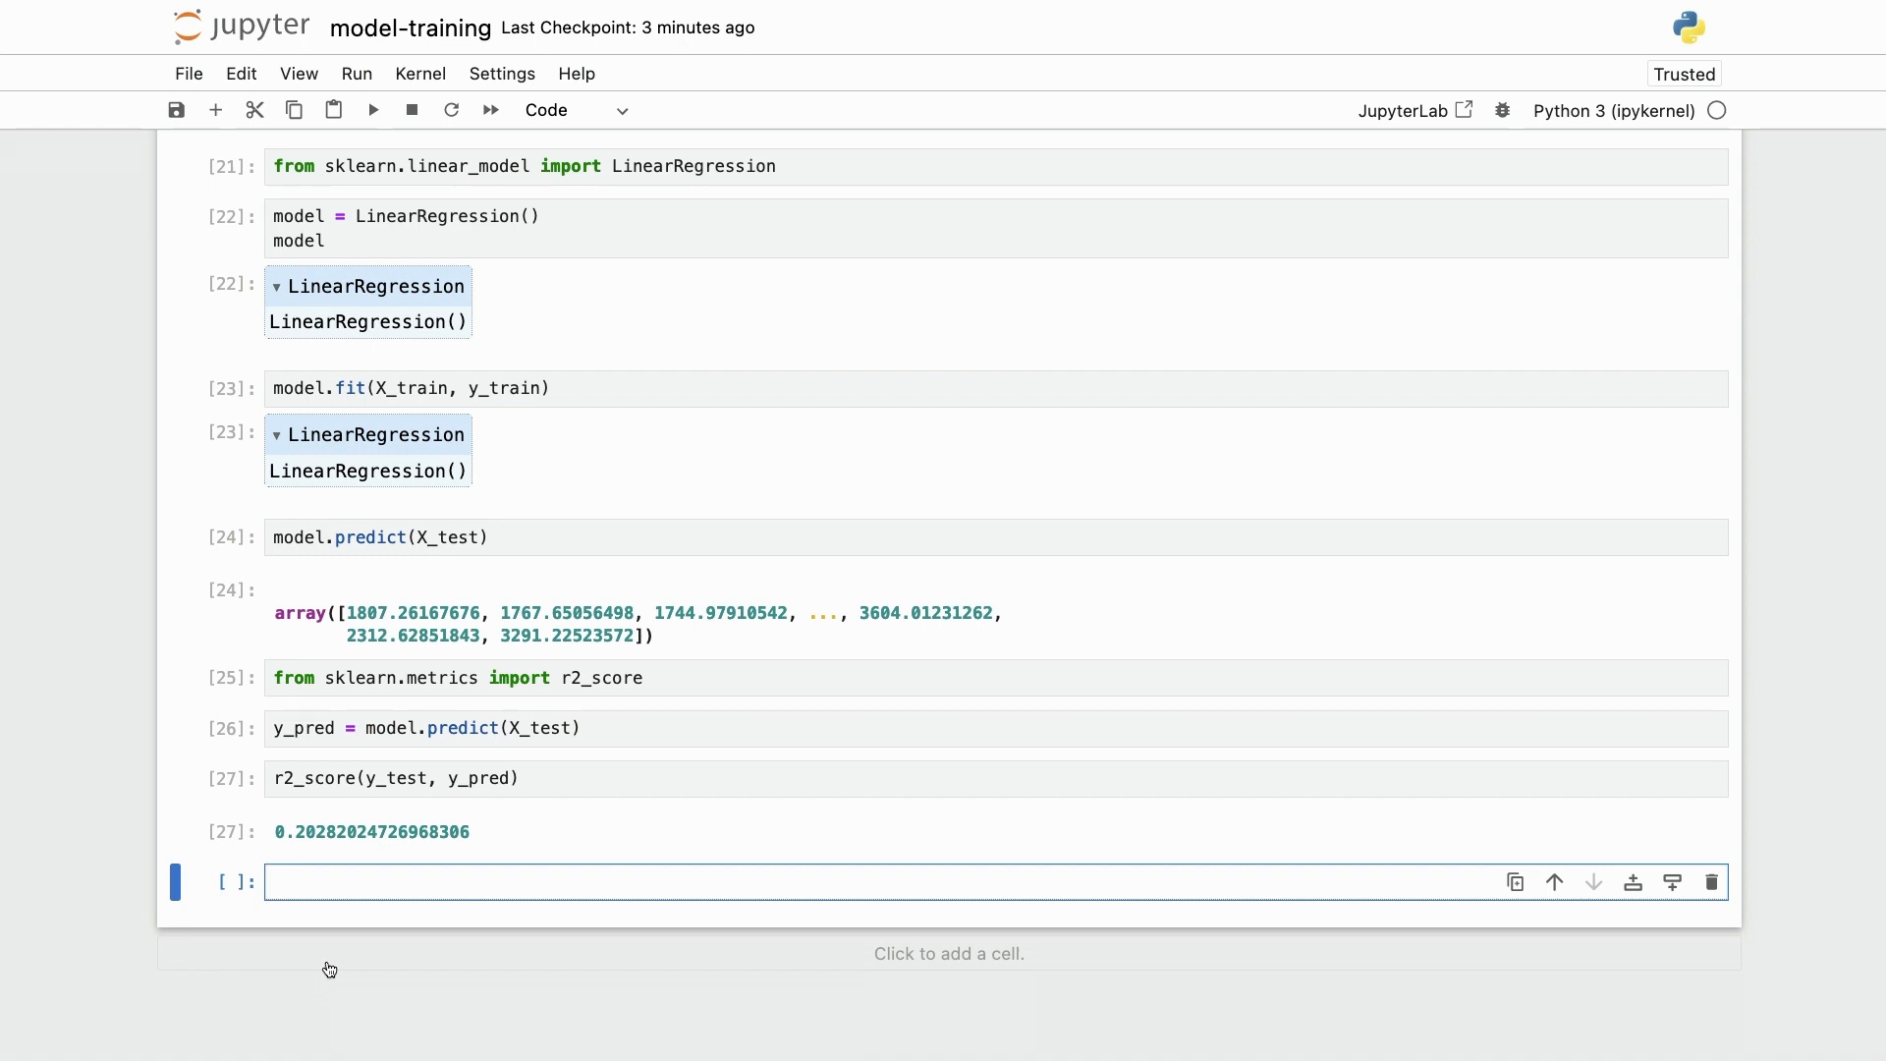
left_click(842, 882)
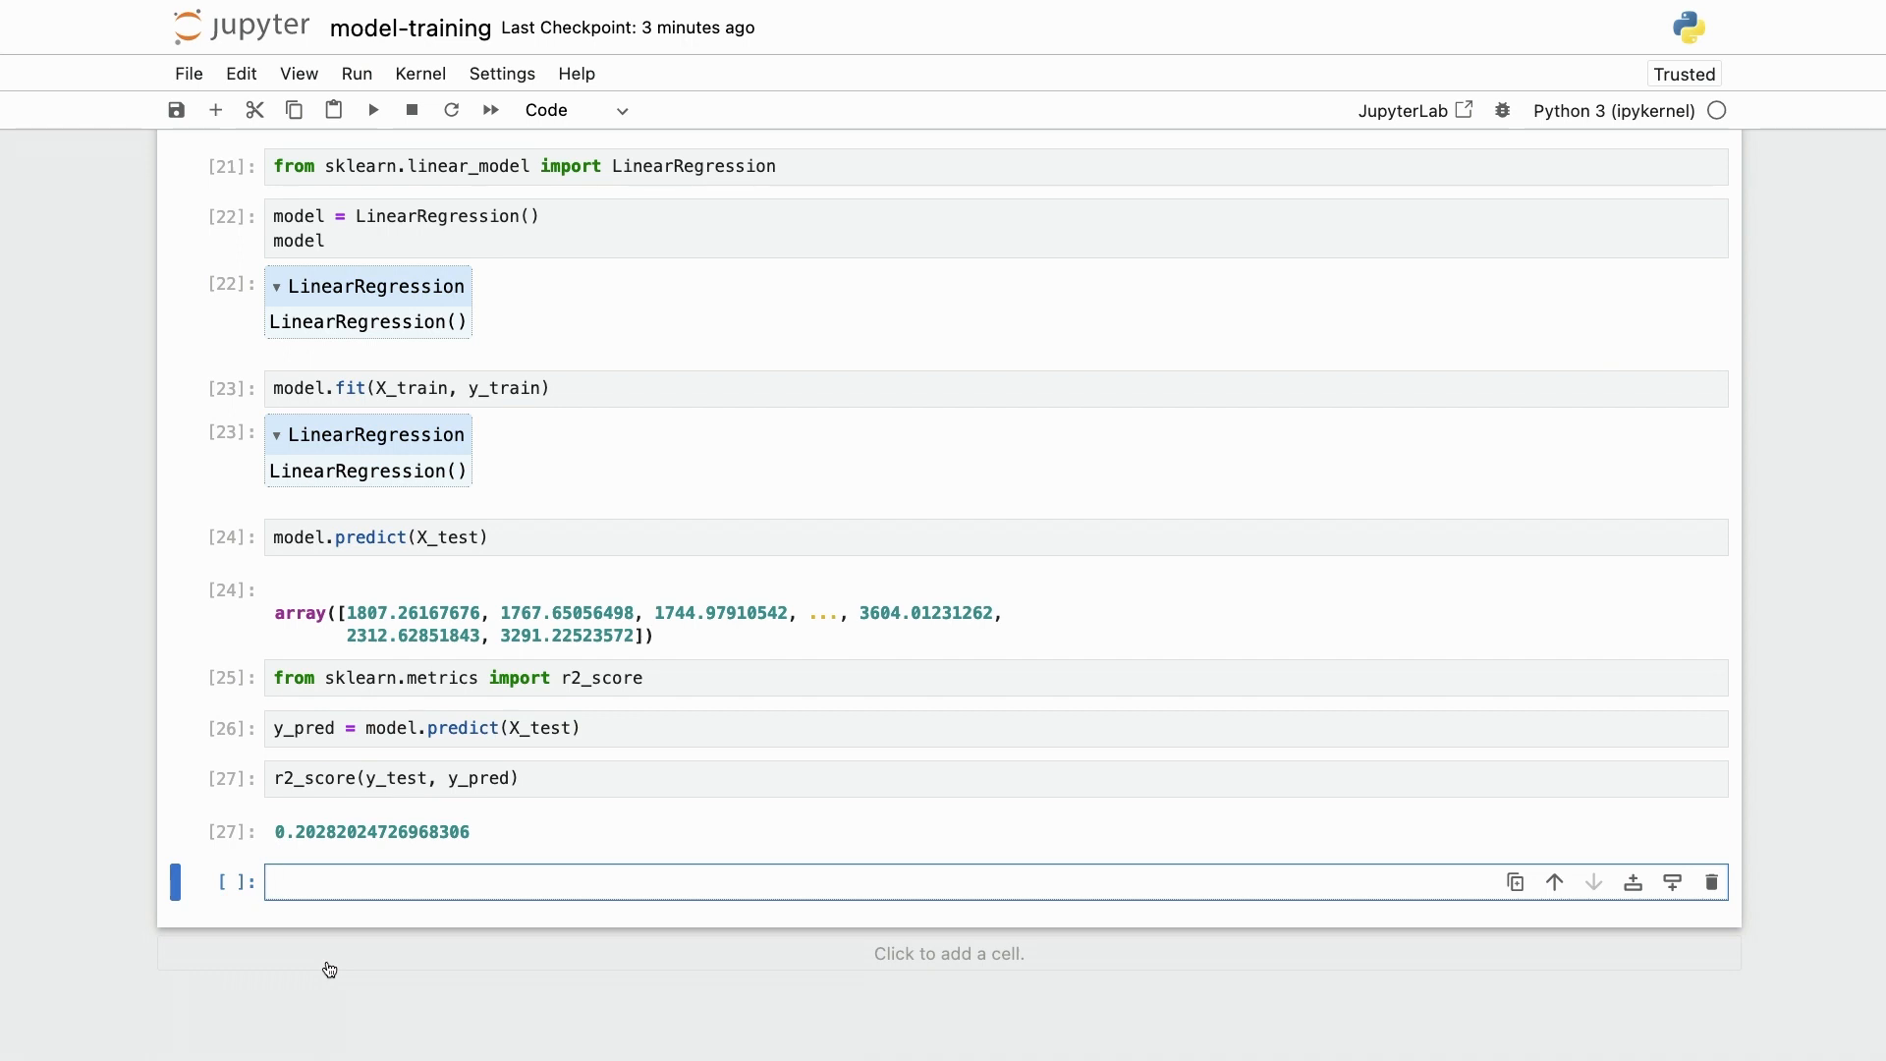
left_click(842, 882)
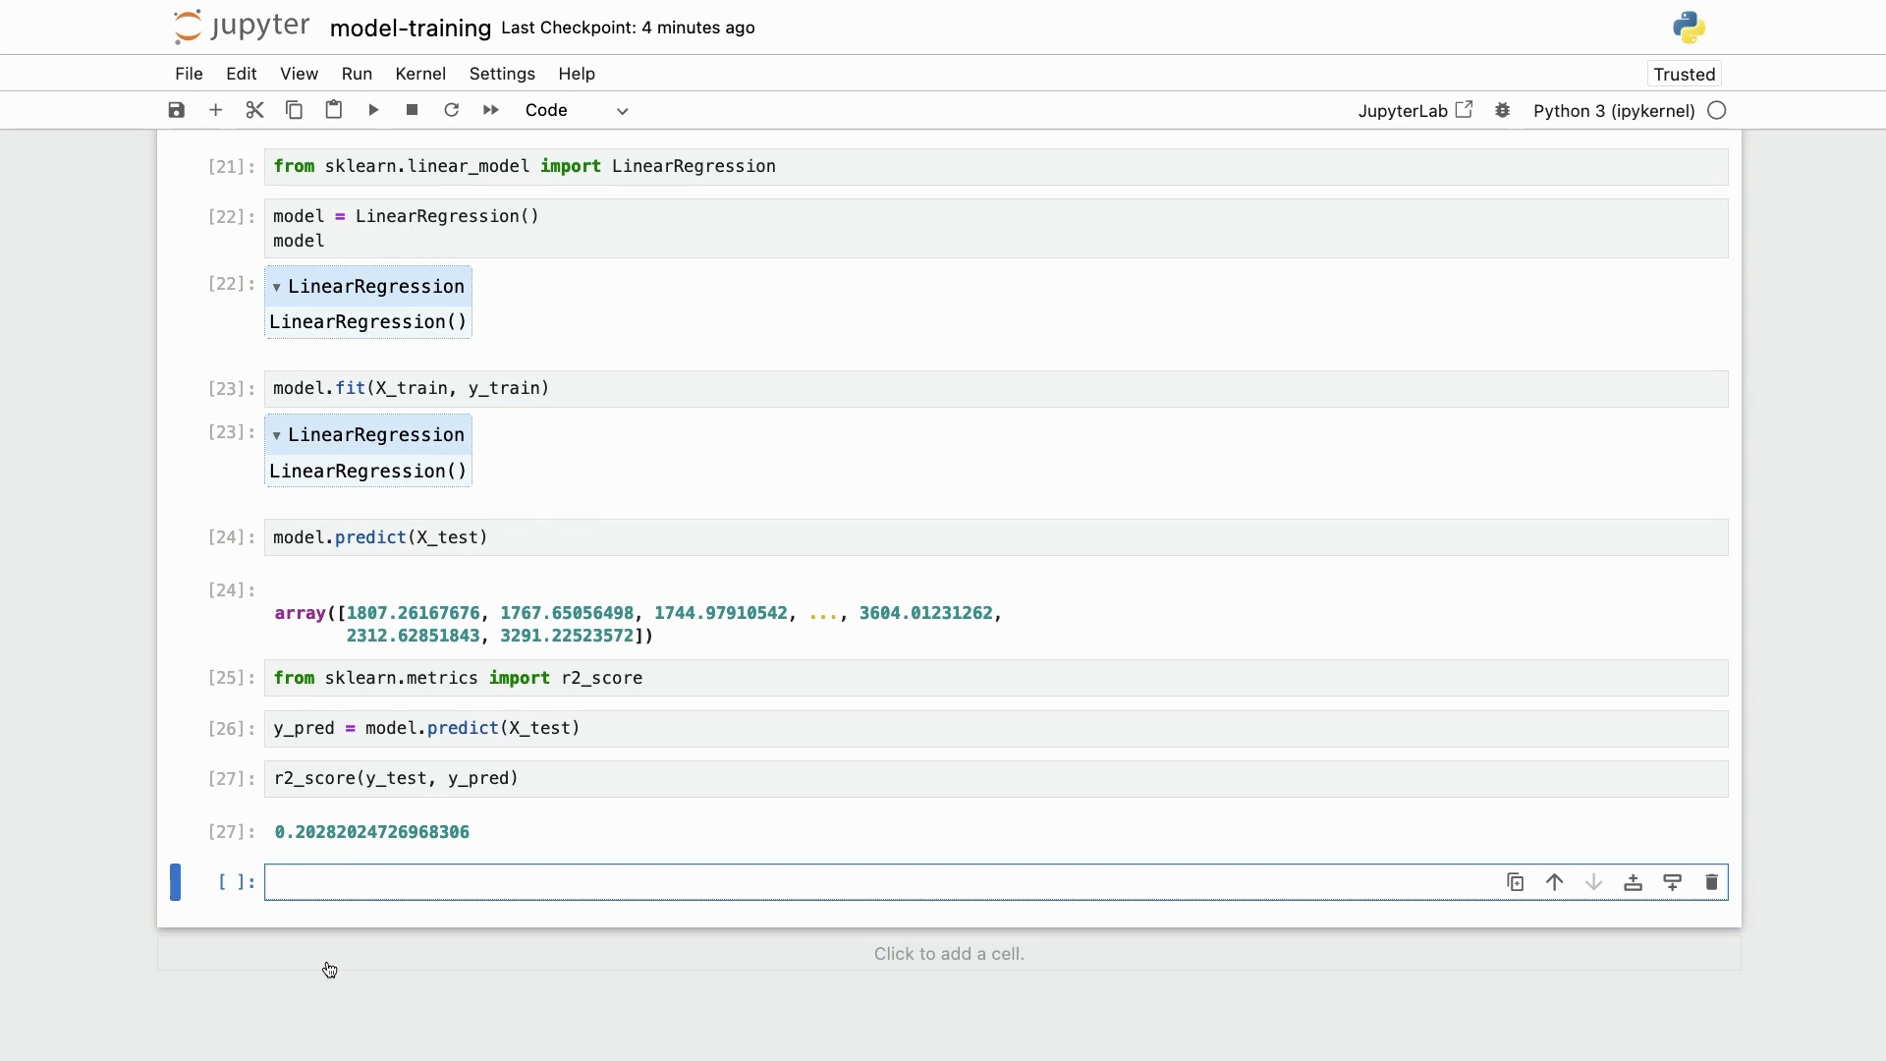
left_click(842, 882)
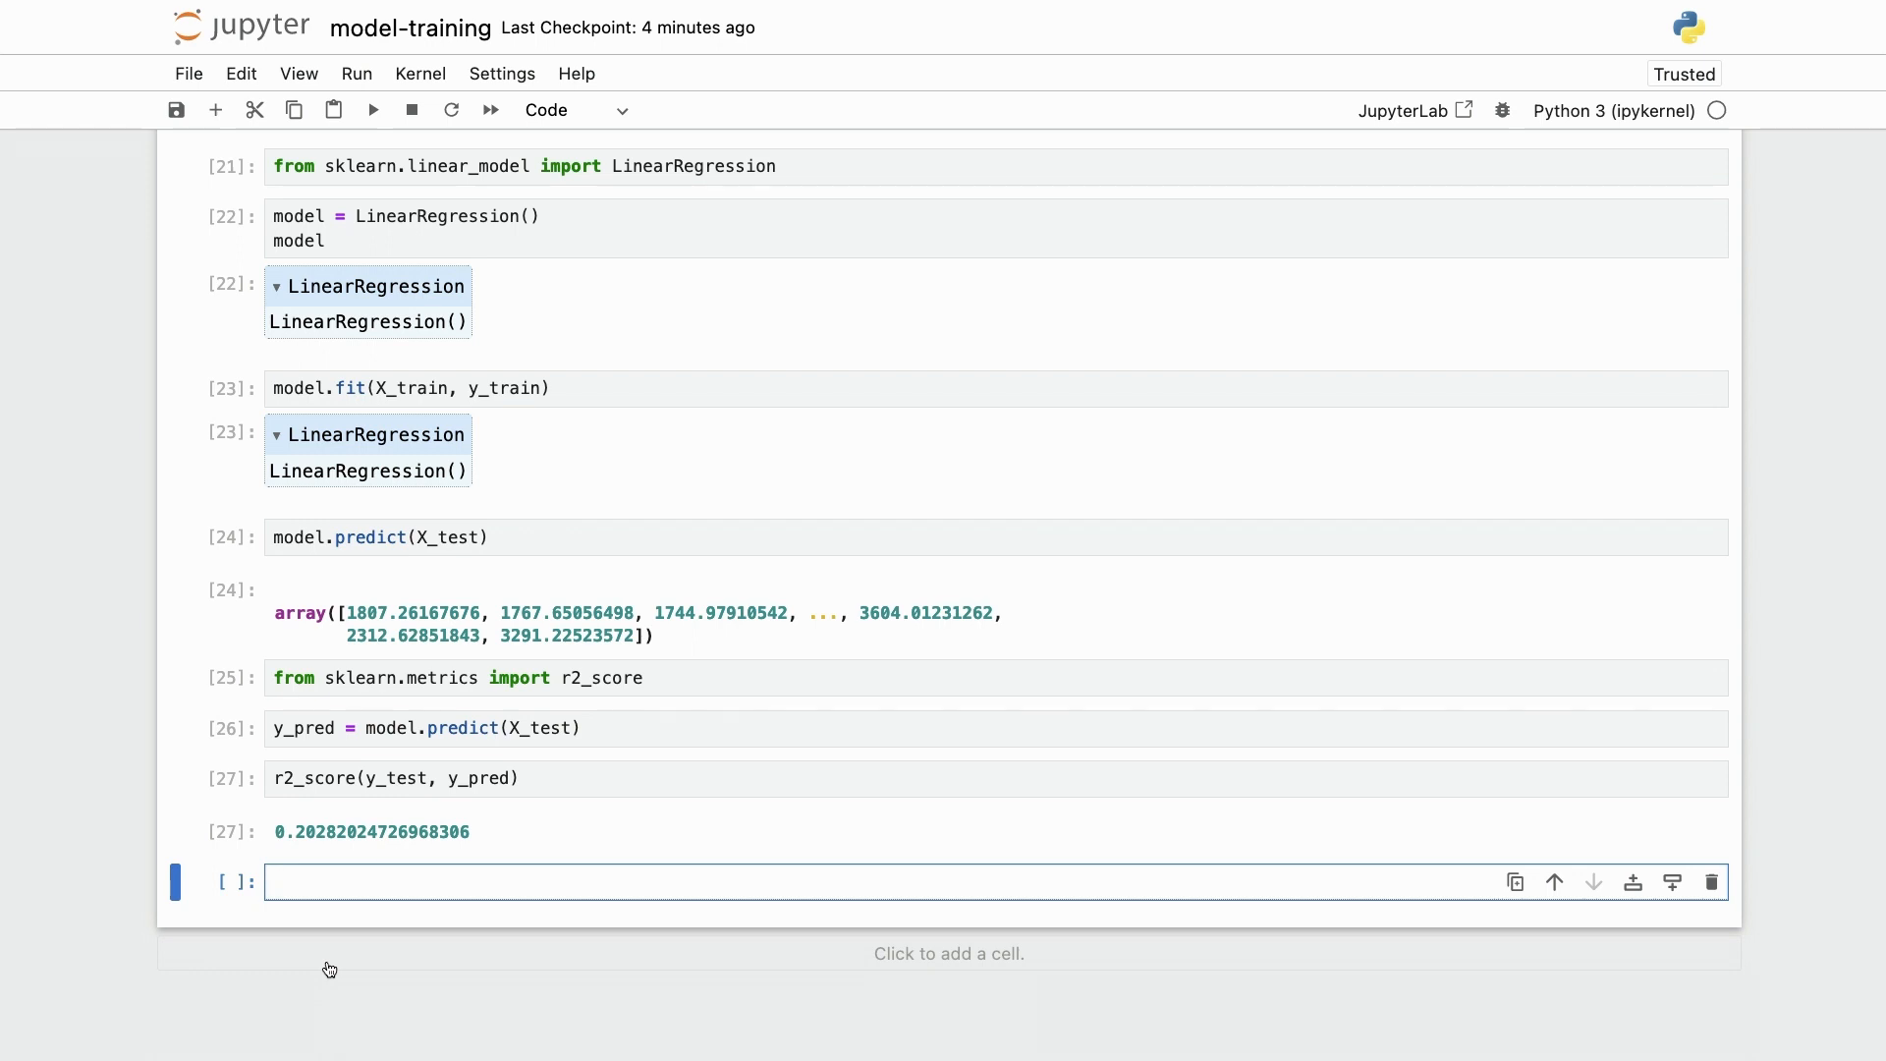
left_click(842, 882)
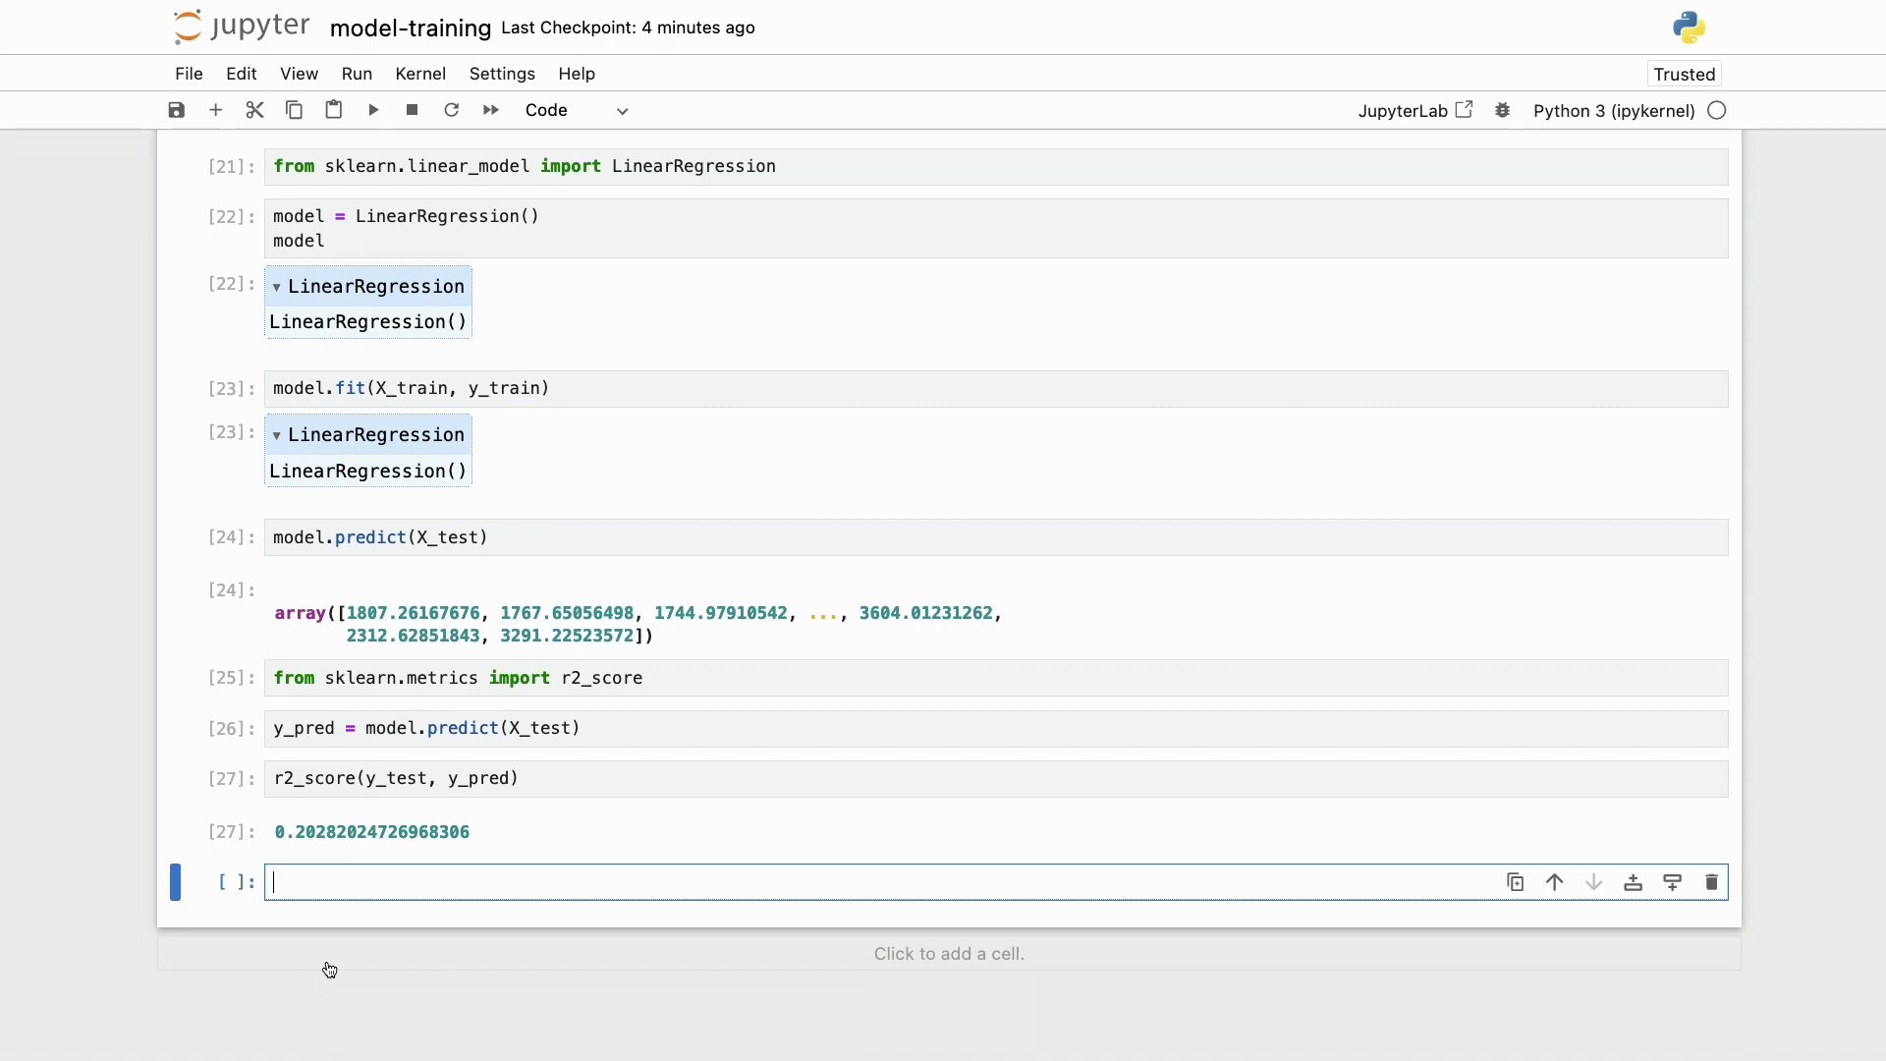